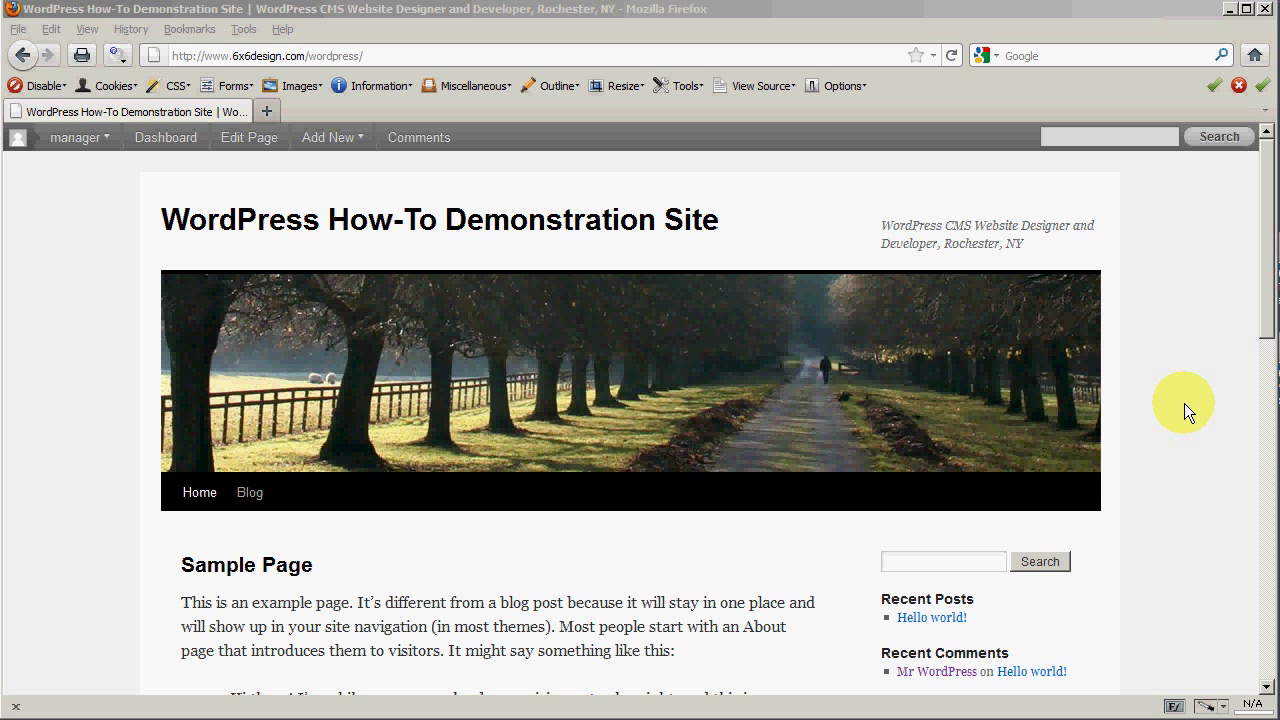
pyautogui.moveTo(70, 178)
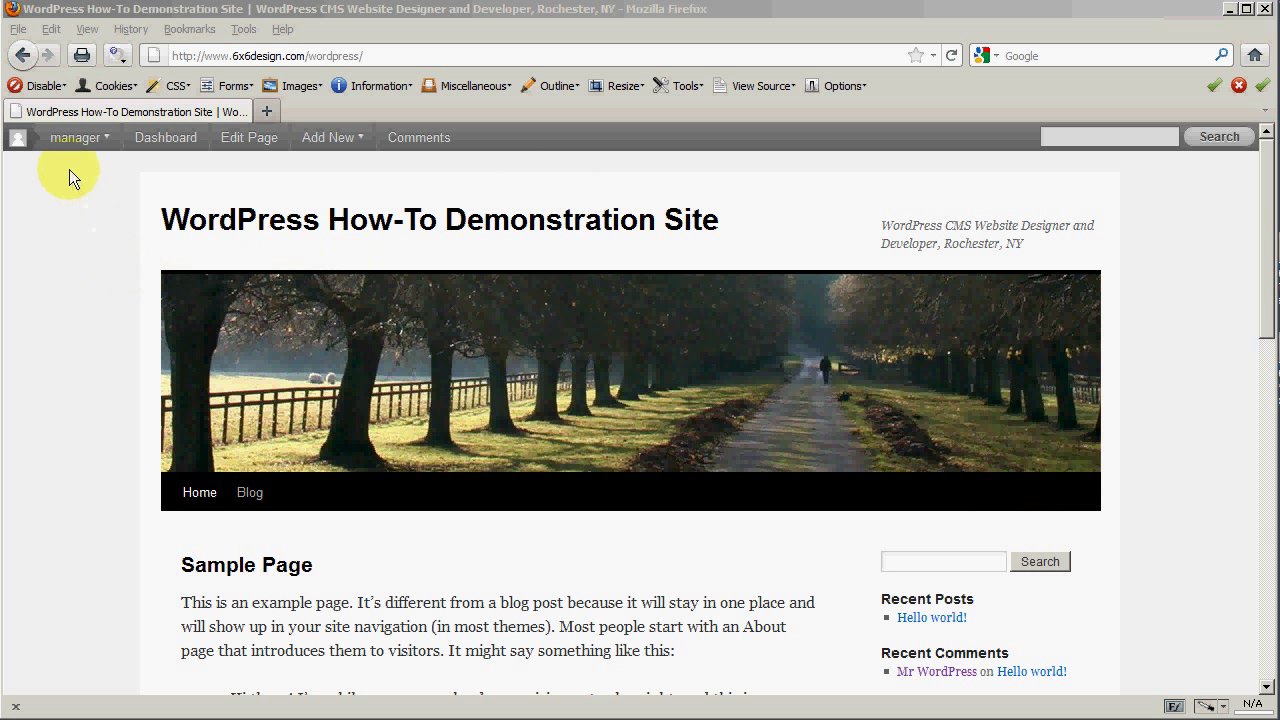
# Step: Switch back and forth between the site's Home and Blog links, ending on the Blog page with the Hello world! post
pyautogui.click(76, 136)
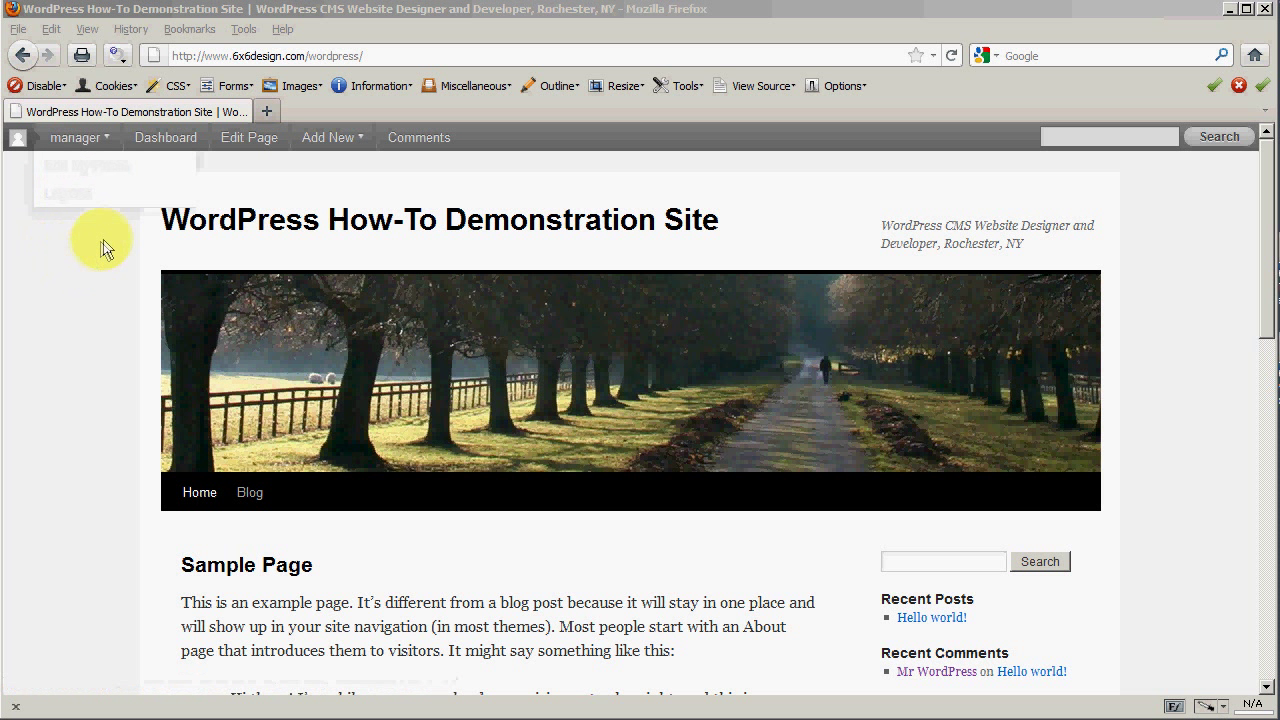
pyautogui.moveTo(124, 292)
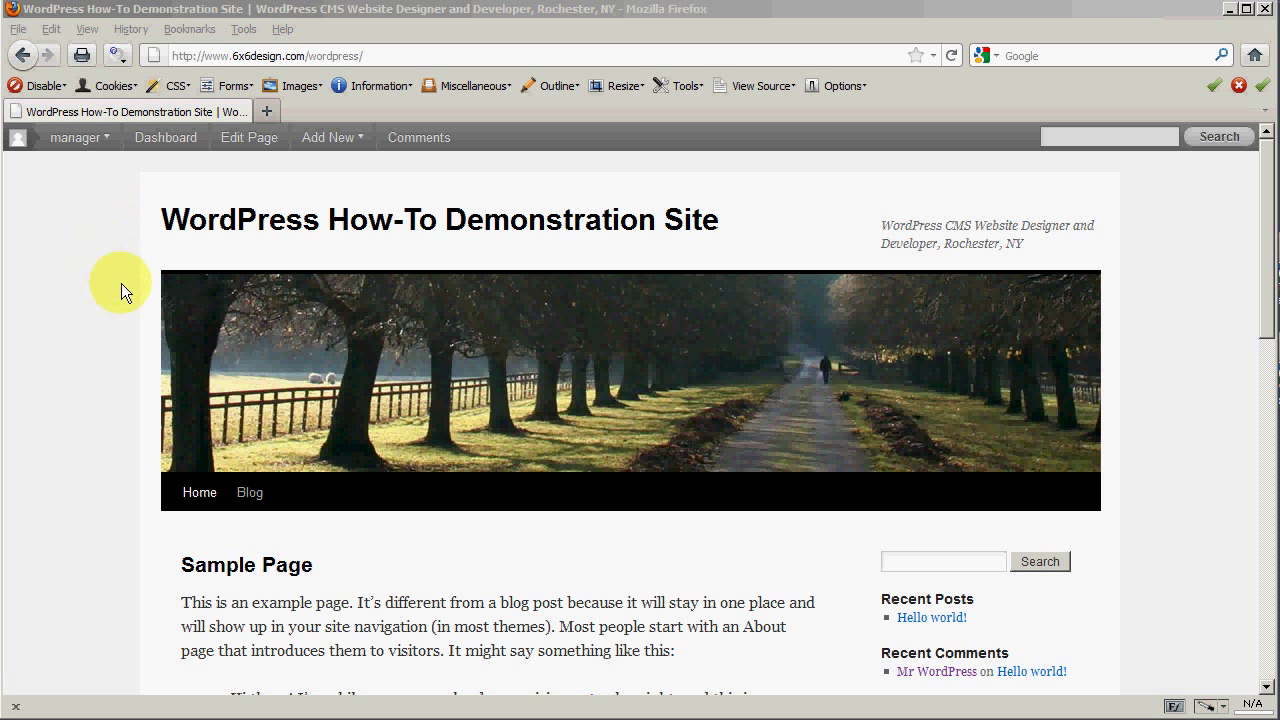
pyautogui.moveTo(106, 330)
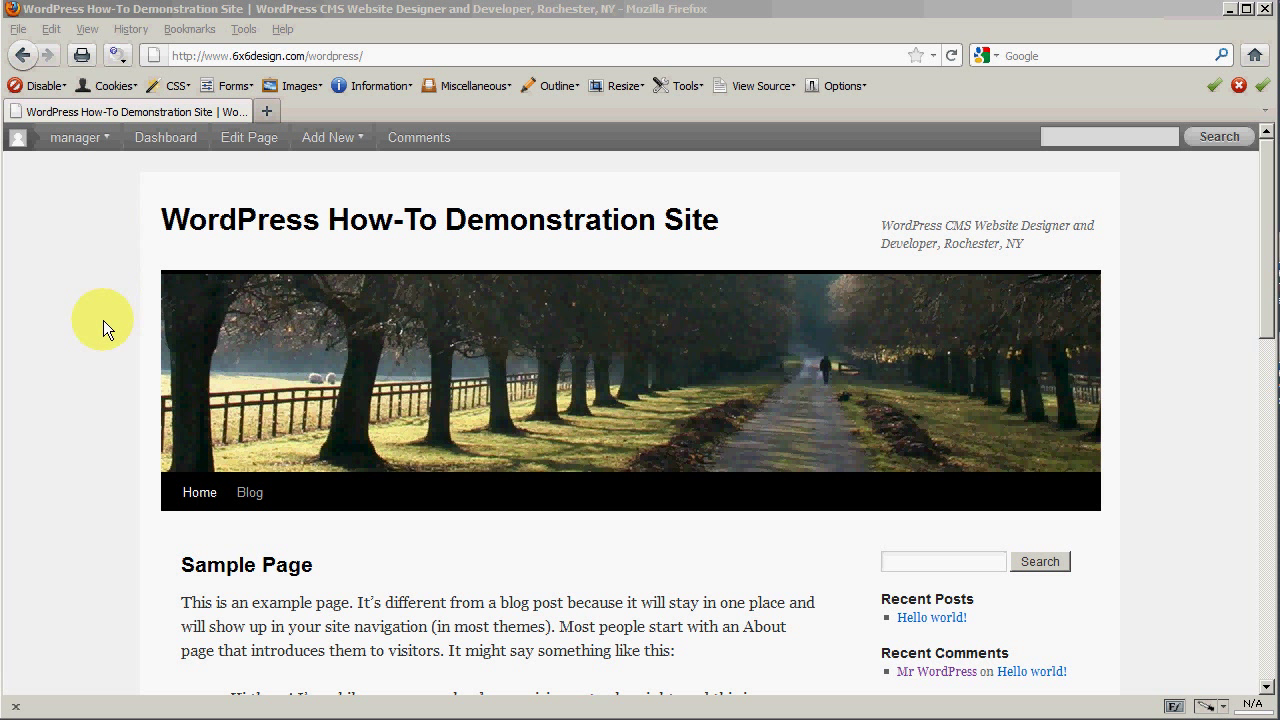
pyautogui.moveTo(496, 614)
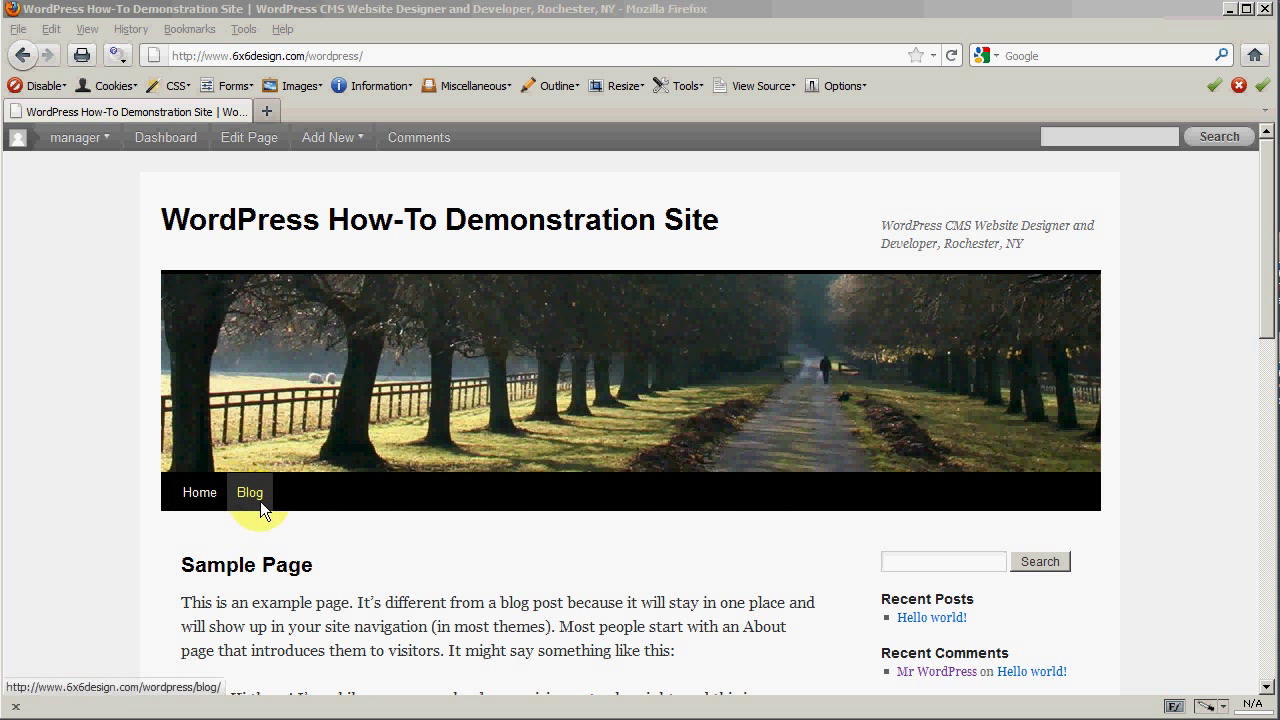
pyautogui.click(248, 492)
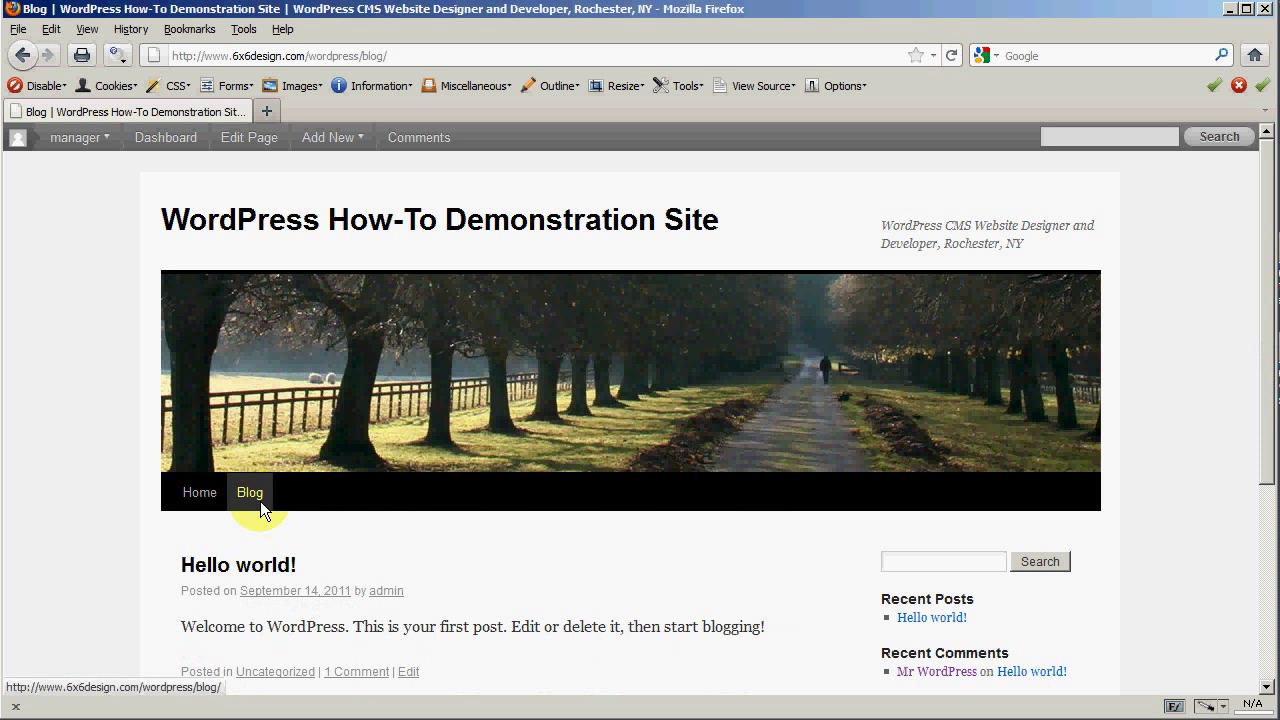
pyautogui.click(200, 492)
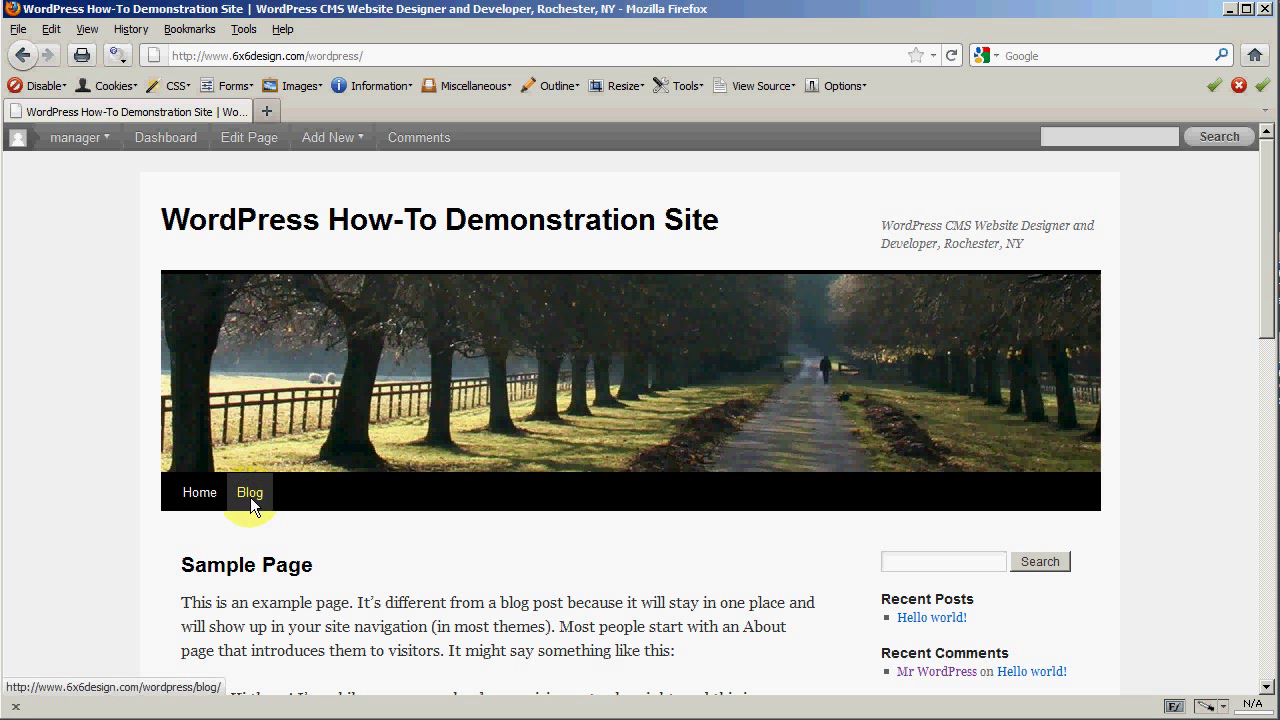
pyautogui.click(248, 492)
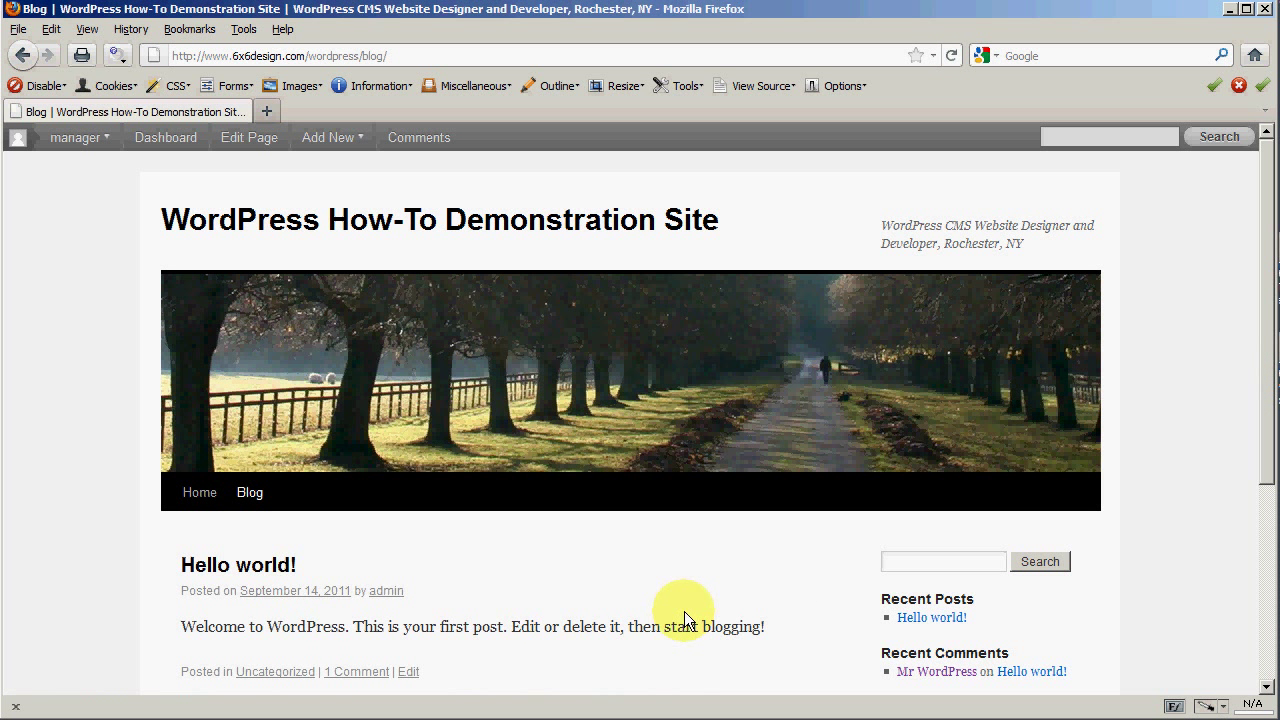
pyautogui.moveTo(344, 558)
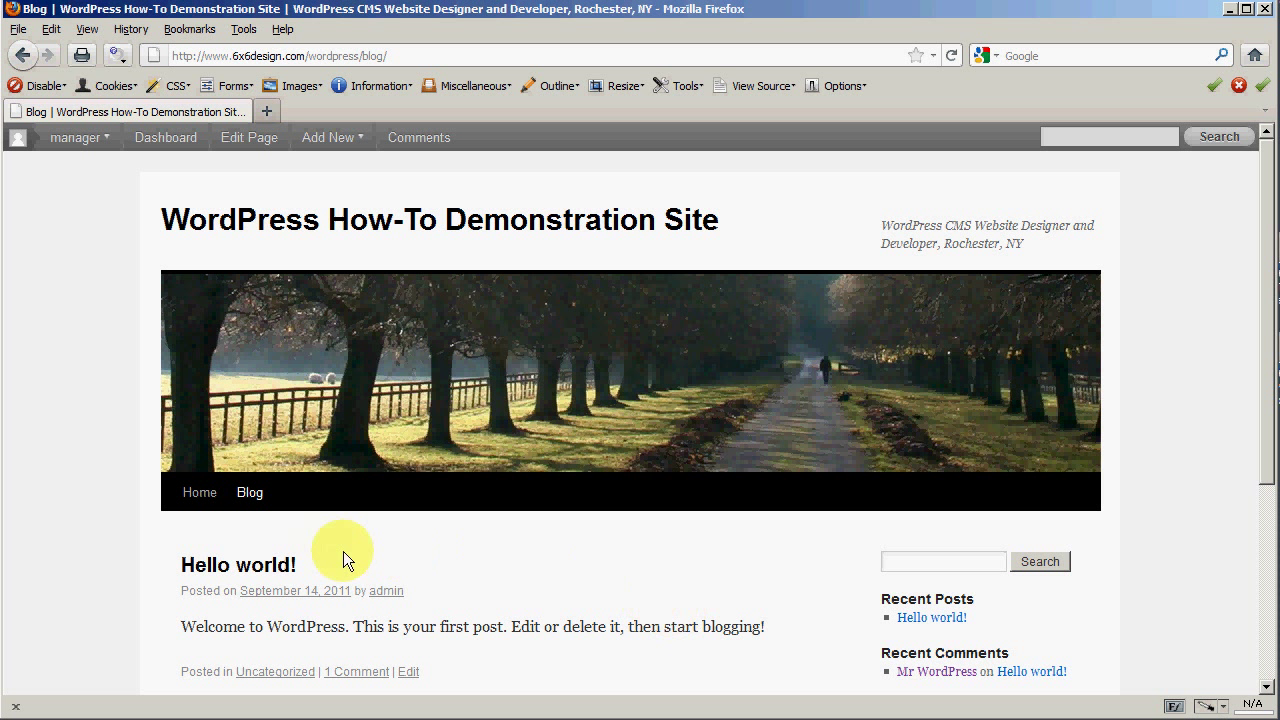
pyautogui.moveTo(100, 524)
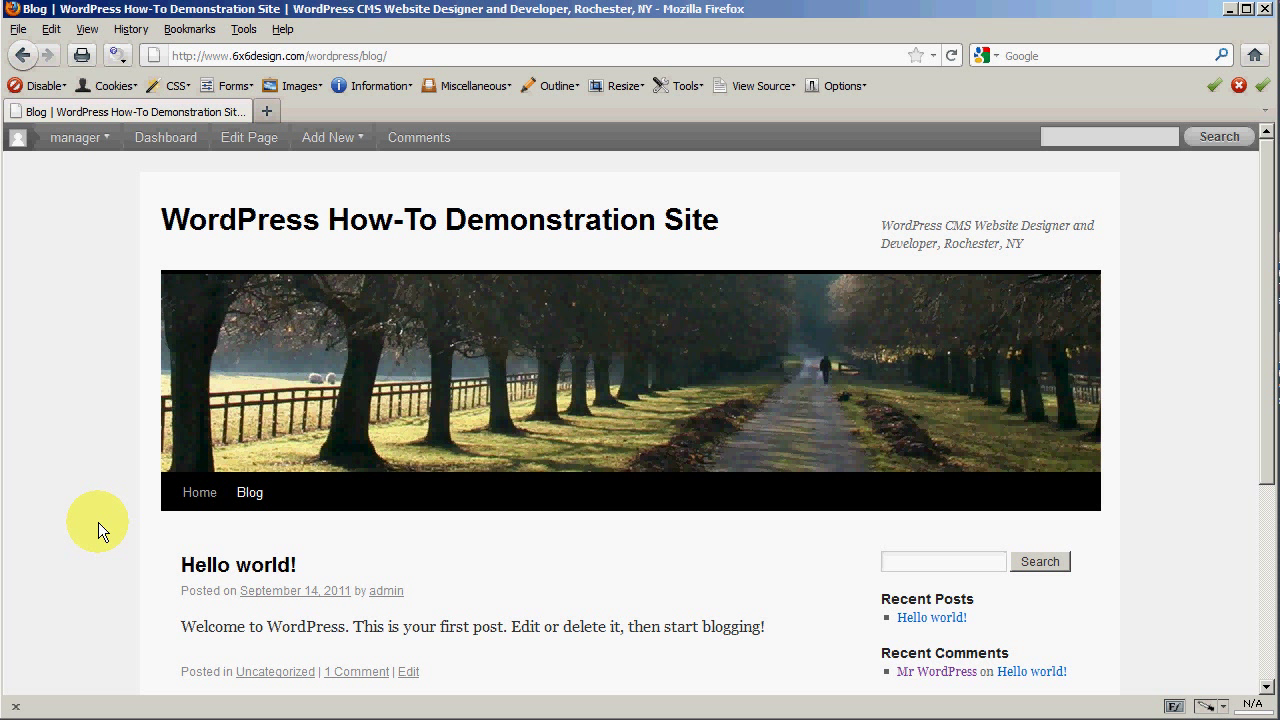
pyautogui.moveTo(504, 584)
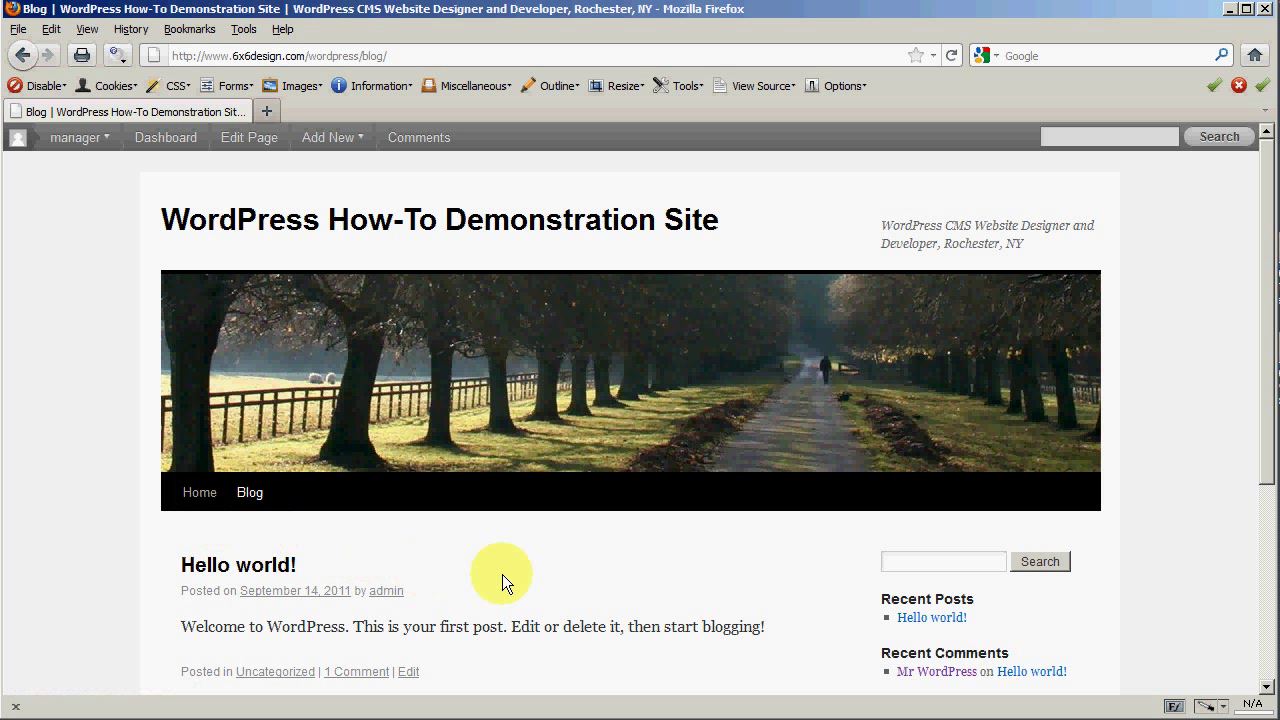
pyautogui.moveTo(476, 604)
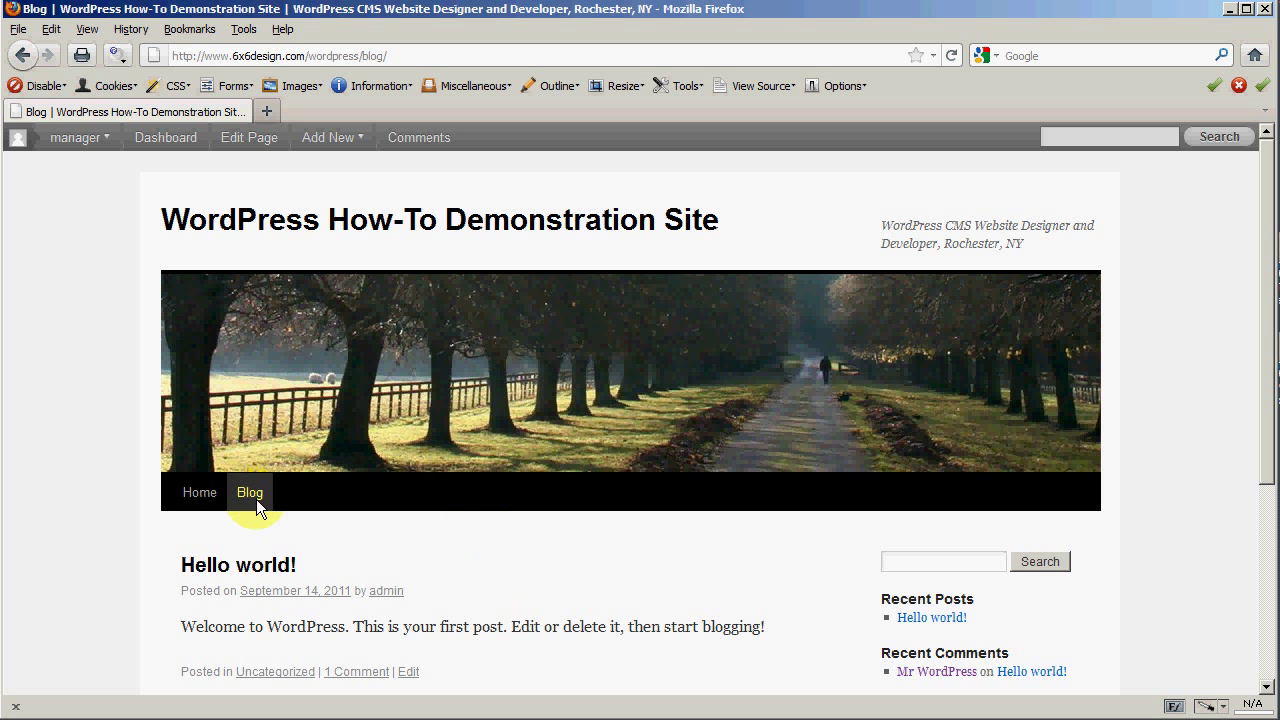
pyautogui.moveTo(430, 550)
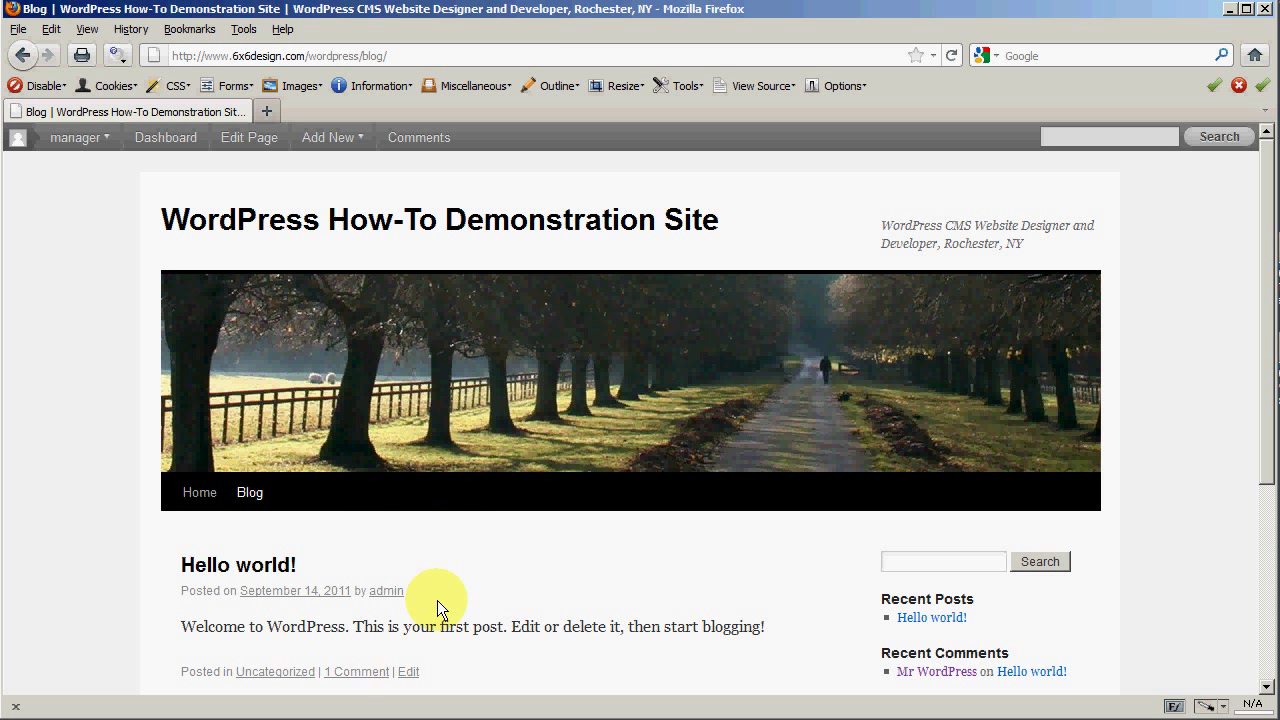
pyautogui.click(200, 492)
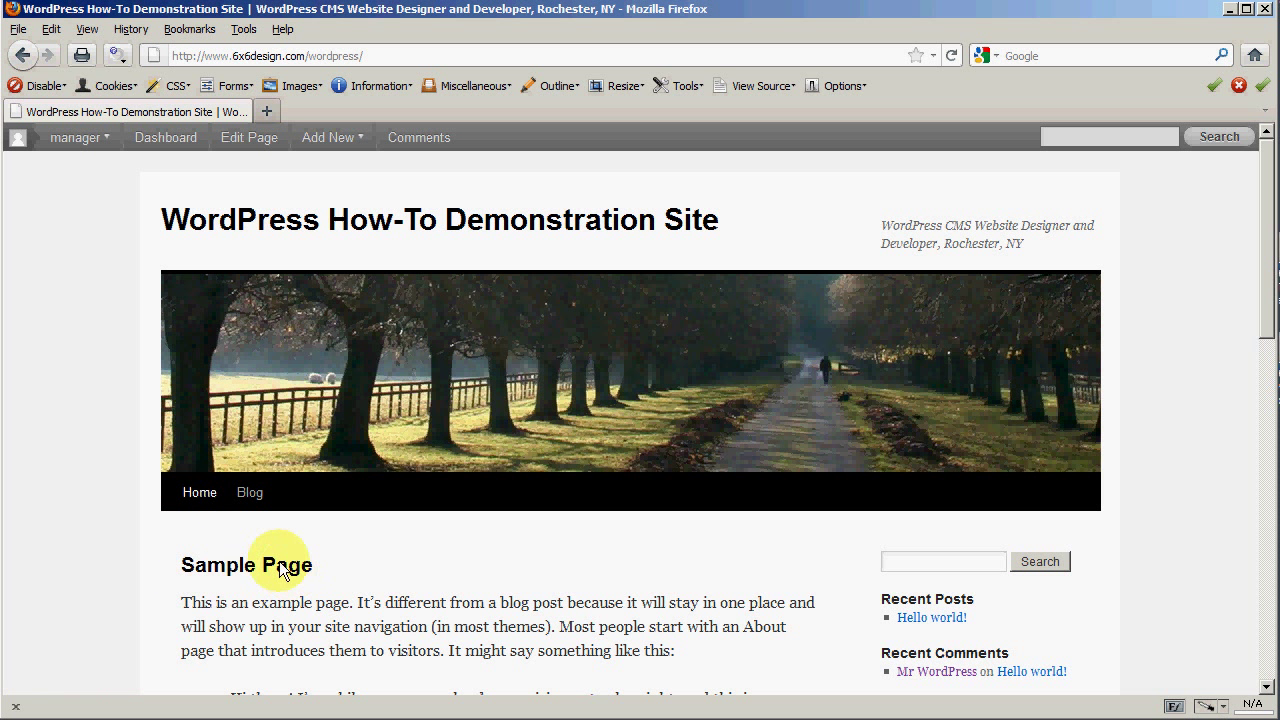
pyautogui.moveTo(200, 492)
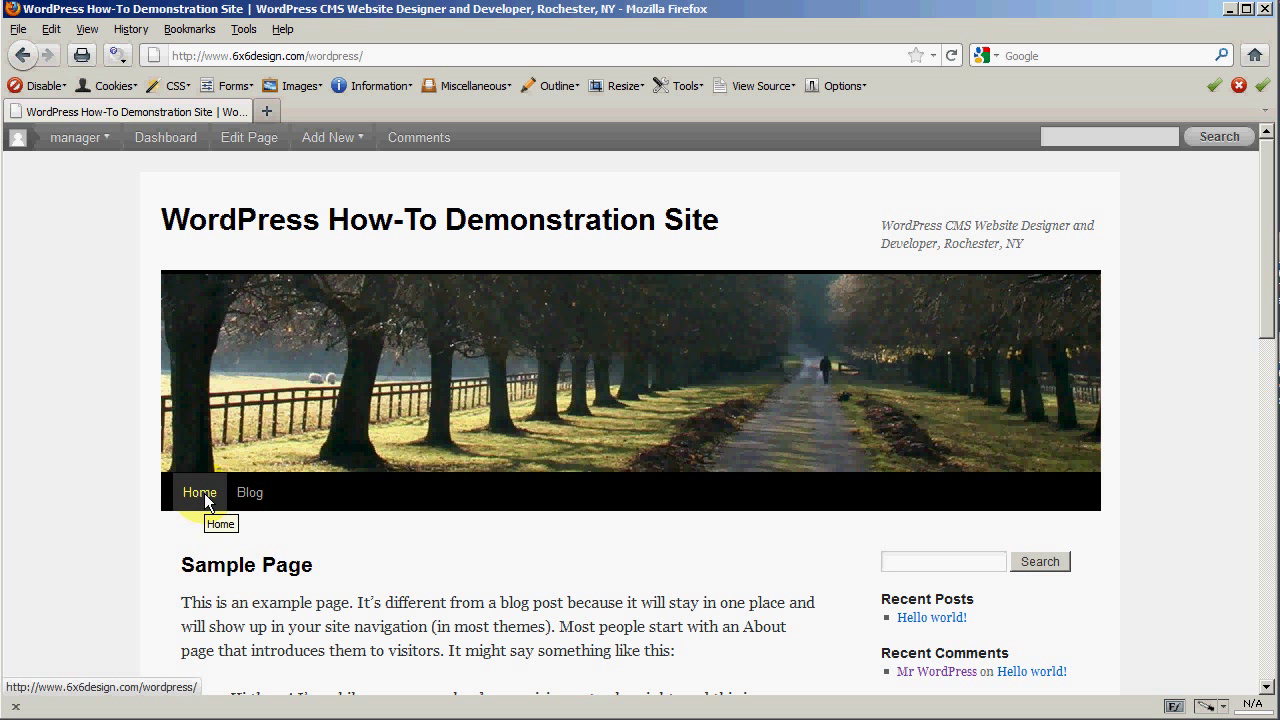
pyautogui.click(248, 492)
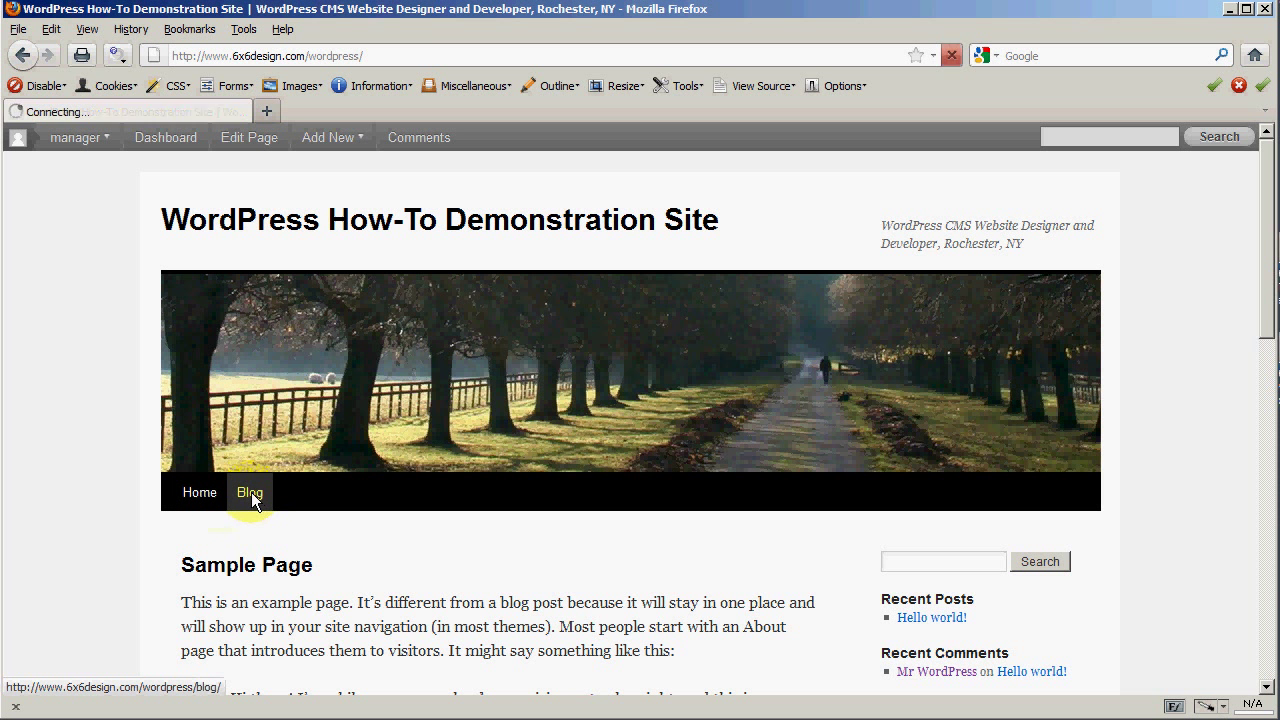
pyautogui.click(248, 492)
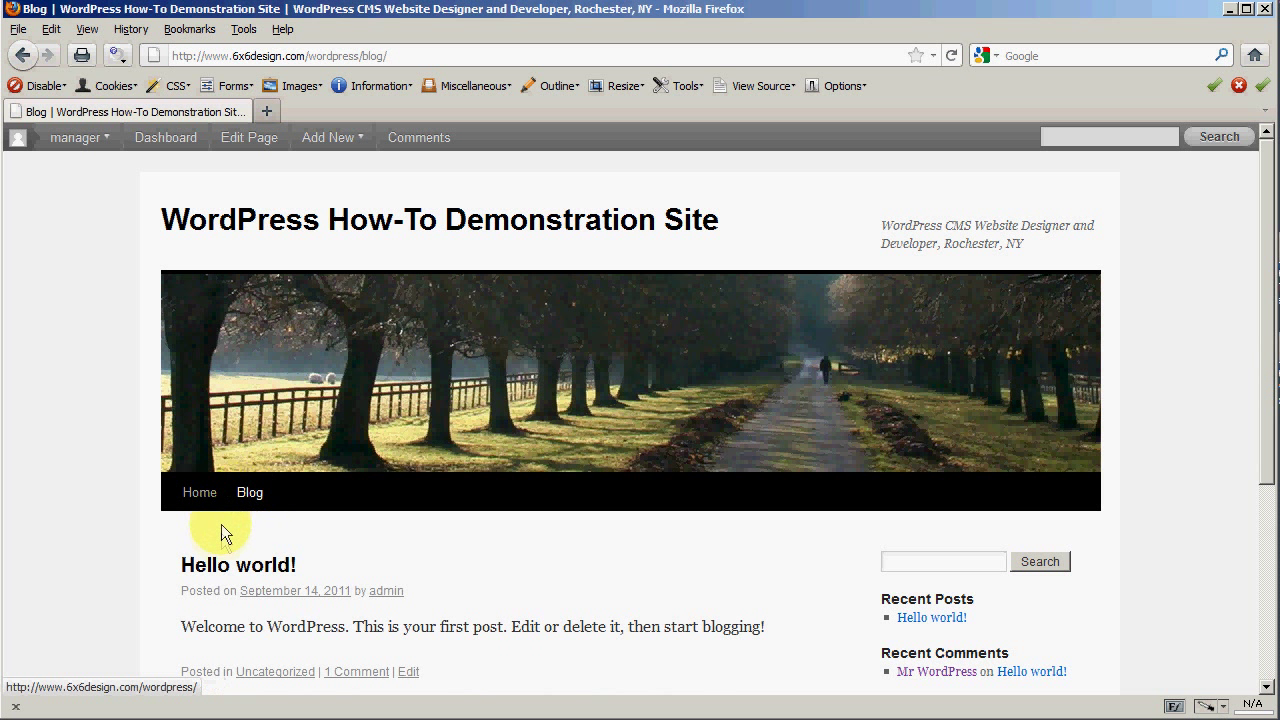
pyautogui.moveTo(490, 604)
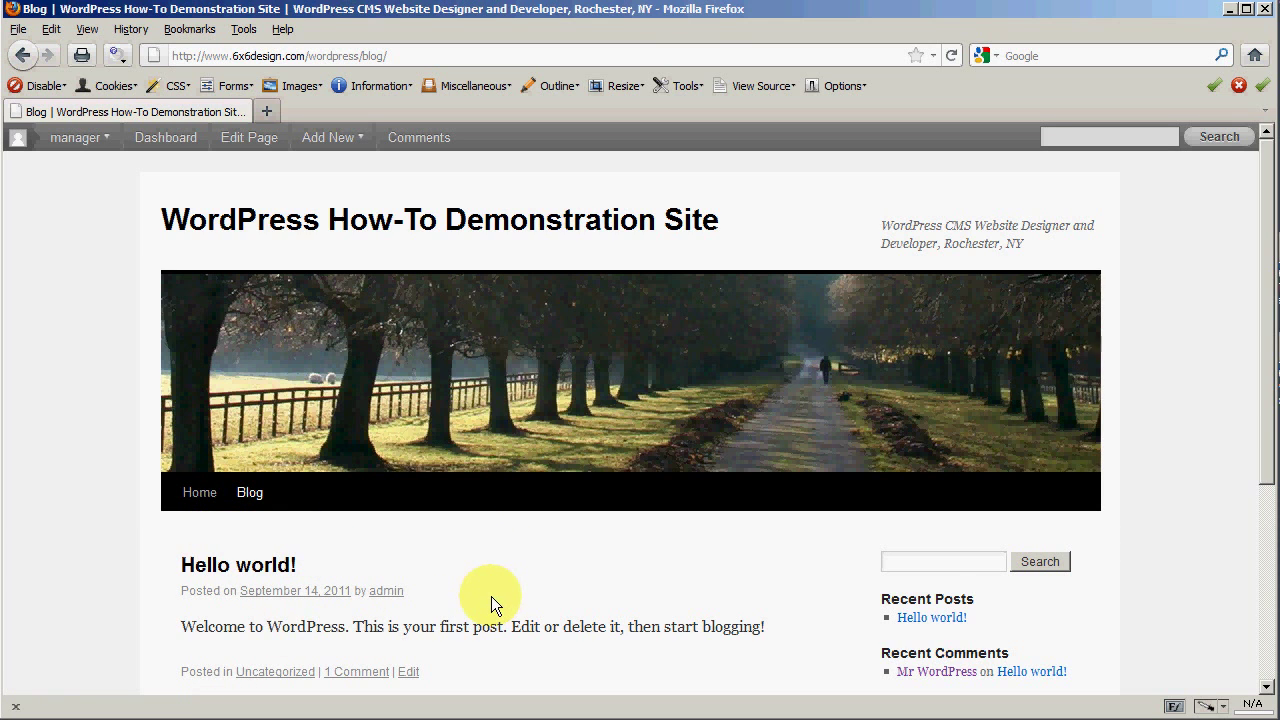
# Step: View the Hello world! post with its comment and reply form, then return to the site's Home page
pyautogui.scroll(-3)
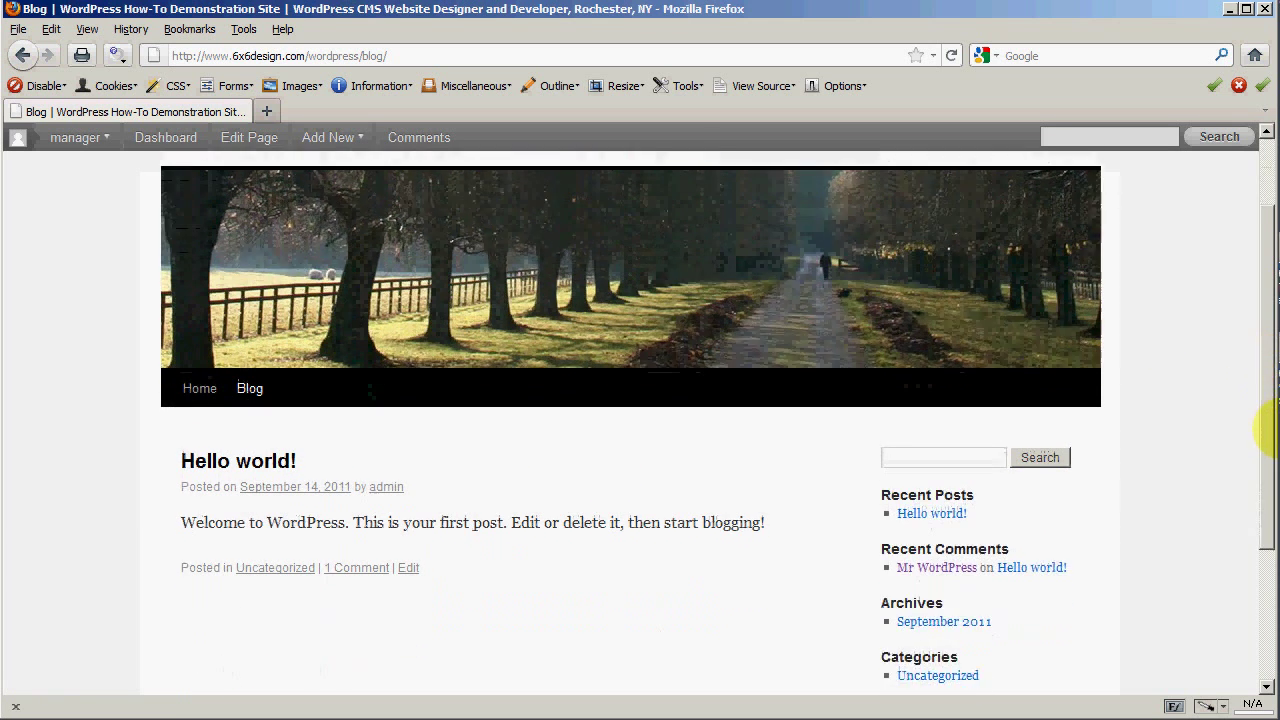
pyautogui.scroll(-3)
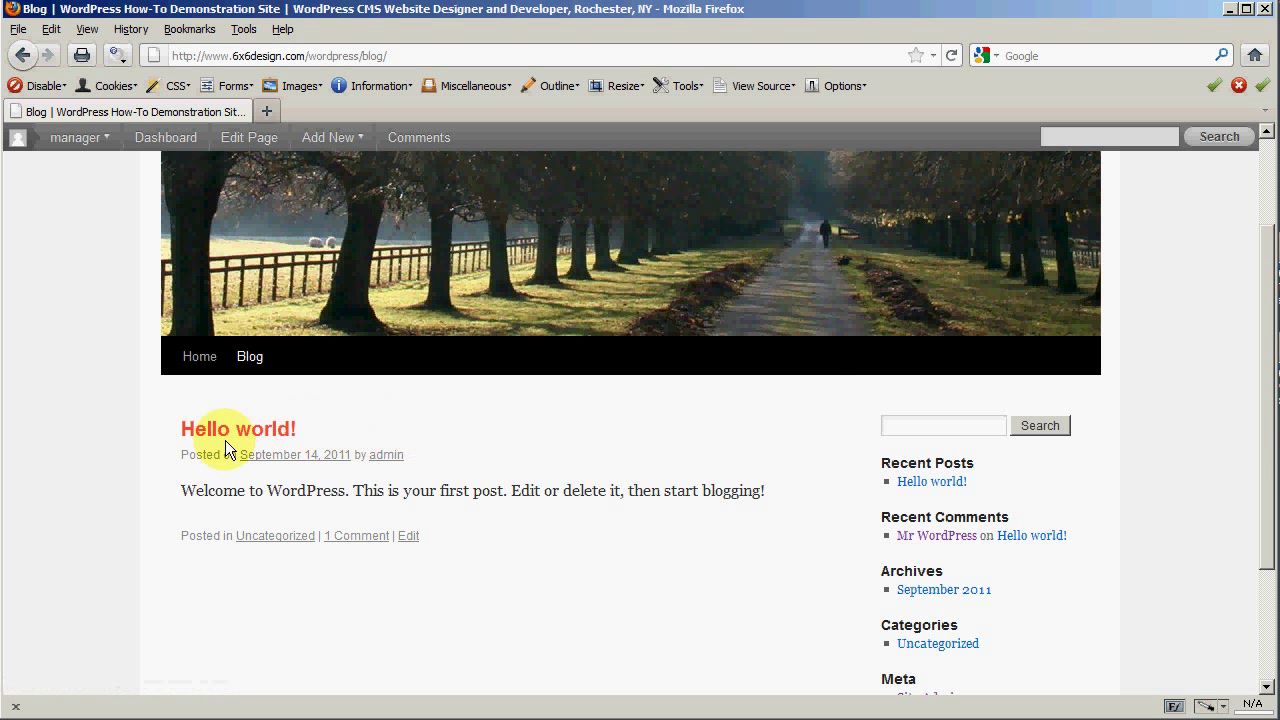
pyautogui.moveTo(462, 590)
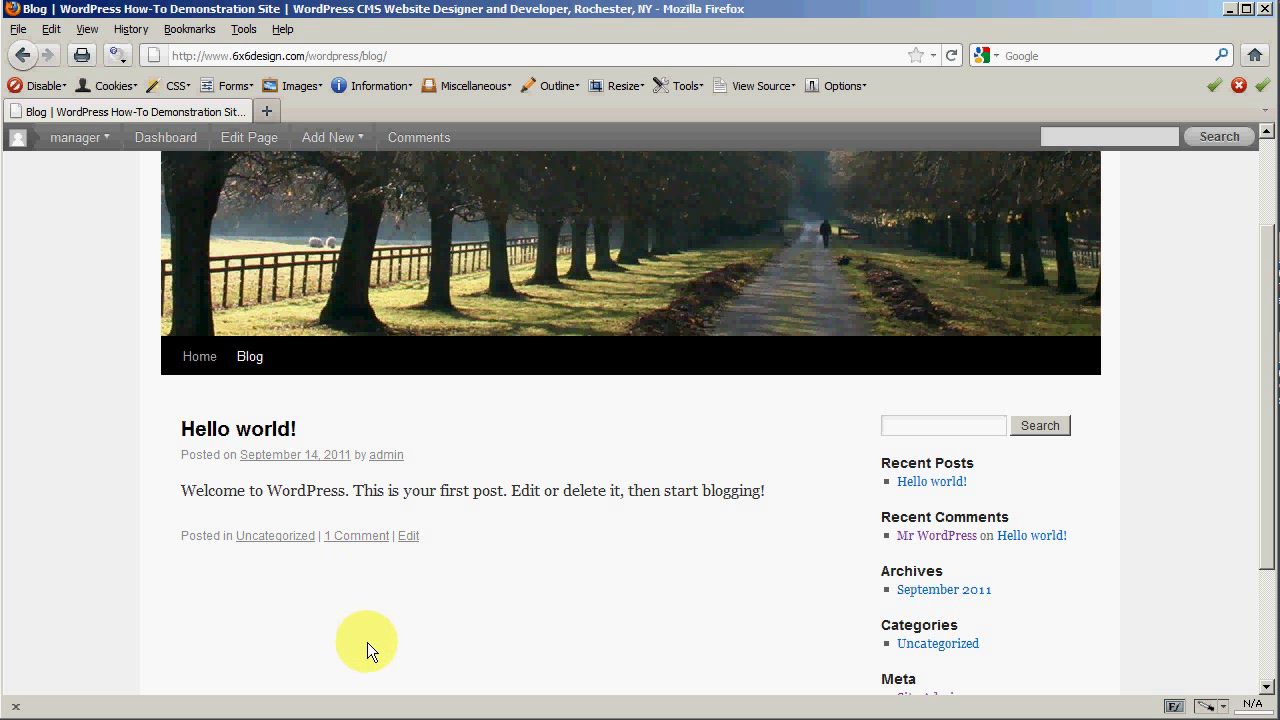
pyautogui.moveTo(404, 590)
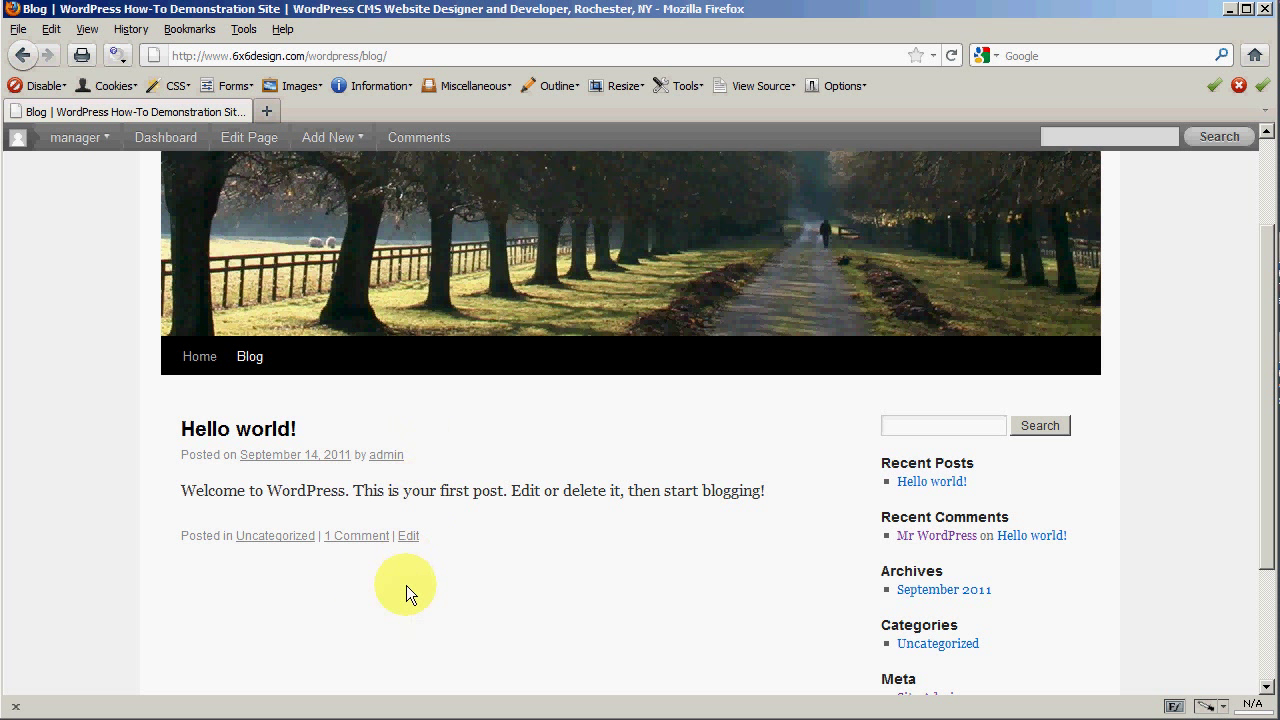
pyautogui.moveTo(390, 630)
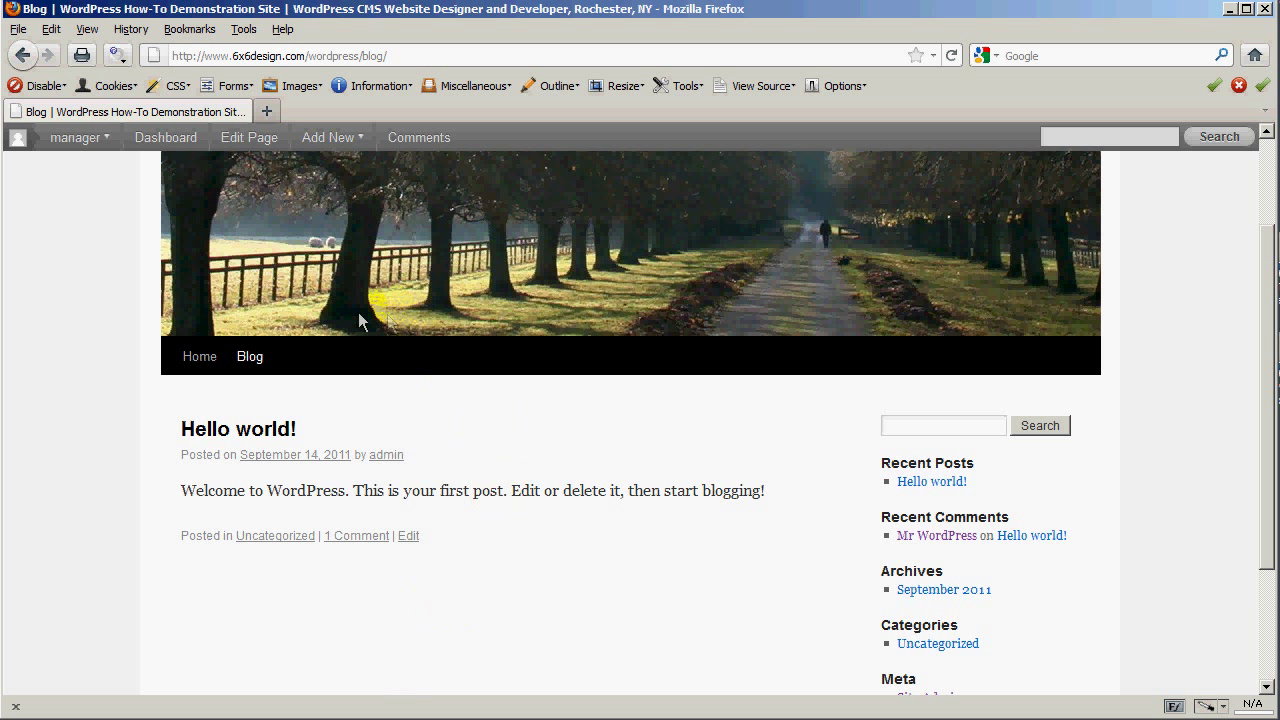
pyautogui.moveTo(236, 428)
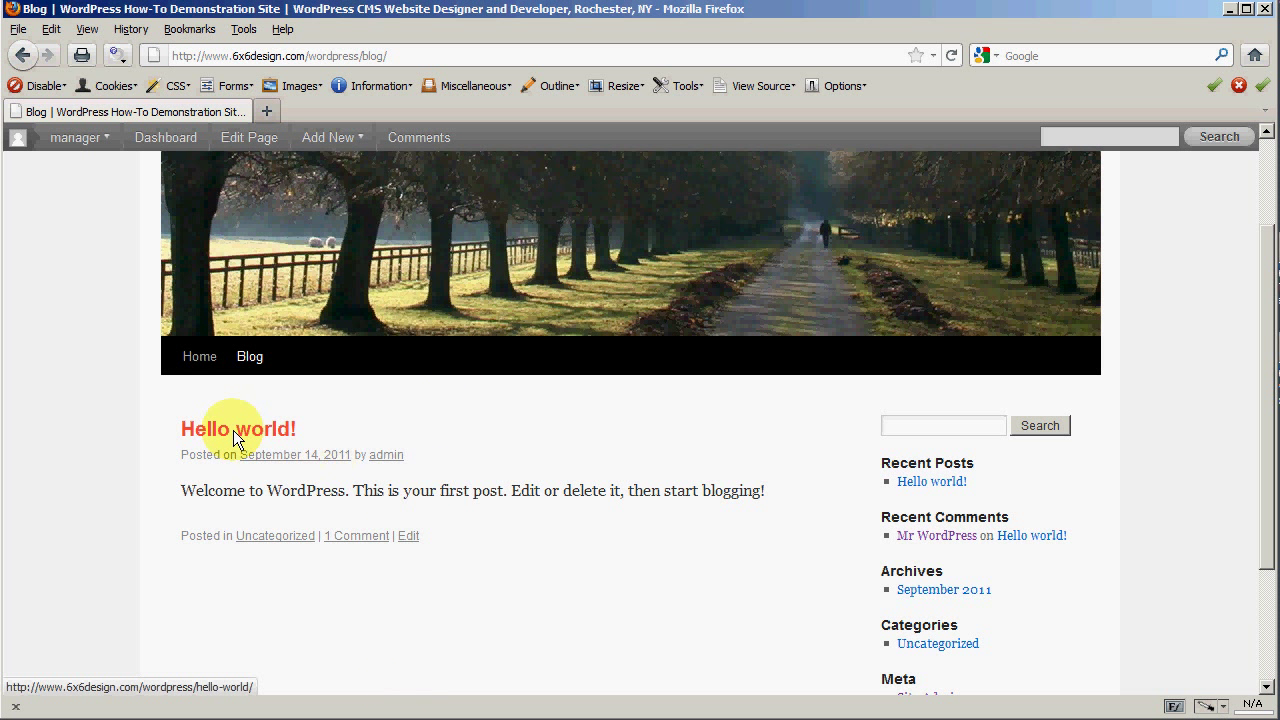
pyautogui.click(238, 428)
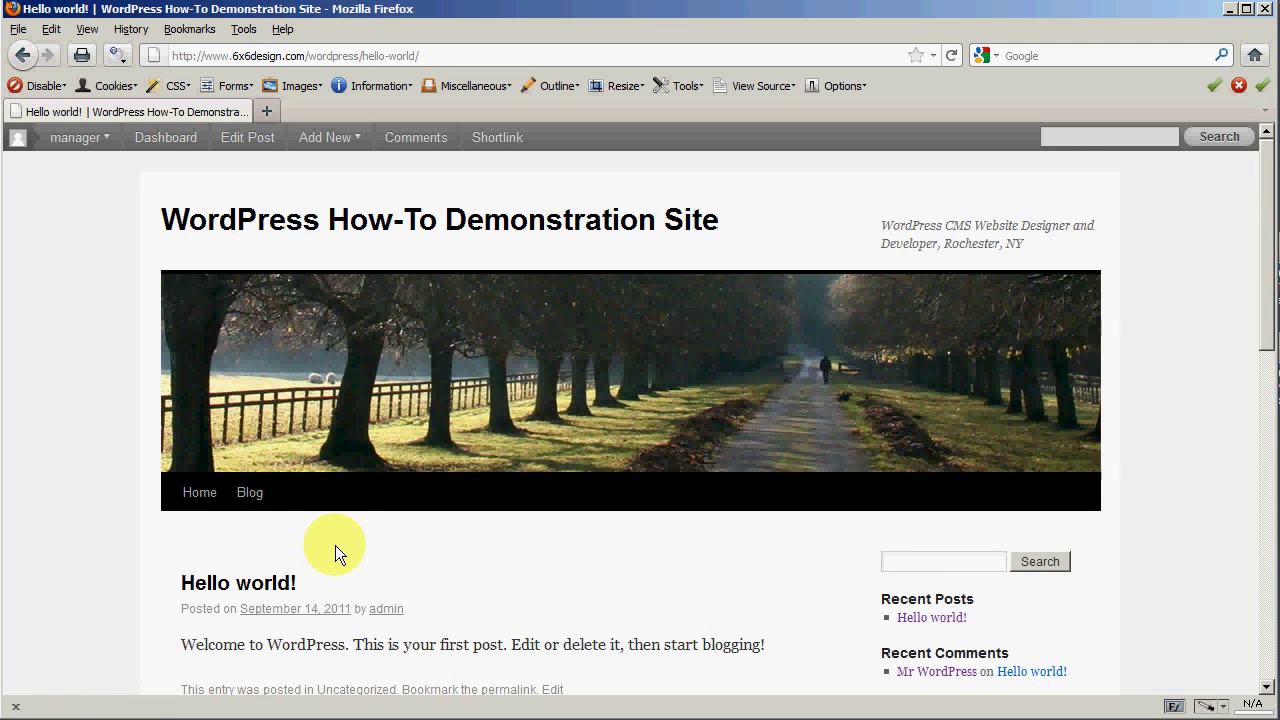
pyautogui.scroll(-3)
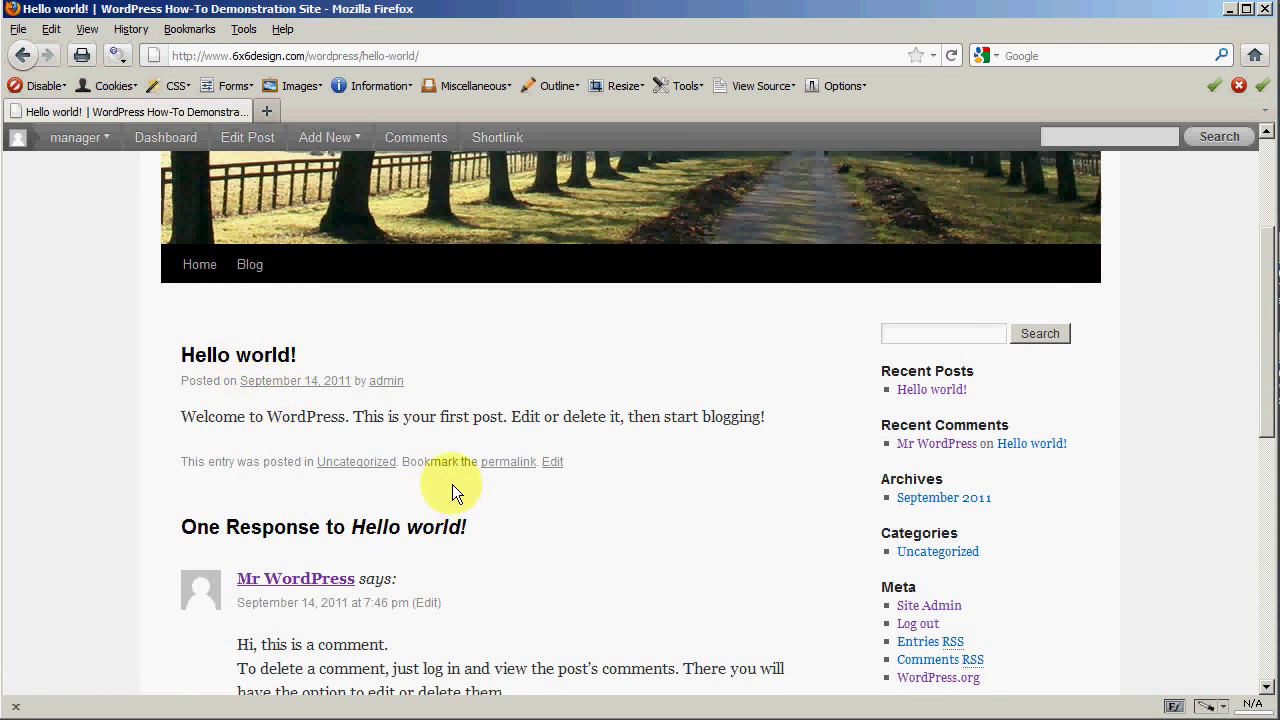
pyautogui.scroll(-3)
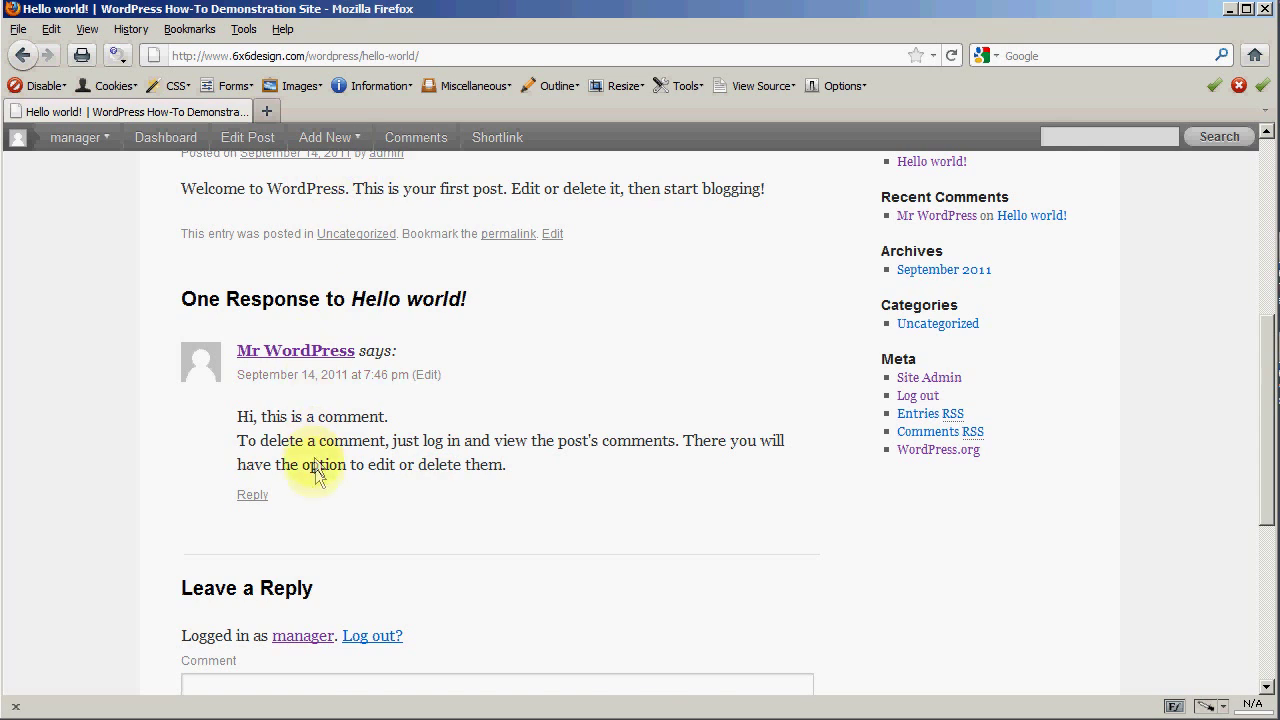
pyautogui.scroll(-3)
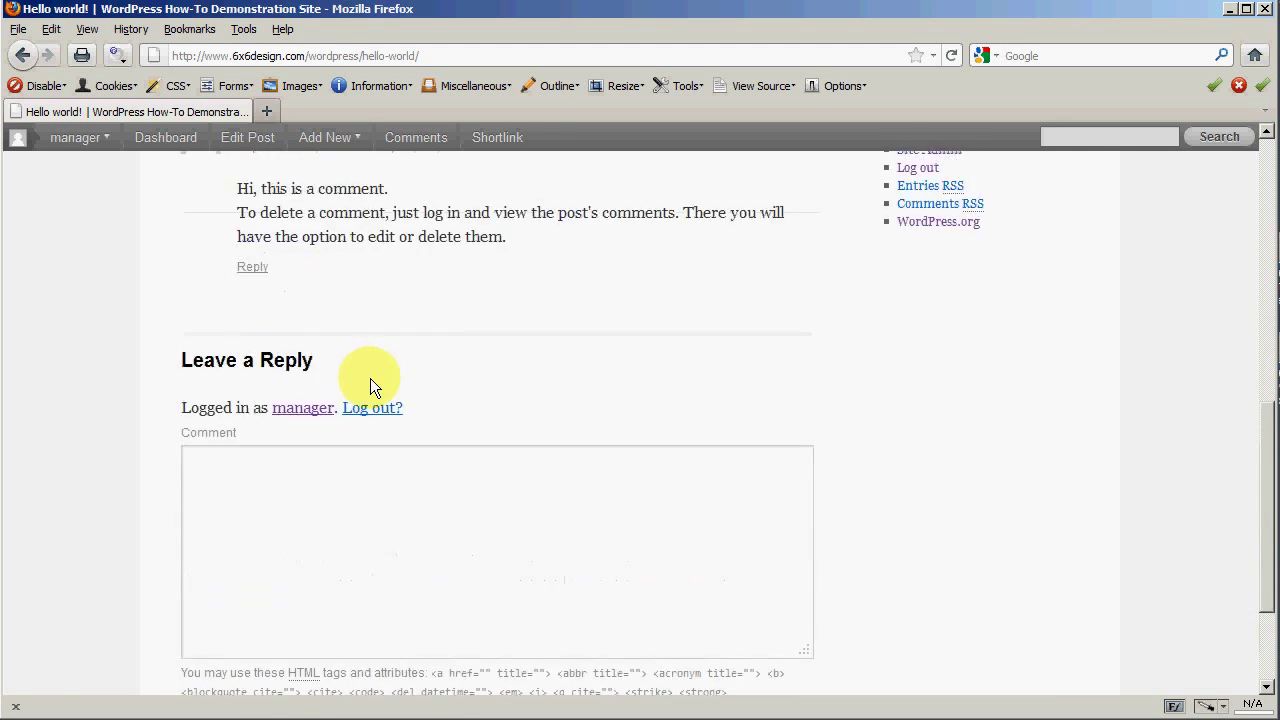
pyautogui.click(200, 378)
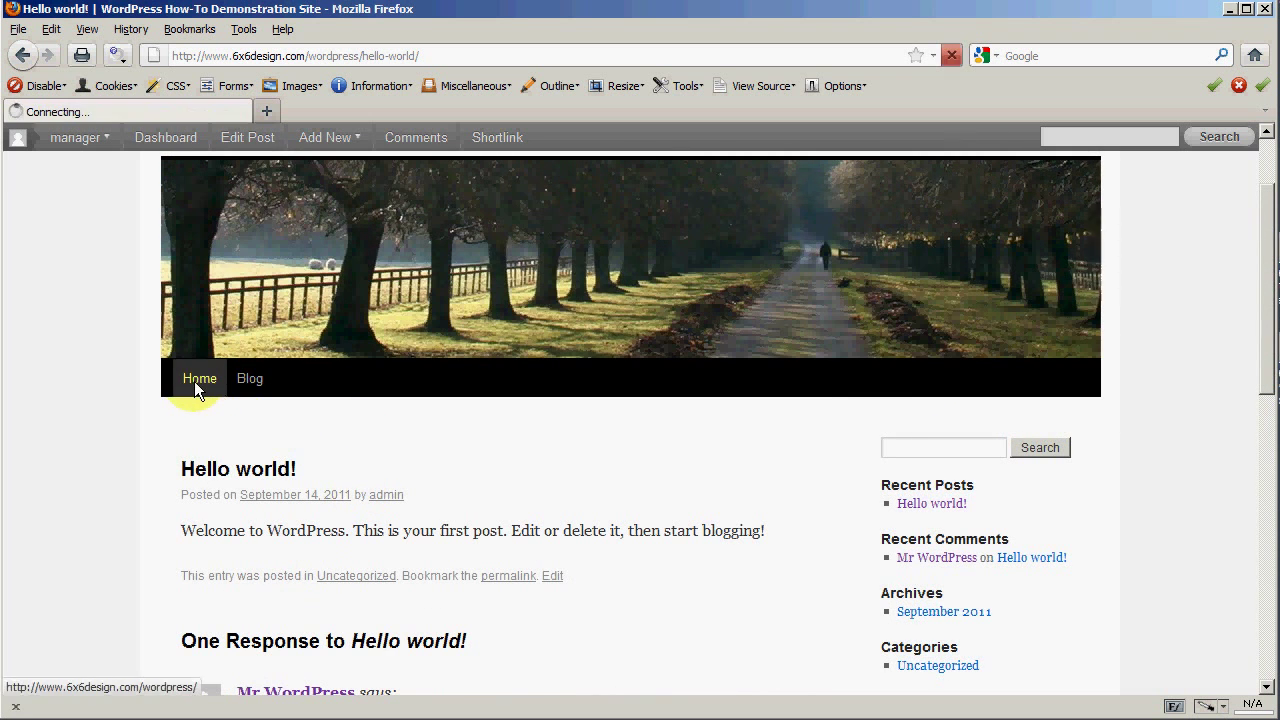
pyautogui.click(200, 378)
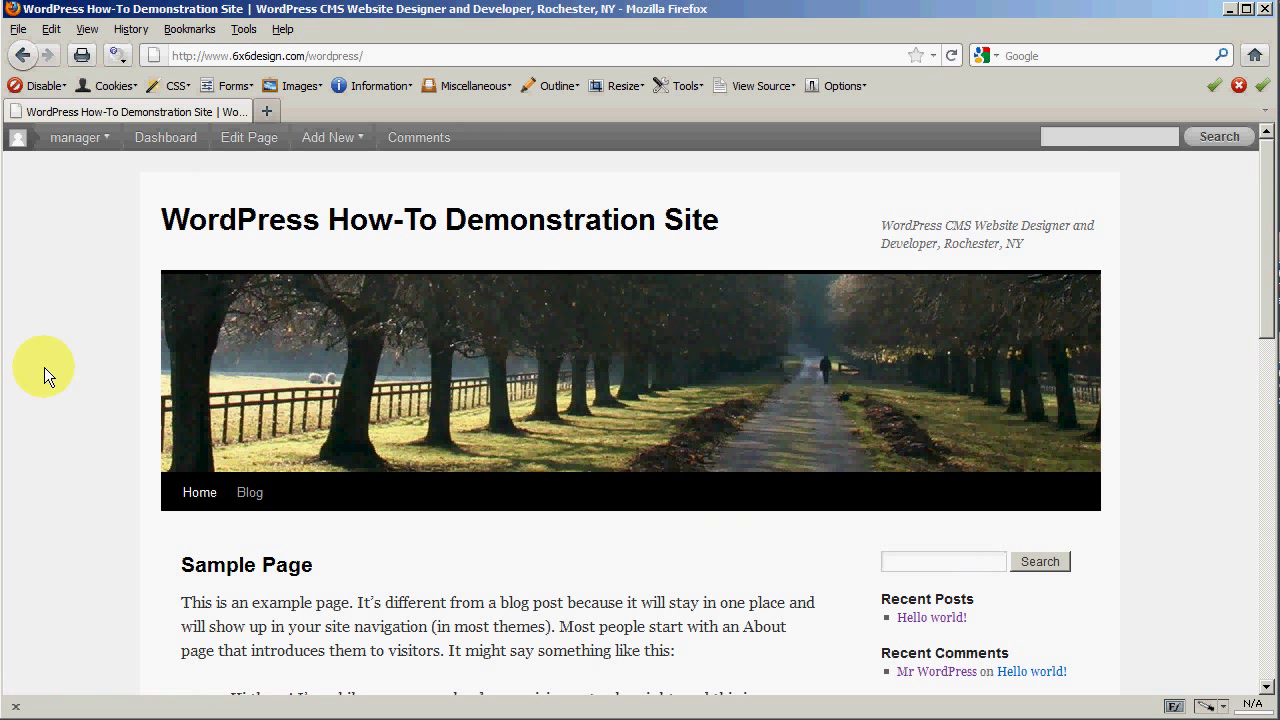
pyautogui.moveTo(96, 348)
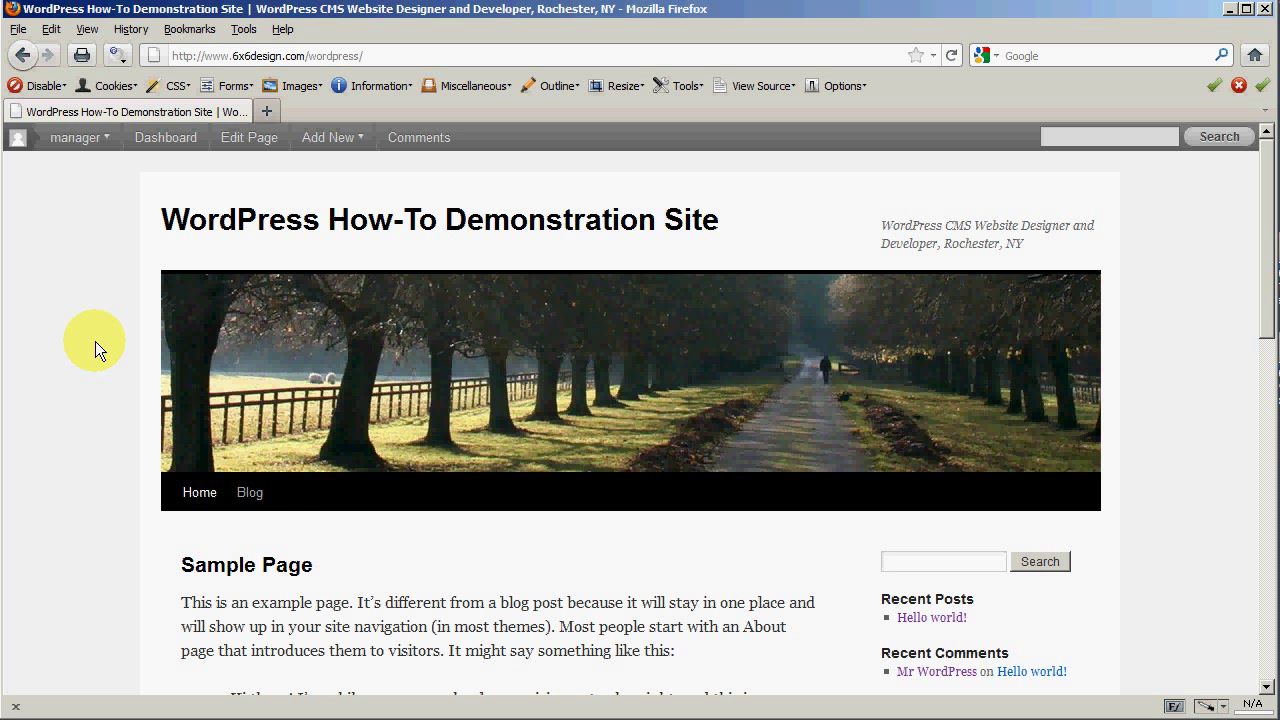
pyautogui.moveTo(556, 288)
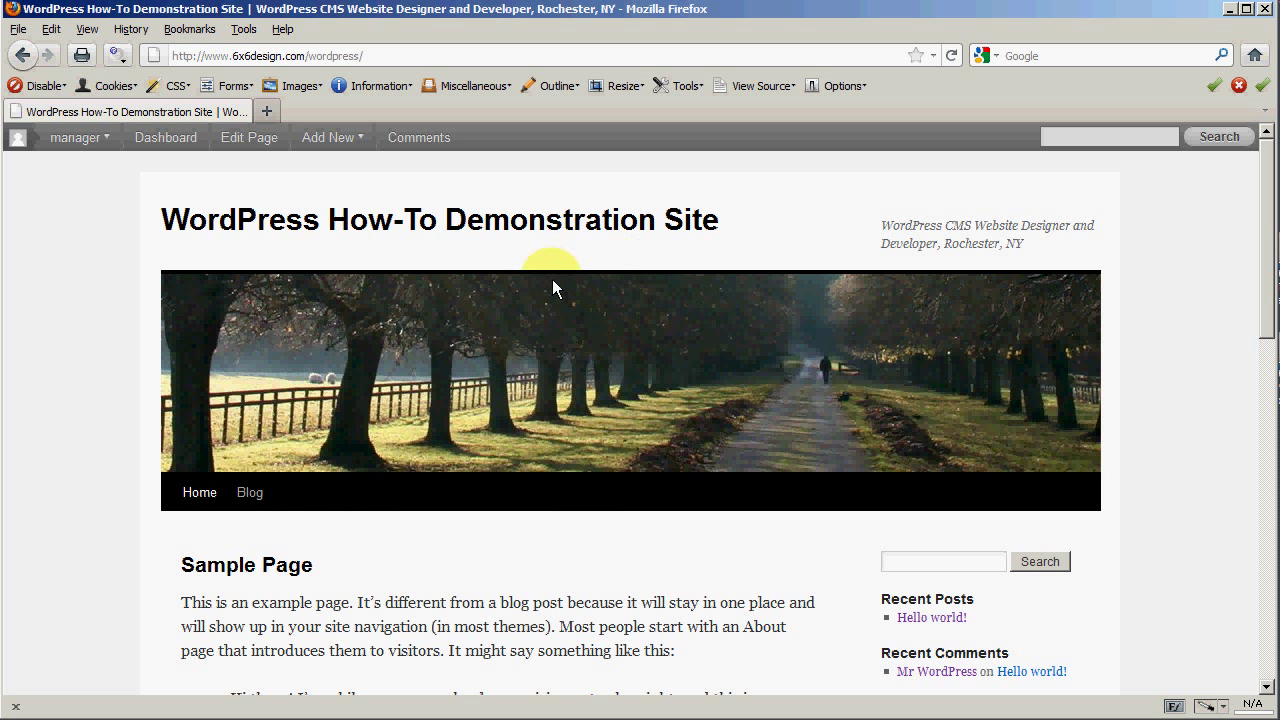
# Step: From the Dashboard, go to Pages > All Pages and start editing the Sample Page
pyautogui.click(76, 136)
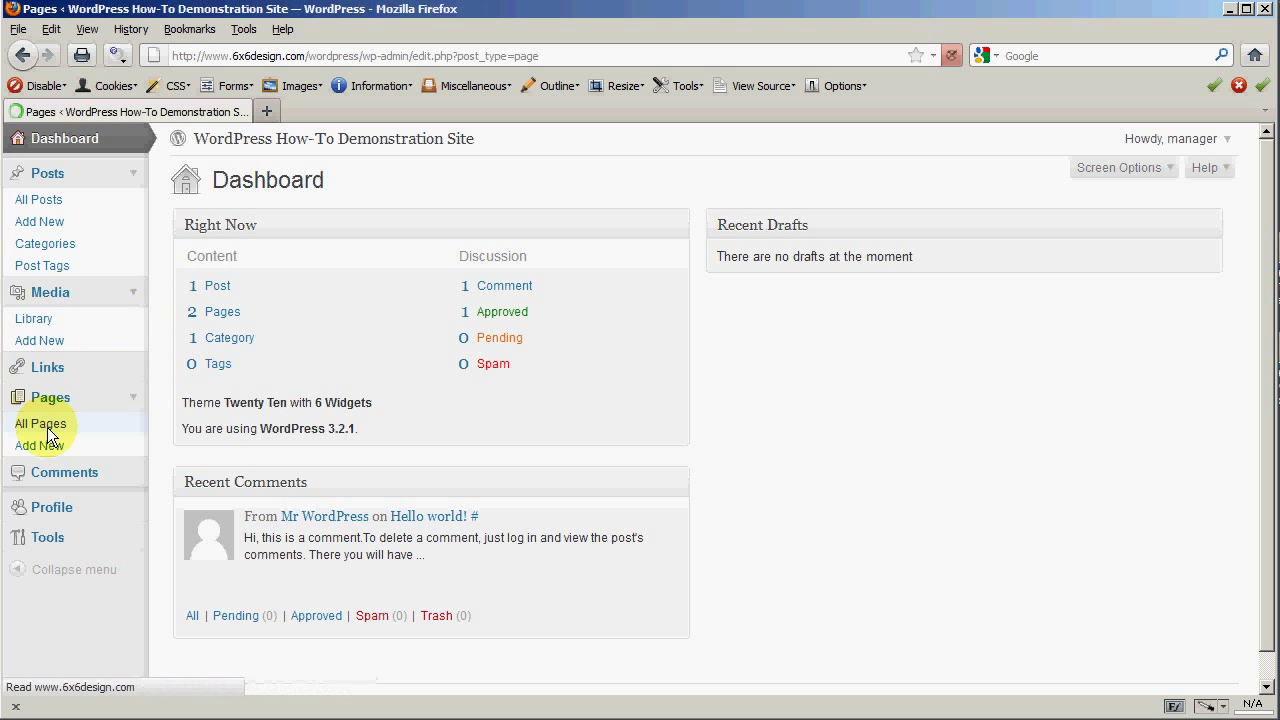
pyautogui.click(40, 424)
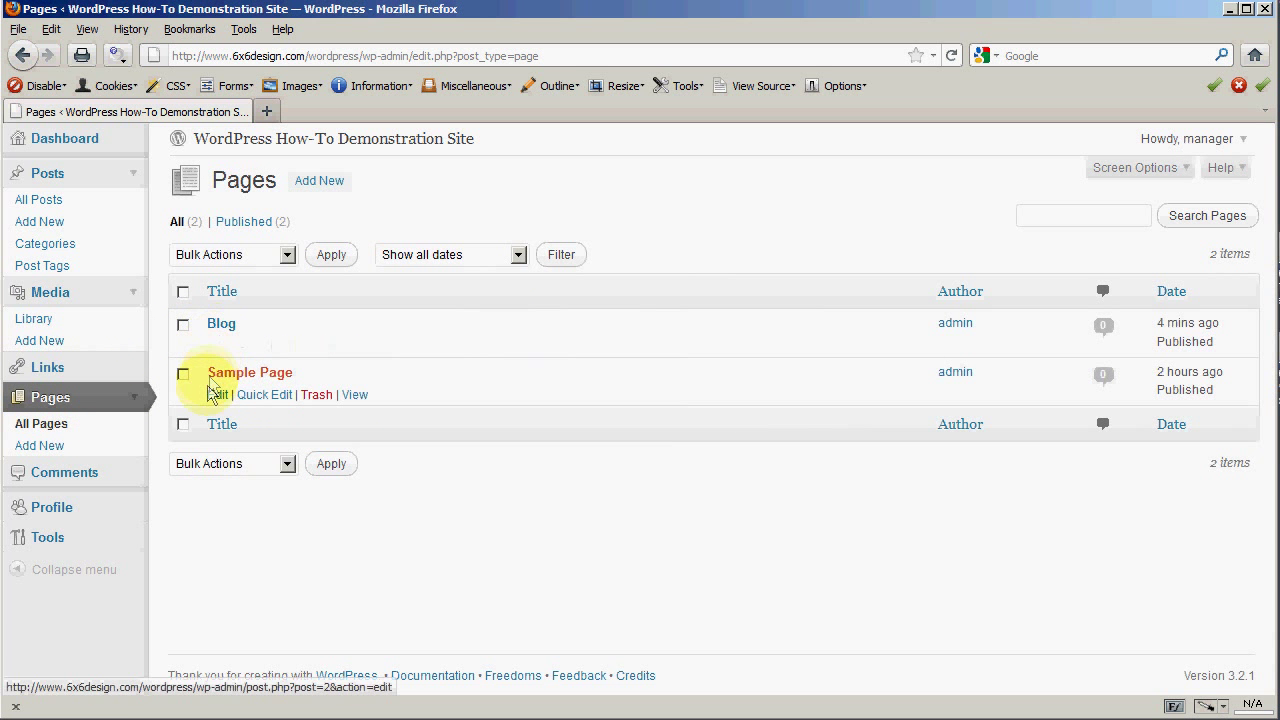
pyautogui.click(216, 394)
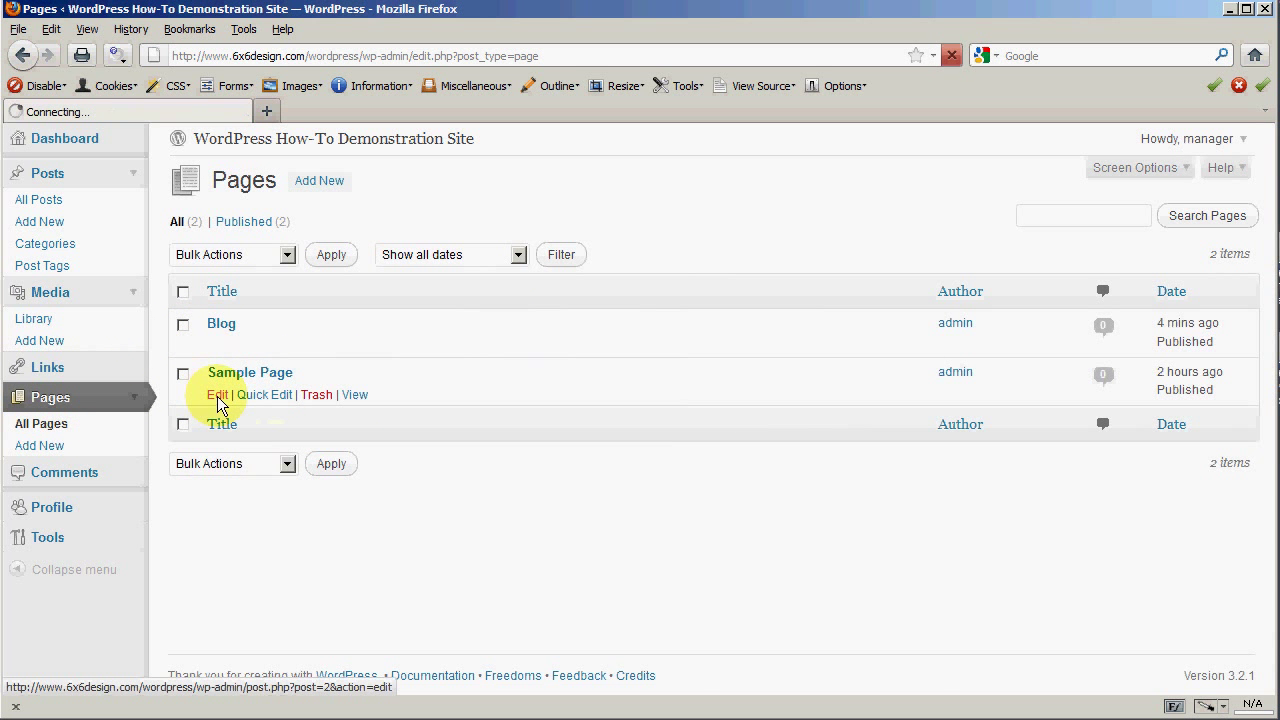
# Step: Retitle the Sample Page to 'Website Designers in Rochester' and update it
pyautogui.click(216, 394)
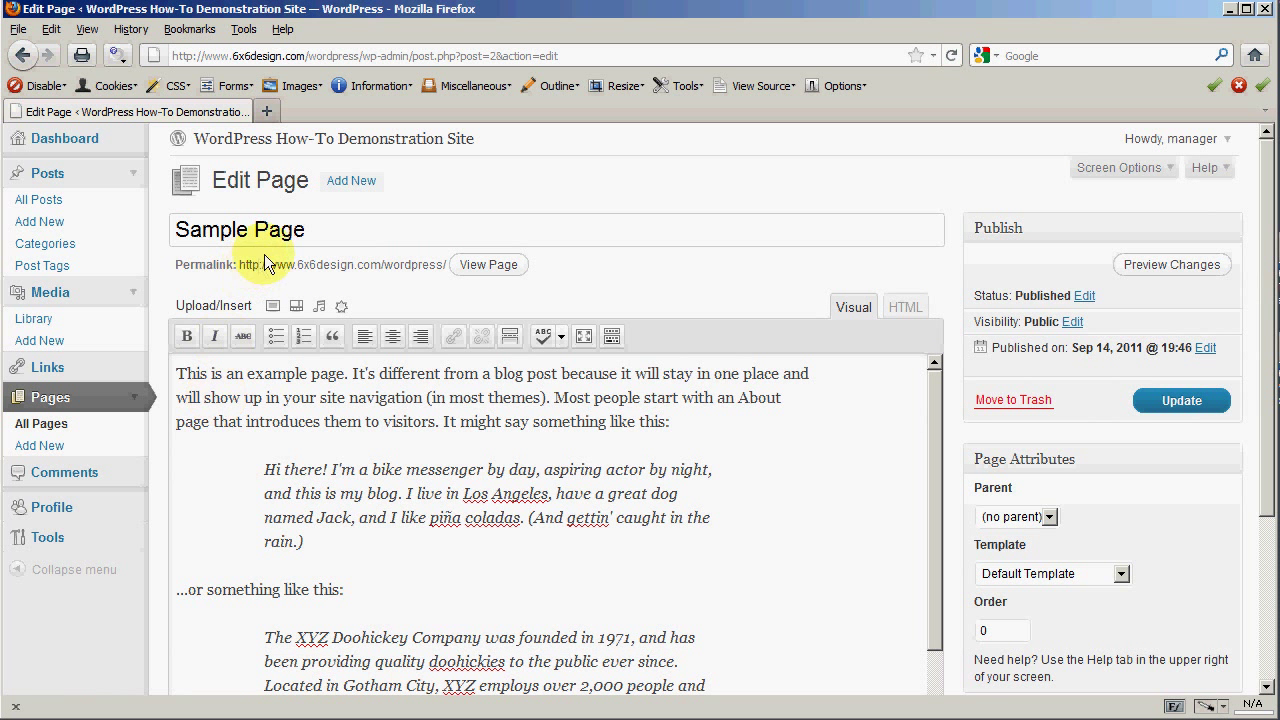
pyautogui.moveTo(338, 240)
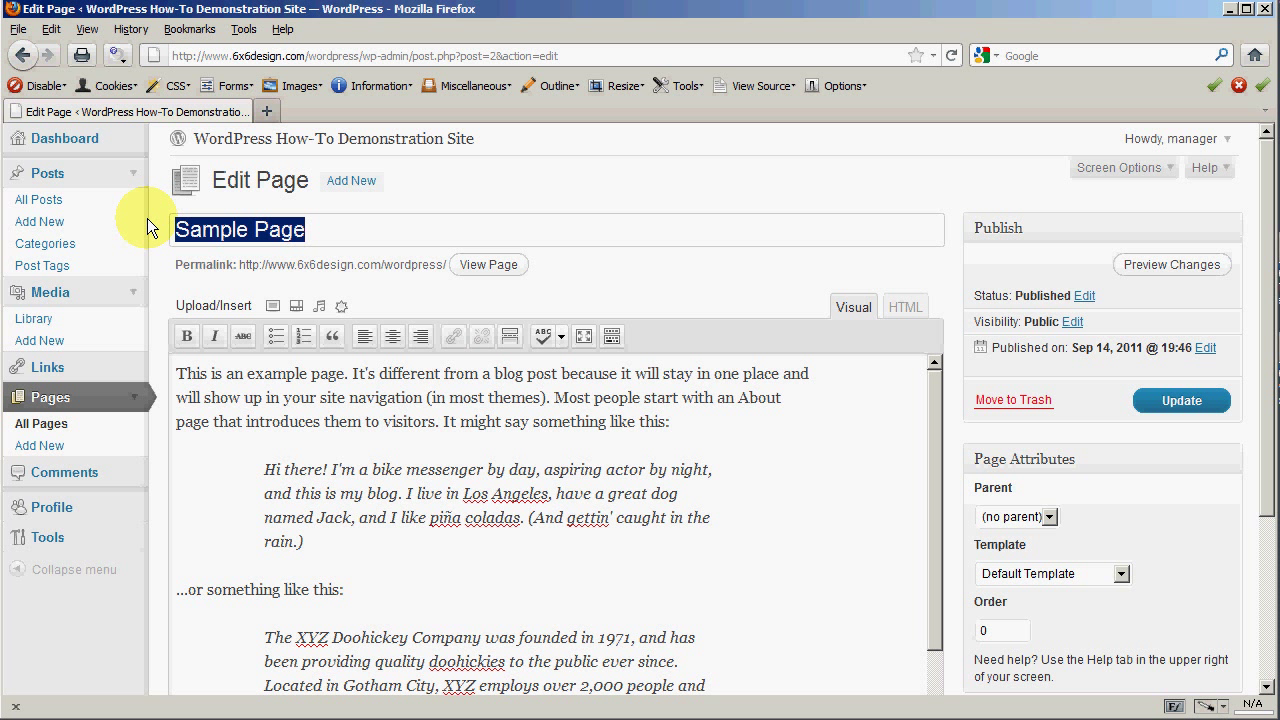
pyautogui.moveTo(324, 262)
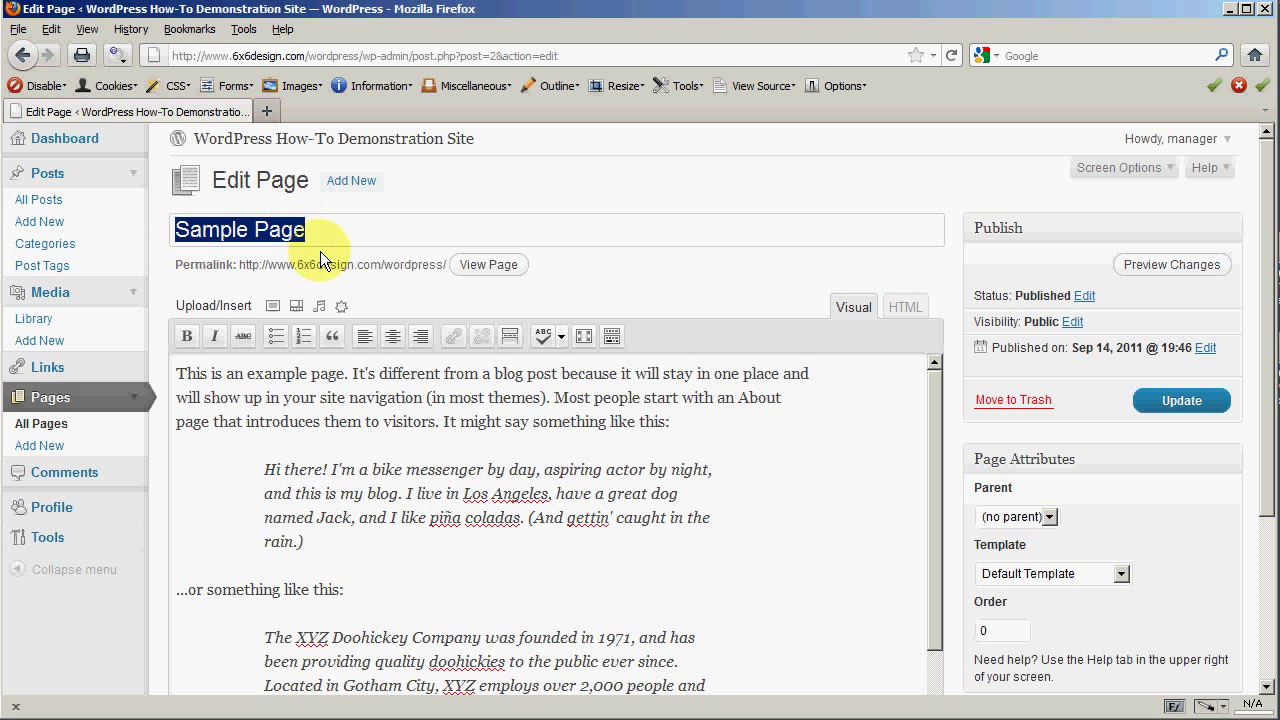
pyautogui.moveTo(148, 330)
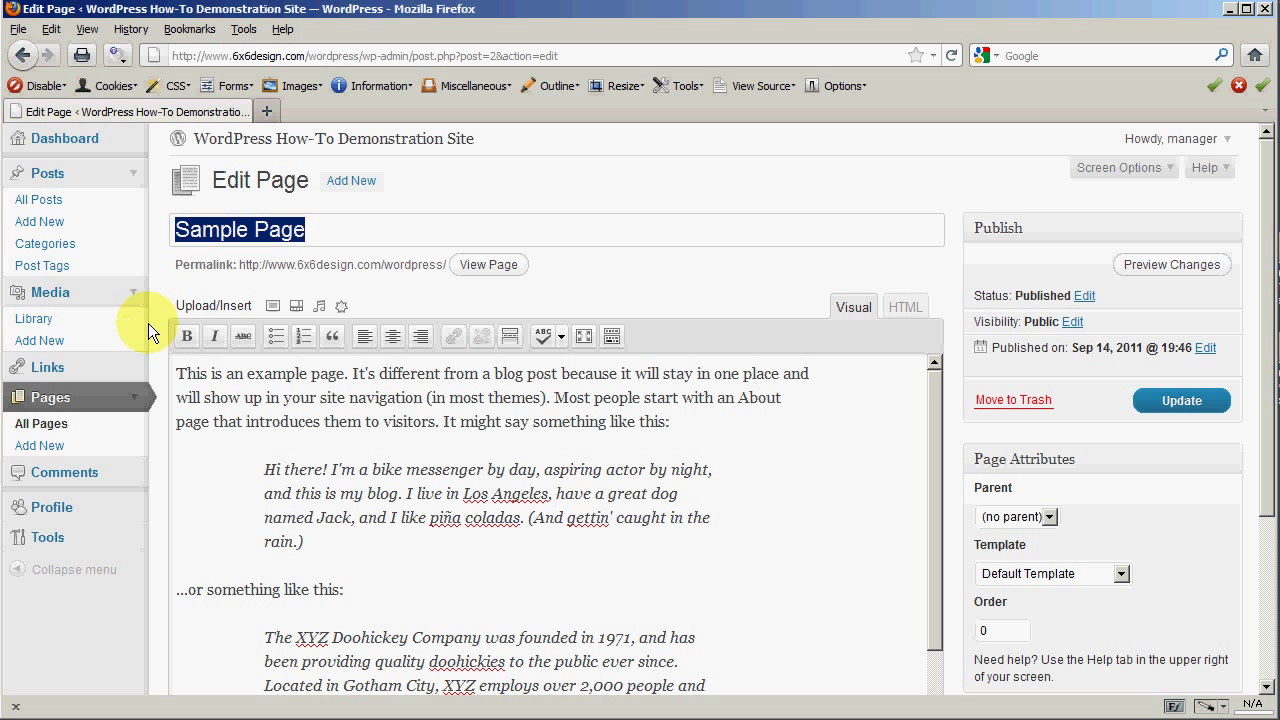
pyautogui.moveTo(162, 344)
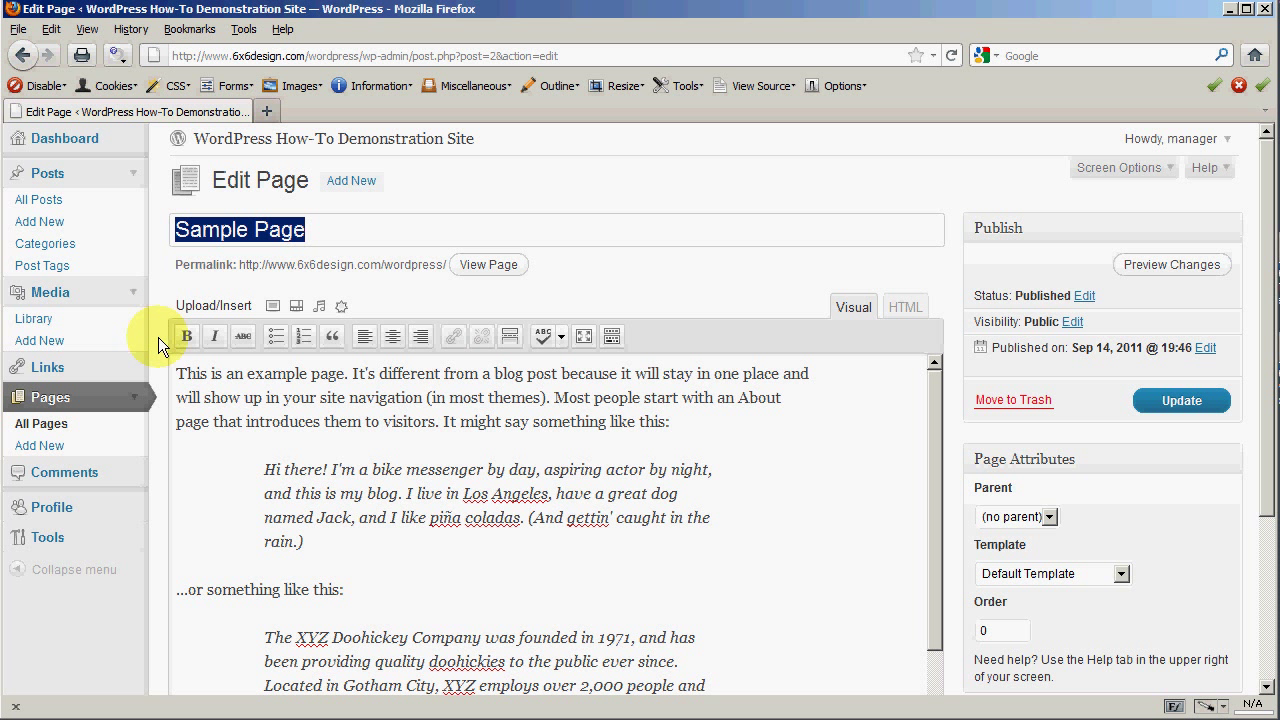
pyautogui.write('Website De')
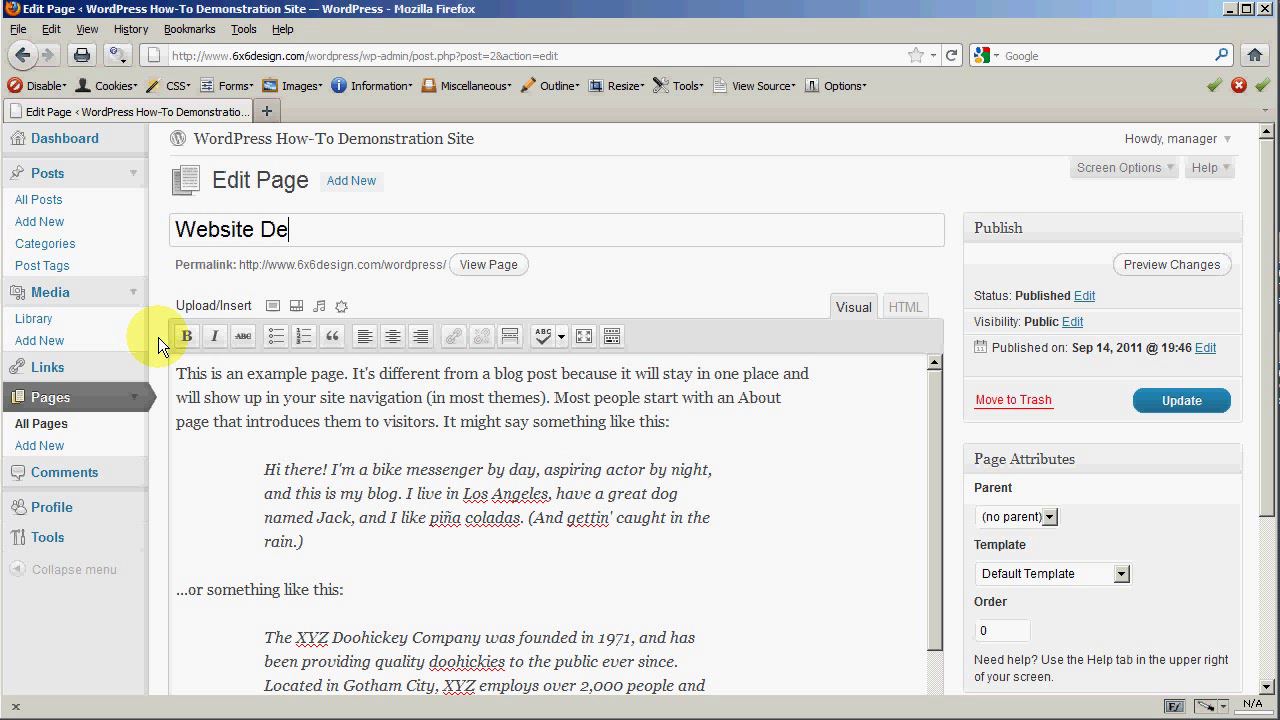
pyautogui.write('signers in Roc')
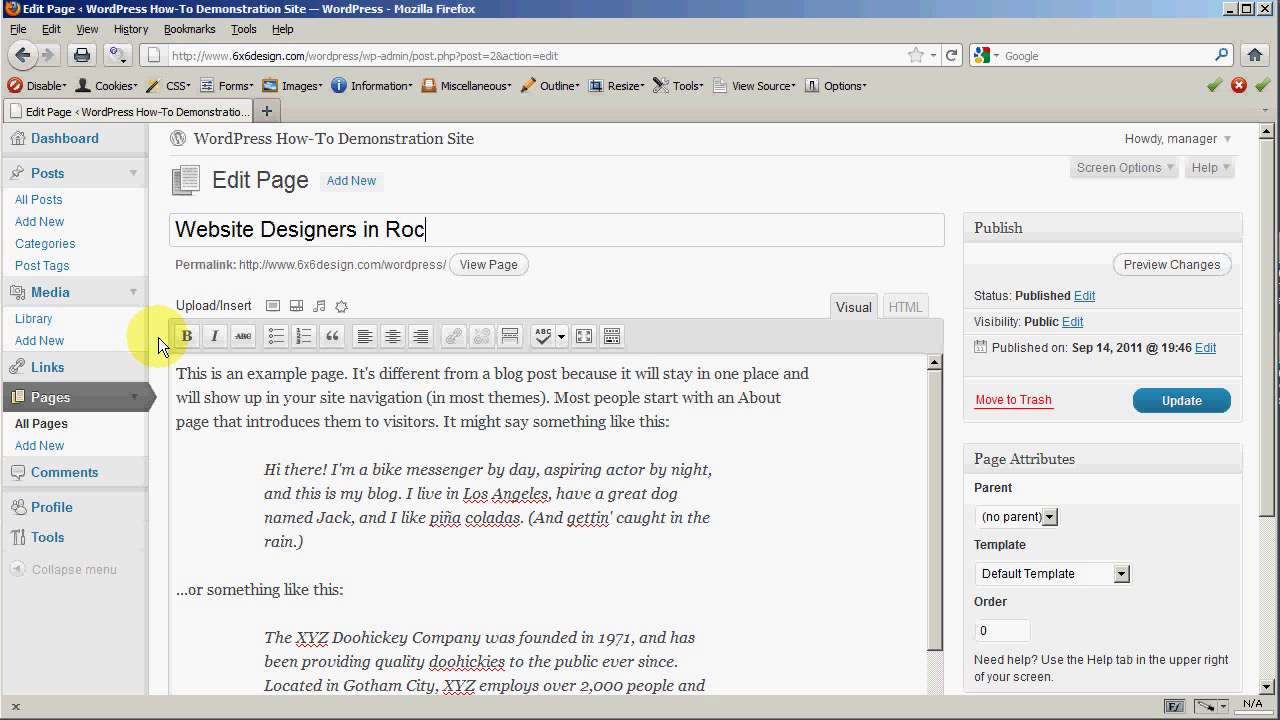
pyautogui.write('hester')
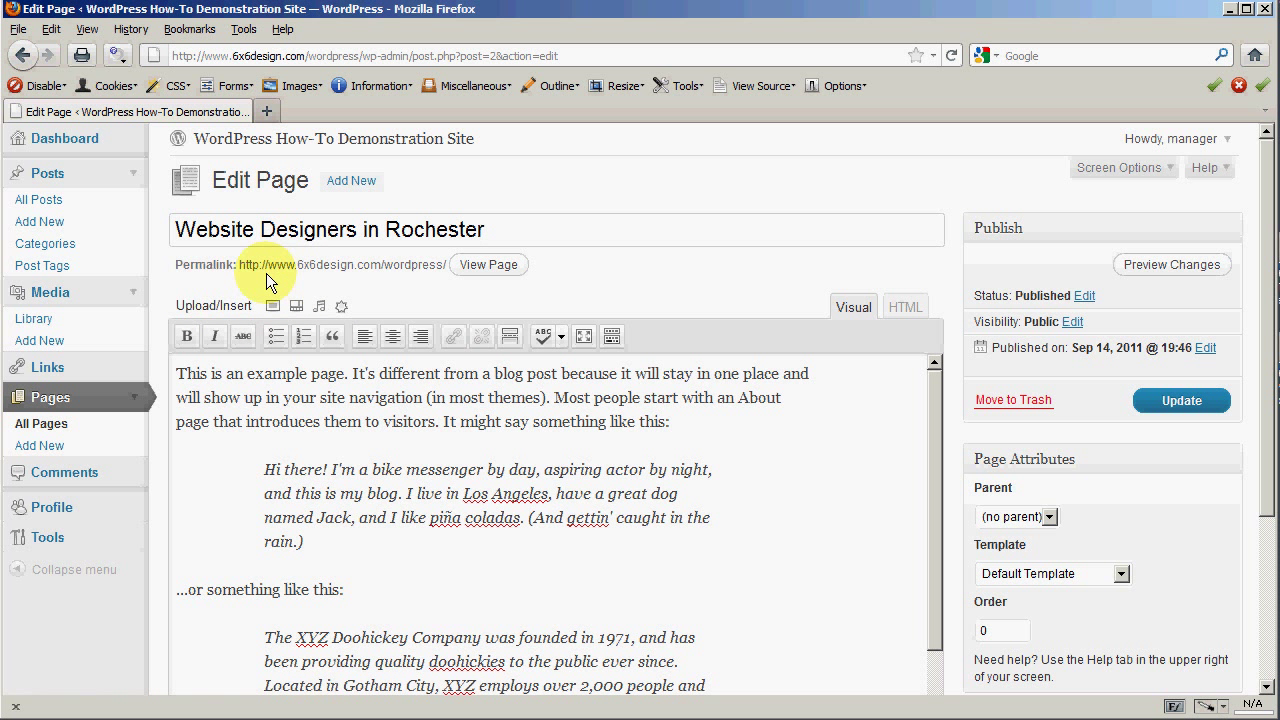
pyautogui.moveTo(684, 376)
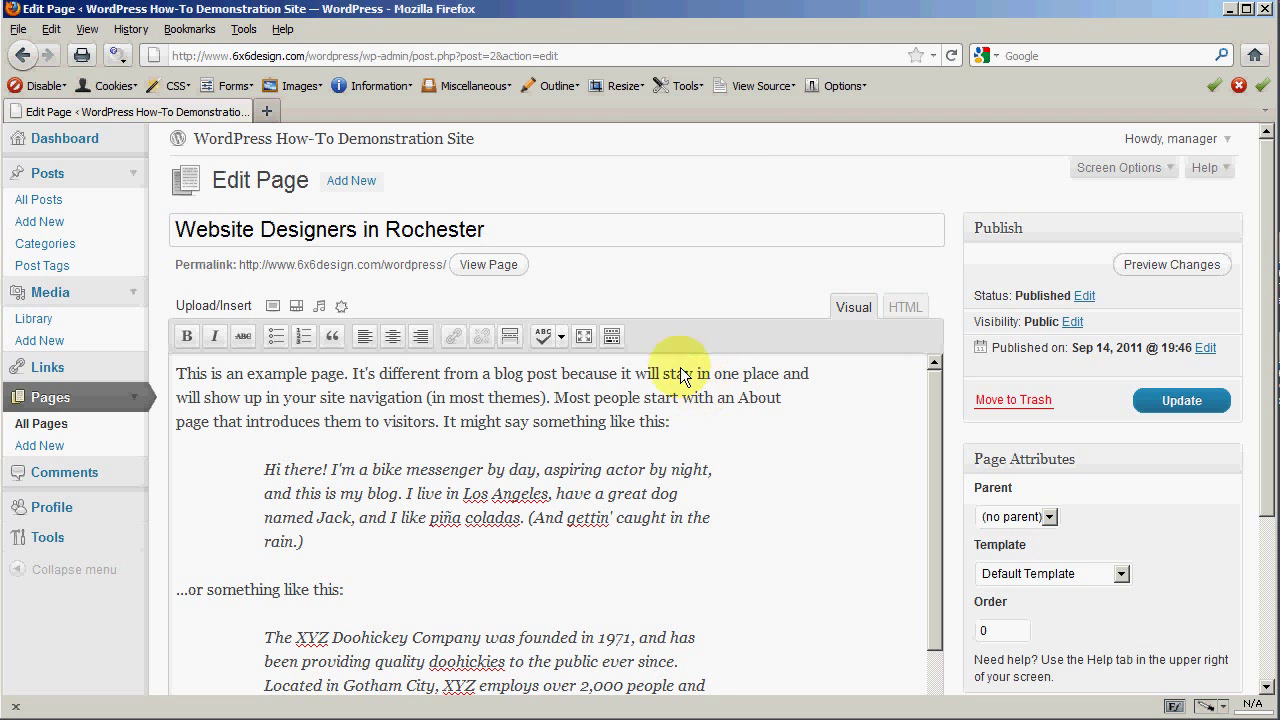
pyautogui.click(1180, 400)
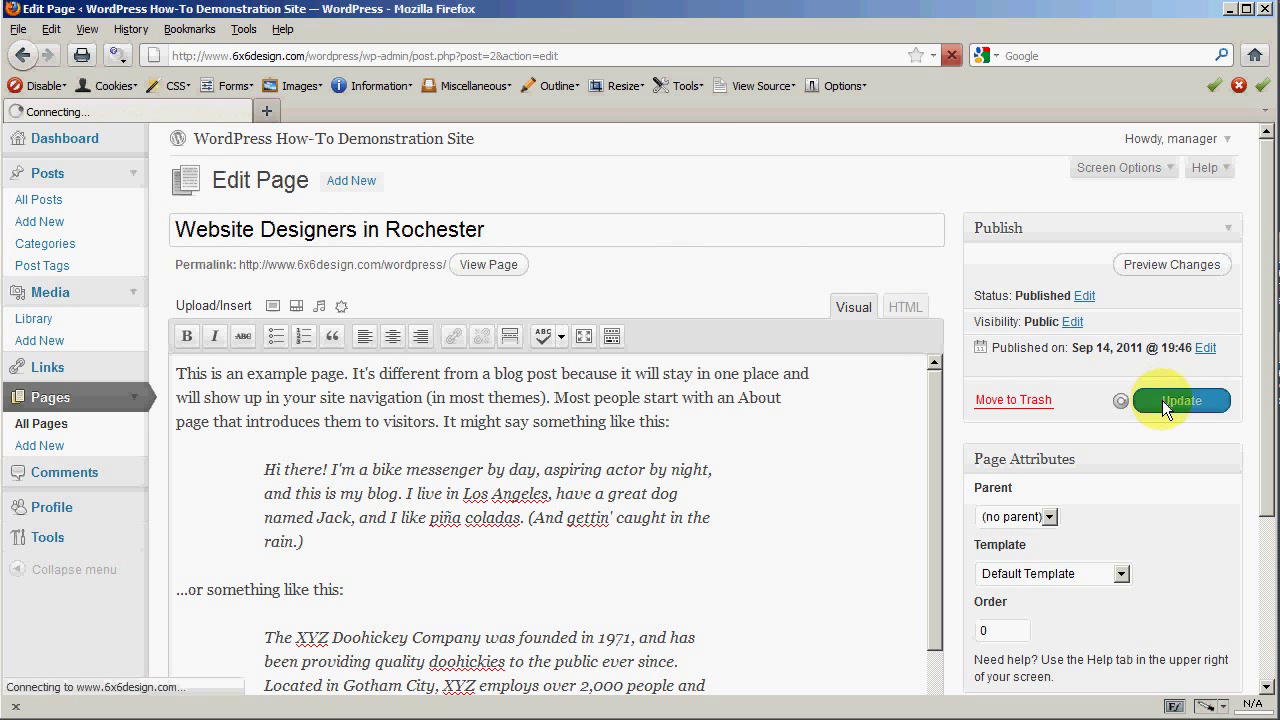
pyautogui.click(1180, 400)
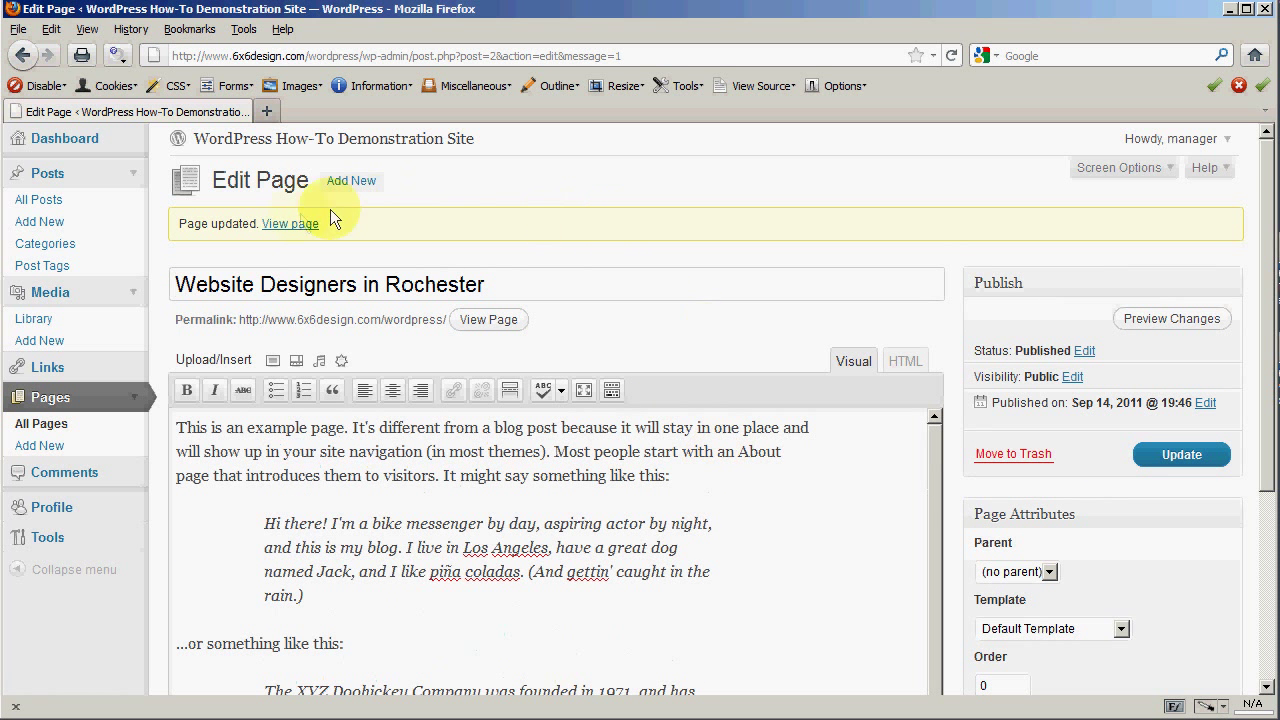
pyautogui.moveTo(262, 144)
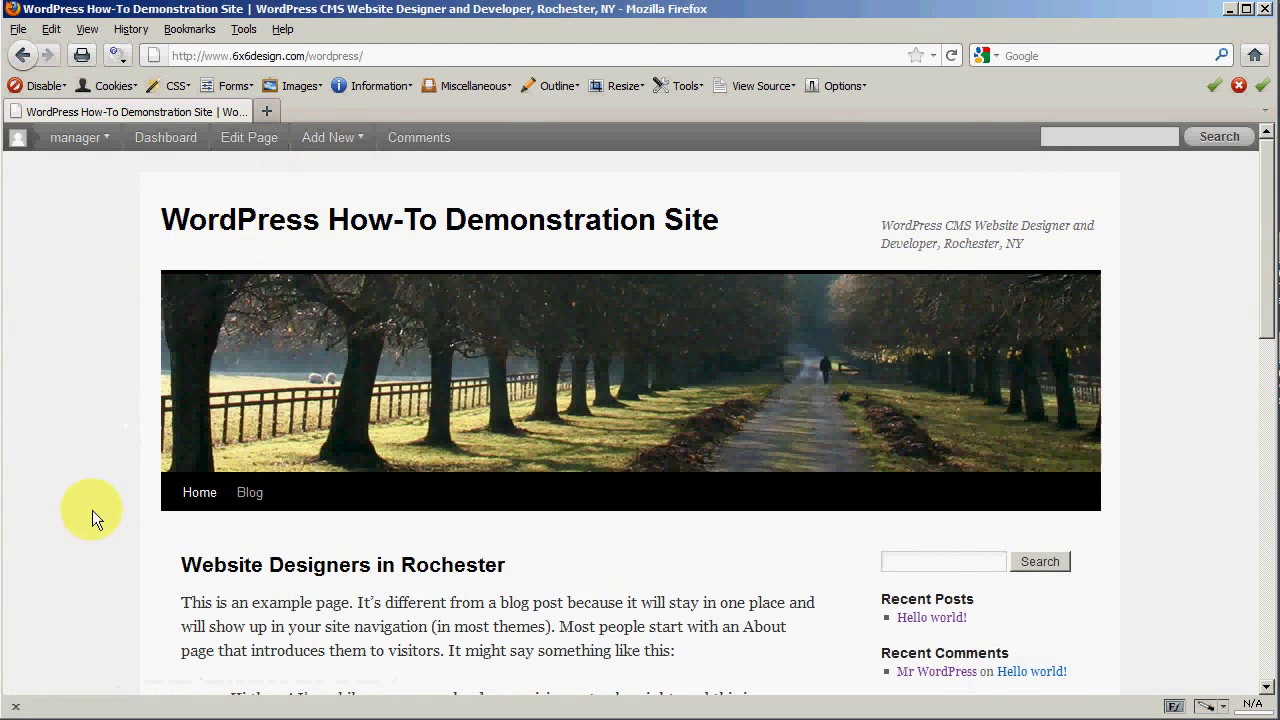
# Step: Scroll through the live page showing the 'Website Designers in Rochester' title
pyautogui.scroll(-3)
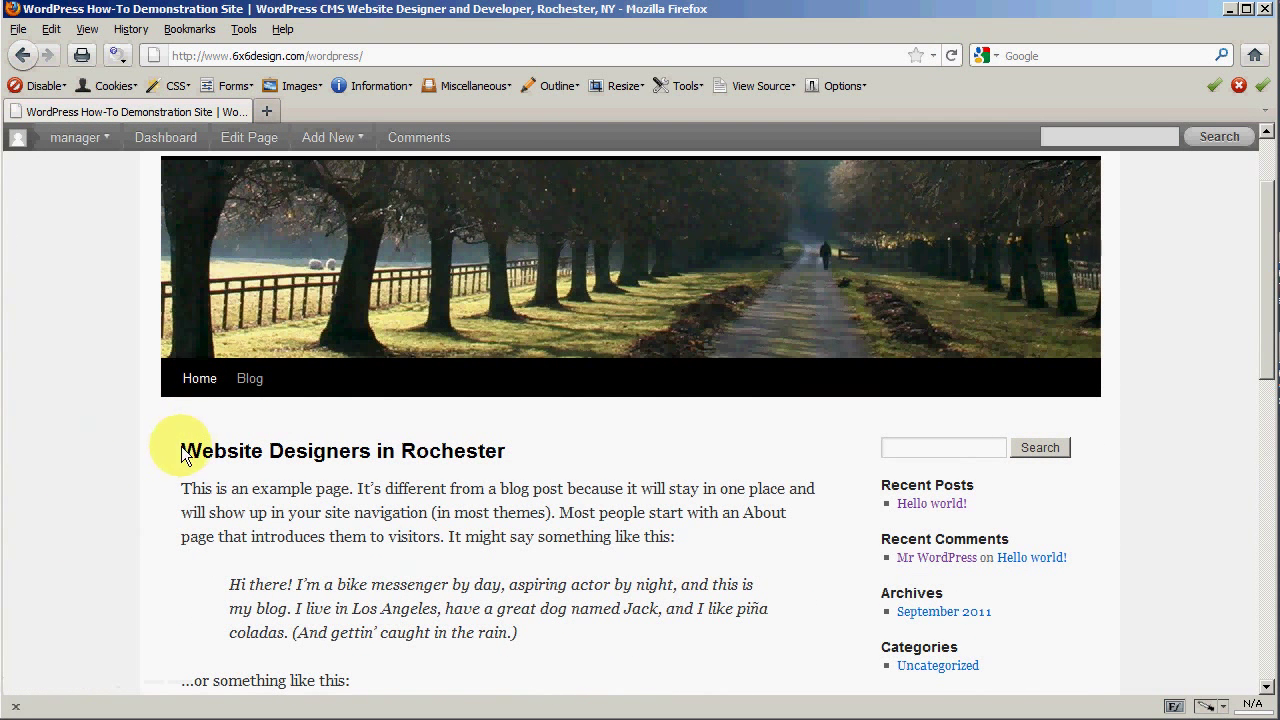
pyautogui.moveTo(480, 462)
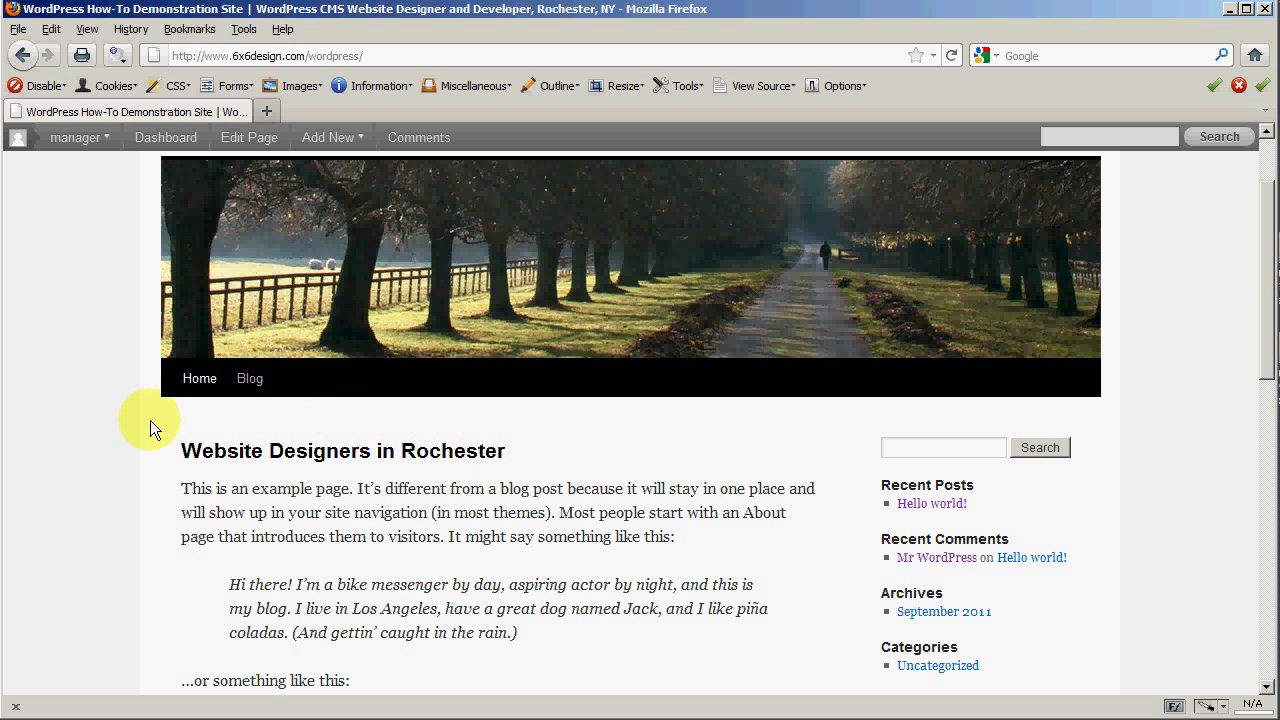
pyautogui.moveTo(330, 462)
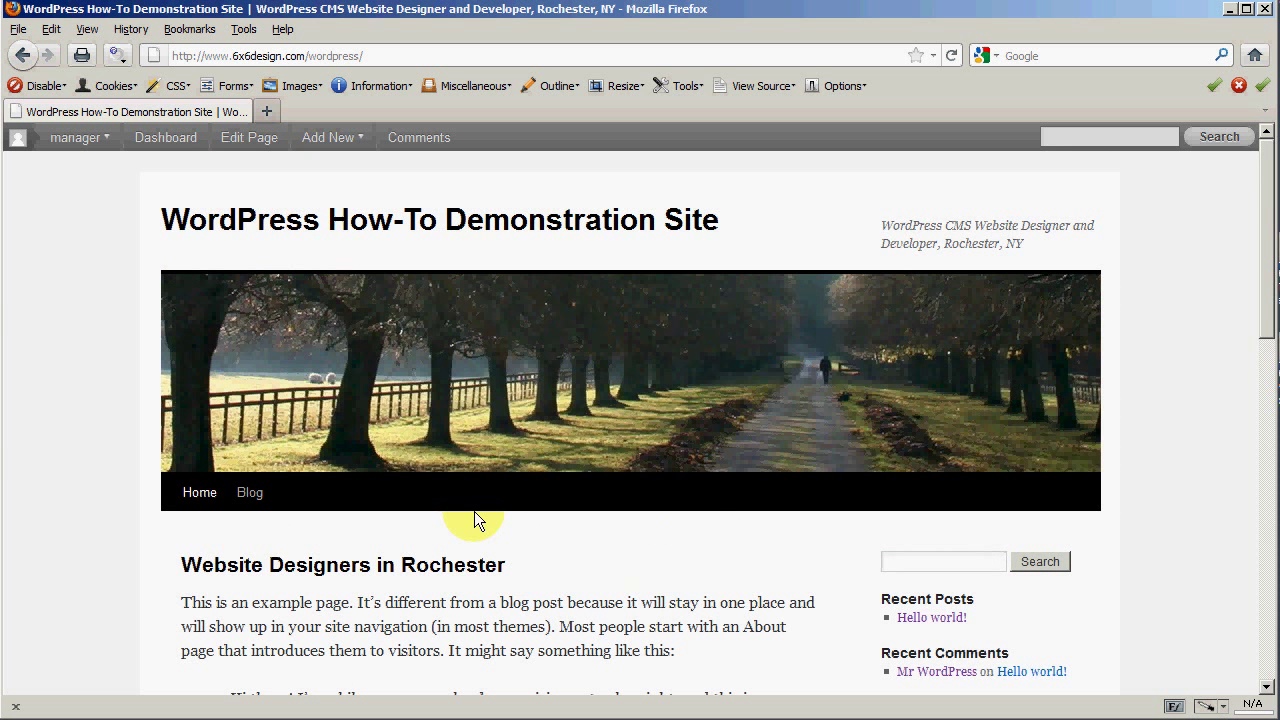
pyautogui.scroll(-3)
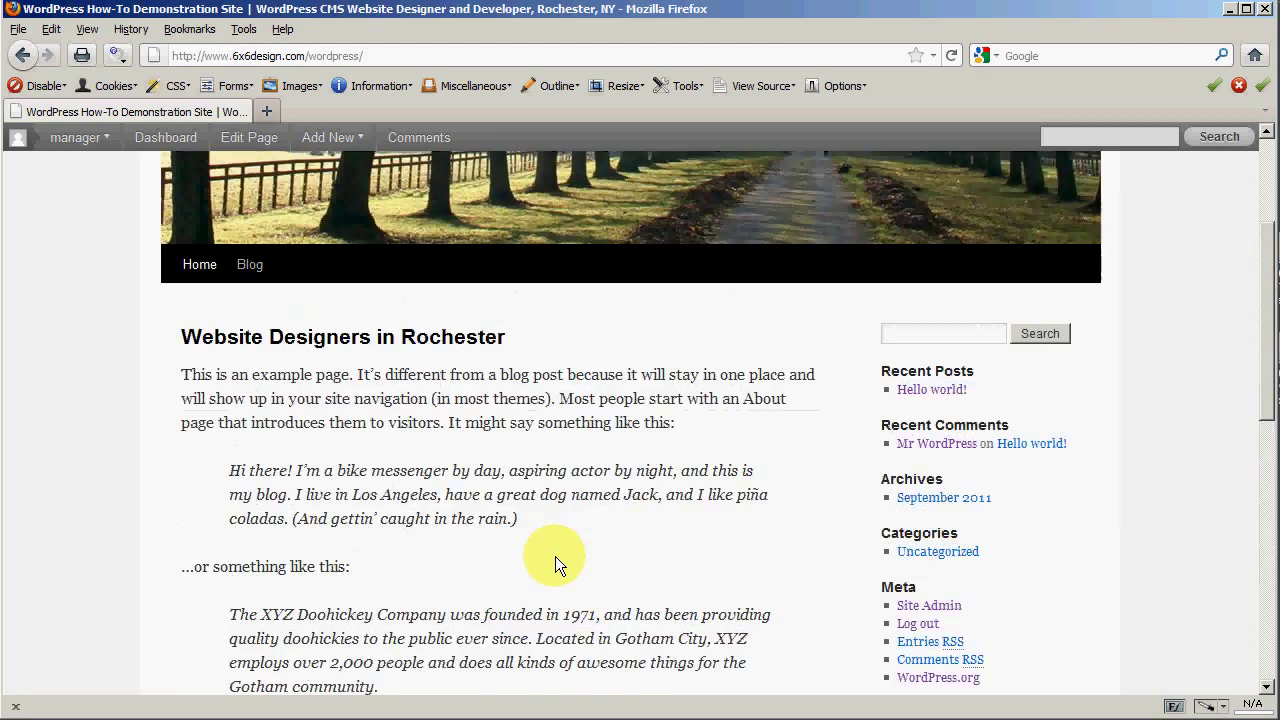
pyautogui.scroll(3)
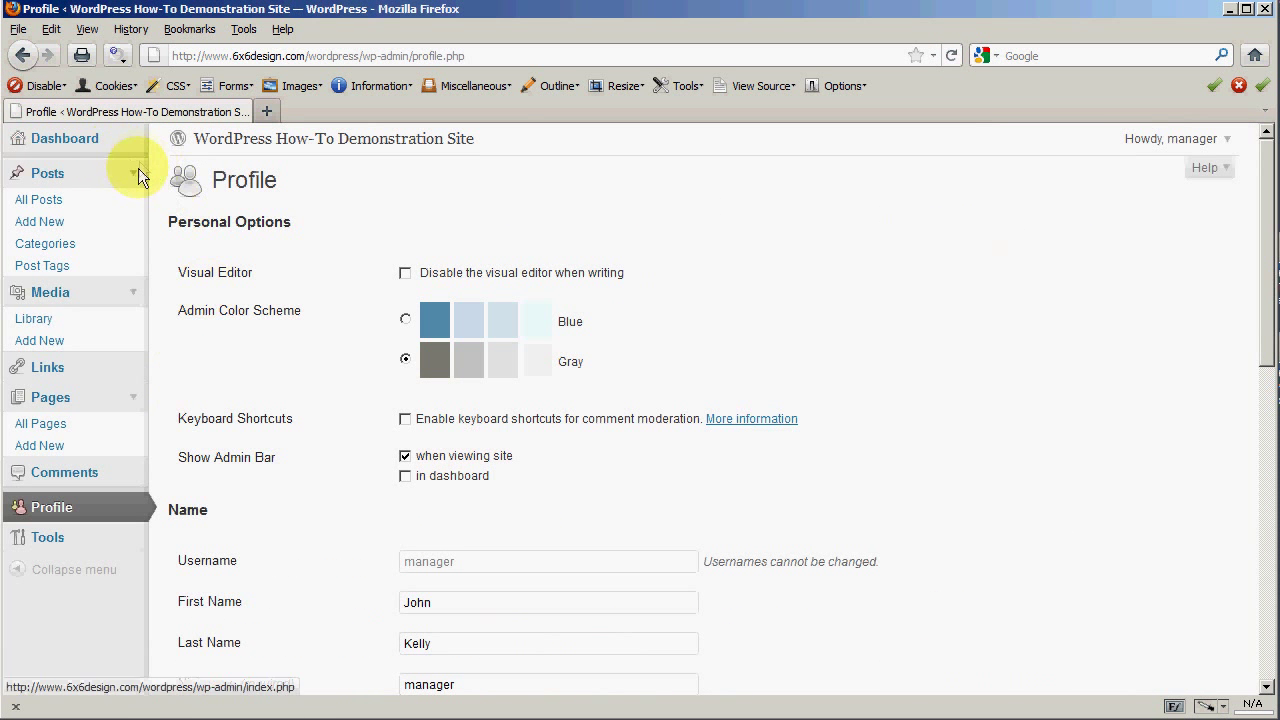
# Step: From the Dashboard, start a blank page via Pages > Add New
pyautogui.click(64, 138)
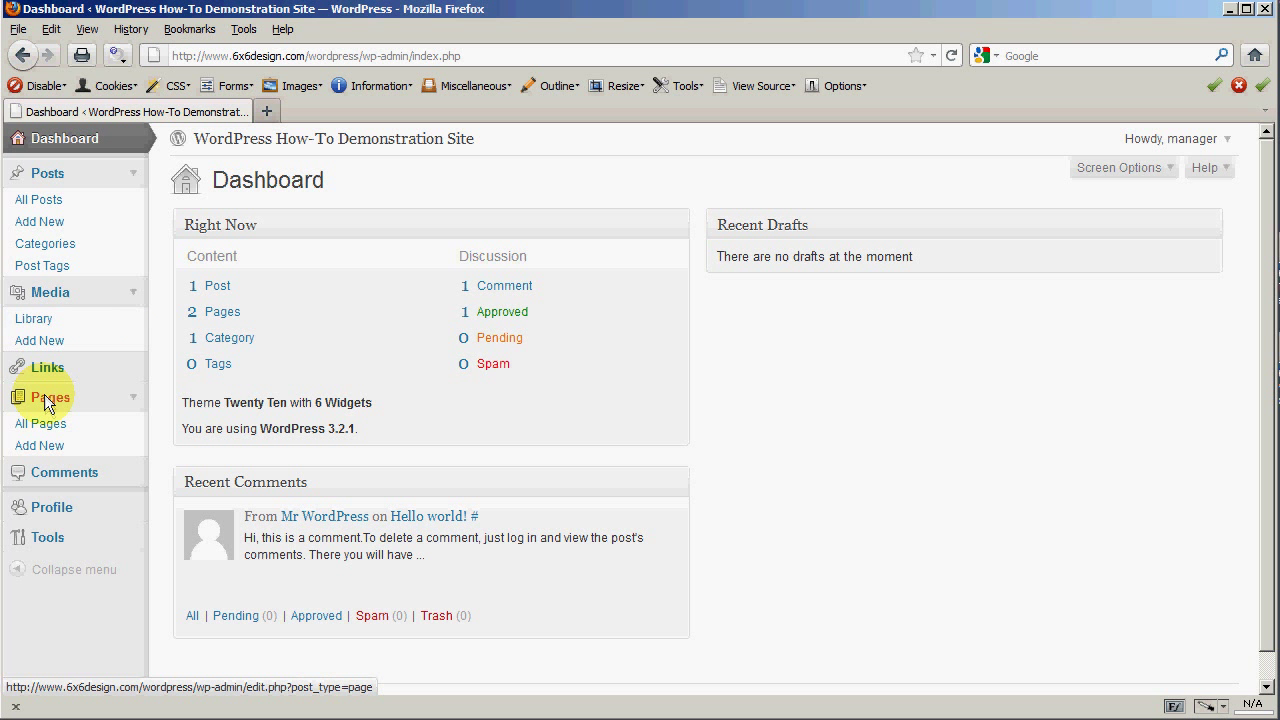
pyautogui.click(40, 444)
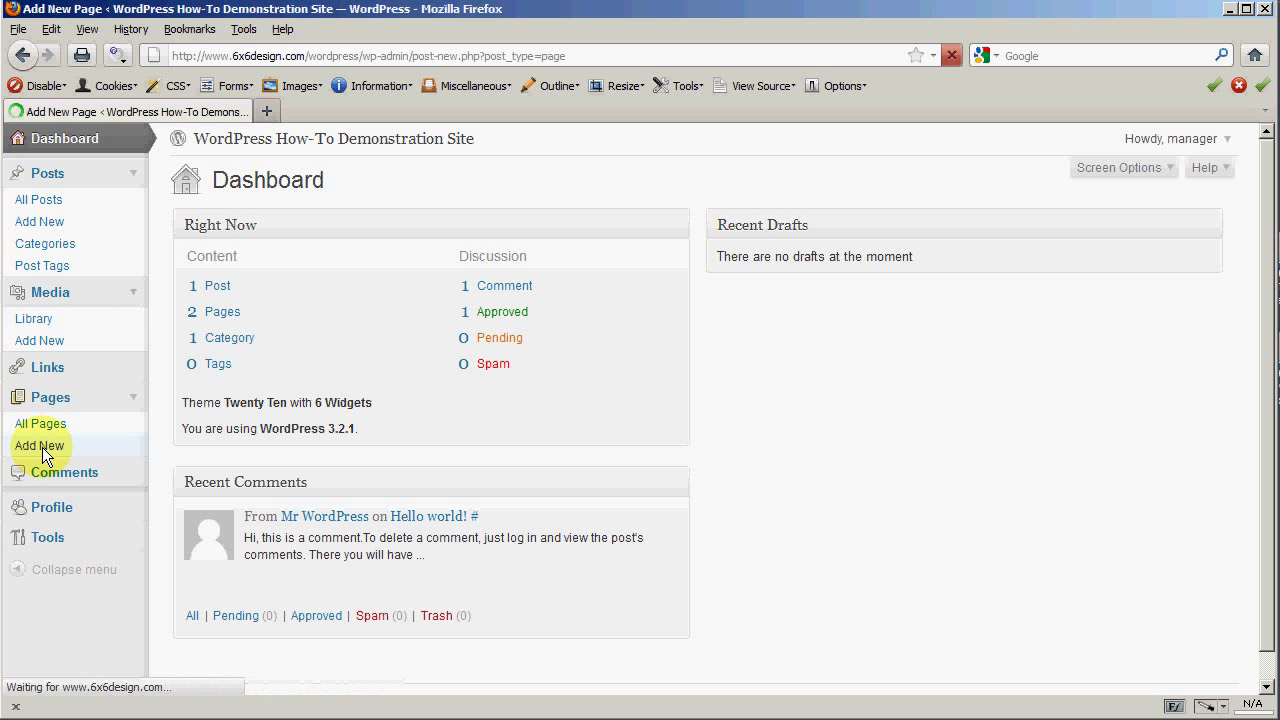
pyautogui.click(40, 444)
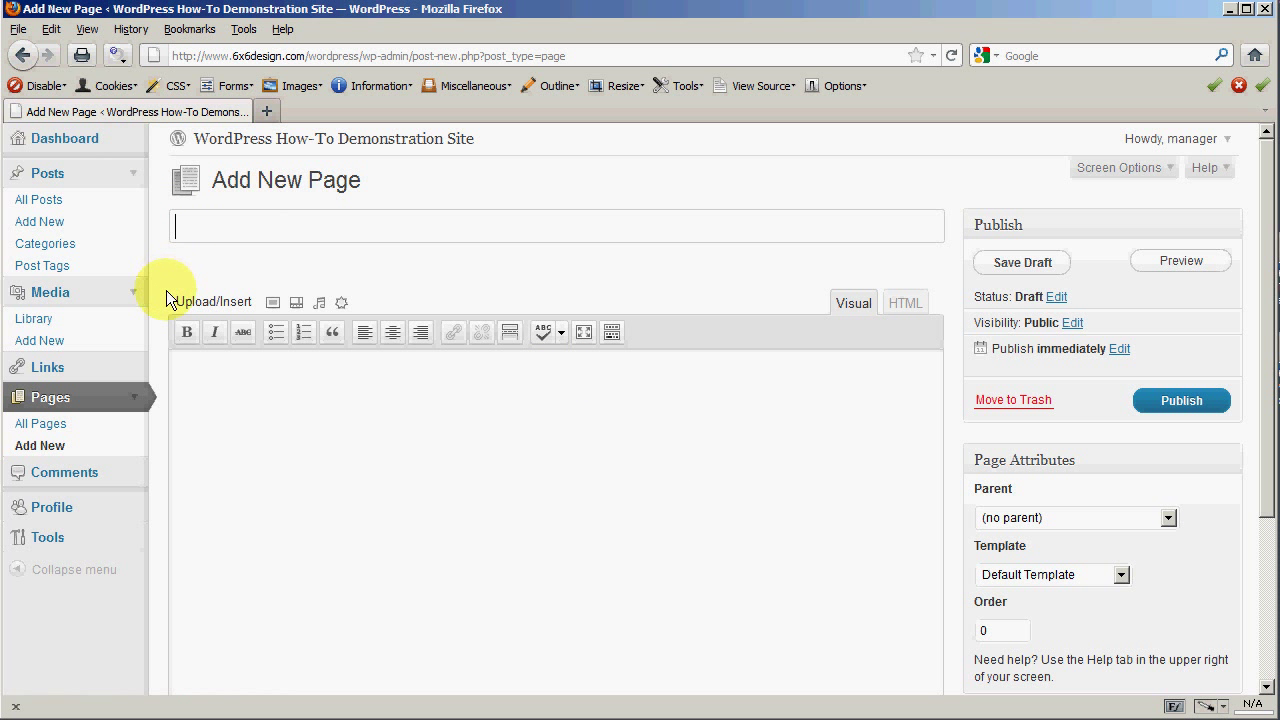
pyautogui.moveTo(172, 296)
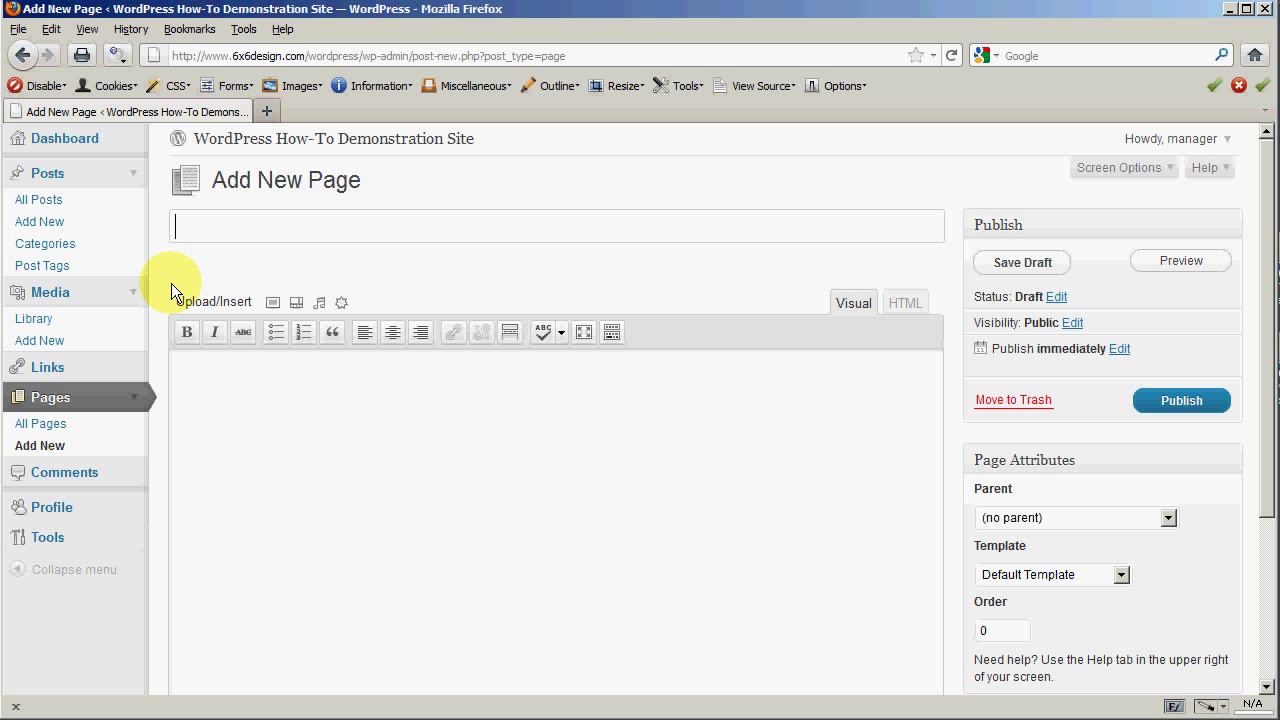
pyautogui.write('About Us')
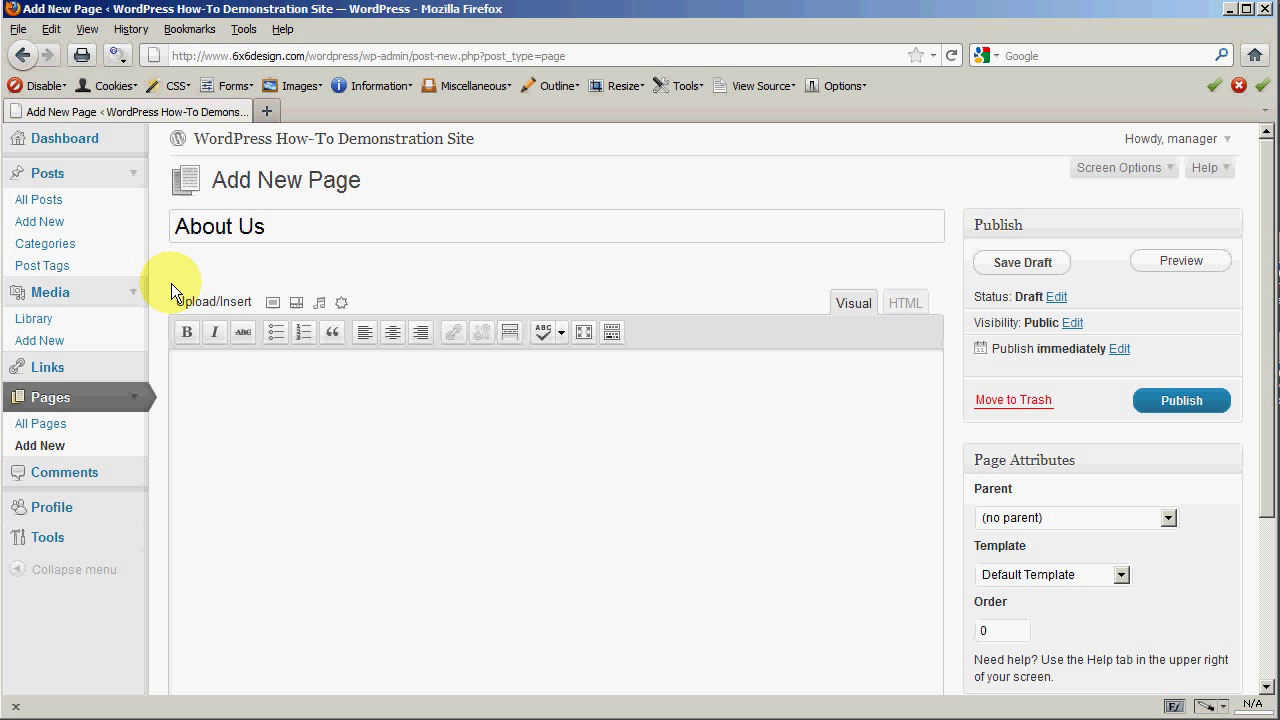
pyautogui.moveTo(208, 268)
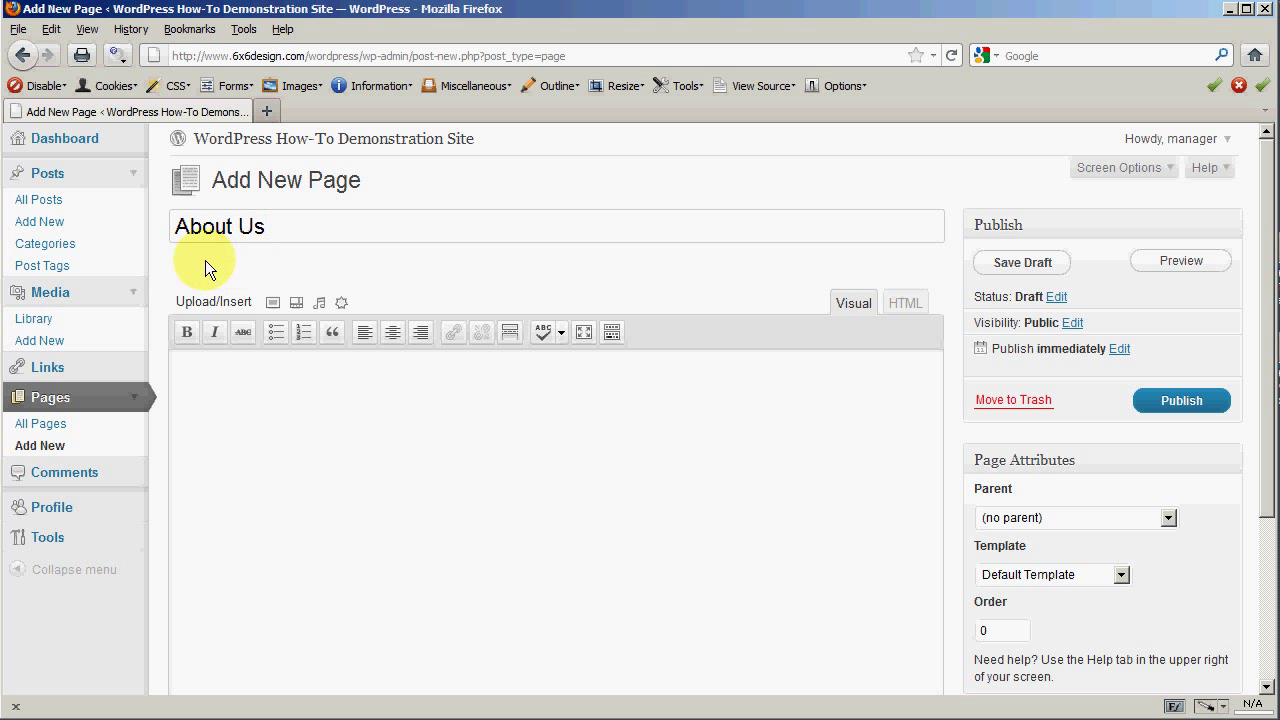
pyautogui.moveTo(304, 262)
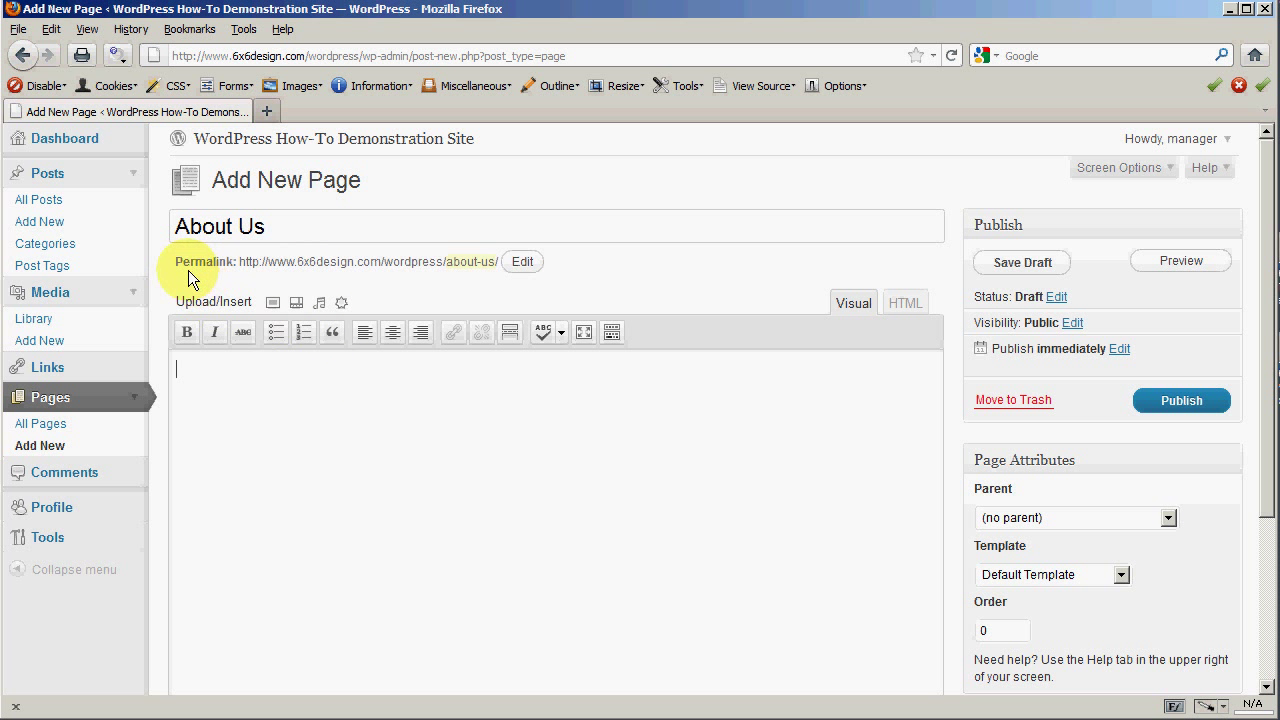
pyautogui.moveTo(222, 276)
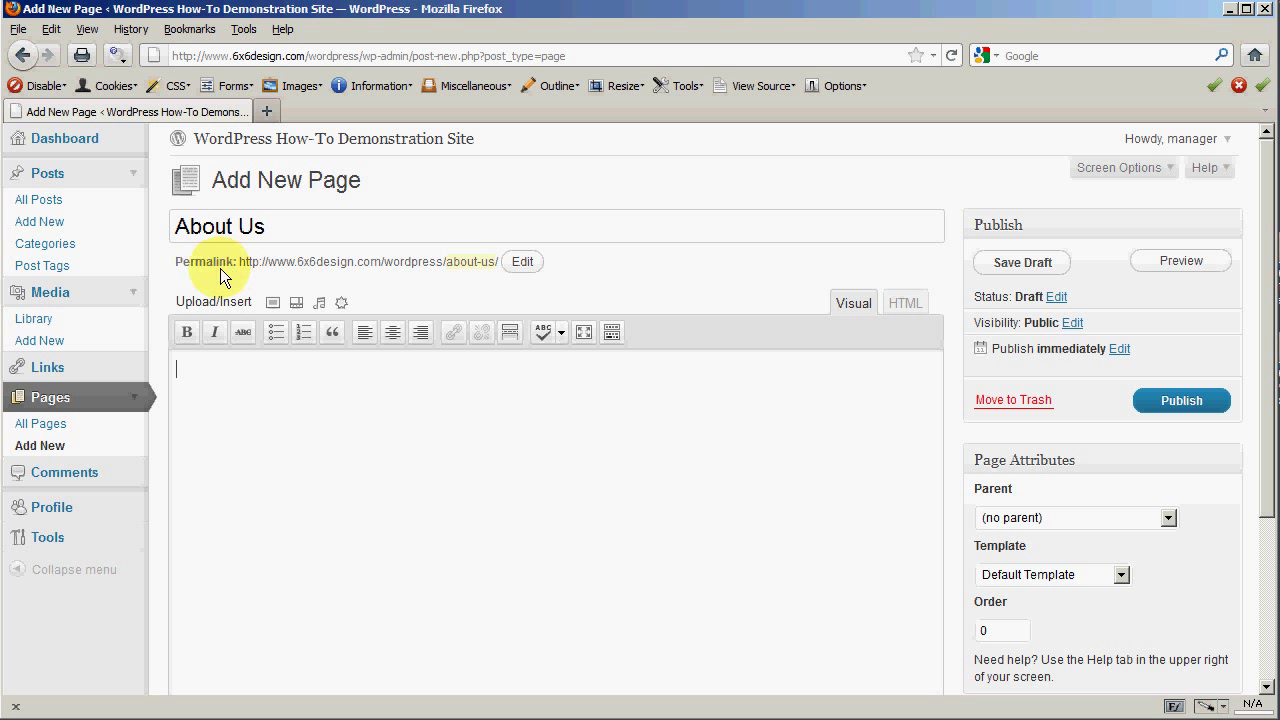
pyautogui.moveTo(204, 272)
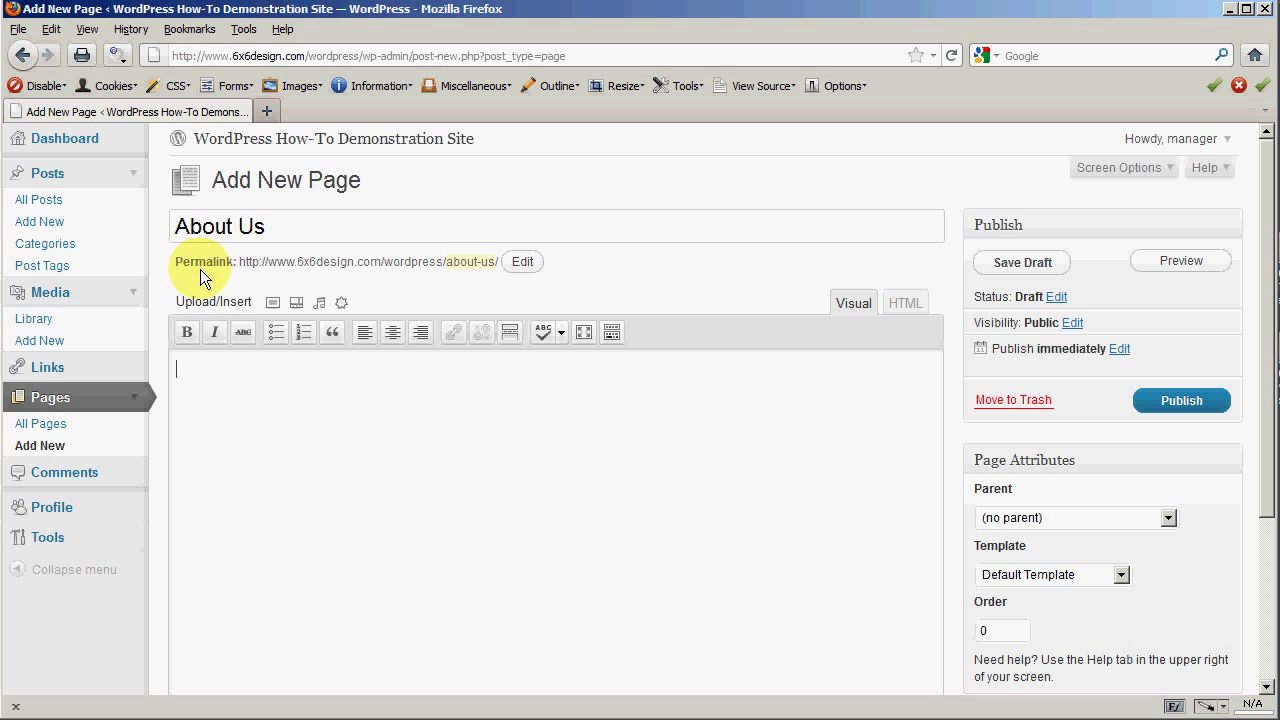
pyautogui.moveTo(328, 268)
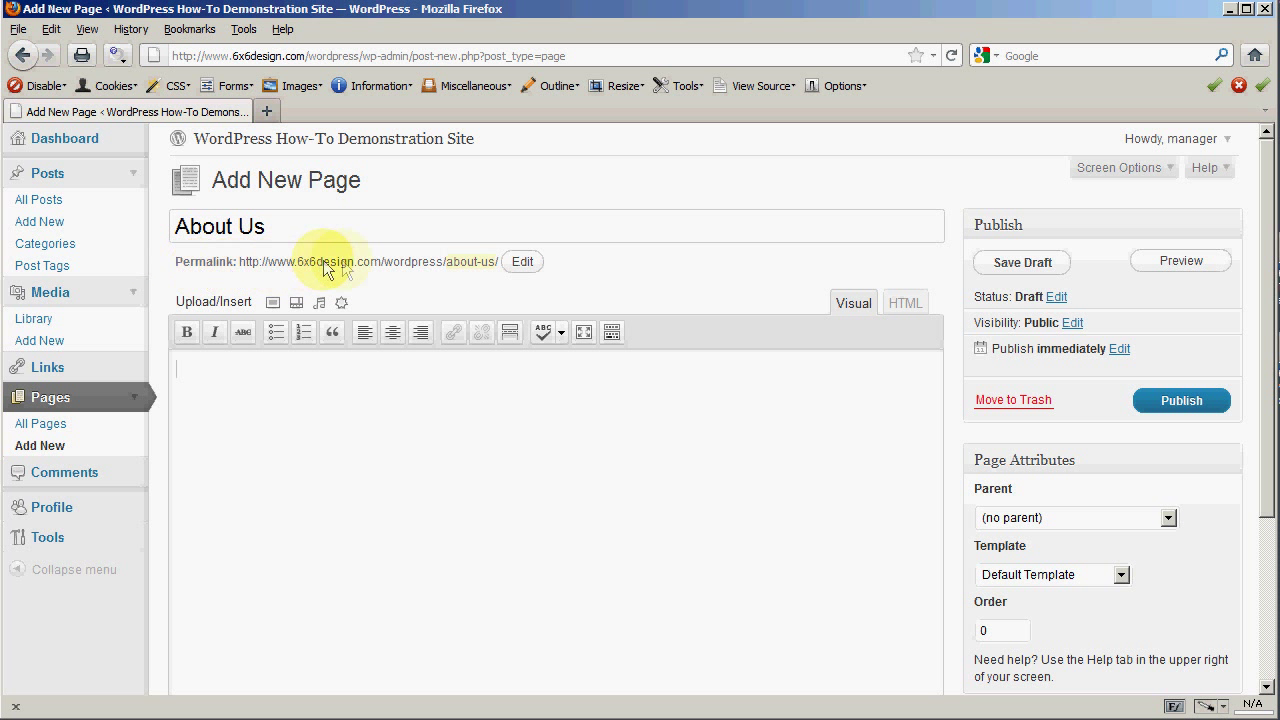
pyautogui.moveTo(452, 272)
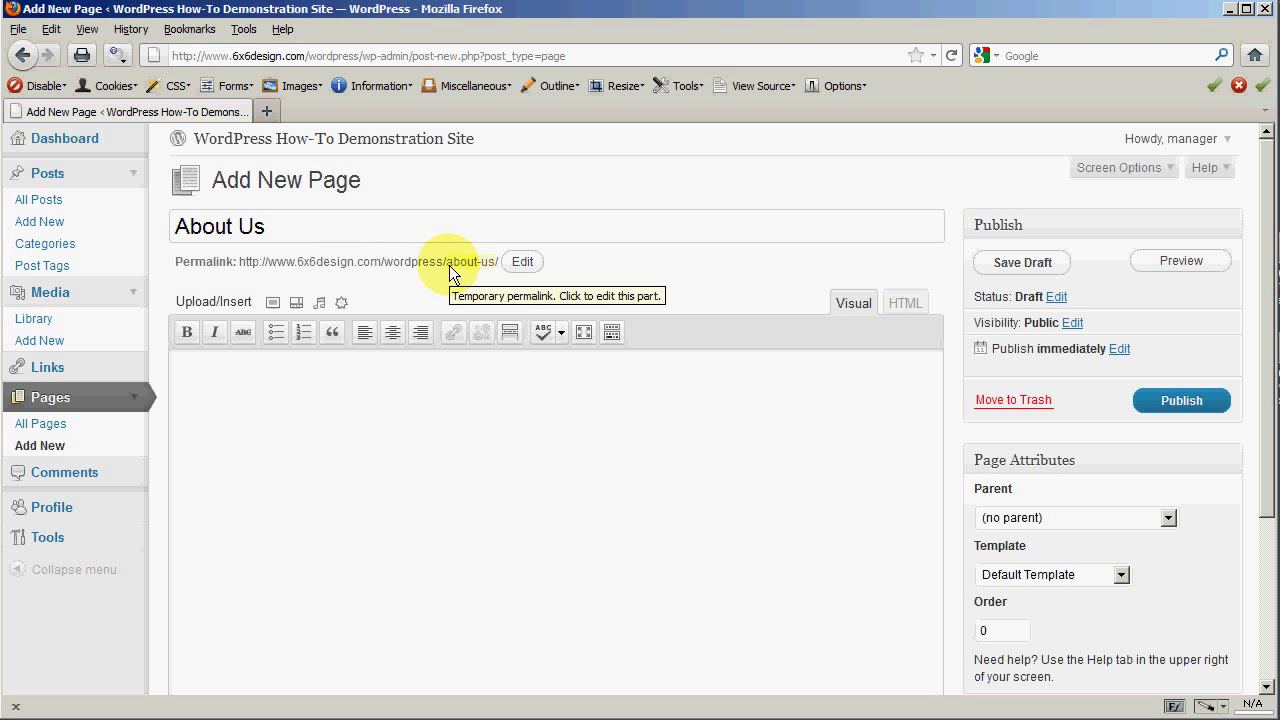
pyautogui.moveTo(240, 272)
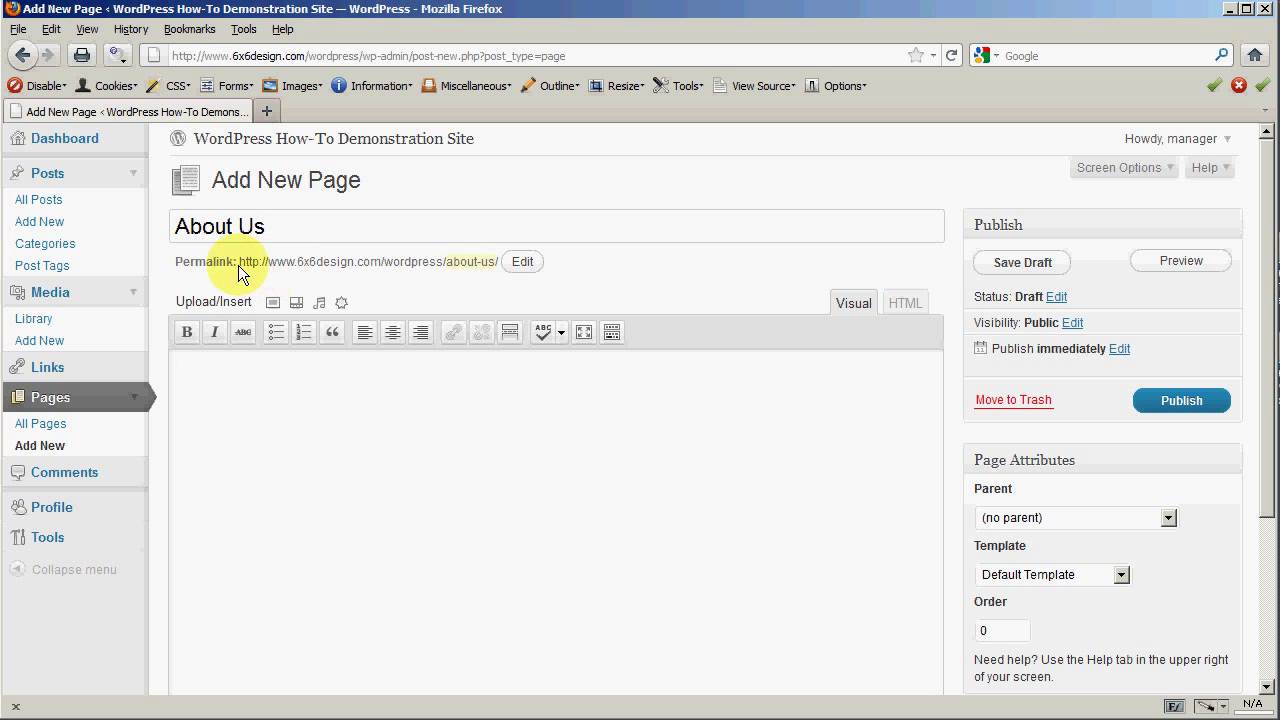
pyautogui.moveTo(312, 276)
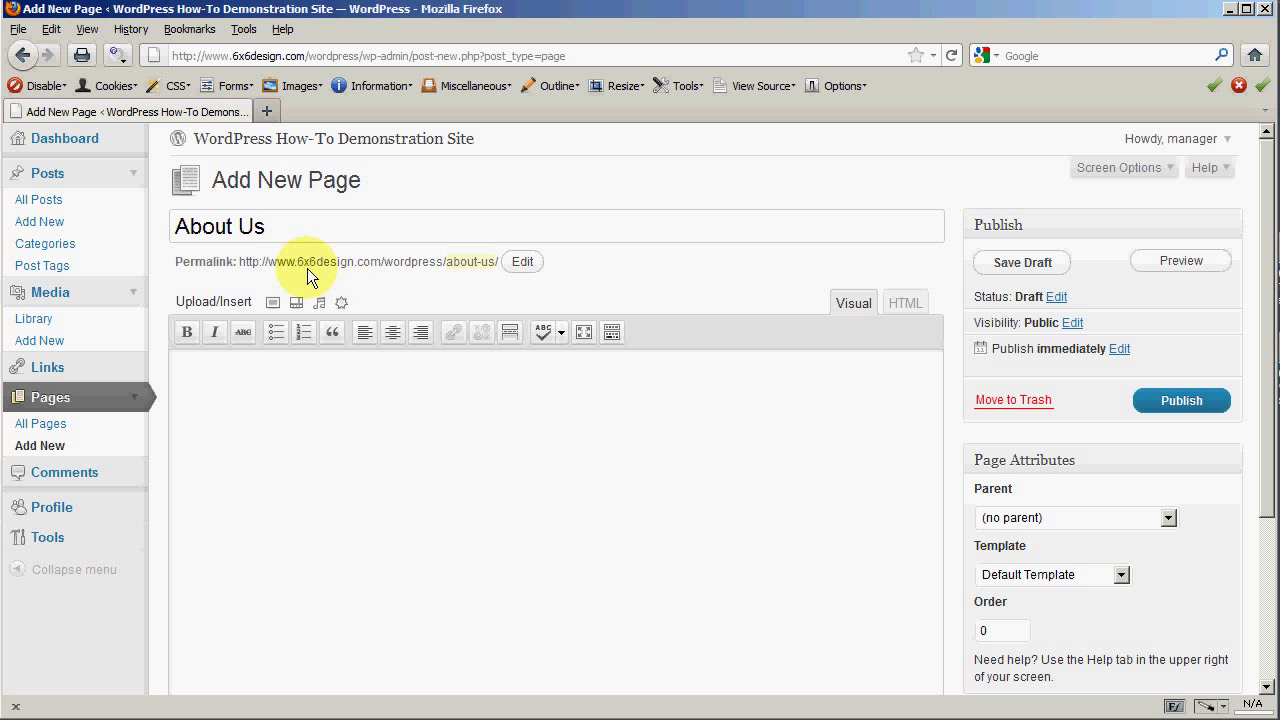
pyautogui.moveTo(344, 270)
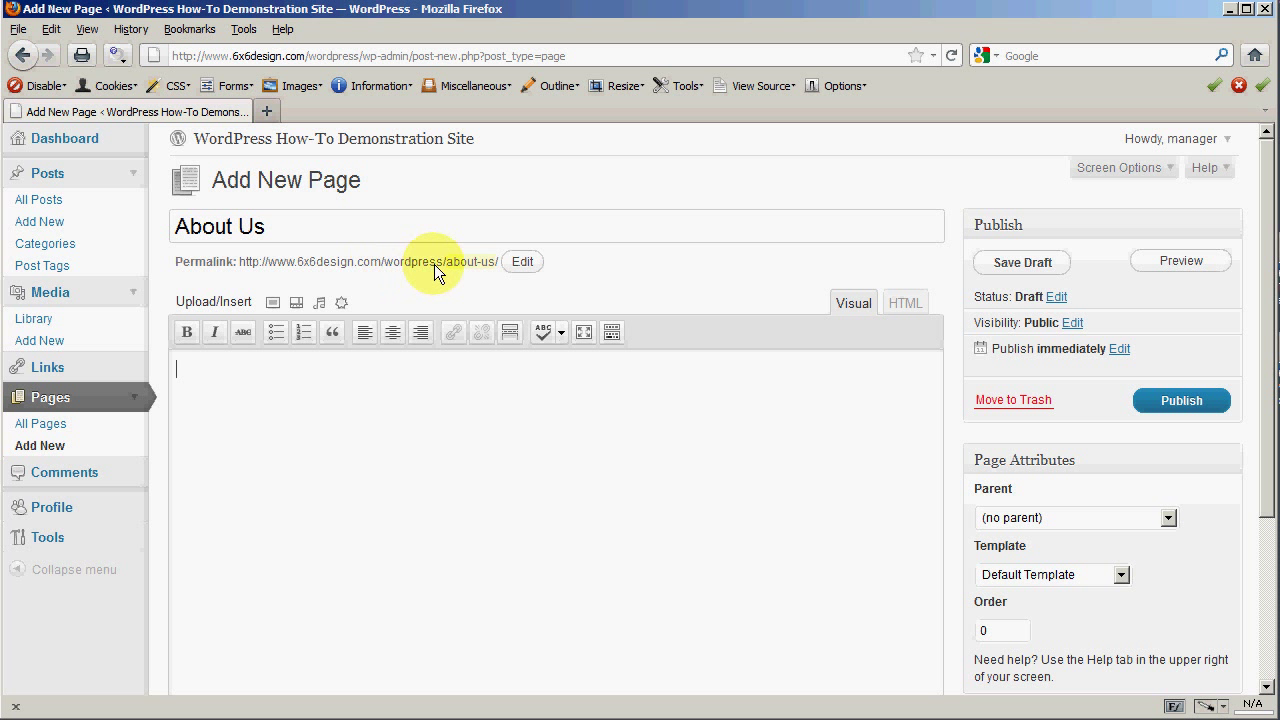
pyautogui.moveTo(444, 272)
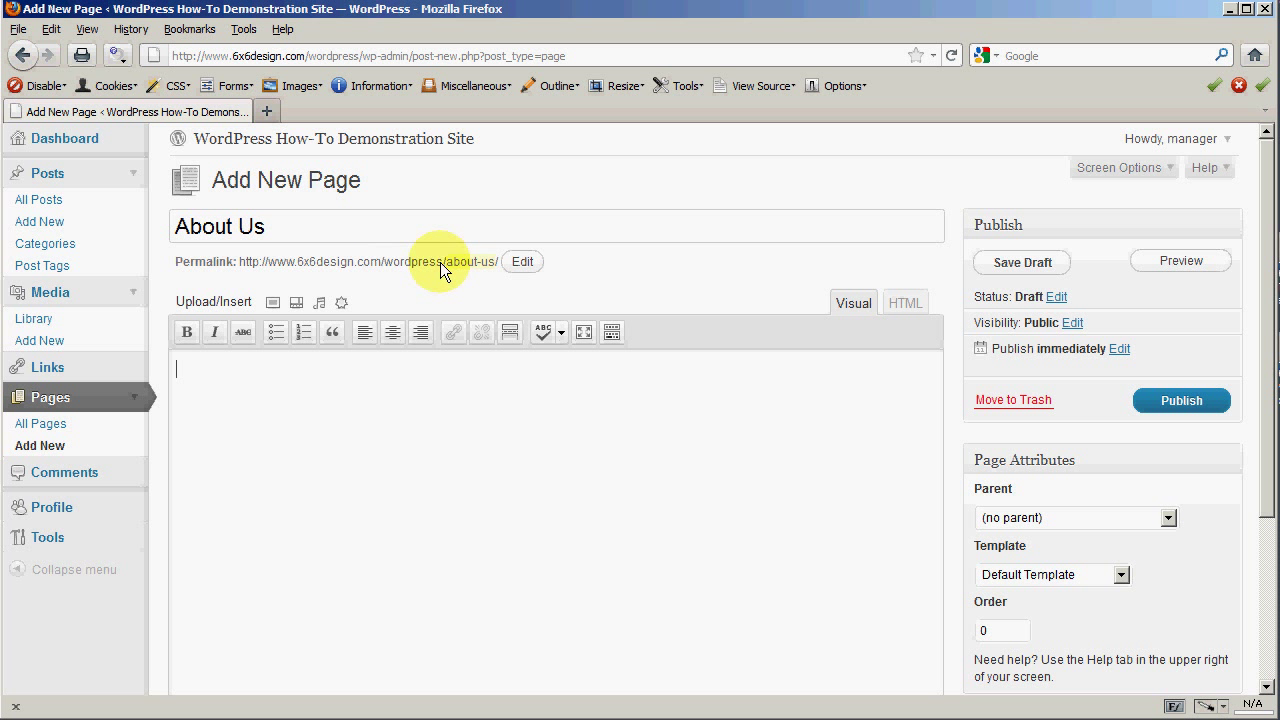
pyautogui.moveTo(490, 270)
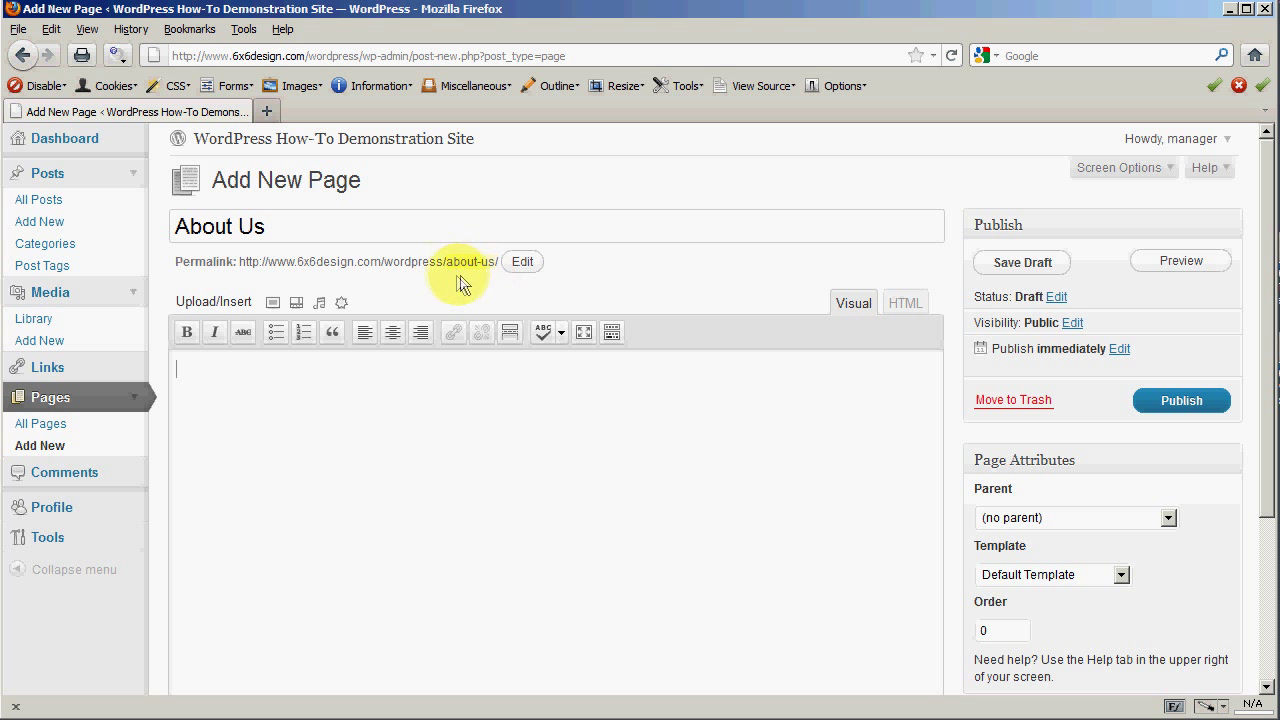
pyautogui.moveTo(292, 240)
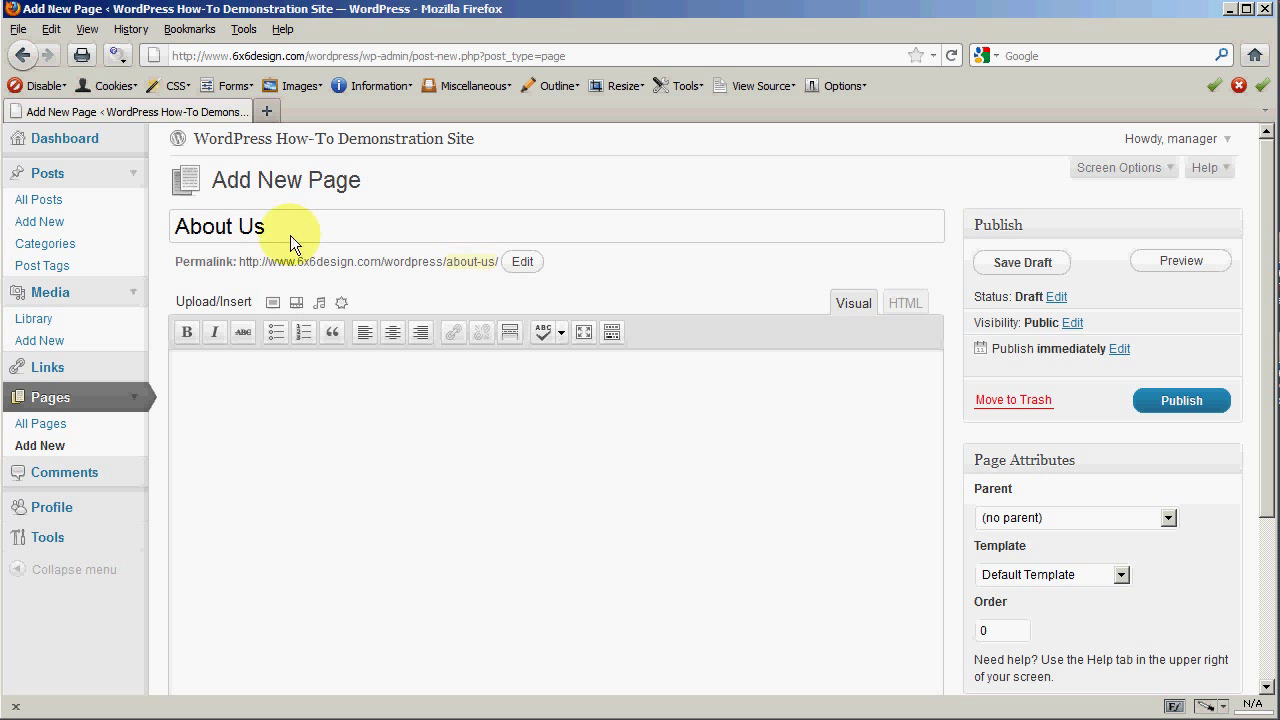
pyautogui.moveTo(470, 268)
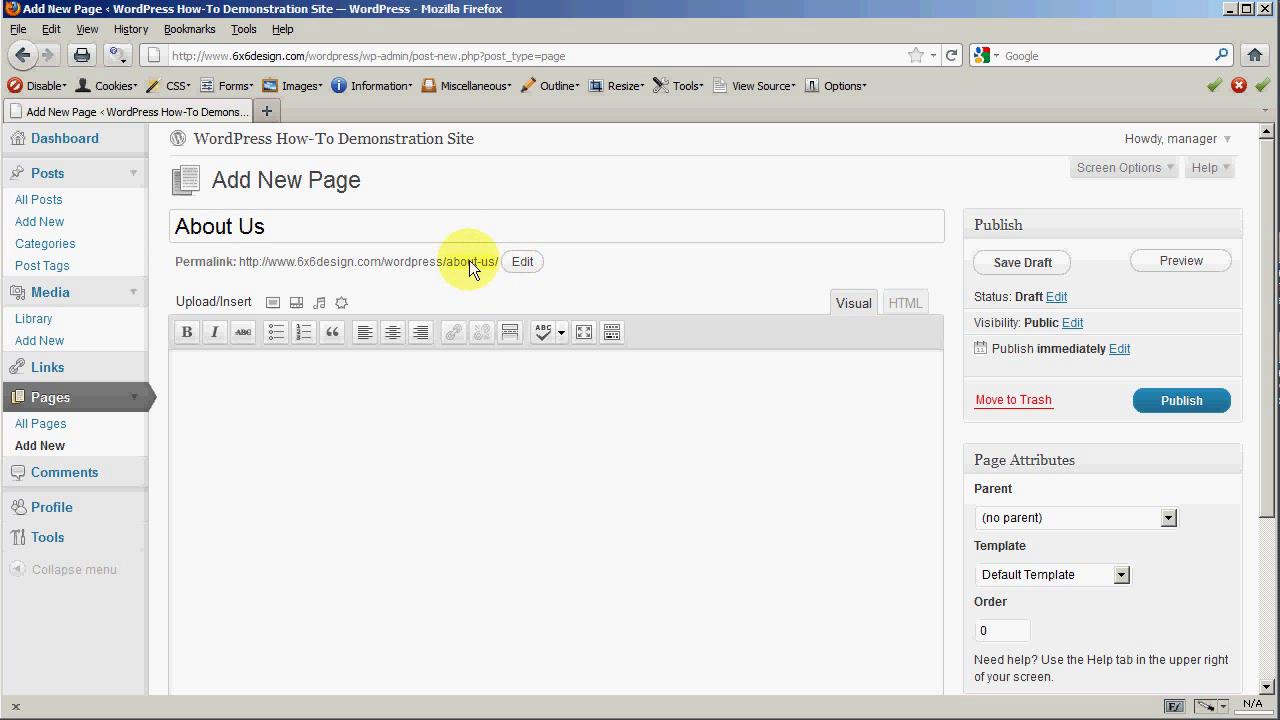
pyautogui.moveTo(470, 260)
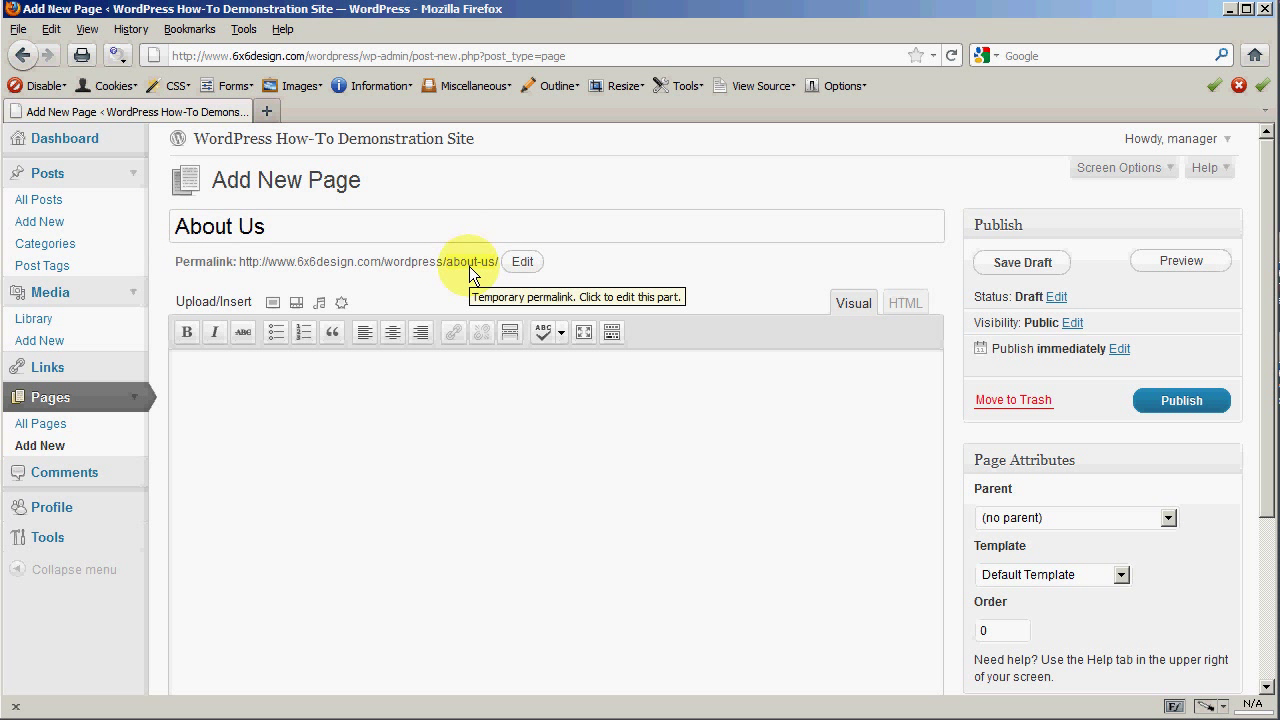
# Step: Accept the about-me permalink slug from the About Me title, then select 'Me' to change the title back to About Us
pyautogui.click(520, 260)
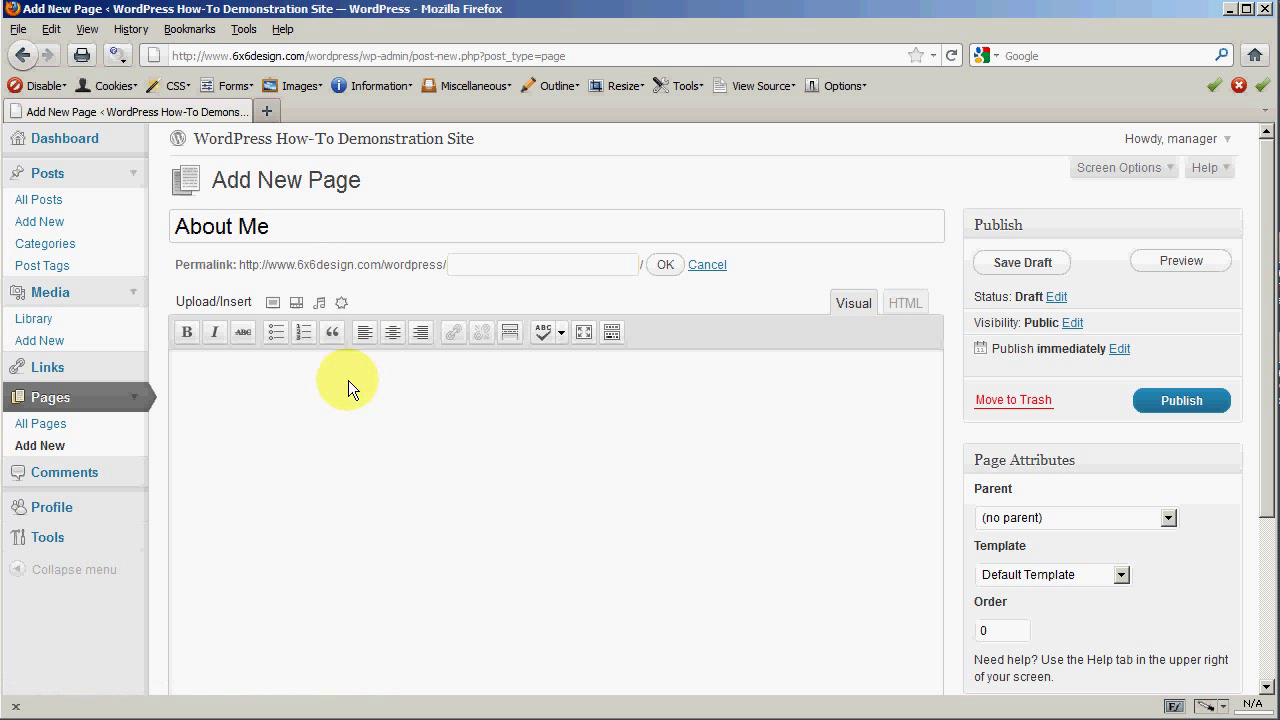
pyautogui.click(664, 264)
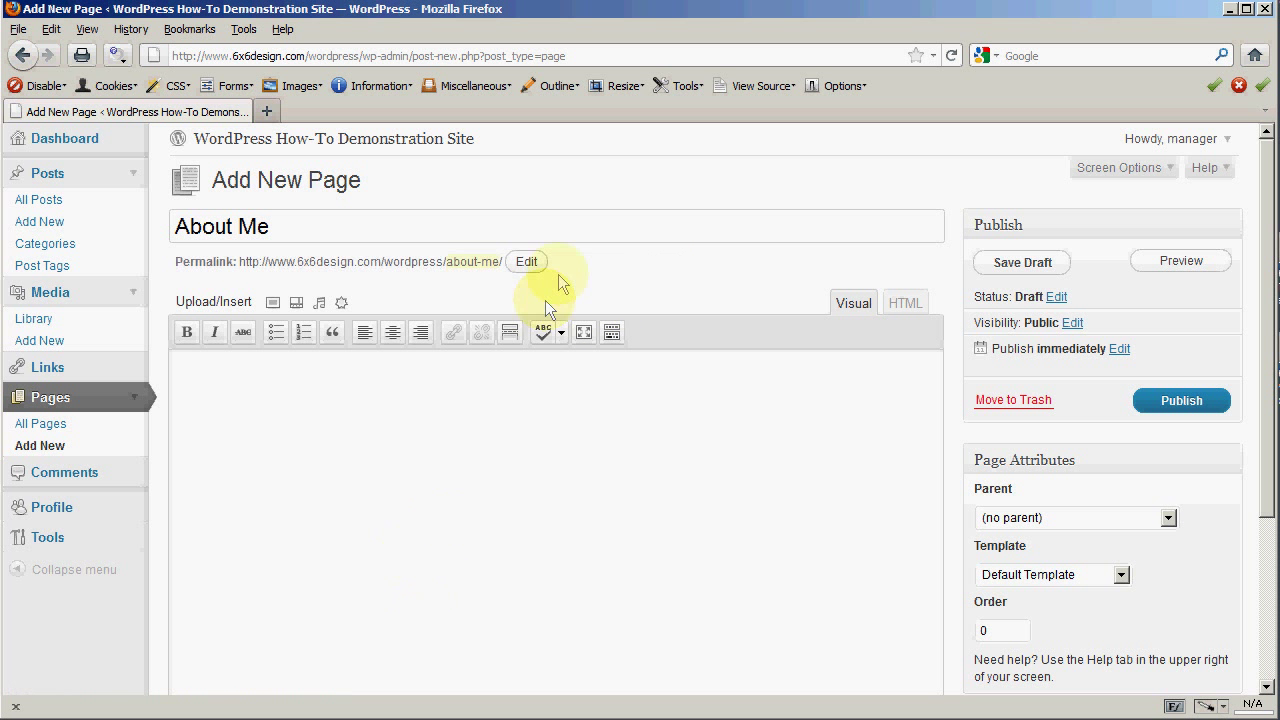
pyautogui.moveTo(470, 280)
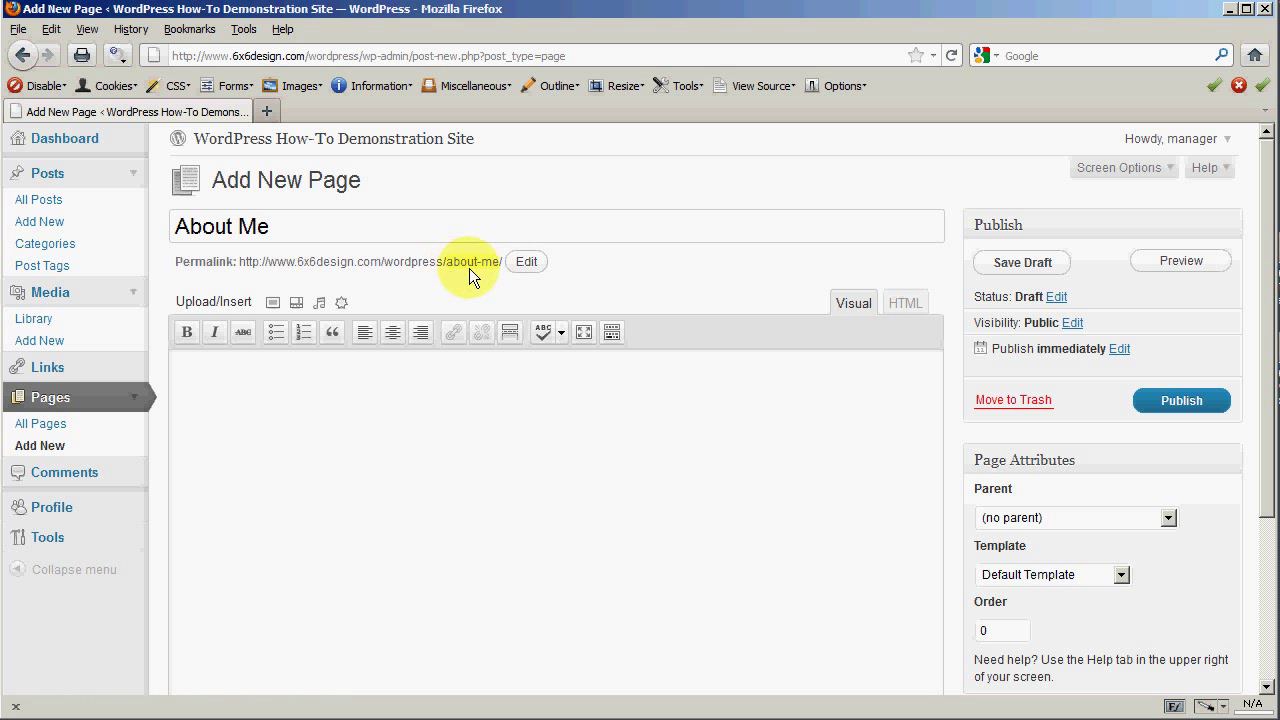
pyautogui.moveTo(284, 278)
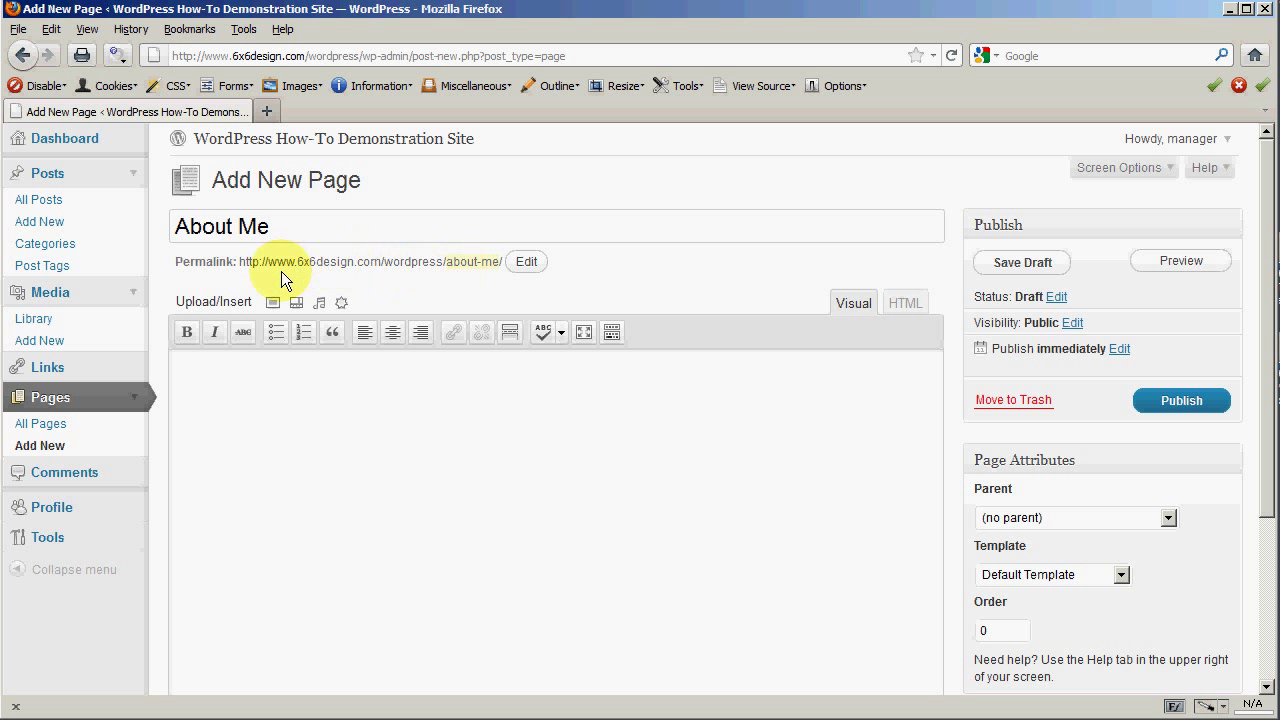
pyautogui.moveTo(460, 276)
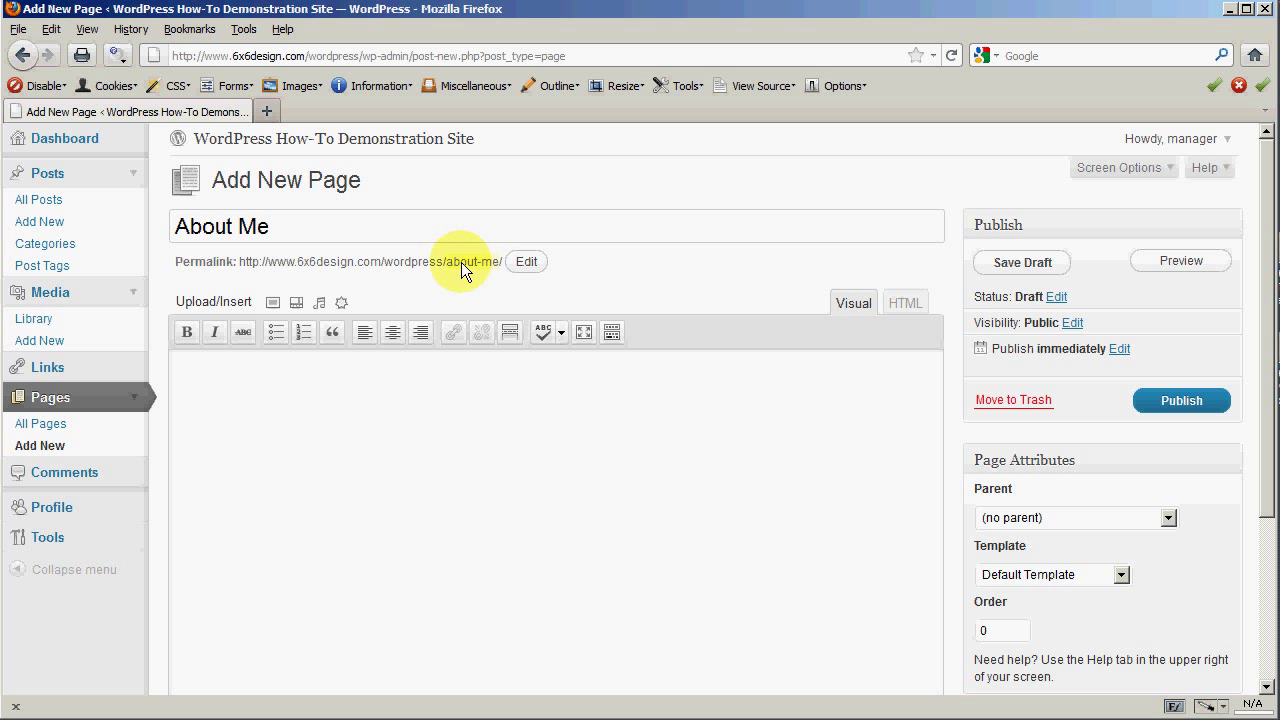
pyautogui.moveTo(478, 492)
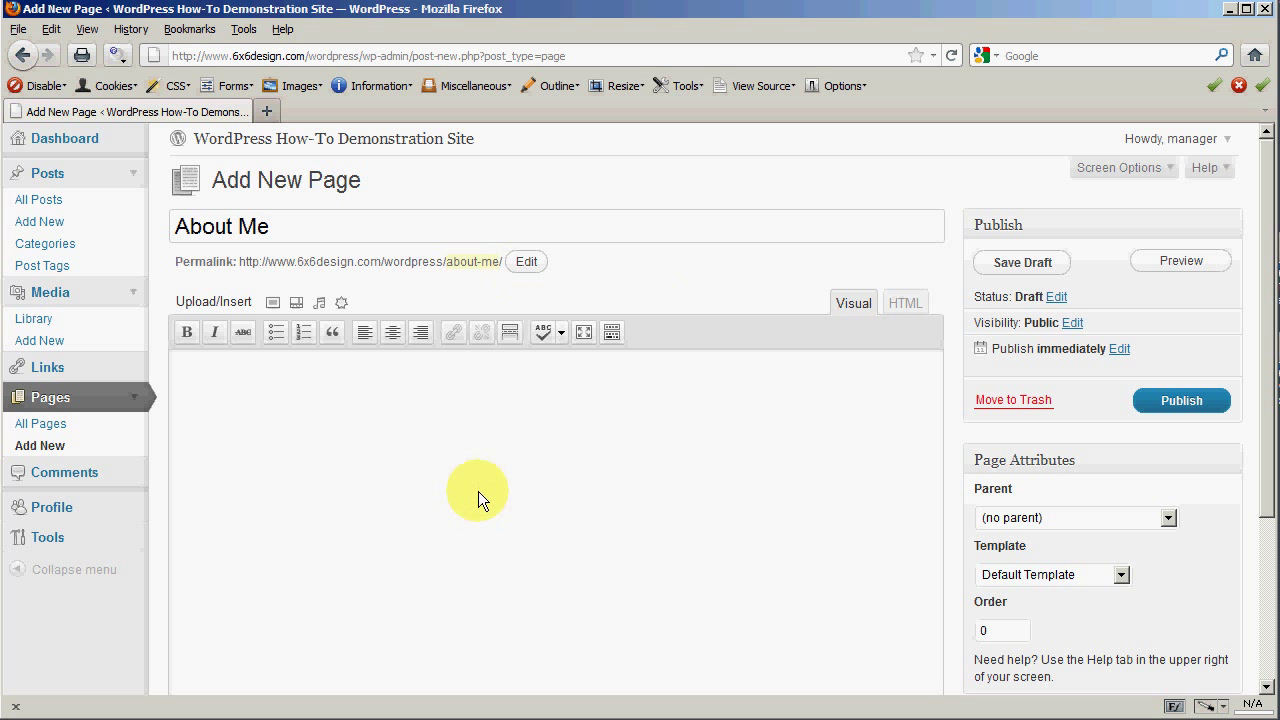
pyautogui.moveTo(476, 284)
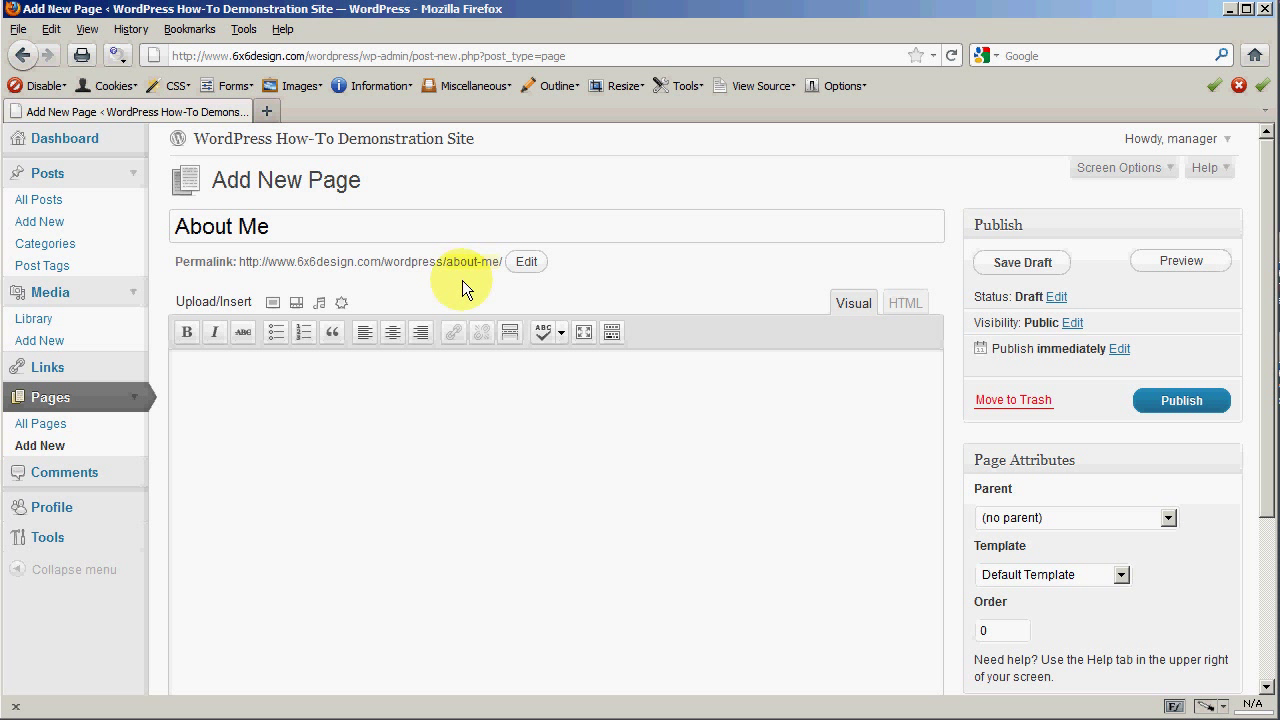
pyautogui.moveTo(478, 278)
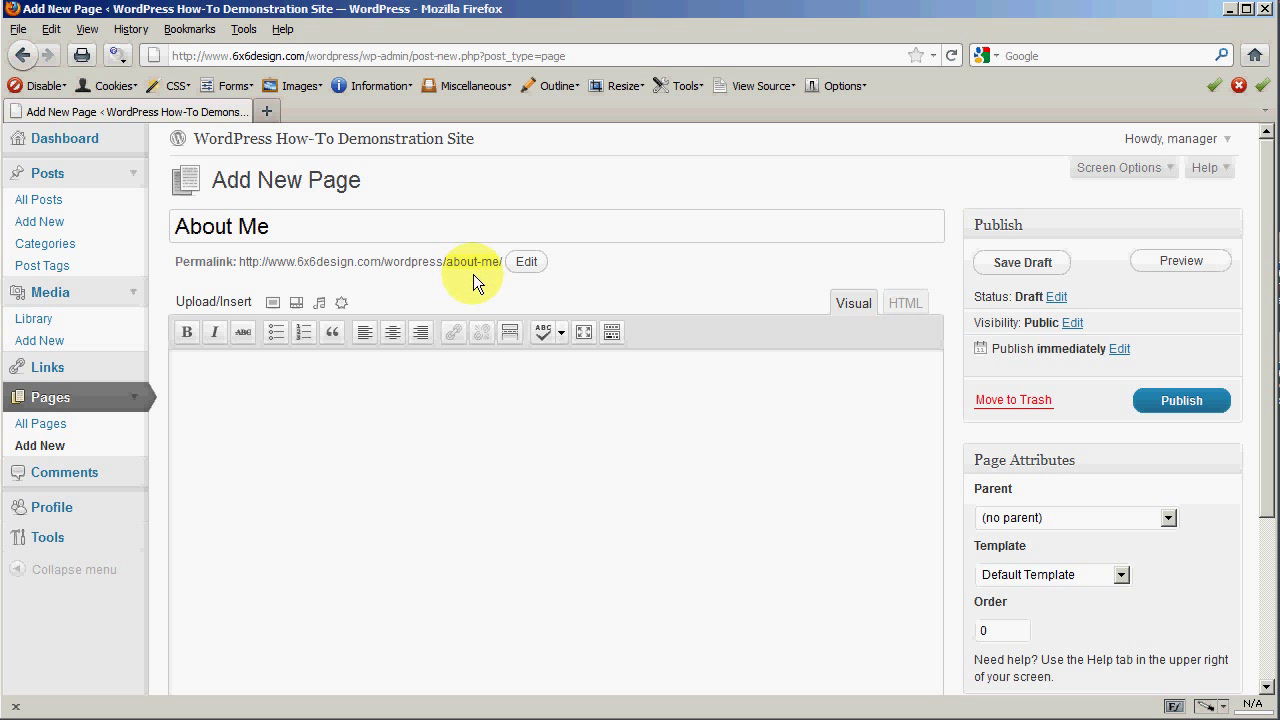
pyautogui.moveTo(490, 264)
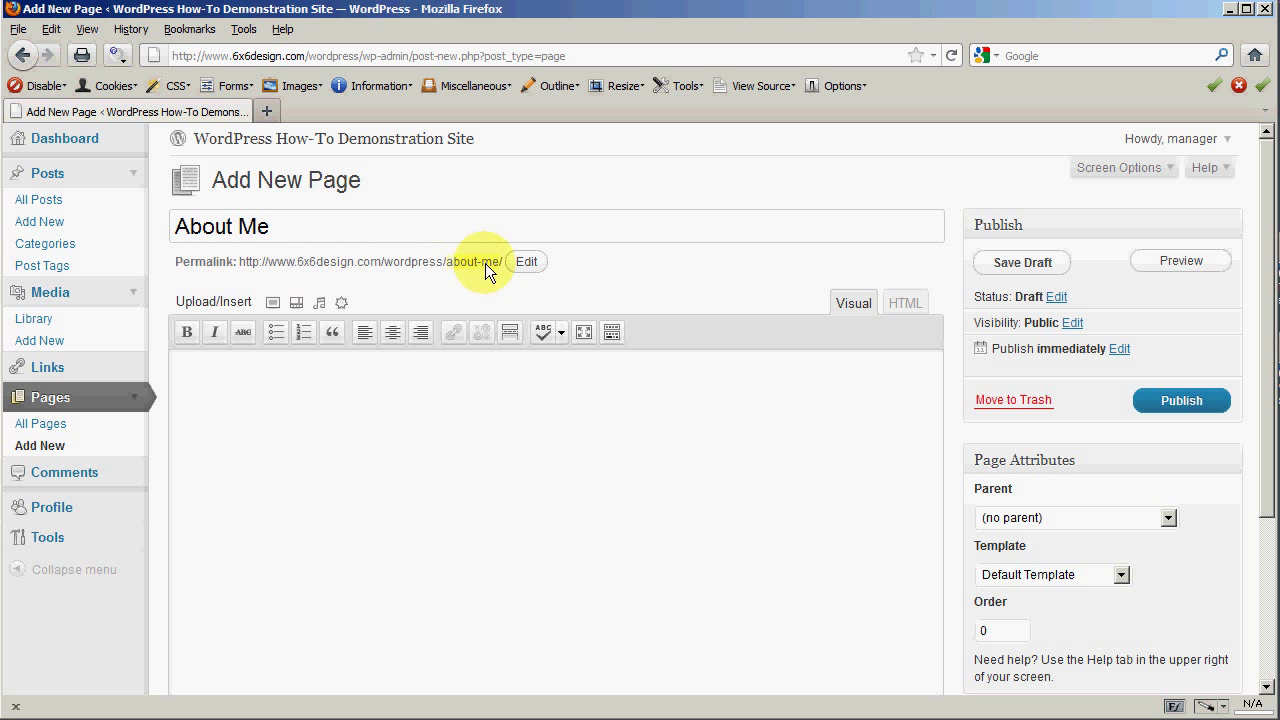
pyautogui.moveTo(488, 262)
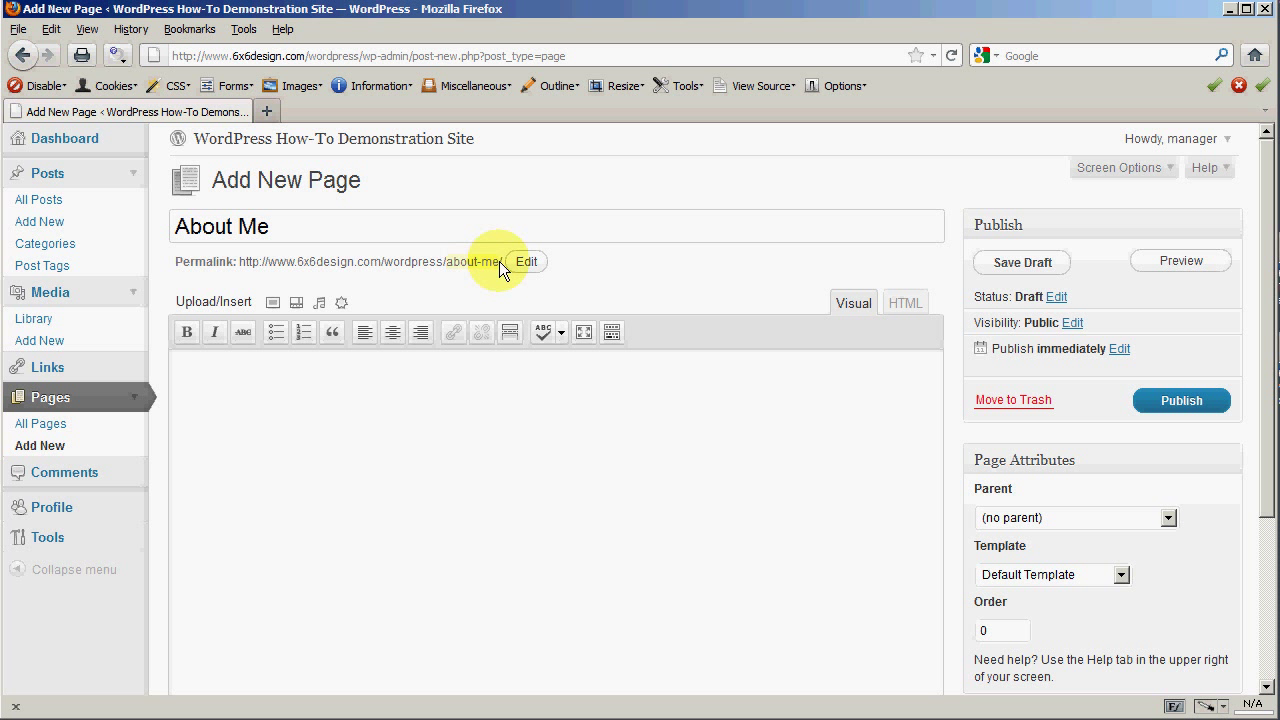
pyautogui.moveTo(284, 234)
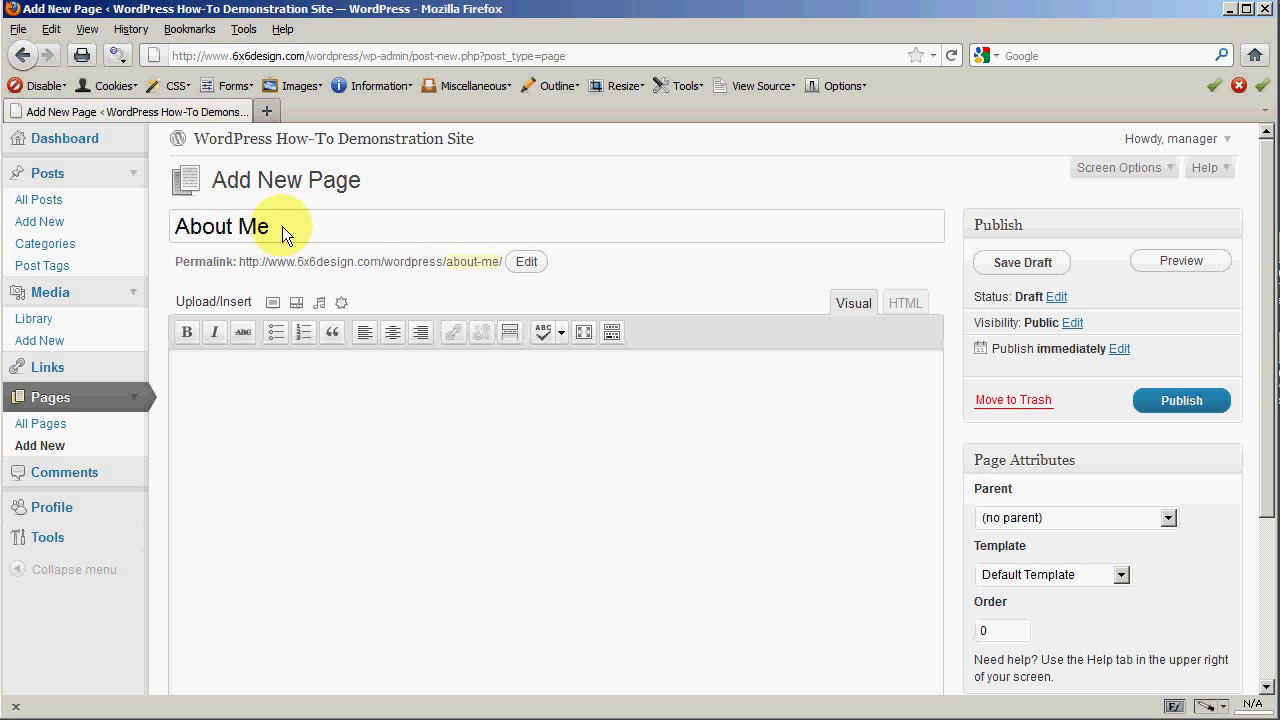
pyautogui.doubleClick(252, 226)
pyautogui.write('Us')
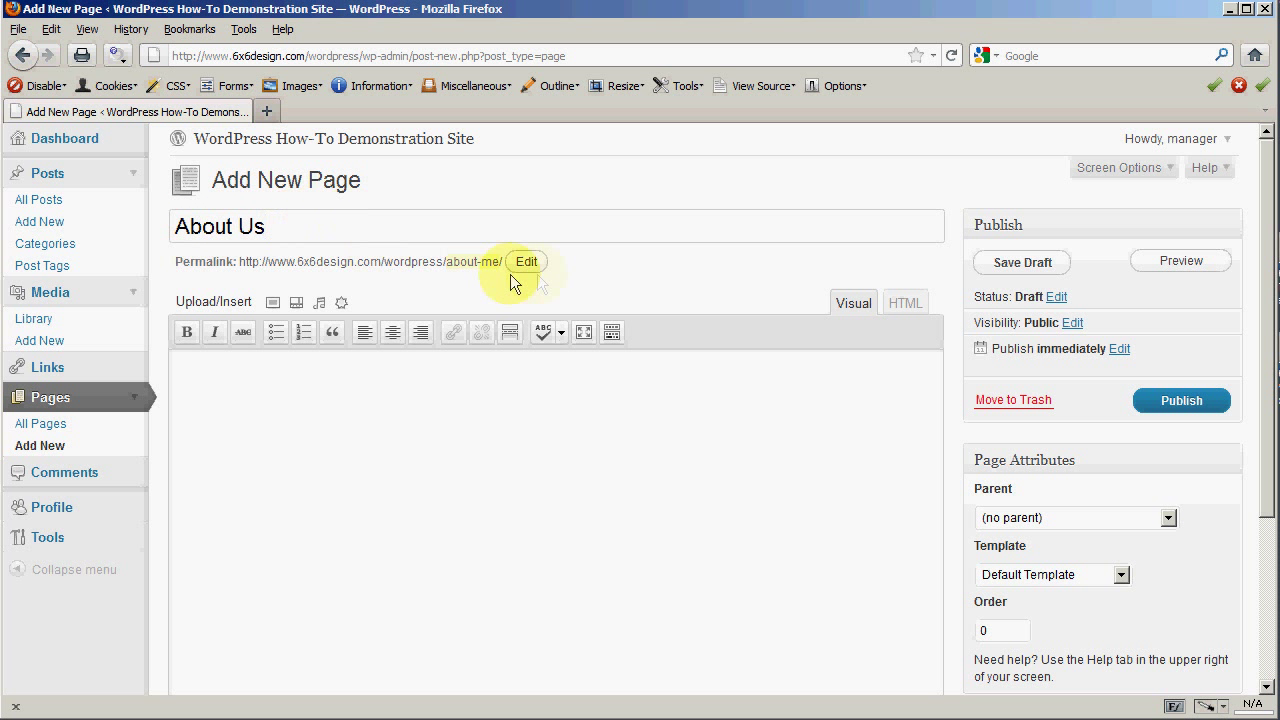
# Step: Publish the About Us page and edit its permalink slug to about-us
pyautogui.click(528, 260)
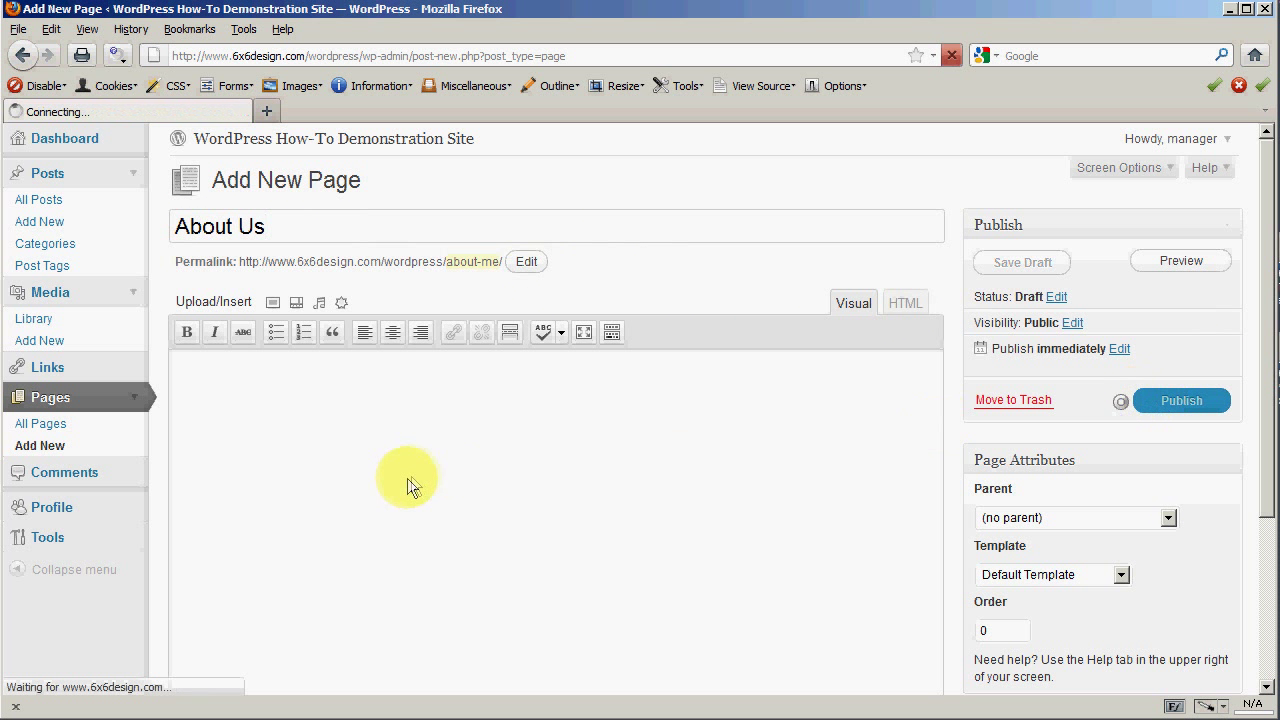
pyautogui.click(1180, 400)
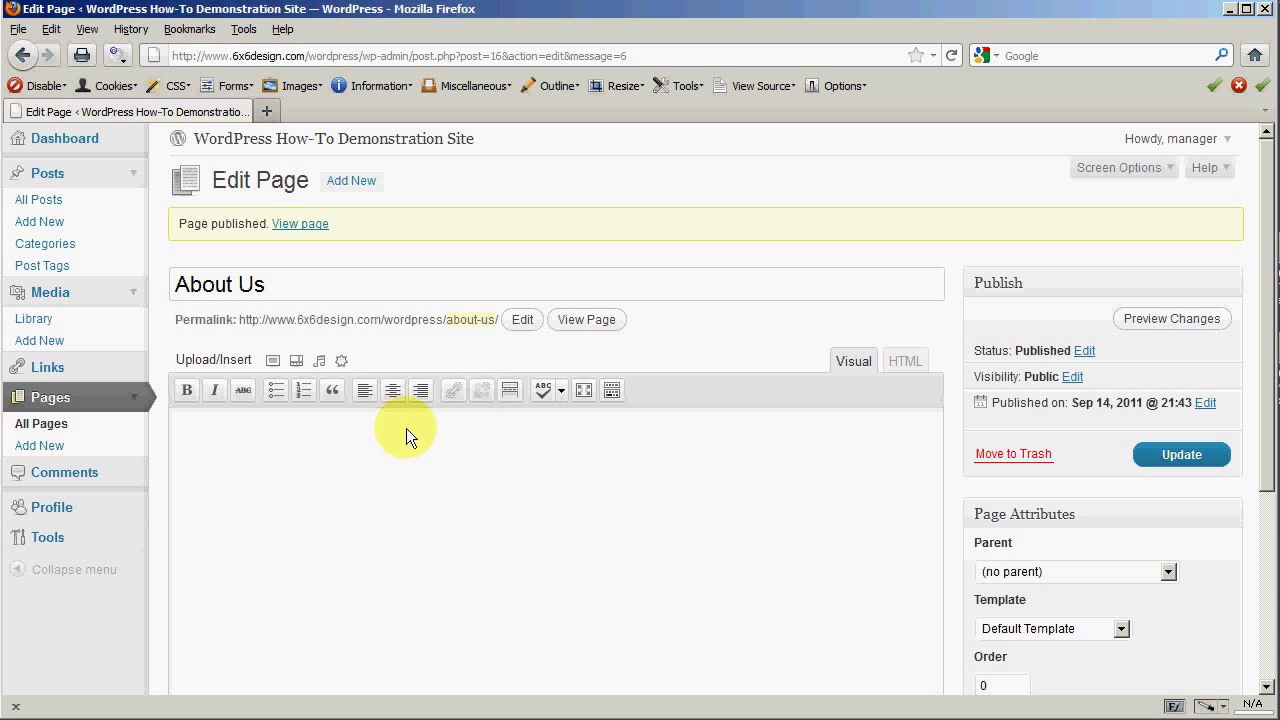
pyautogui.click(520, 320)
pyautogui.write('about-me')
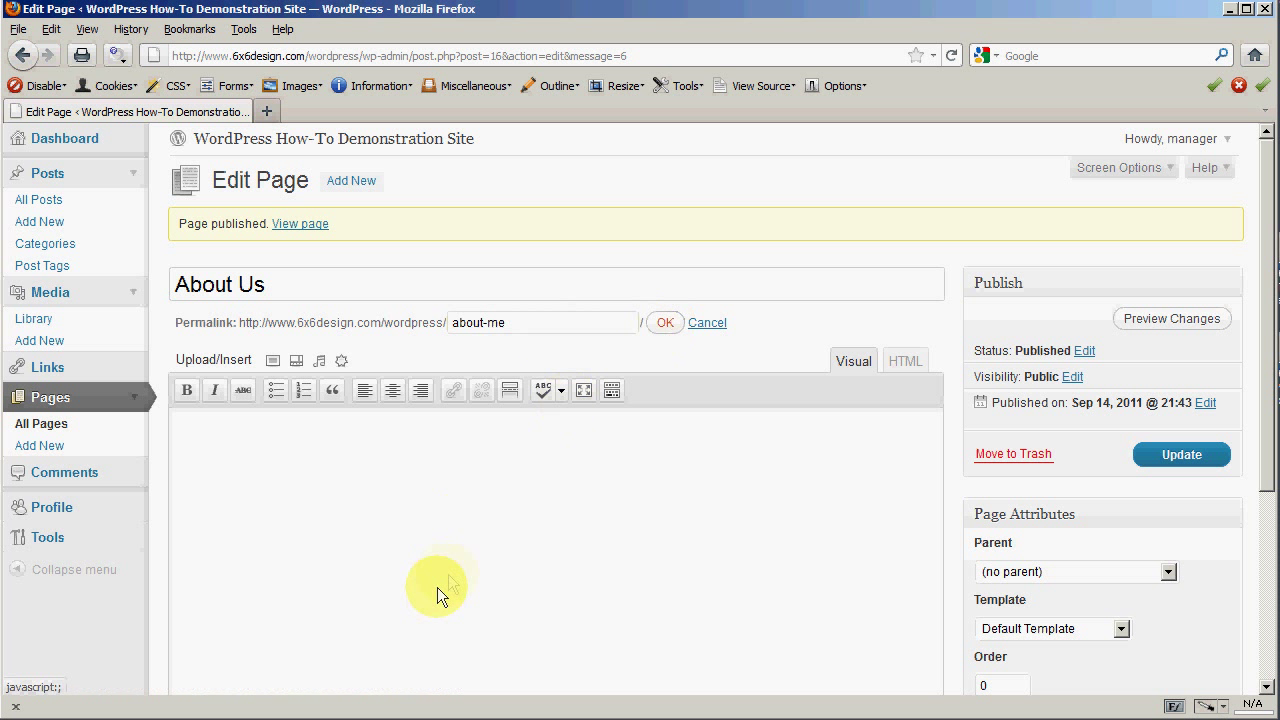
pyautogui.click(664, 322)
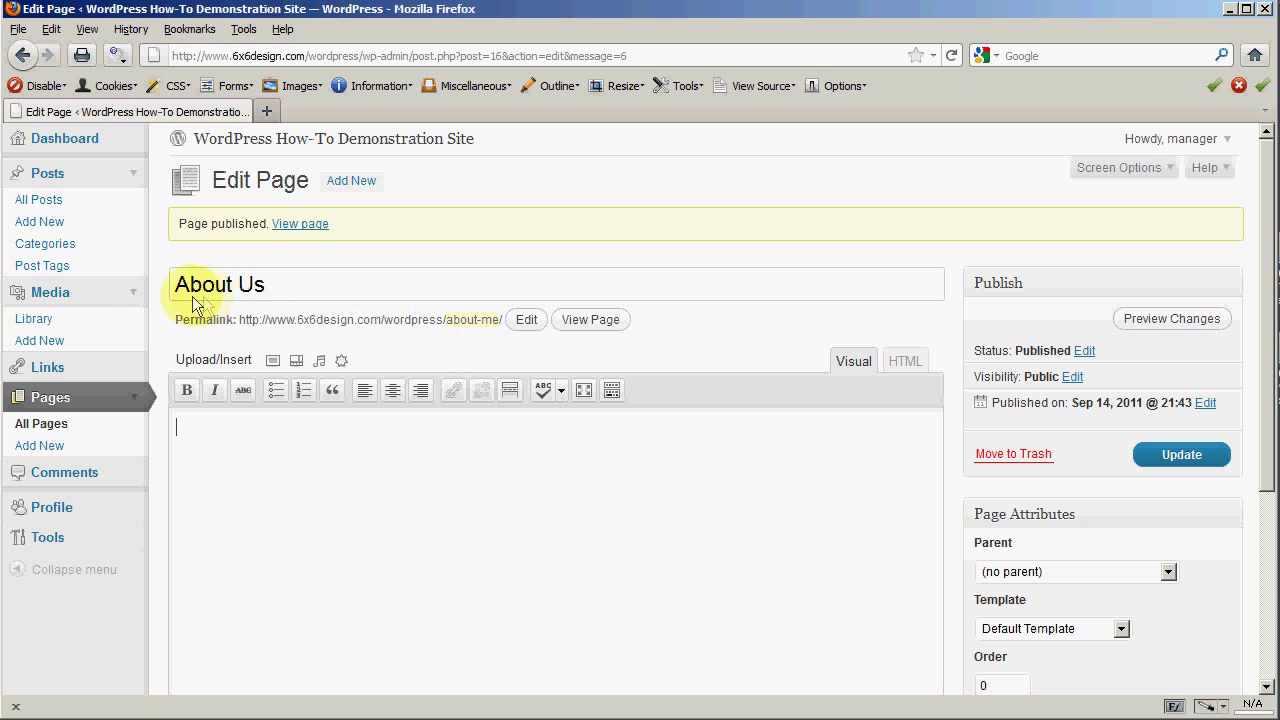
pyautogui.moveTo(476, 340)
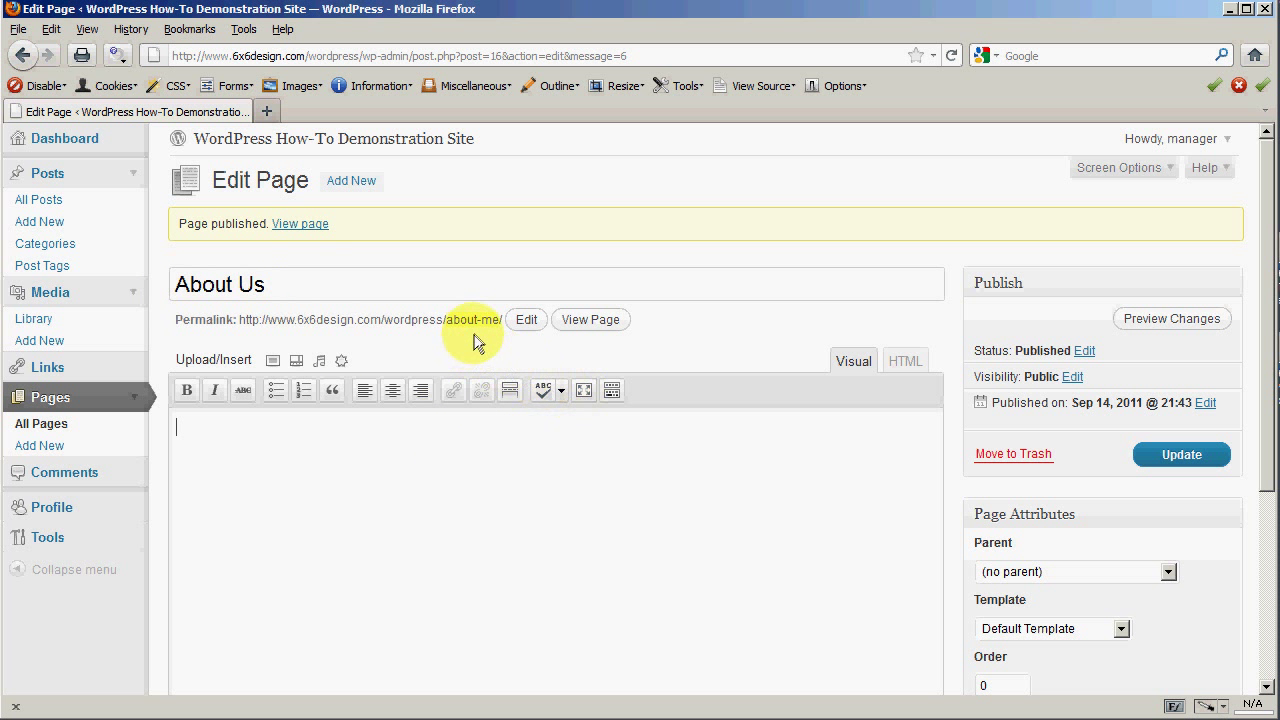
pyautogui.click(526, 320)
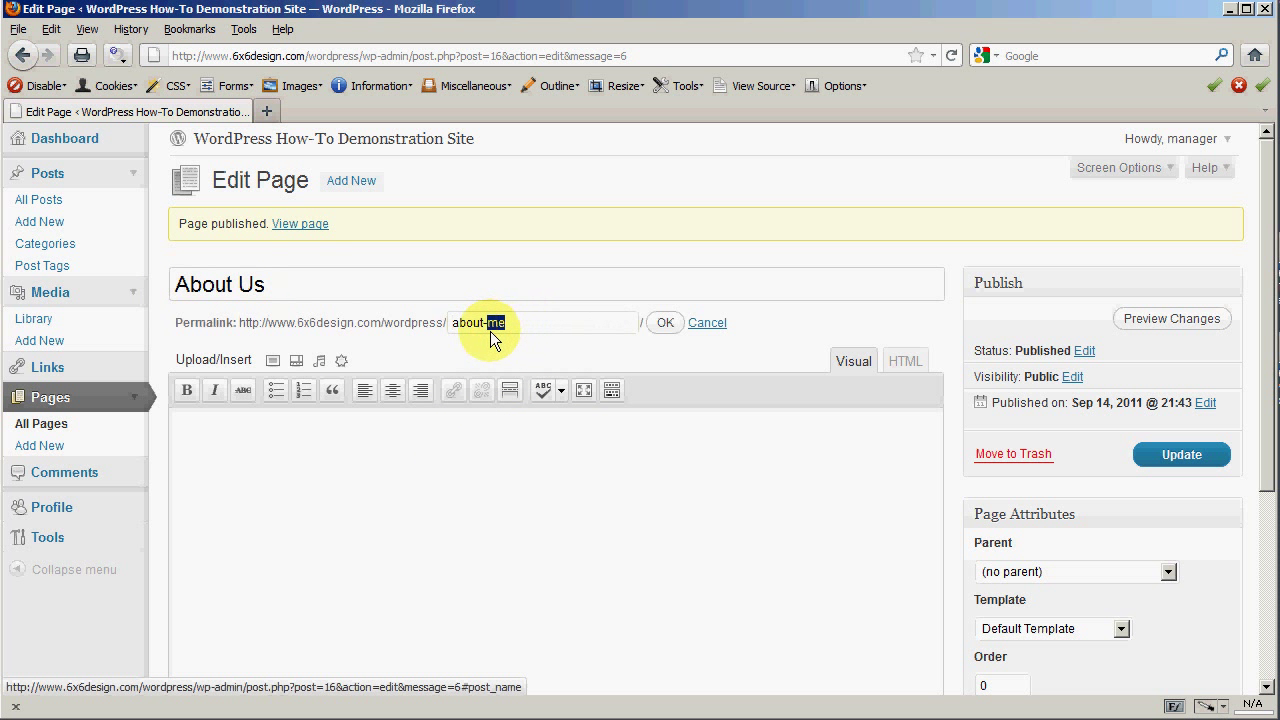
pyautogui.write('about-us')
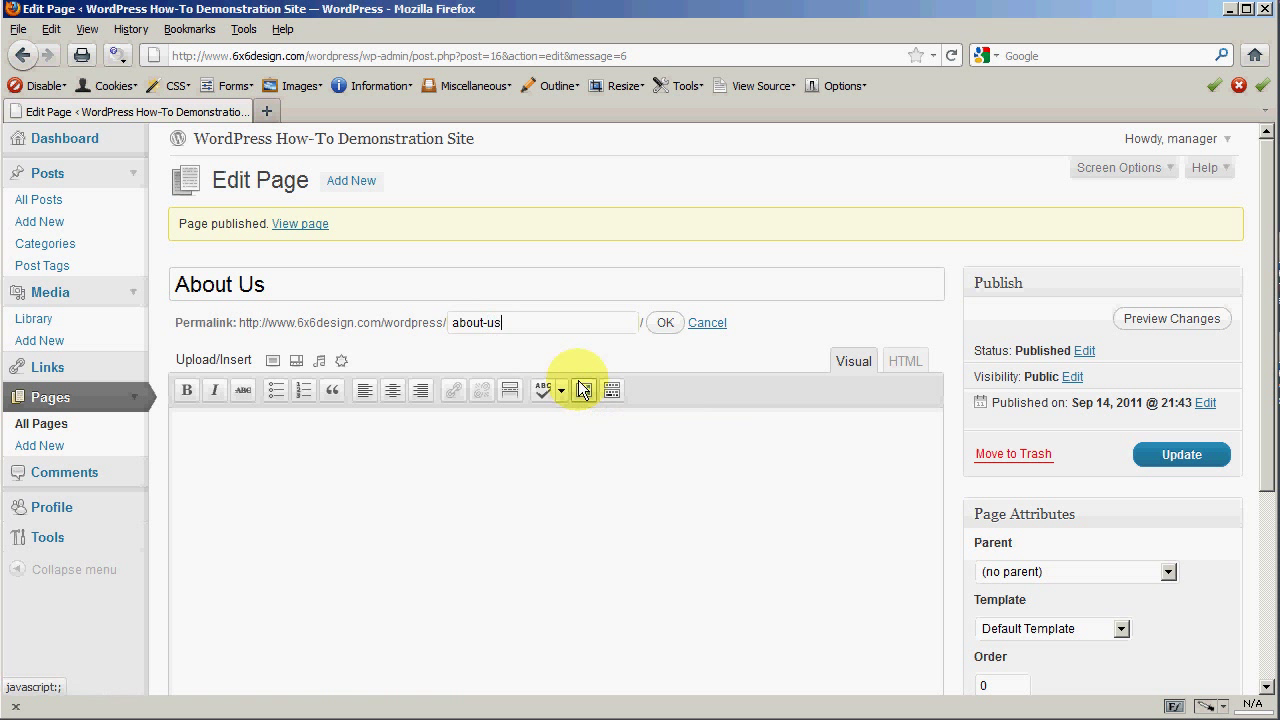
pyautogui.click(664, 322)
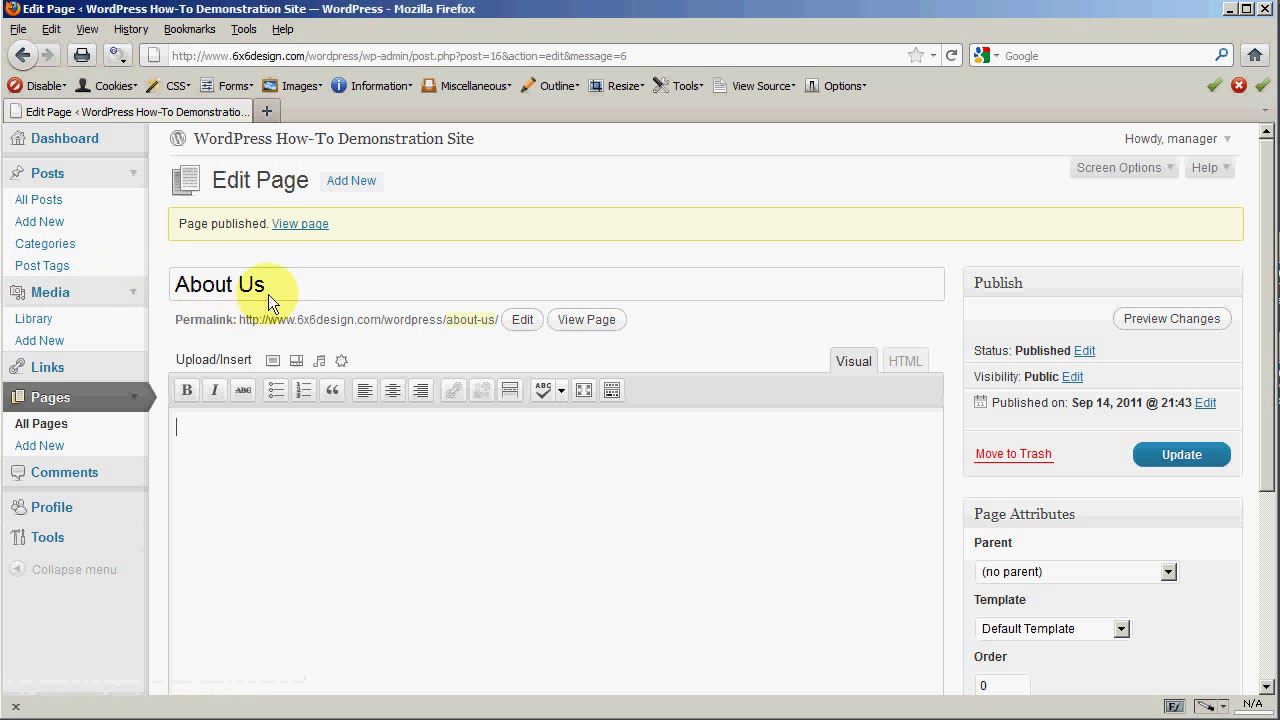
pyautogui.moveTo(490, 330)
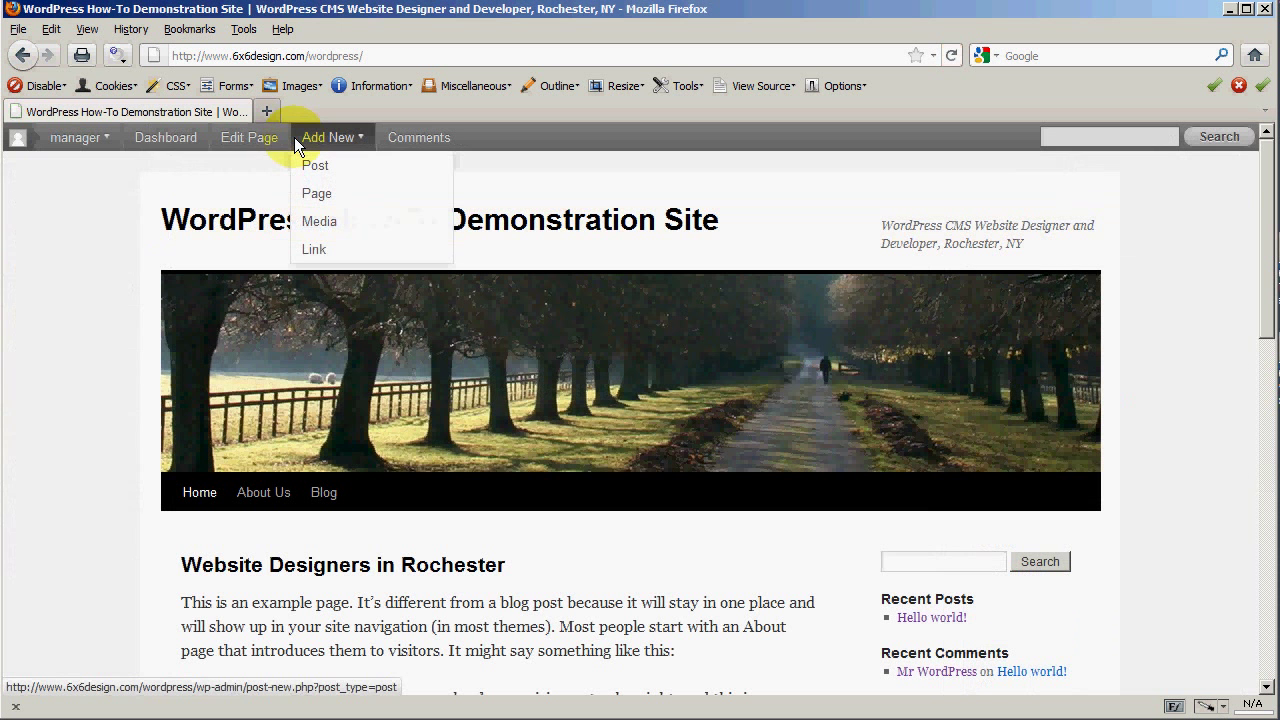
pyautogui.moveTo(264, 492)
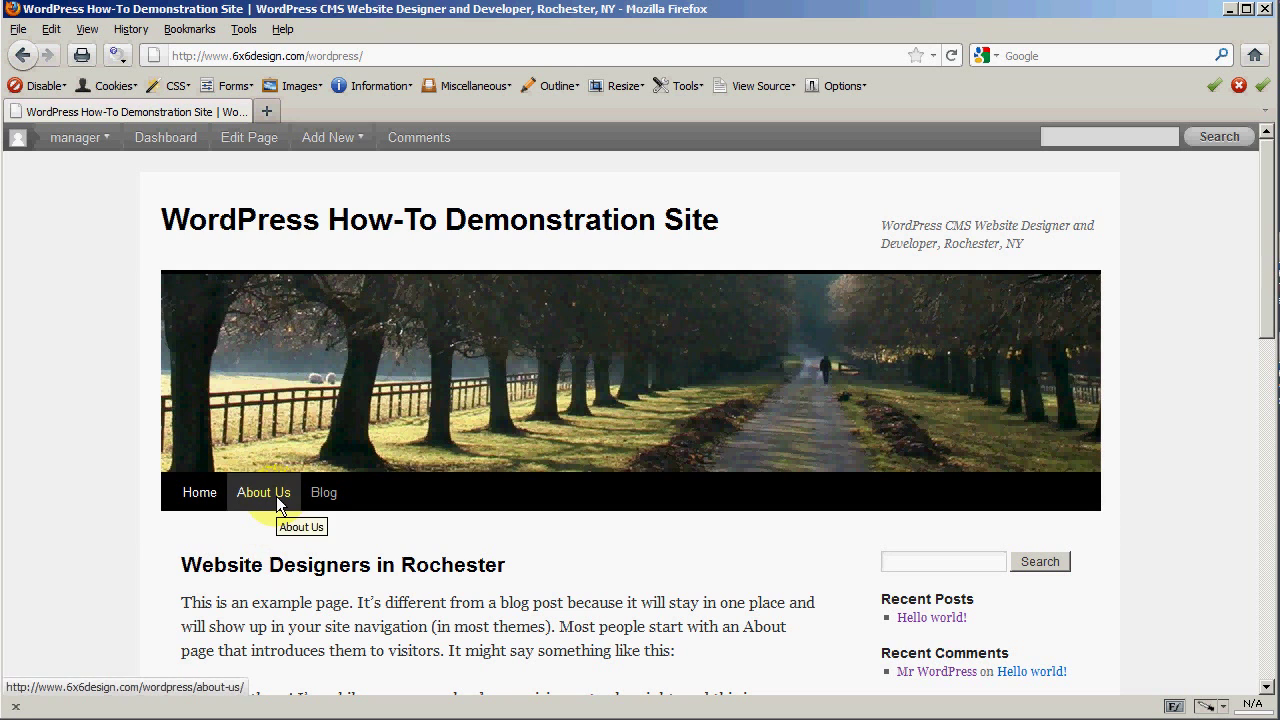
# Step: Scroll the live front page and open About Us from the site navigation, which shows no body content
pyautogui.scroll(-3)
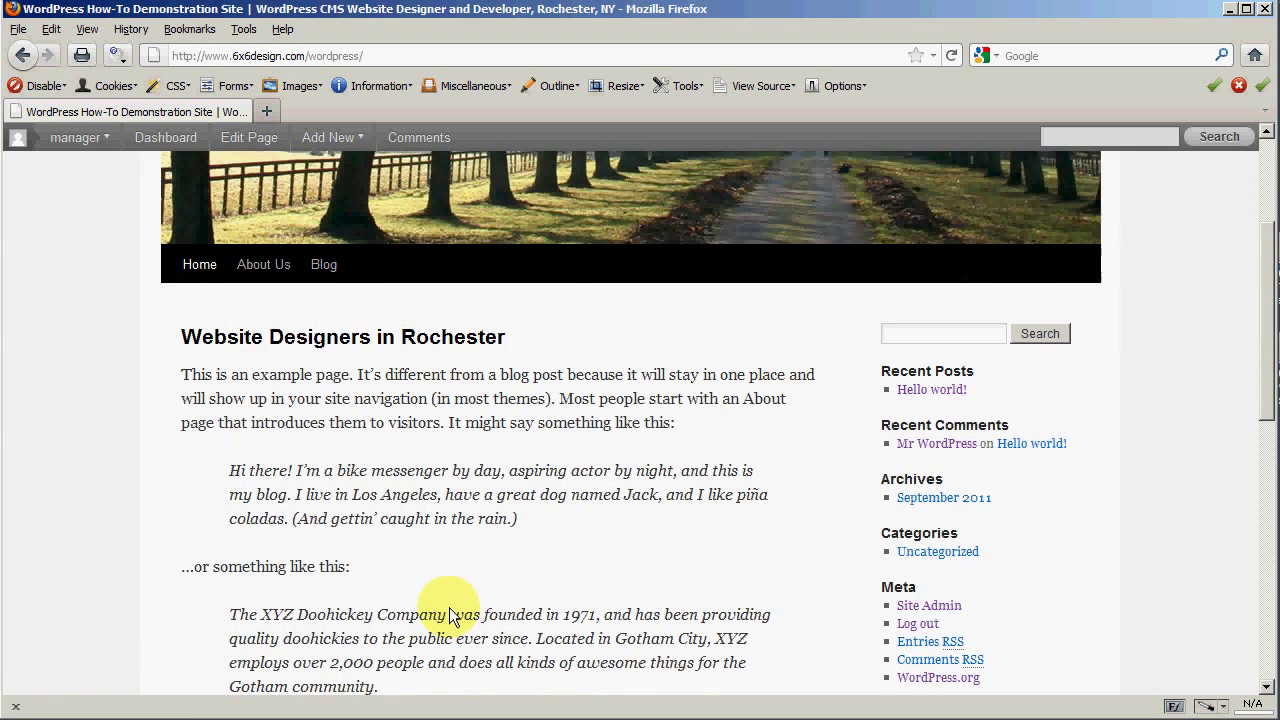
pyautogui.scroll(-3)
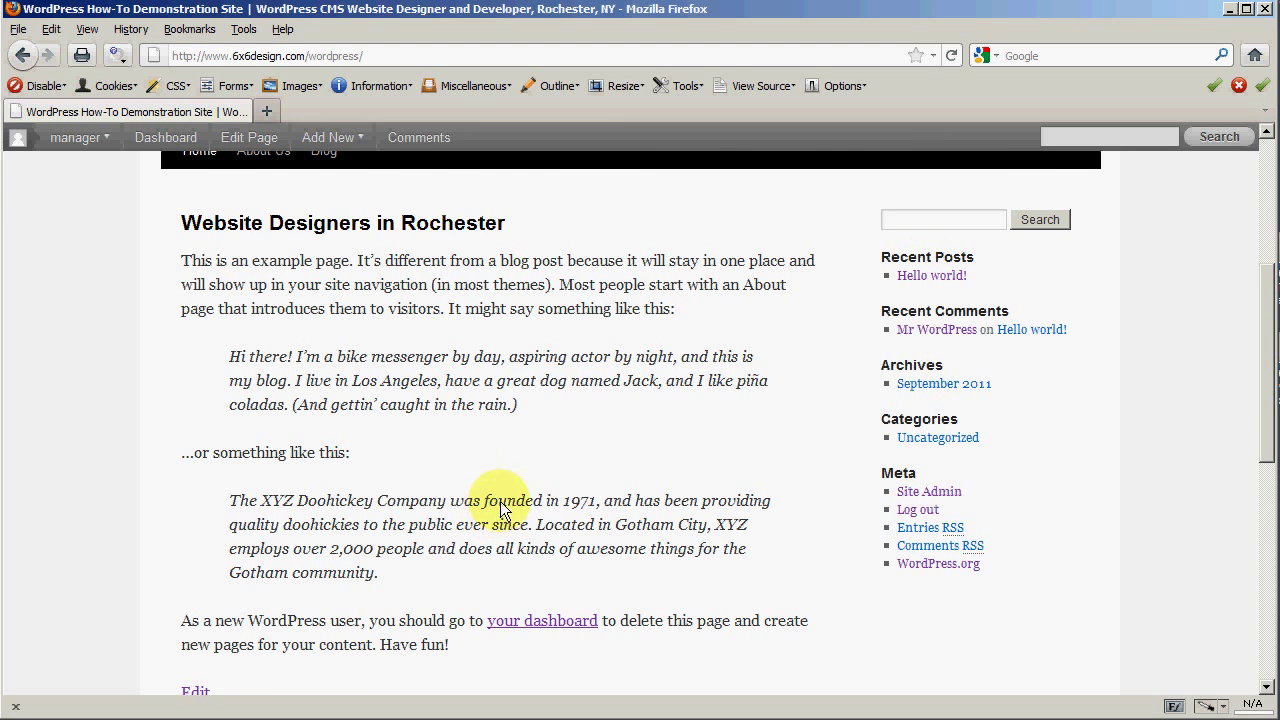
pyautogui.scroll(3)
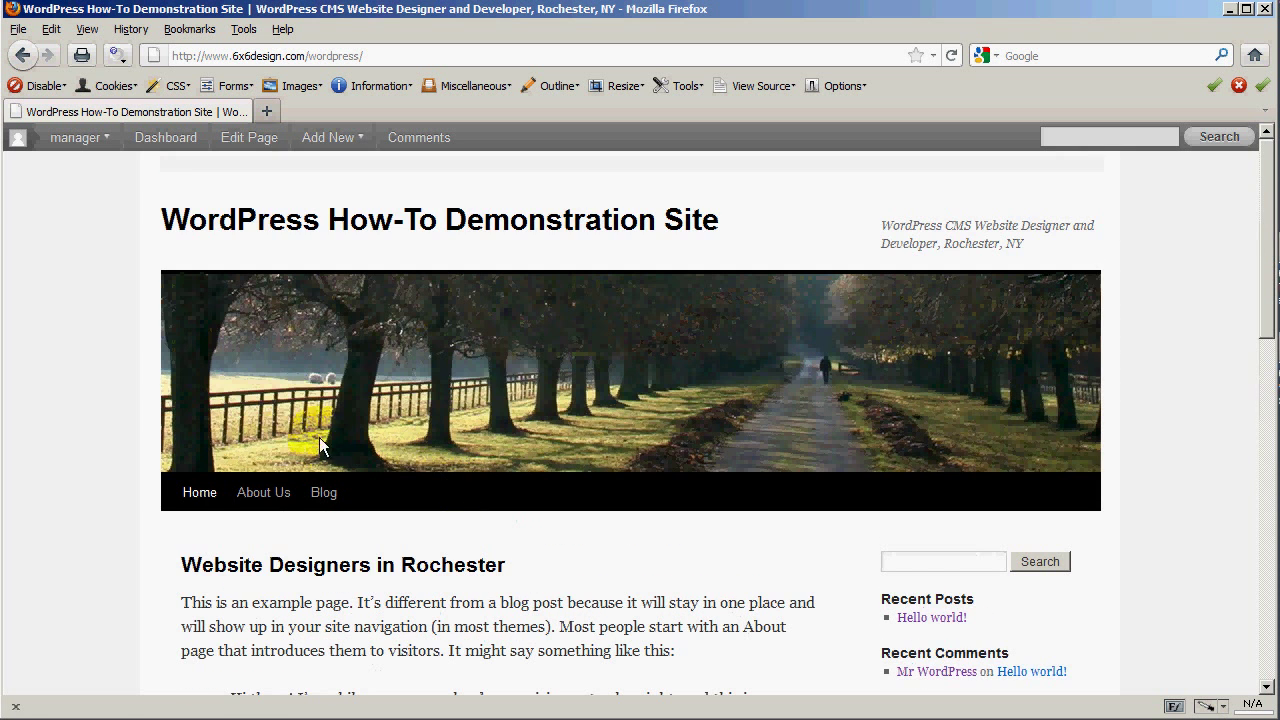
pyautogui.click(264, 492)
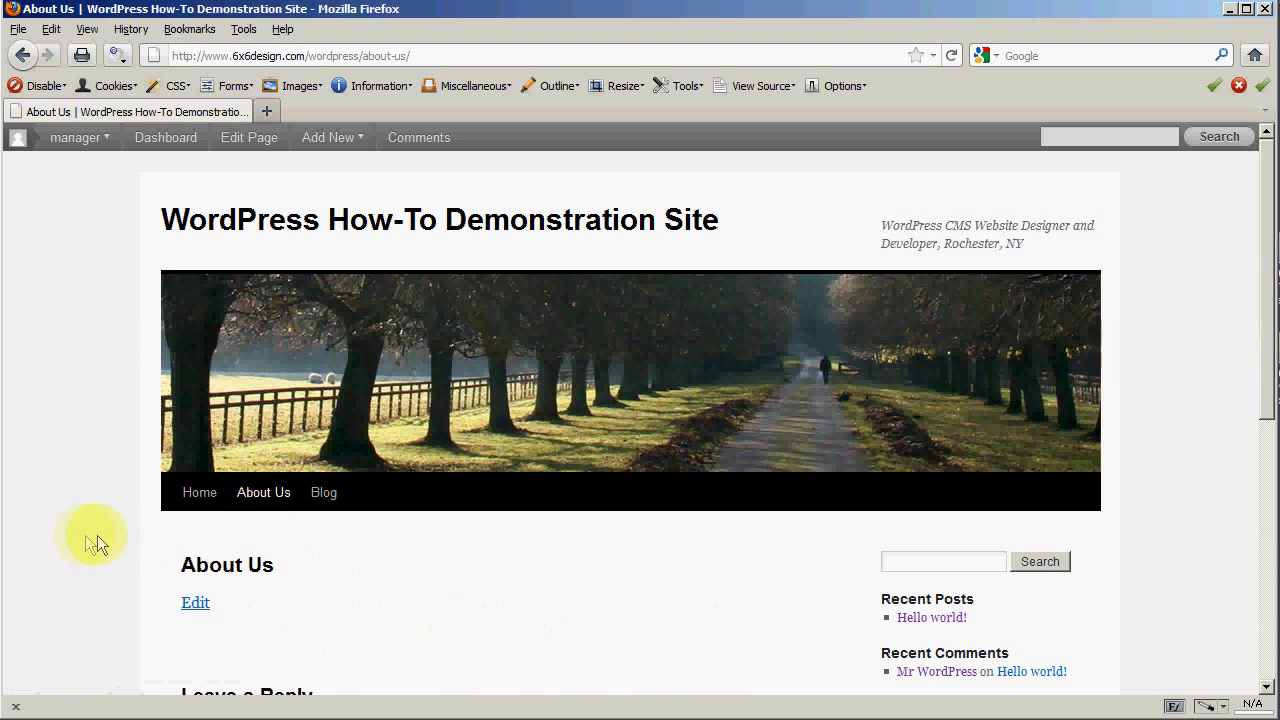
pyautogui.scroll(-3)
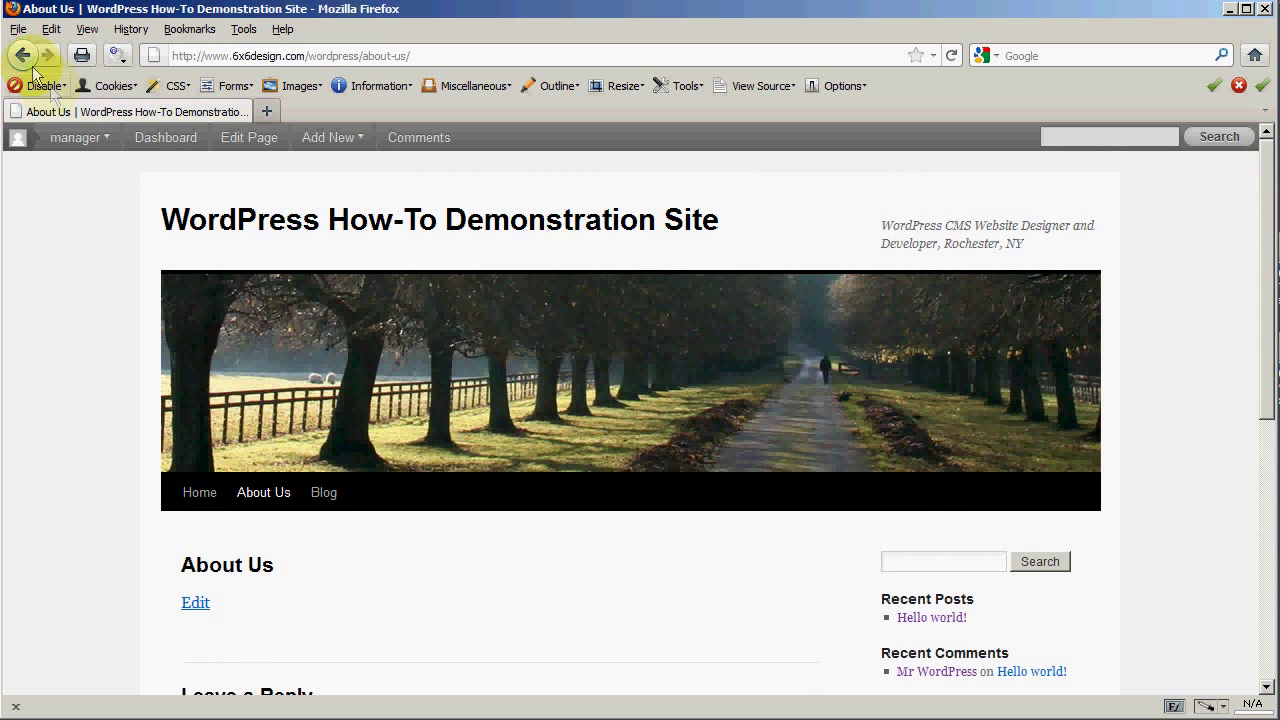
# Step: Visit the Edit My Profile settings from the account menu, then go to the admin Pages list
pyautogui.click(76, 136)
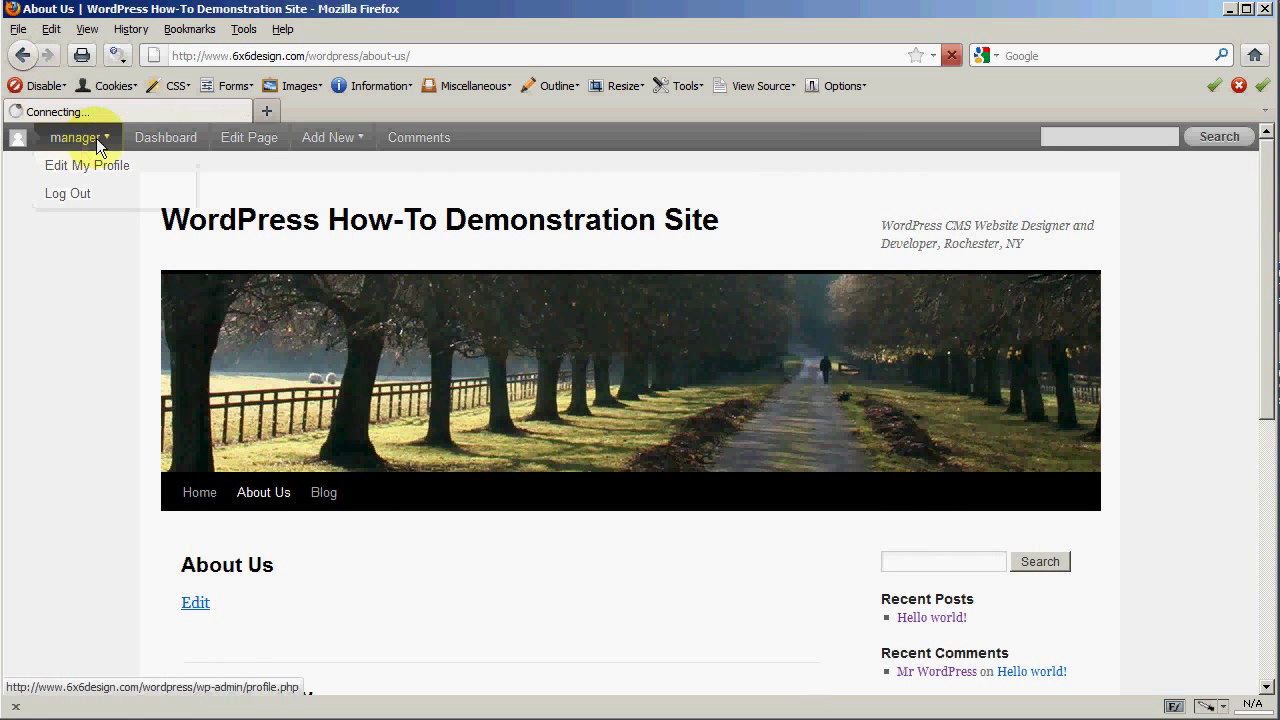
pyautogui.click(88, 164)
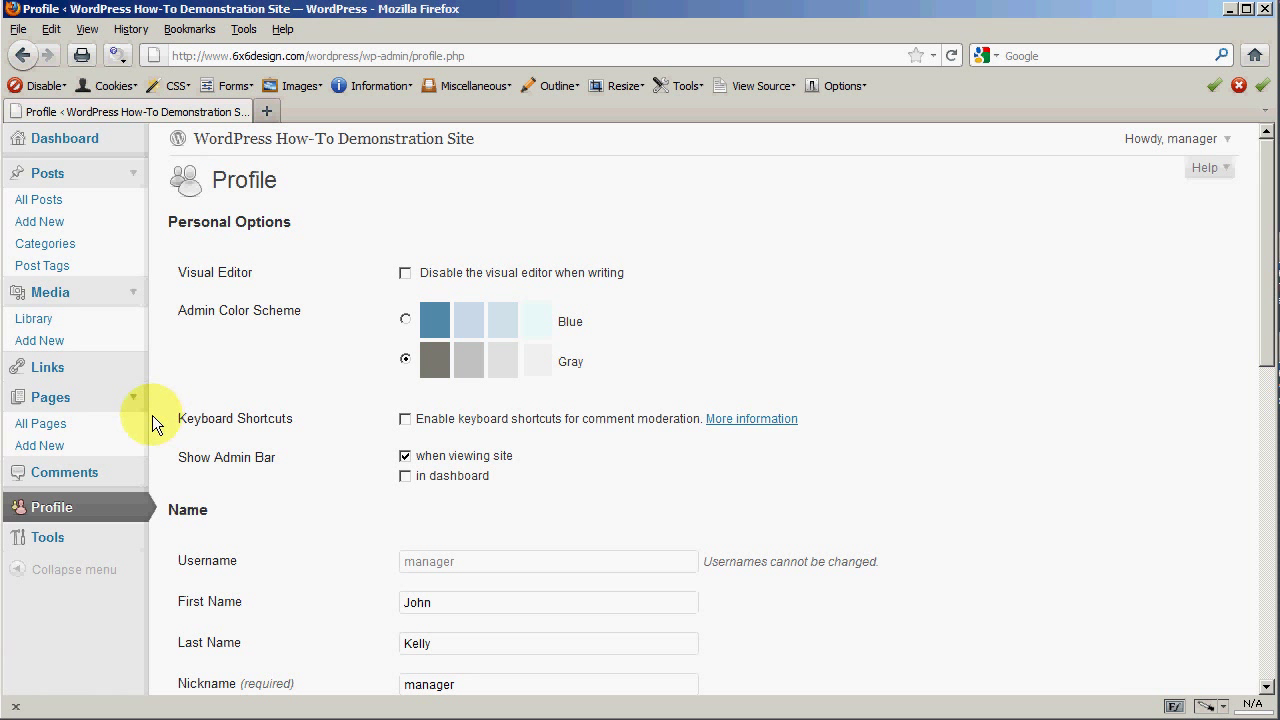
pyautogui.moveTo(164, 496)
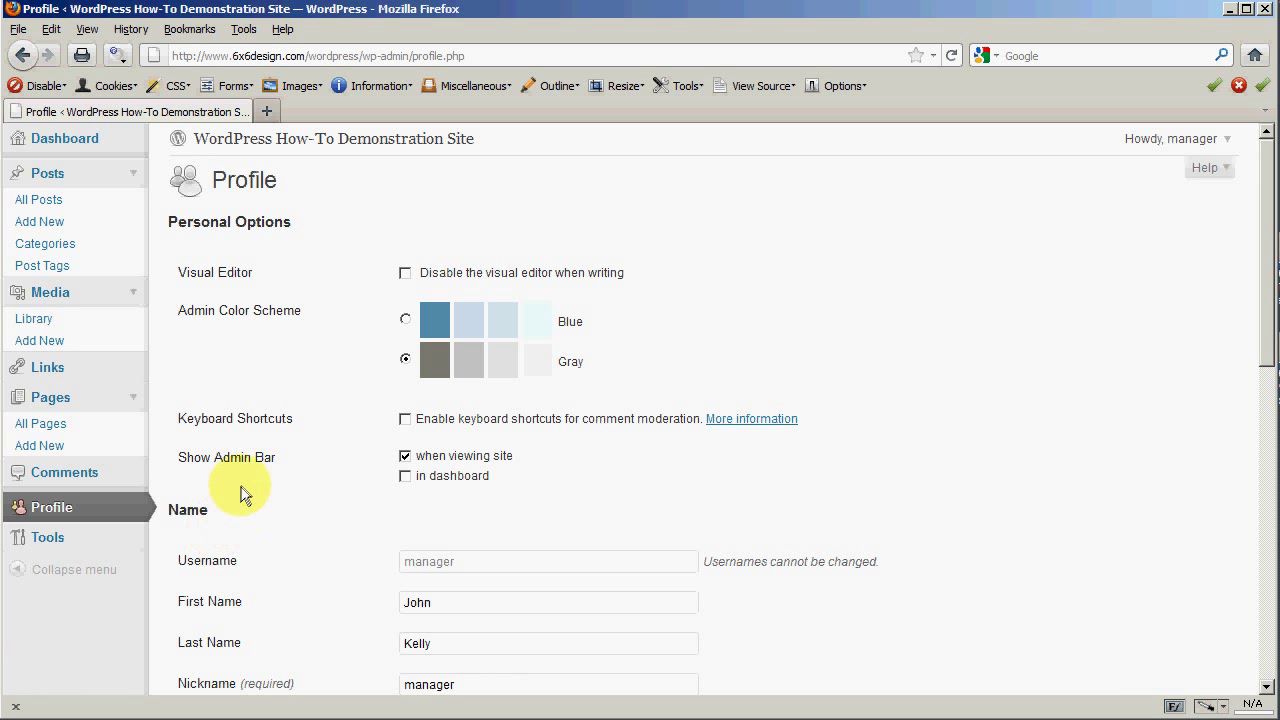
pyautogui.moveTo(196, 458)
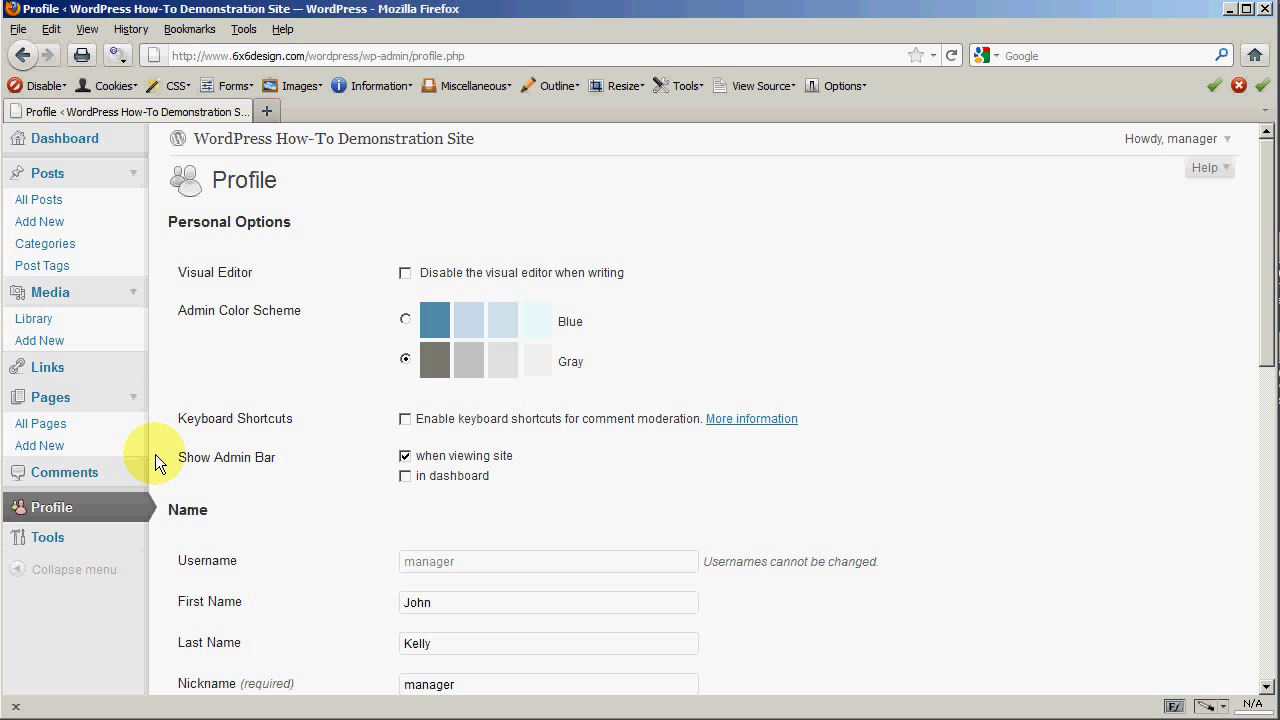
pyautogui.moveTo(196, 430)
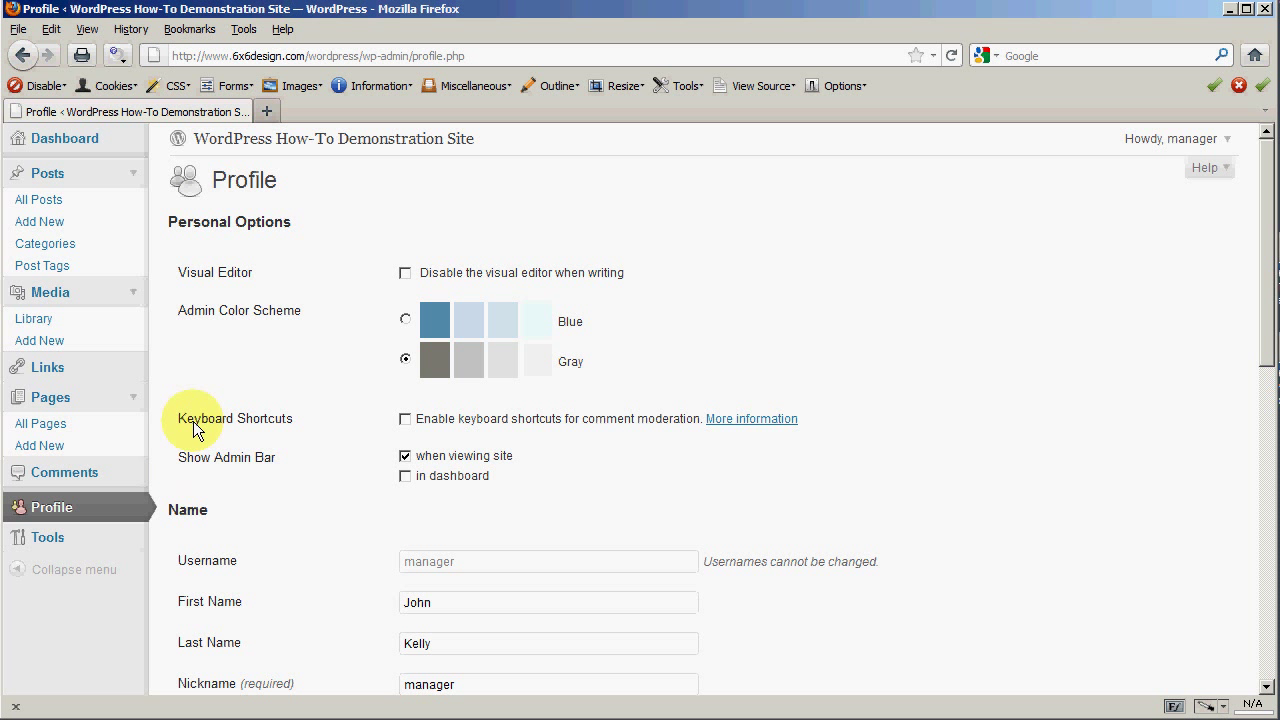
pyautogui.moveTo(190, 496)
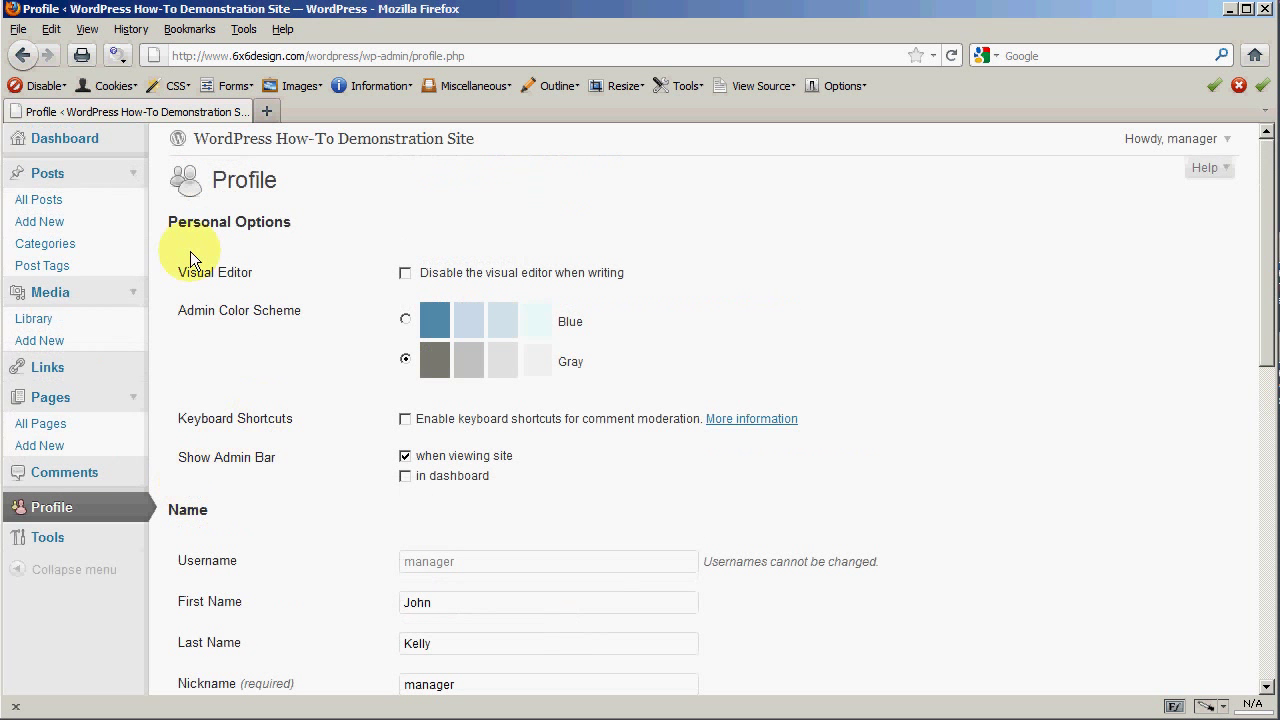
pyautogui.click(64, 138)
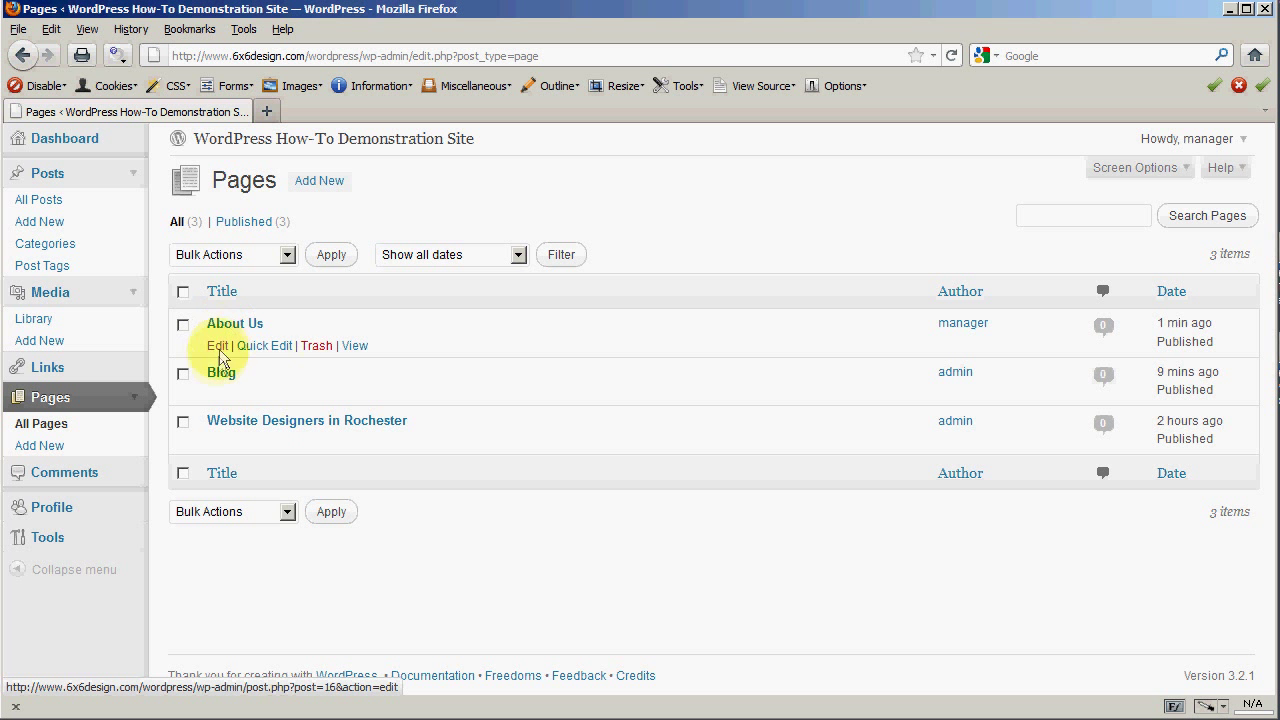
pyautogui.moveTo(216, 344)
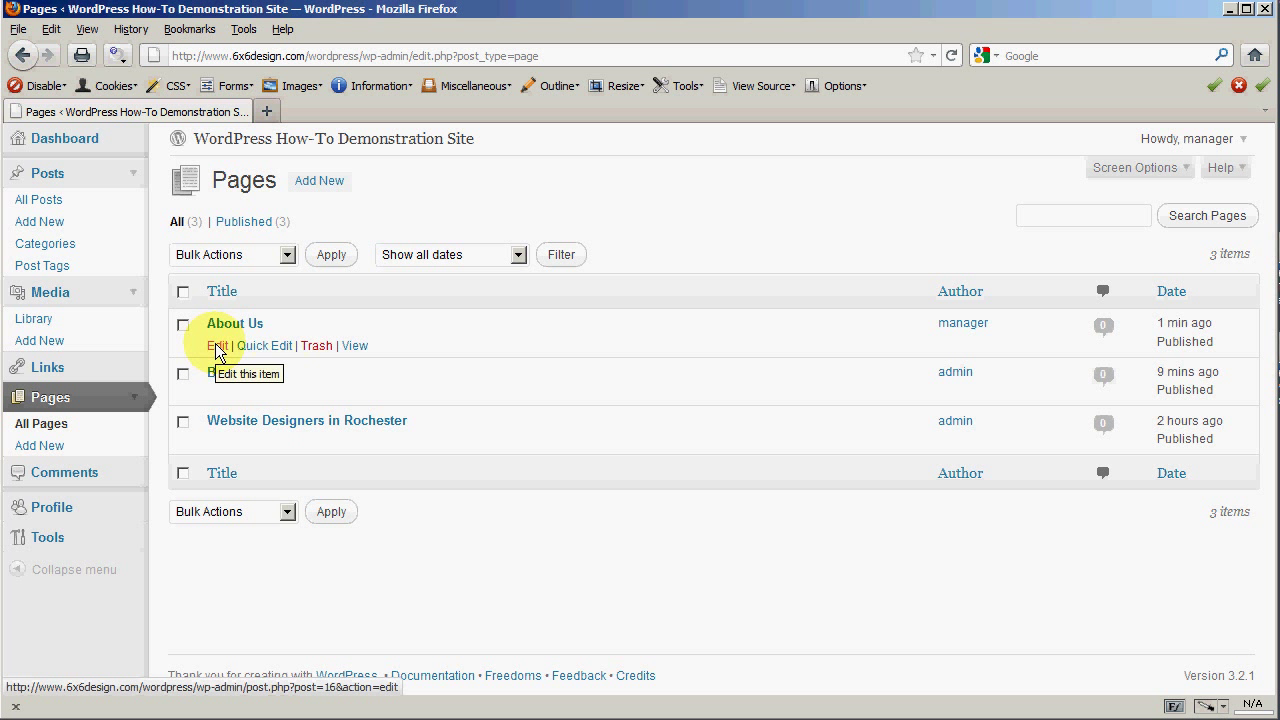
# Step: Open the published About Us page in the Edit Page editor
pyautogui.click(216, 344)
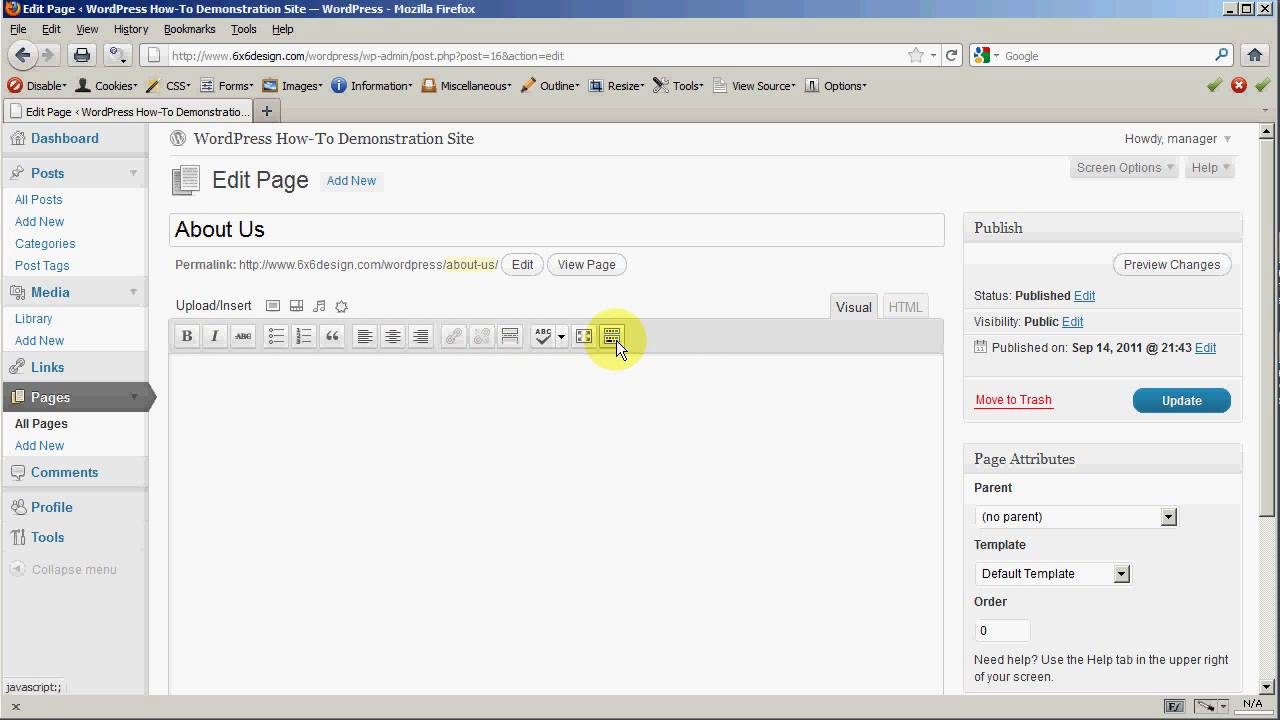
pyautogui.moveTo(612, 336)
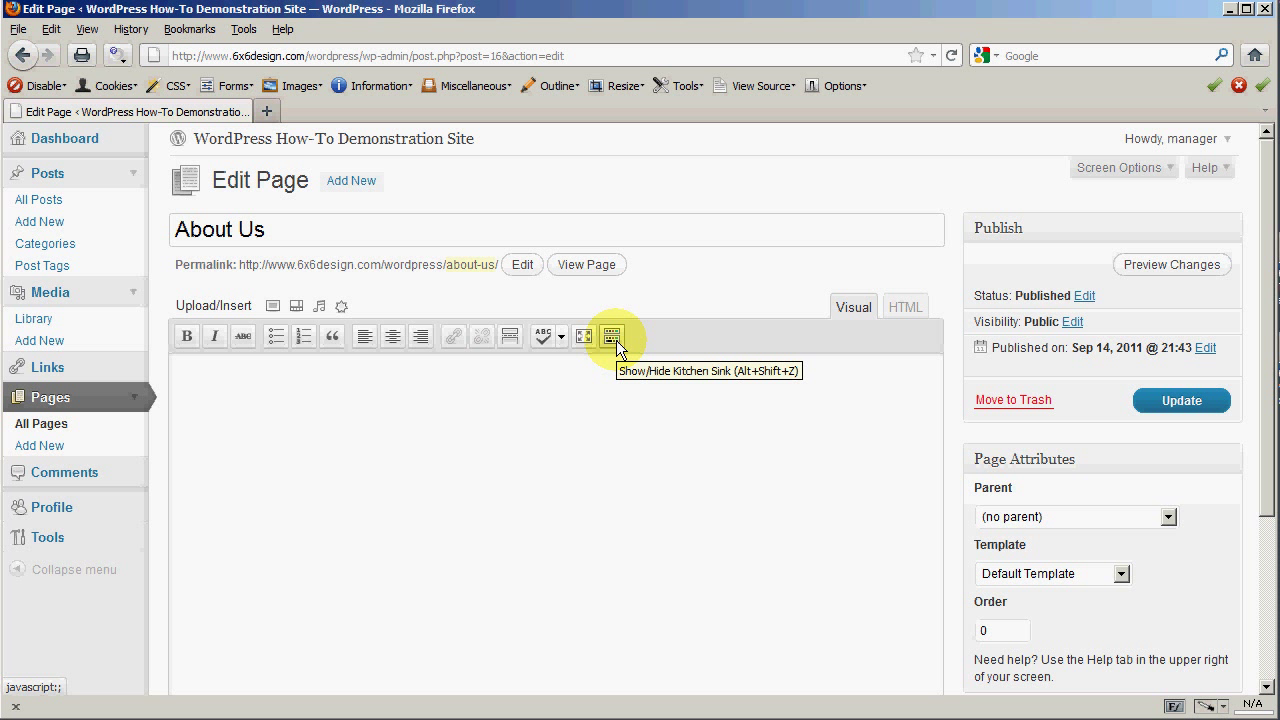
# Step: Show the second toolbar row via the Show/Hide Kitchen Sink button
pyautogui.click(612, 336)
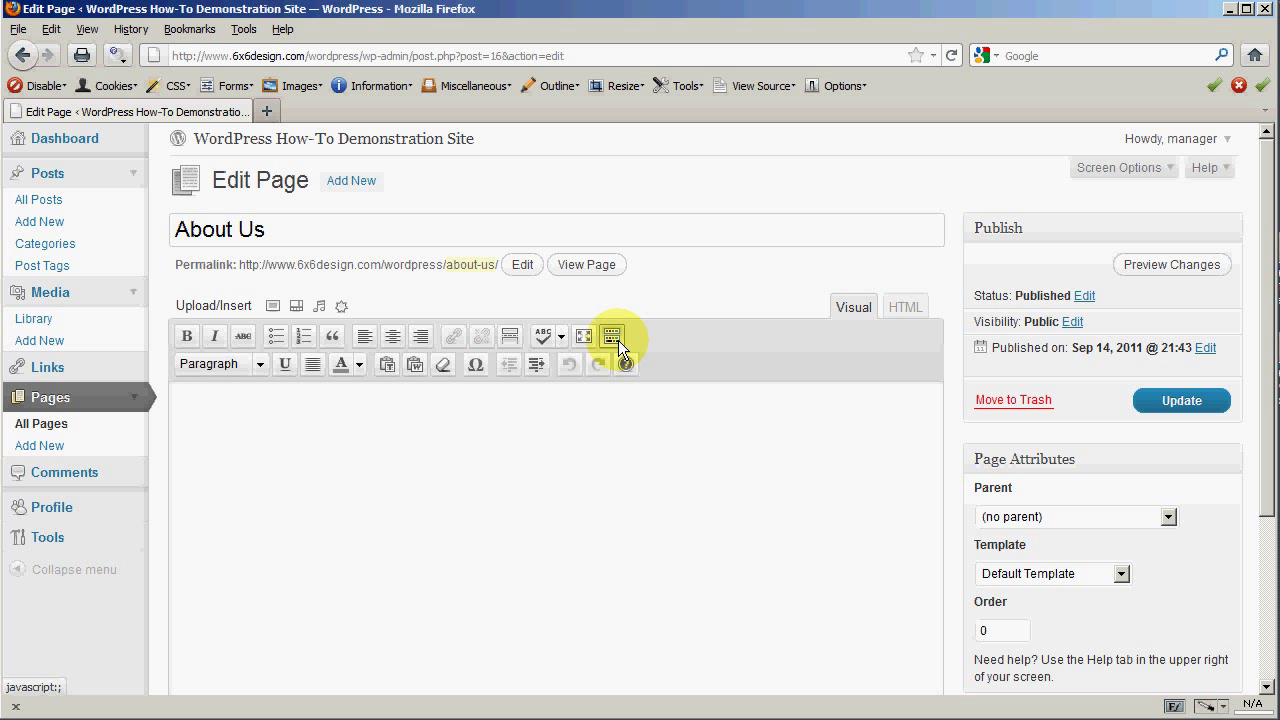
pyautogui.click(612, 336)
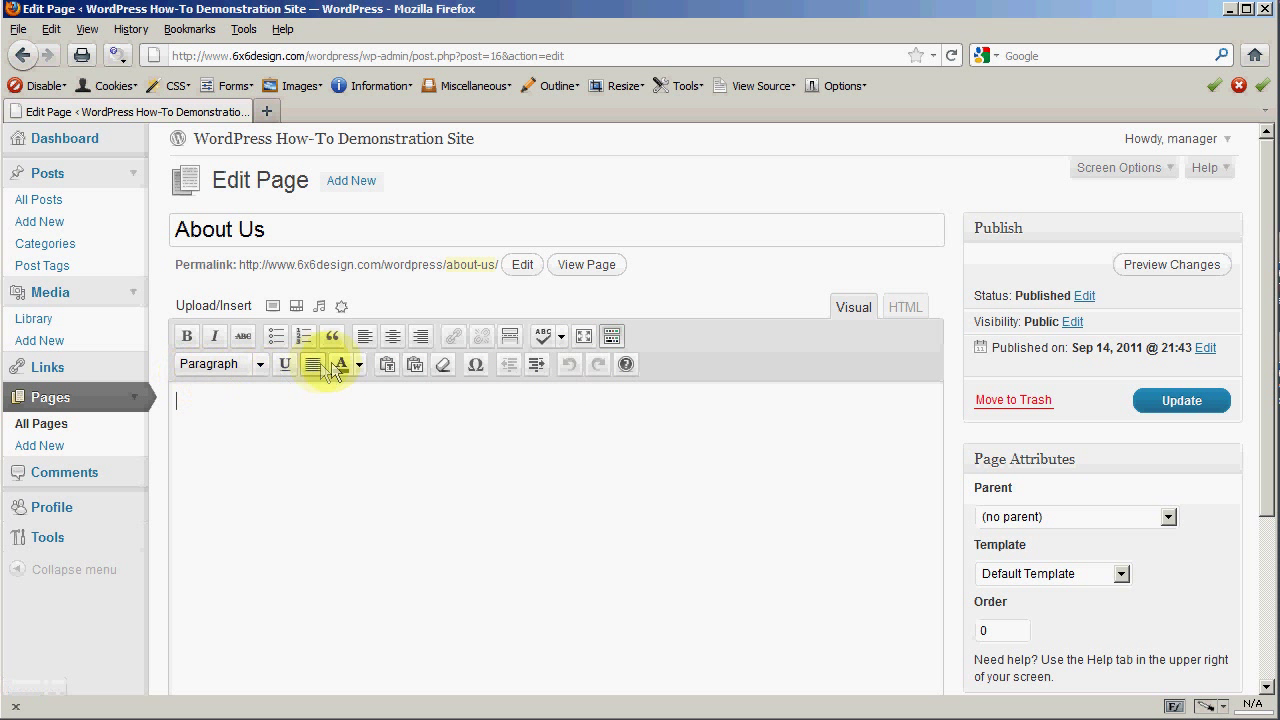
pyautogui.click(260, 364)
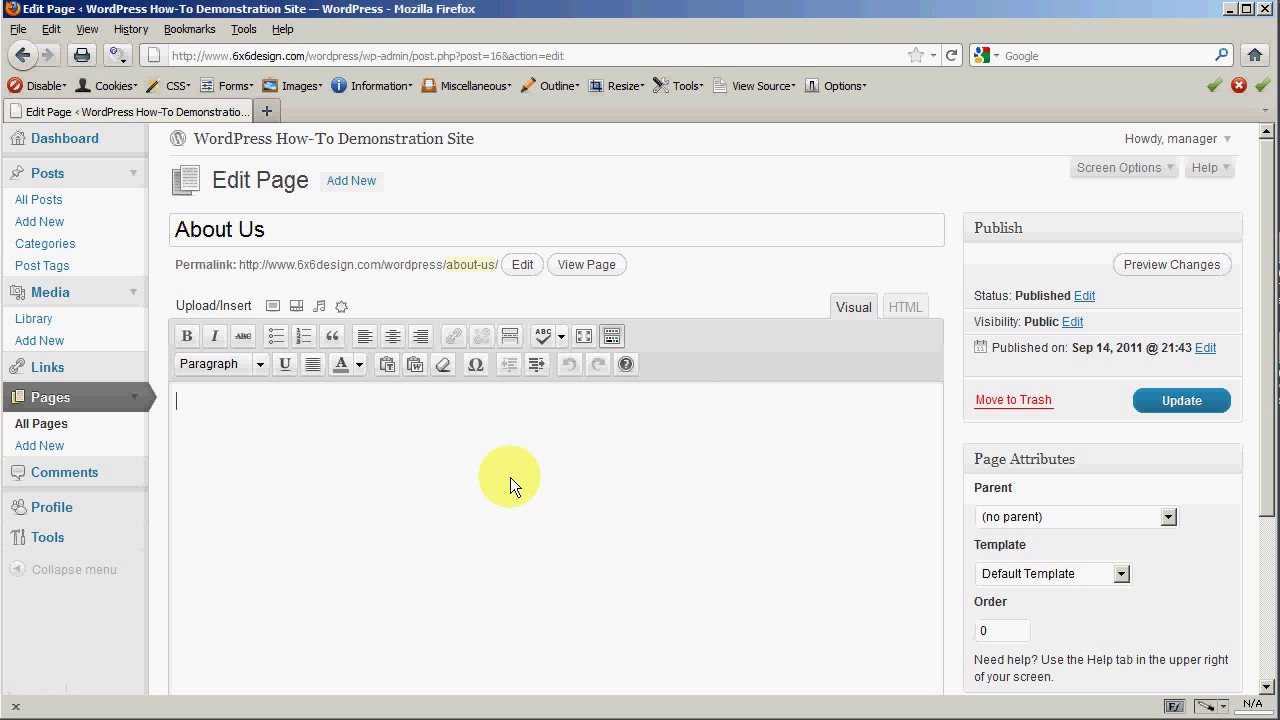
pyautogui.moveTo(748, 392)
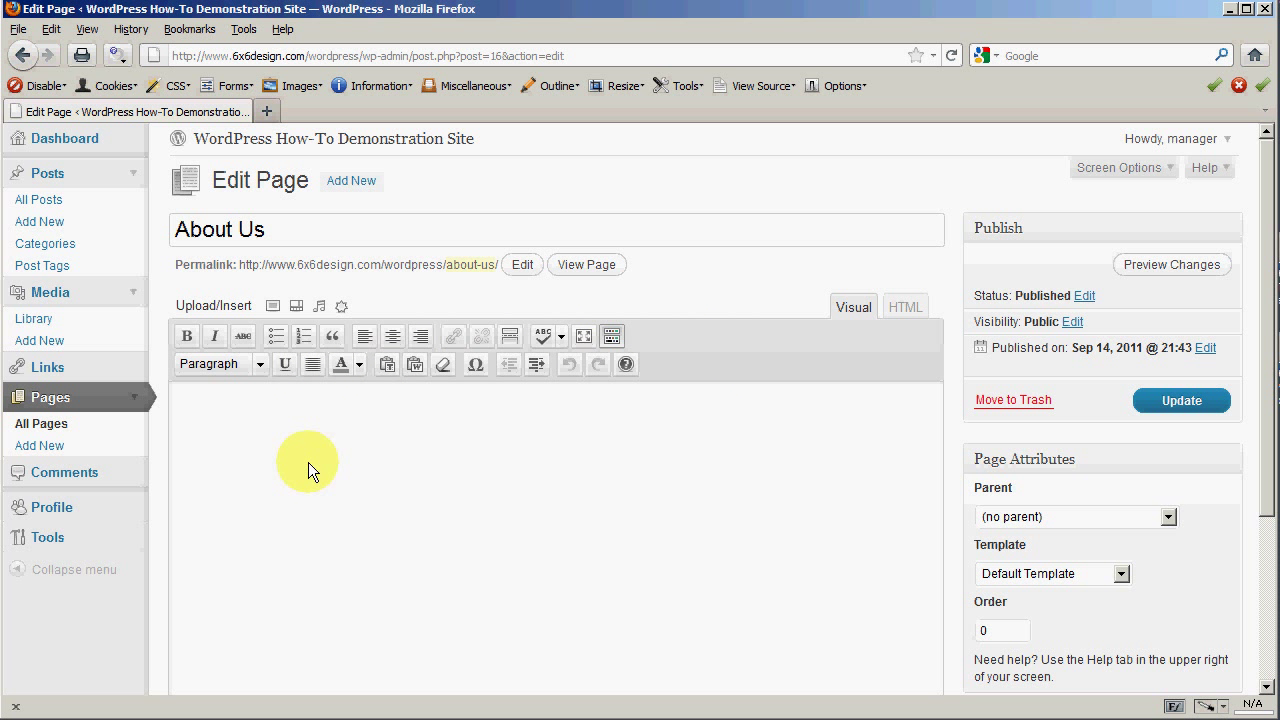
pyautogui.moveTo(172, 378)
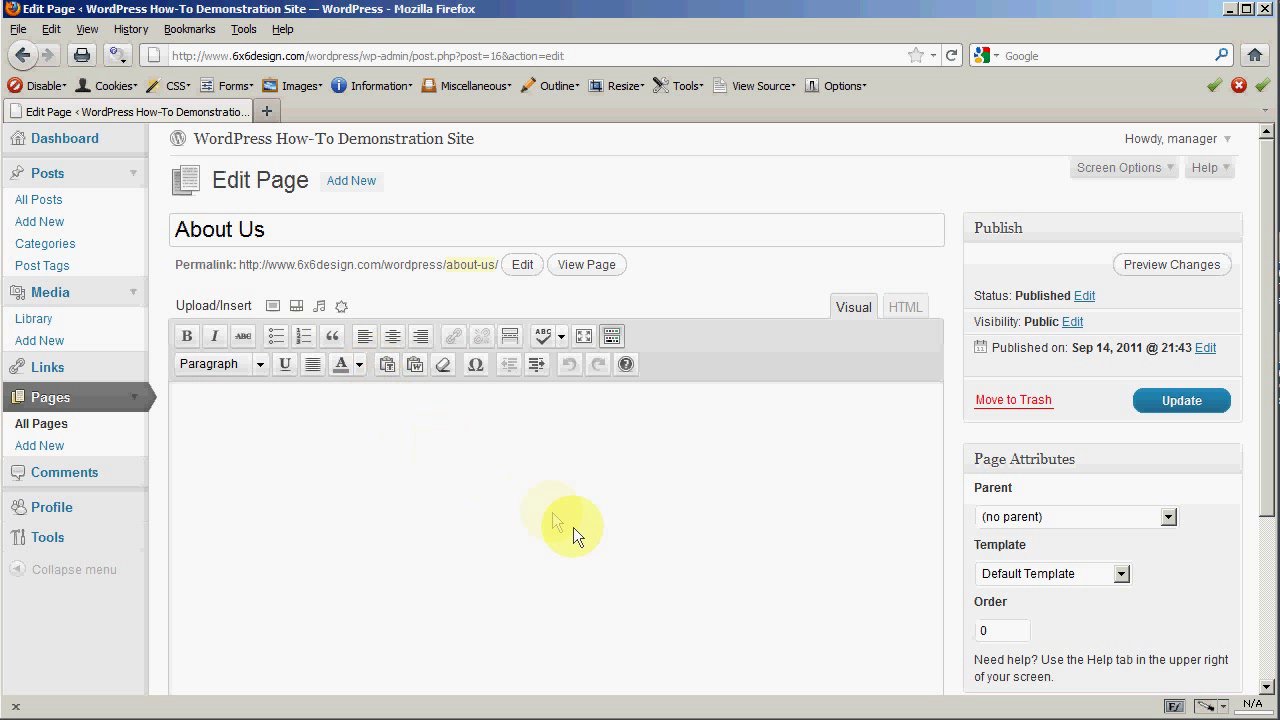
pyautogui.moveTo(584, 530)
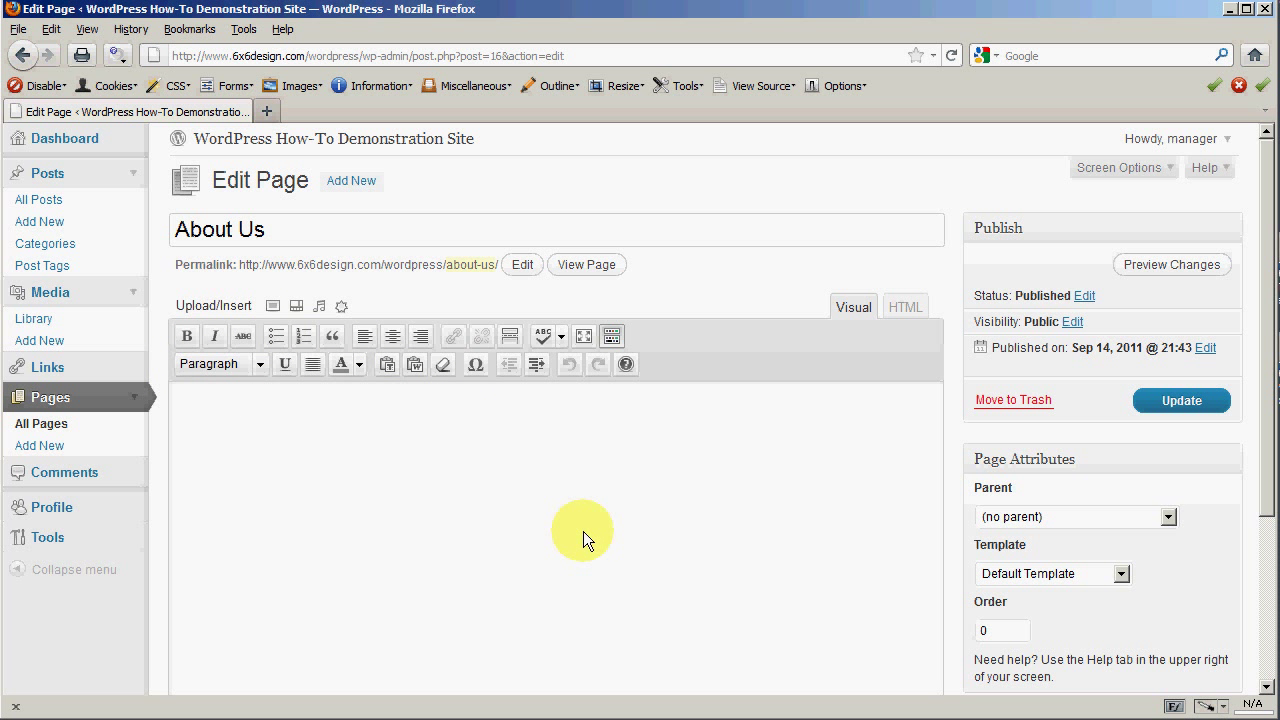
pyautogui.moveTo(190, 410)
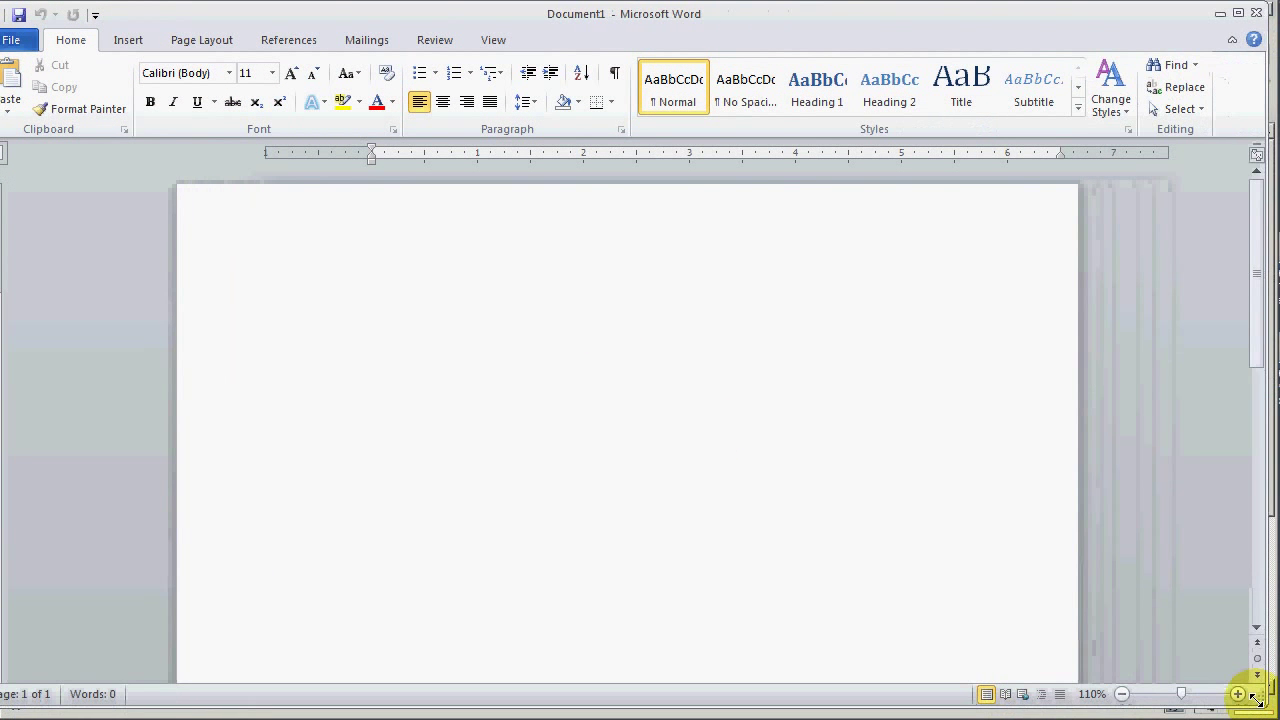
# Step: Open checklist.doc from the PCCM folder in Word after dismissing the invalid directory error
pyautogui.click(12, 40)
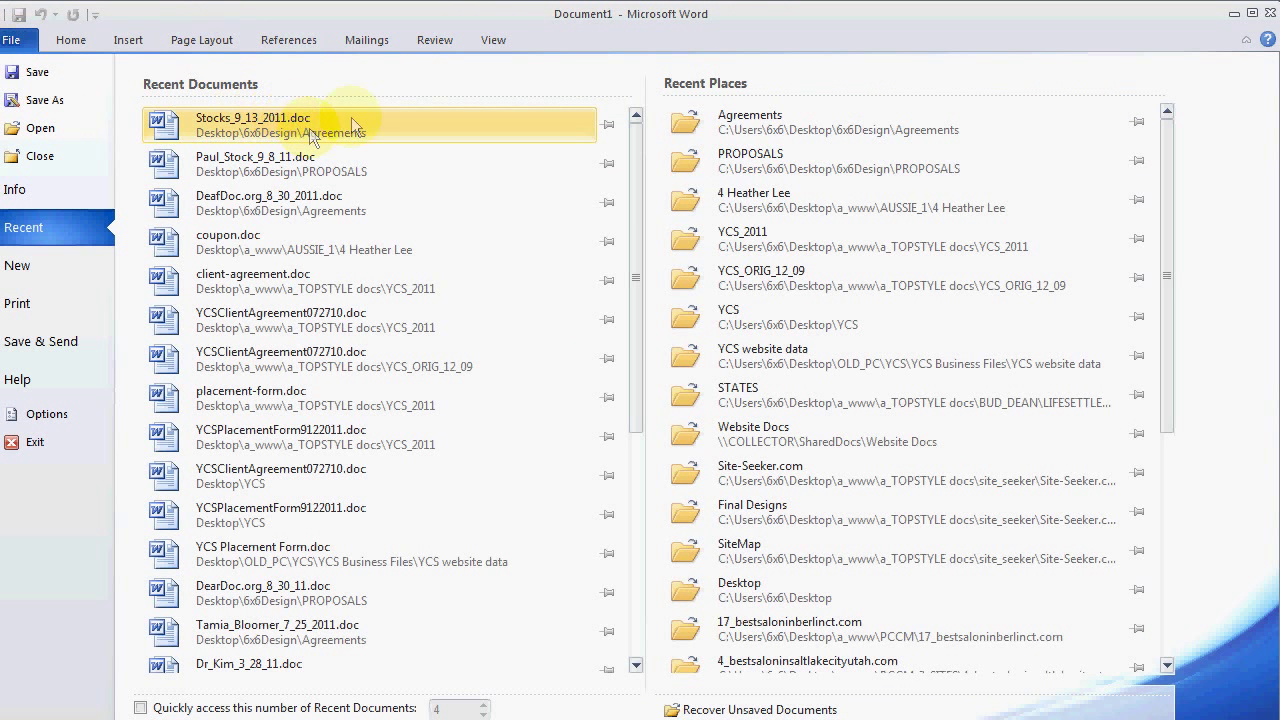
pyautogui.moveTo(244, 272)
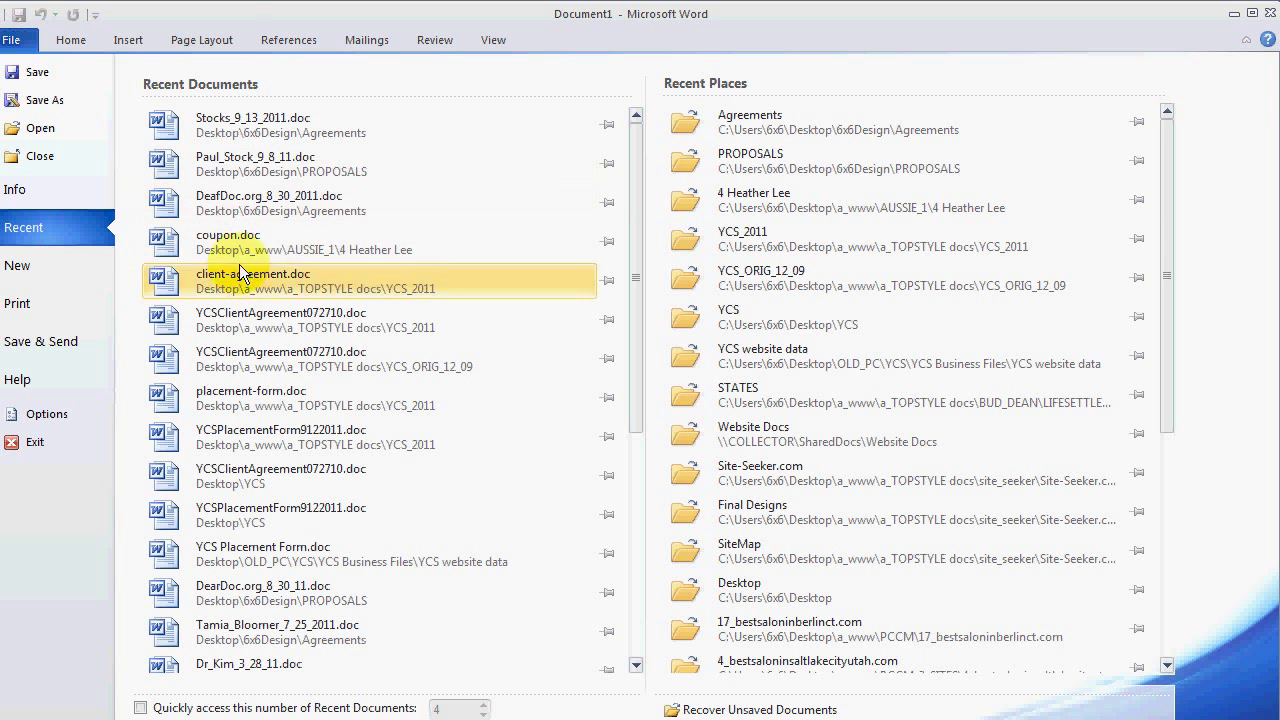
pyautogui.moveTo(444, 398)
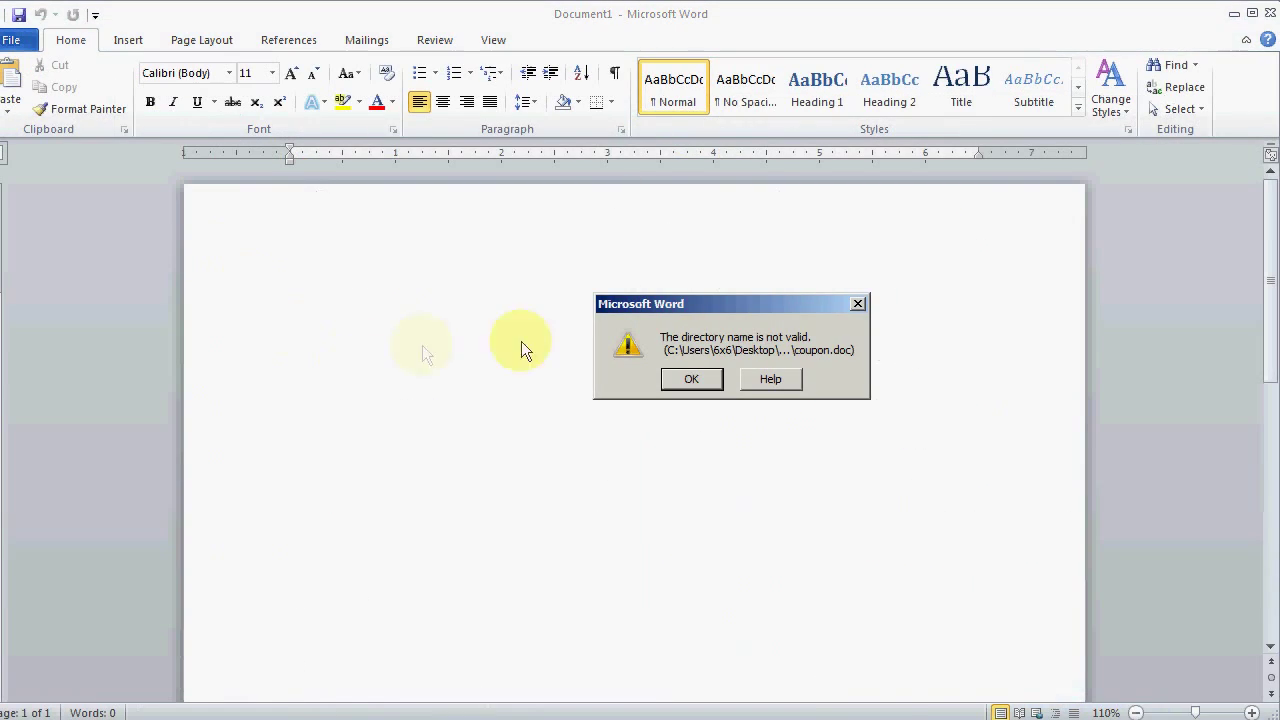
pyautogui.click(692, 378)
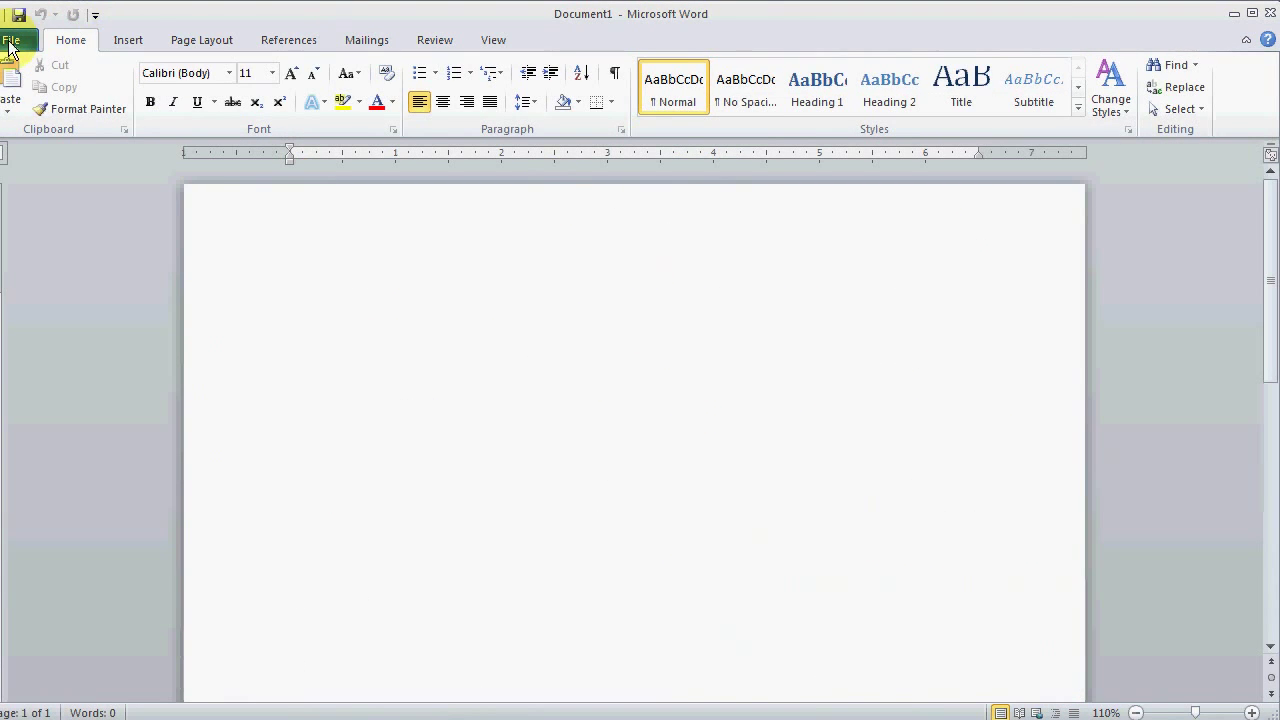
pyautogui.click(12, 40)
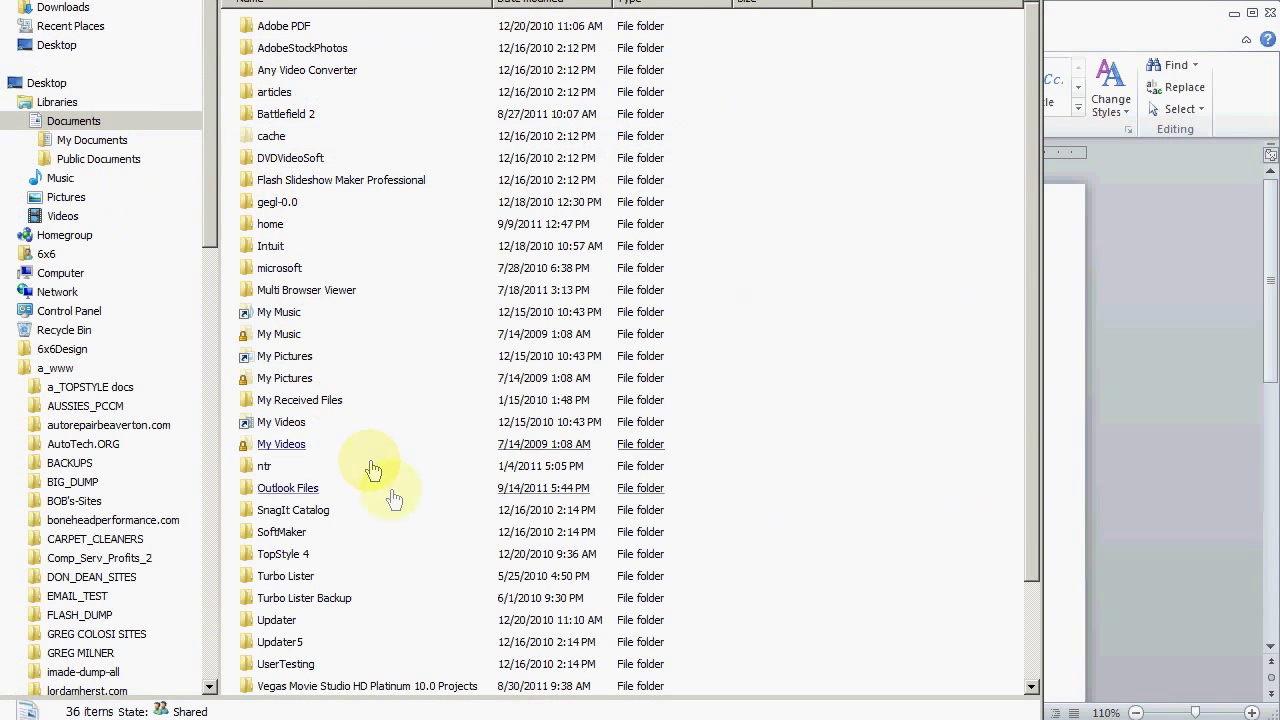
pyautogui.click(56, 370)
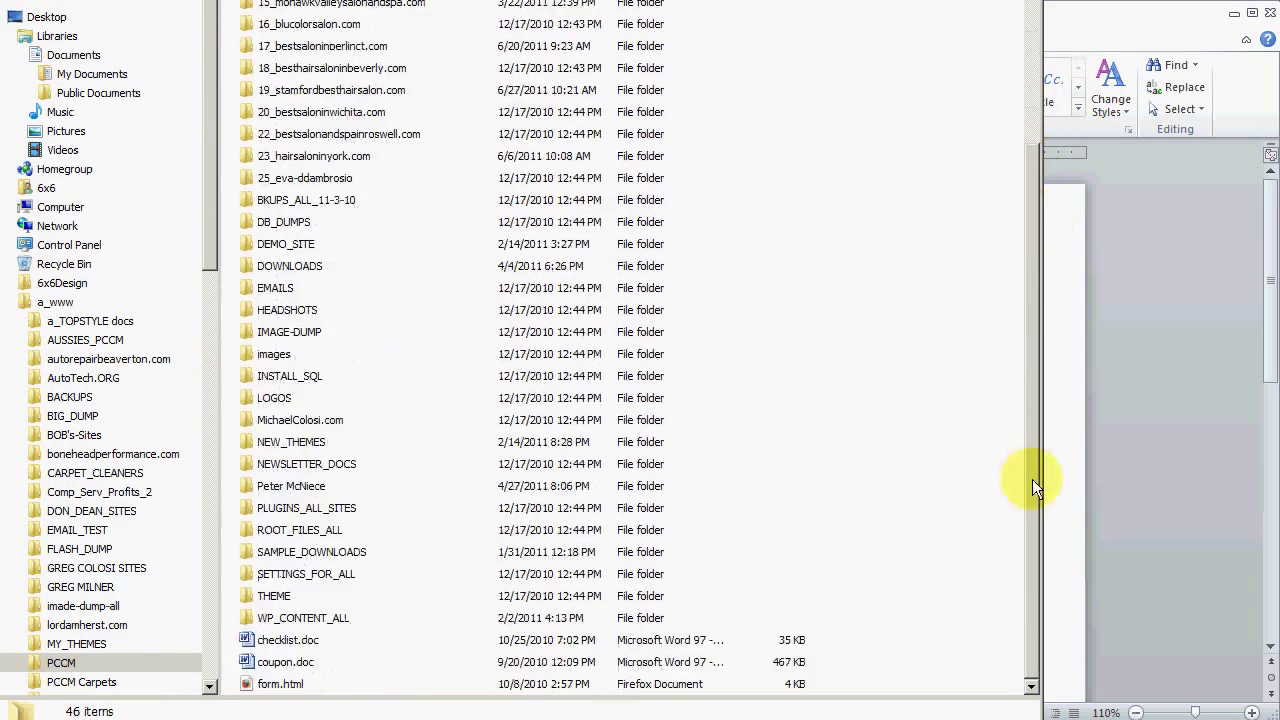
pyautogui.click(288, 640)
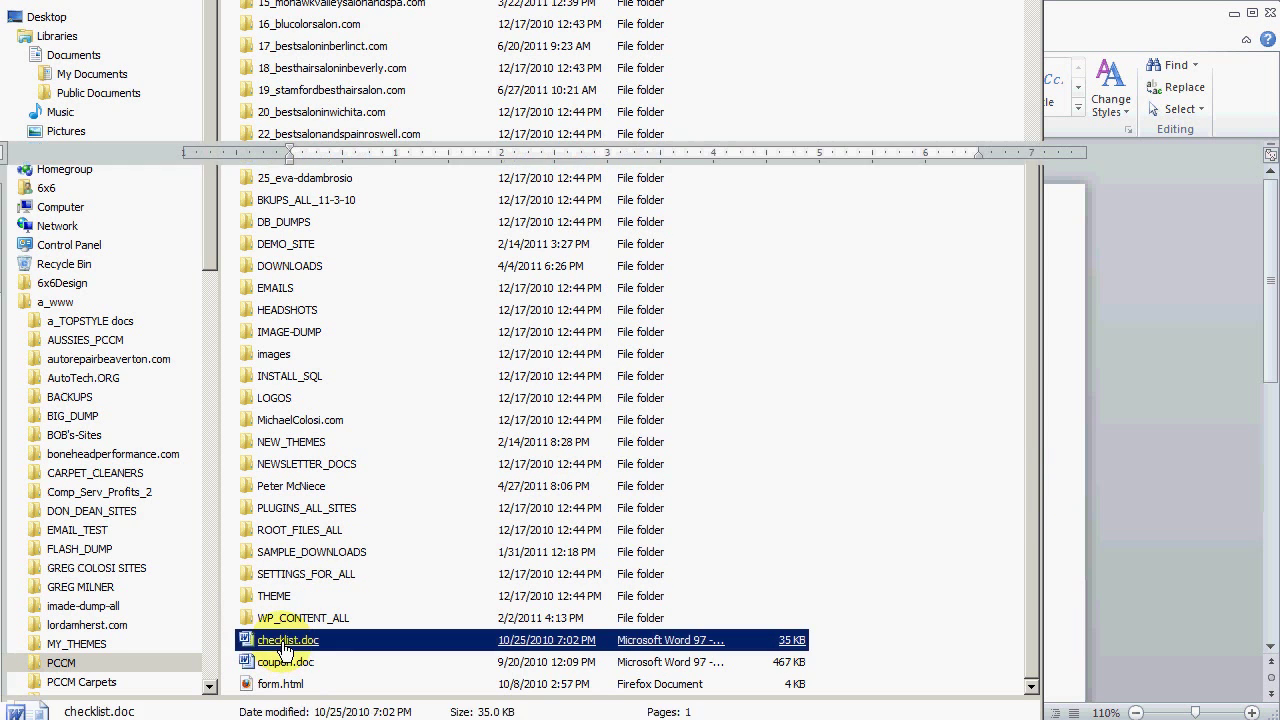
pyautogui.doubleClick(288, 640)
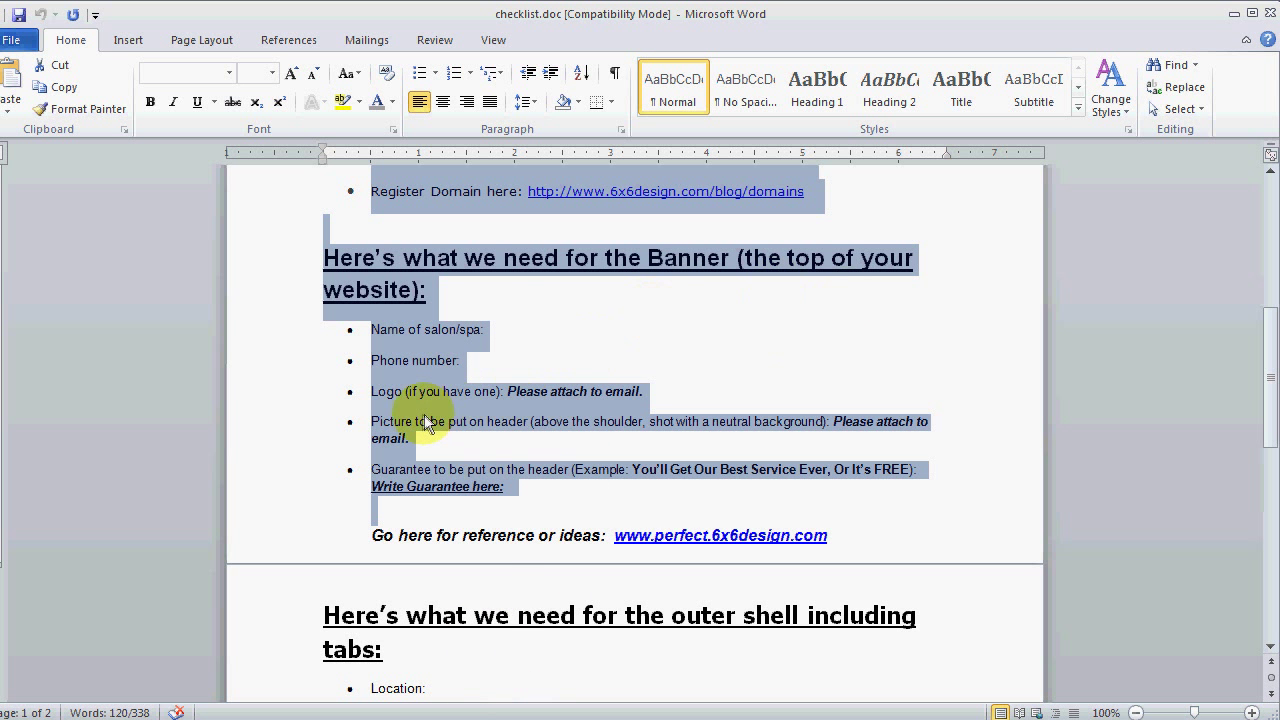
pyautogui.moveTo(96, 690)
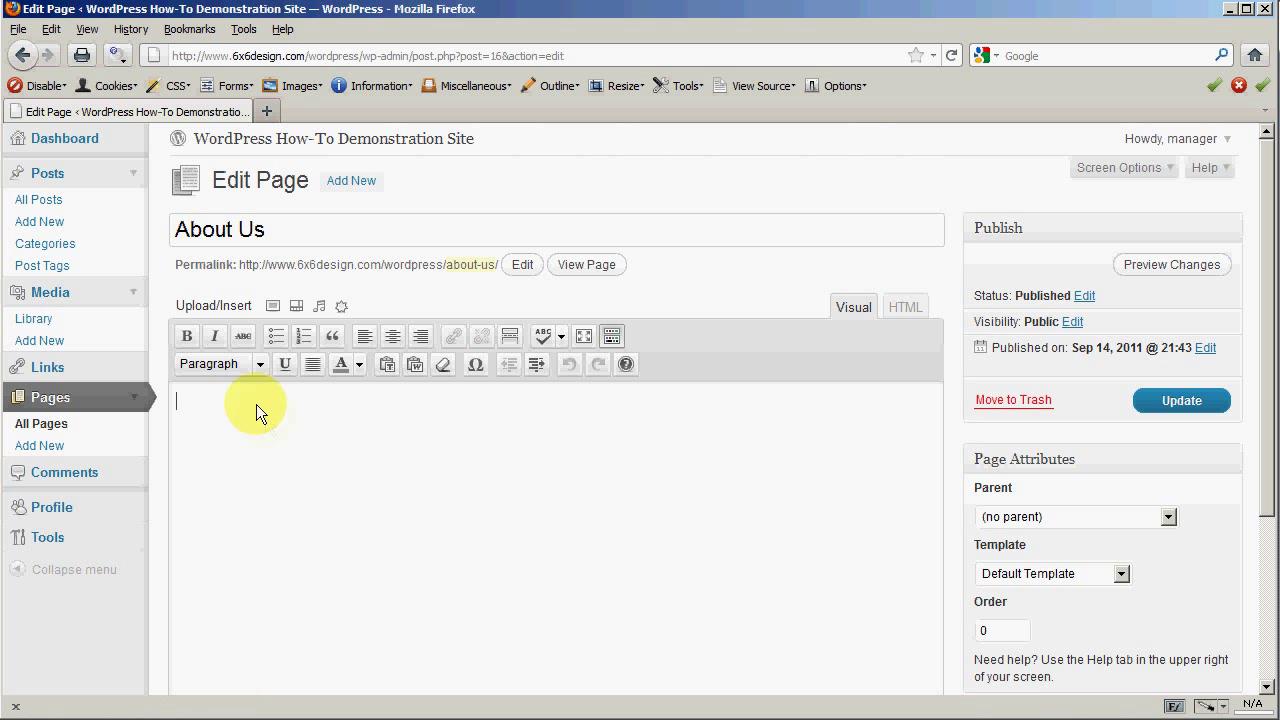
pyautogui.moveTo(212, 418)
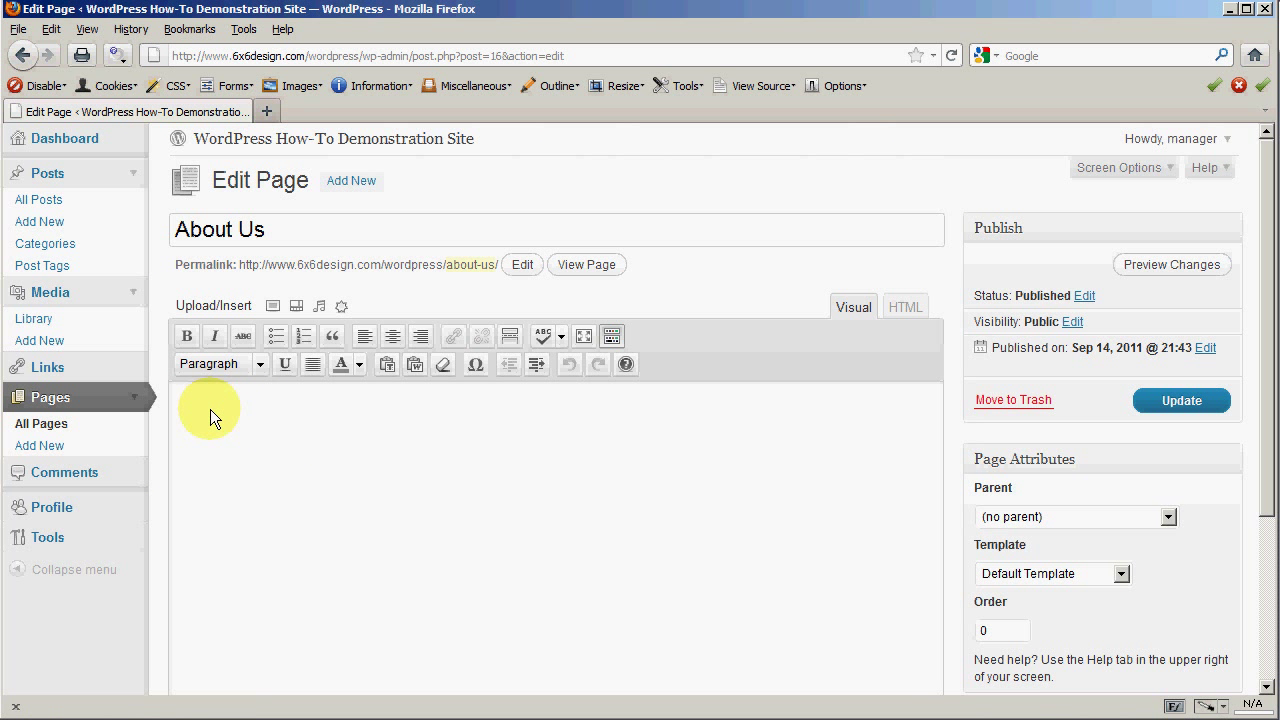
pyautogui.moveTo(202, 420)
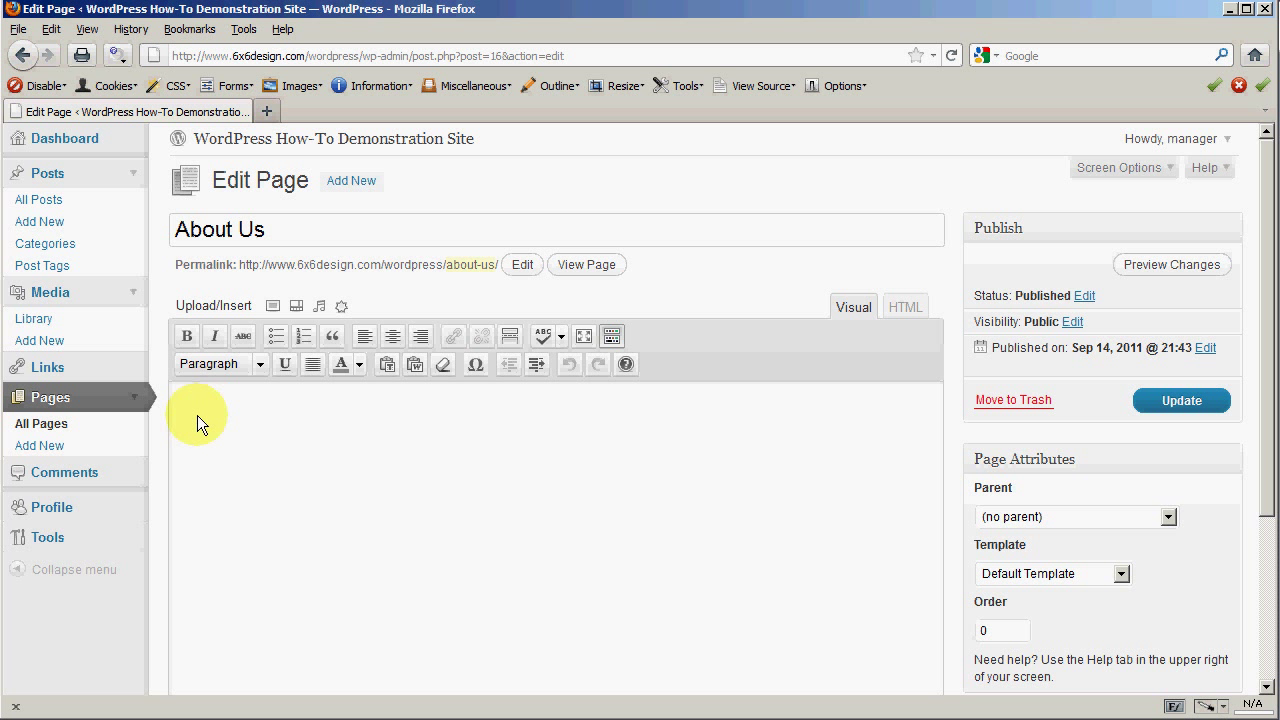
pyautogui.click(180, 408)
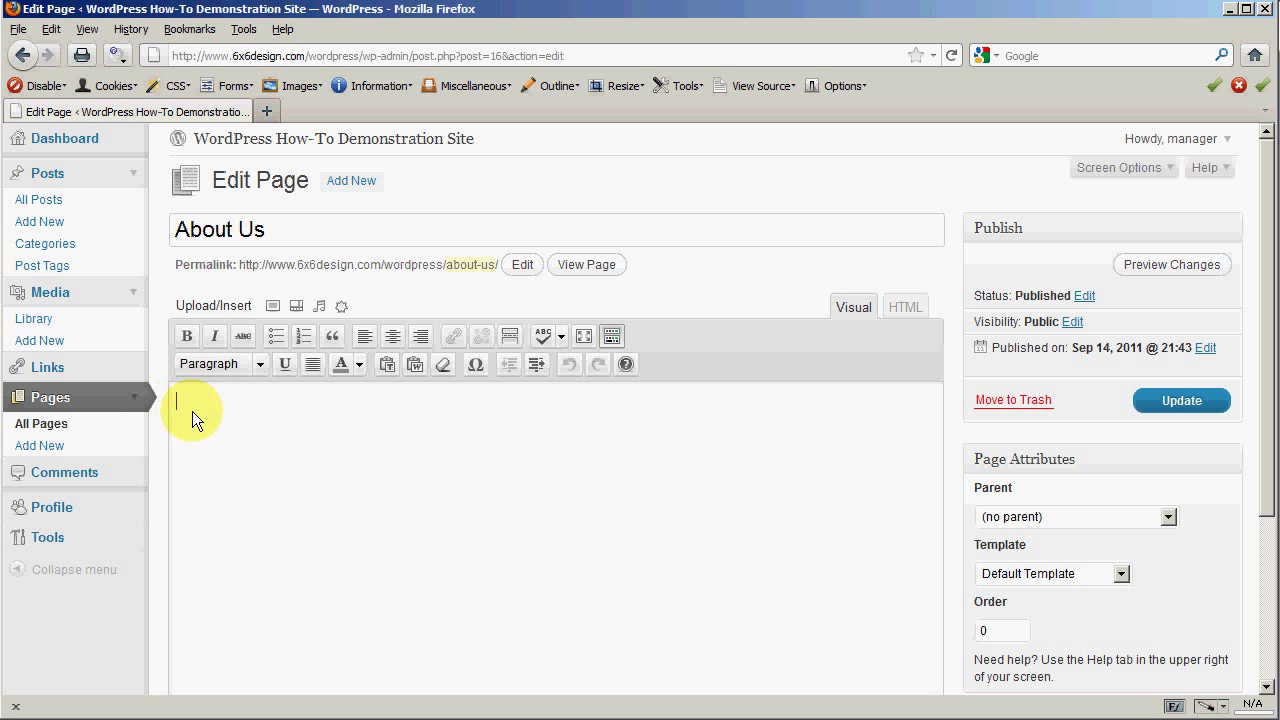
pyautogui.moveTo(222, 404)
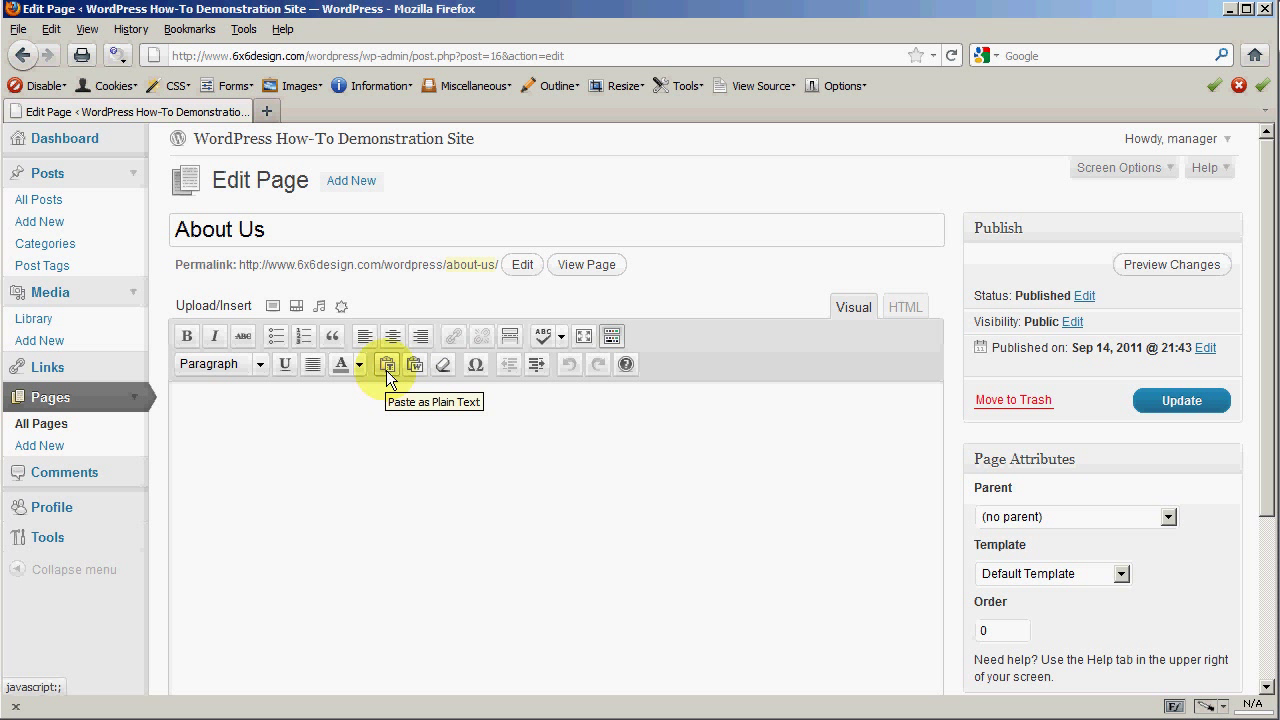
pyautogui.moveTo(416, 364)
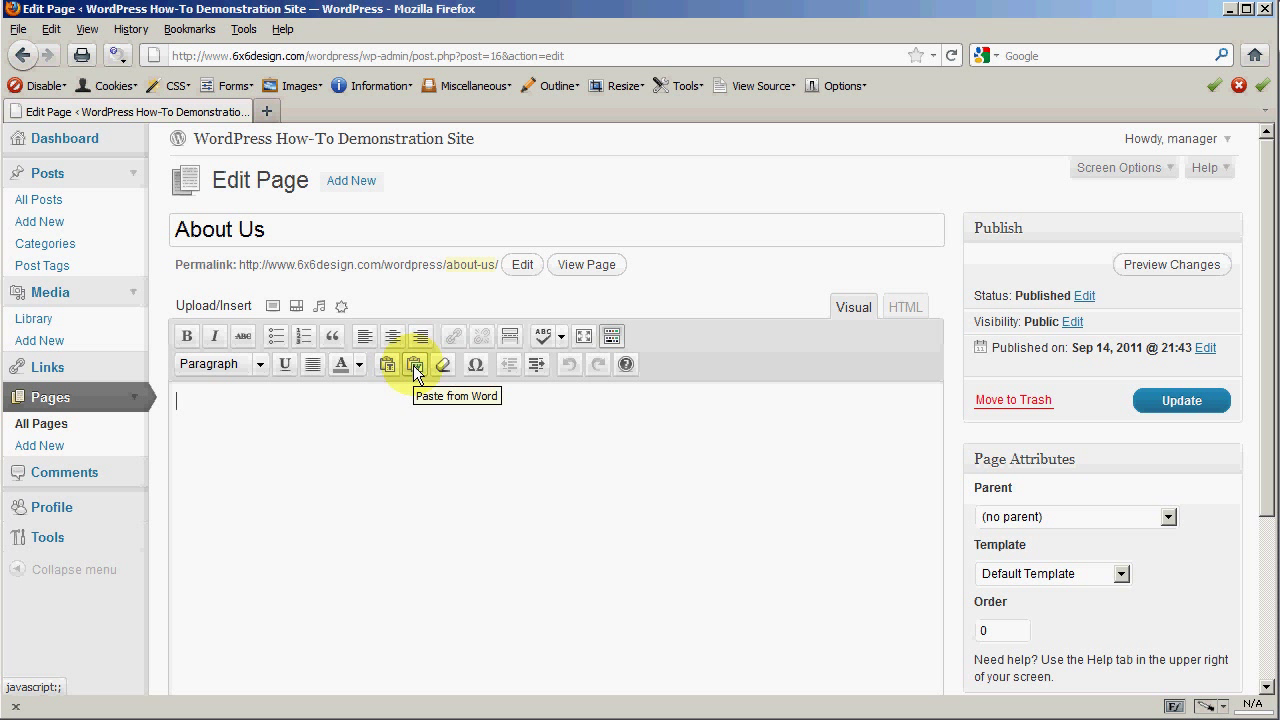
# Step: Paste the copied Word checklist into the page body with headings and bullets
pyautogui.click(416, 364)
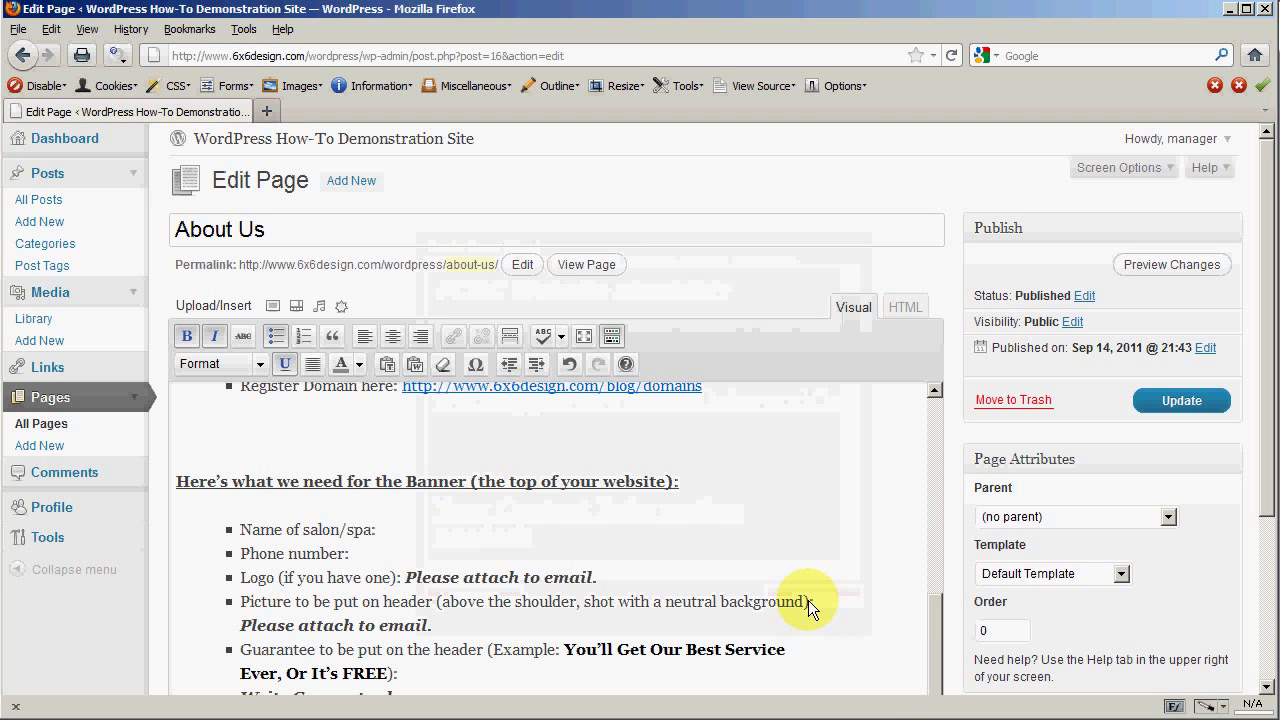
pyautogui.scroll(-3)
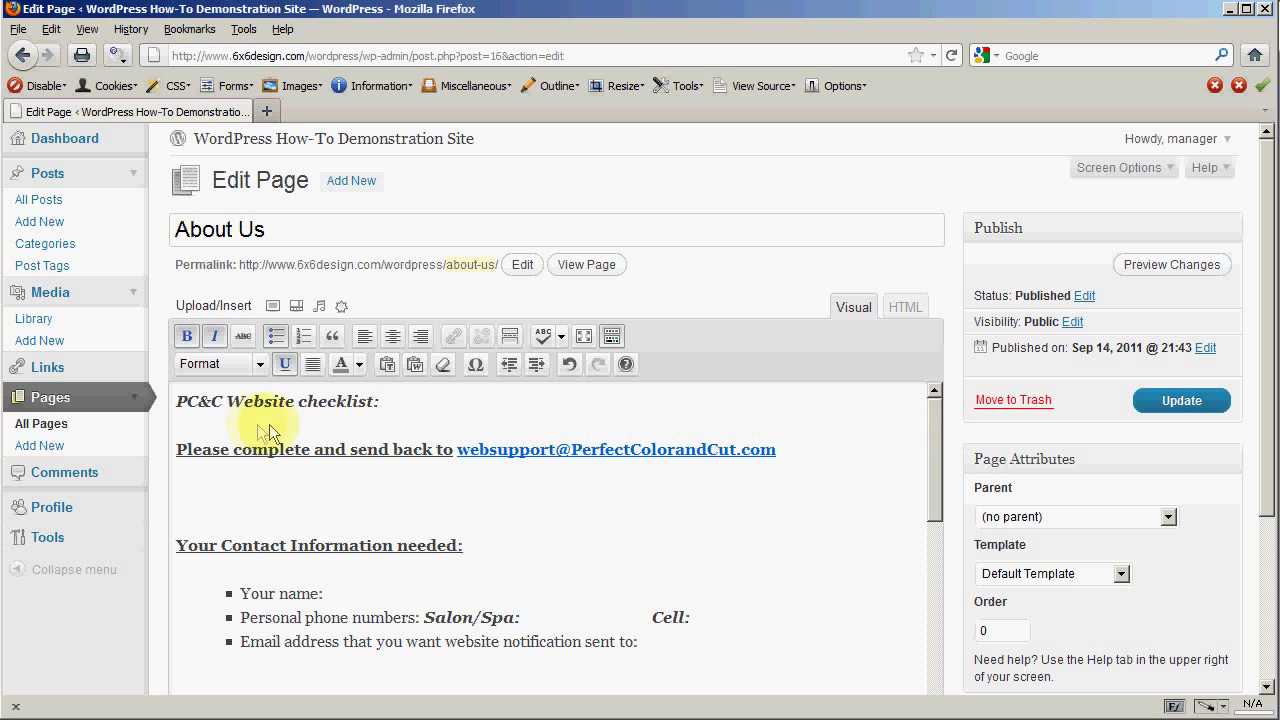
pyautogui.moveTo(392, 562)
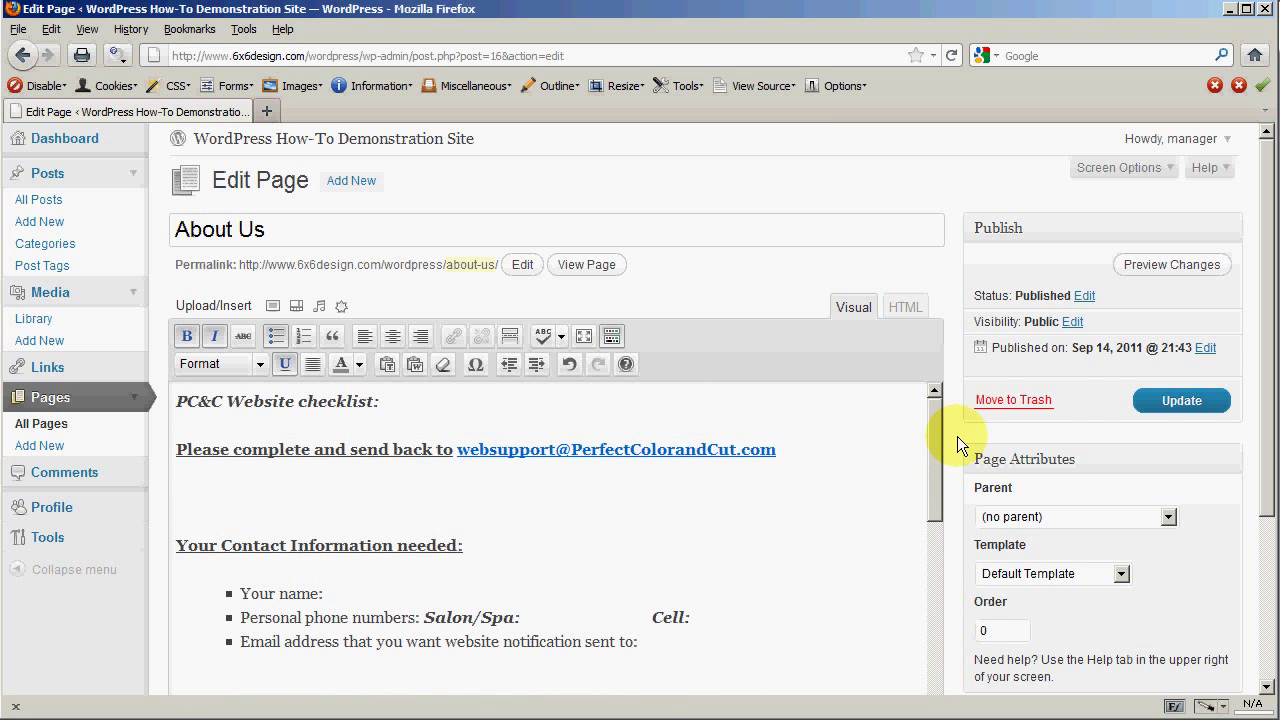
# Step: Update the About Us page and view the pasted checklist on the live site
pyautogui.click(1180, 400)
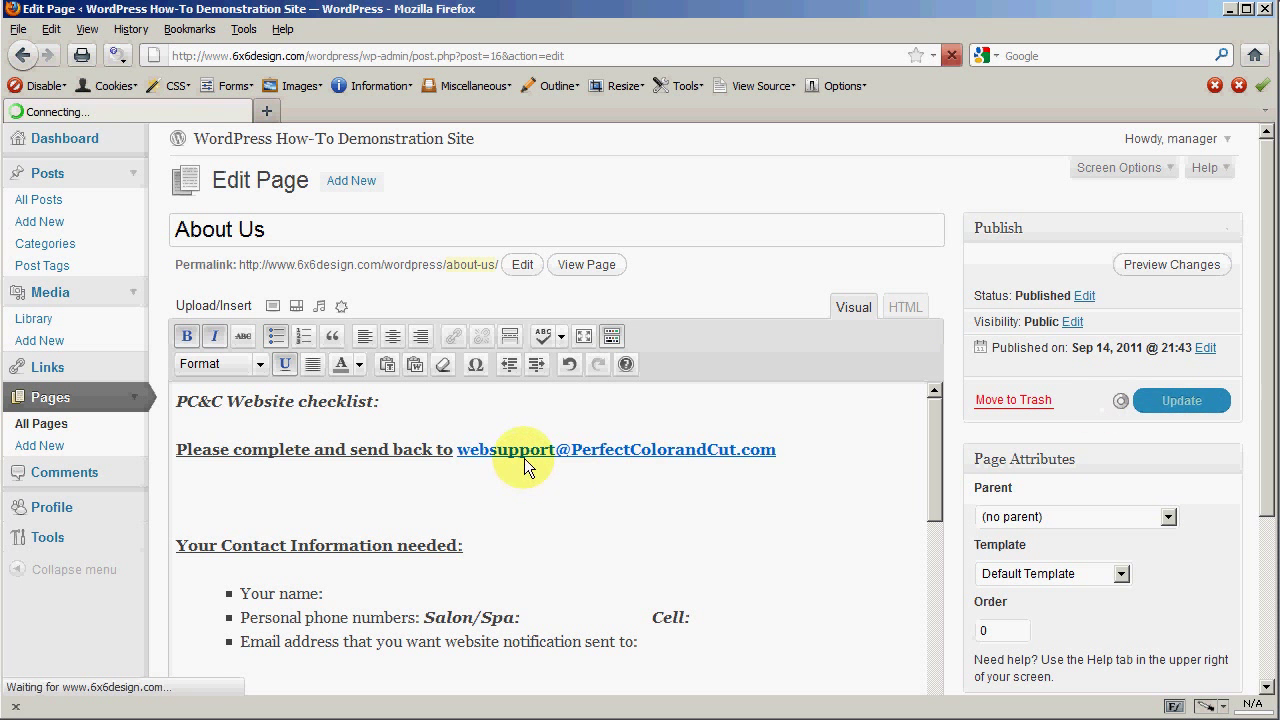
pyautogui.click(1180, 400)
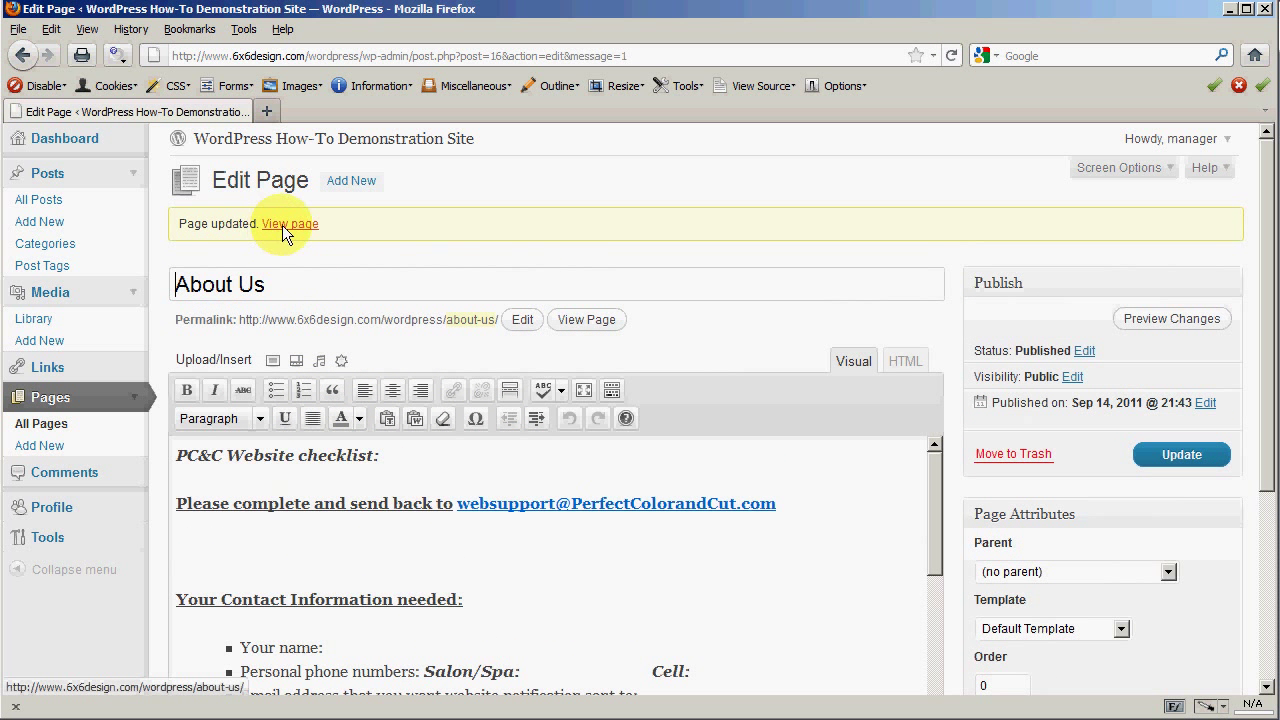
pyautogui.click(290, 224)
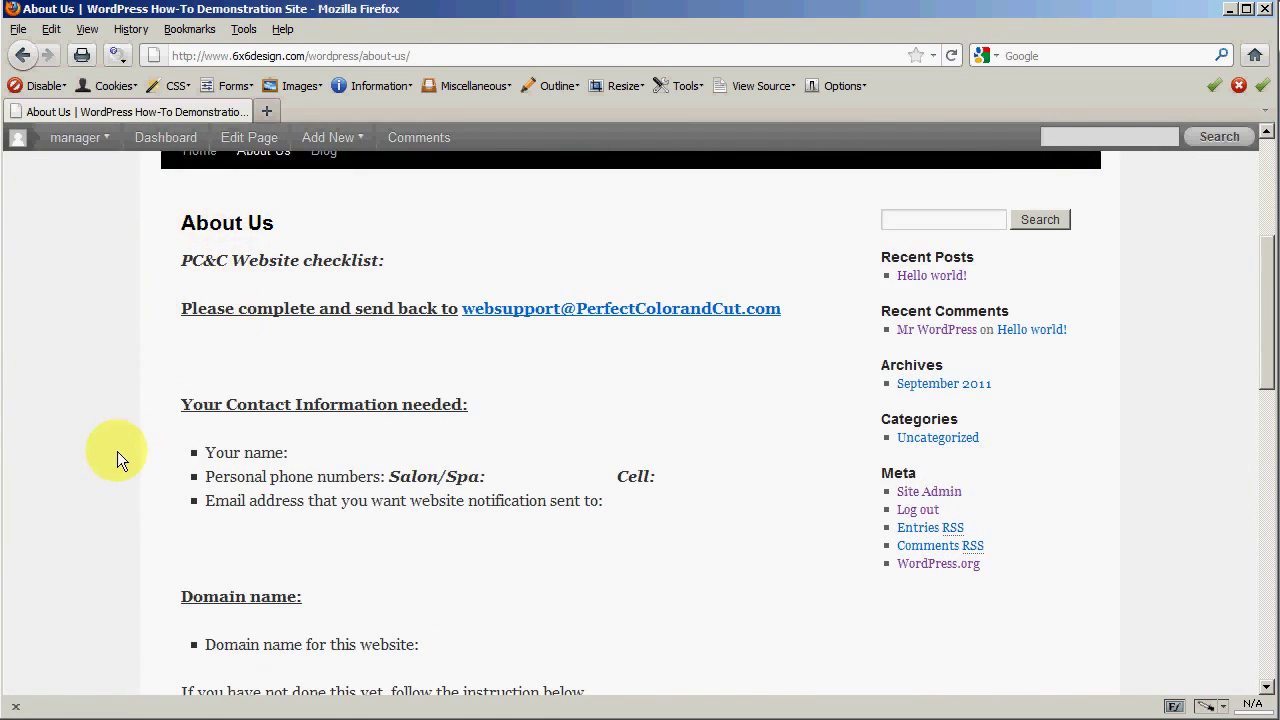
pyautogui.scroll(-3)
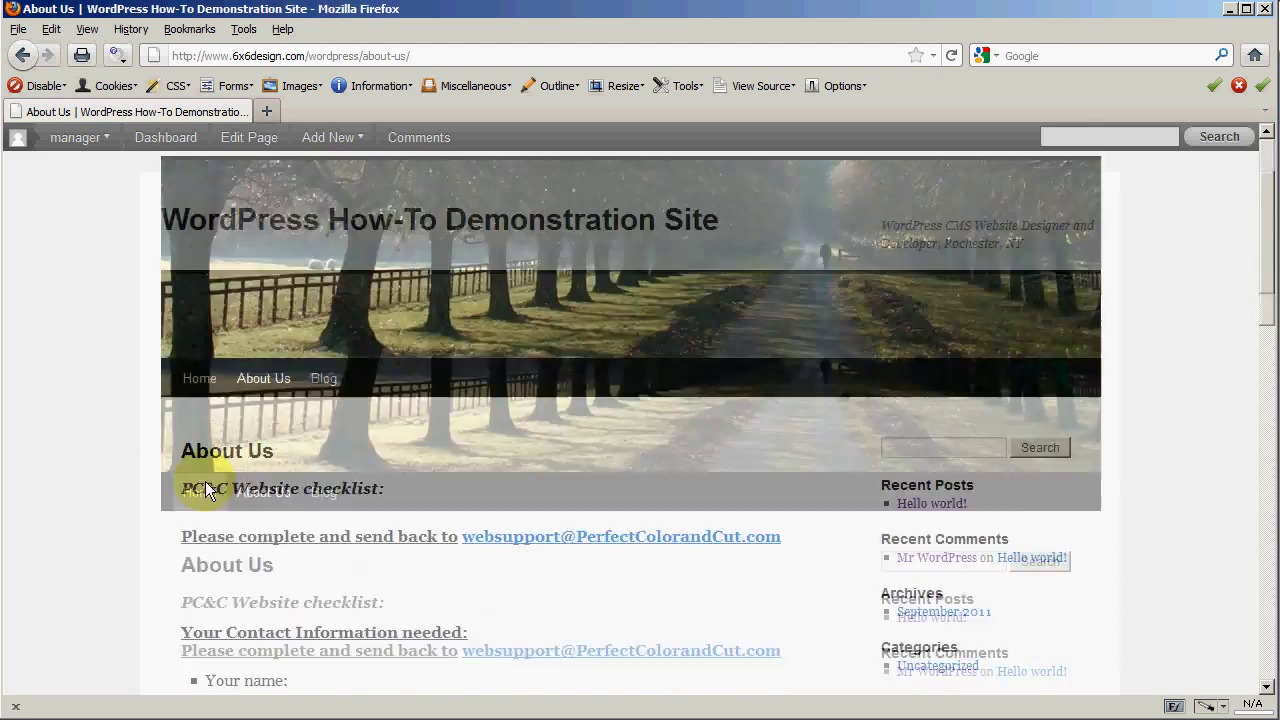
pyautogui.scroll(-3)
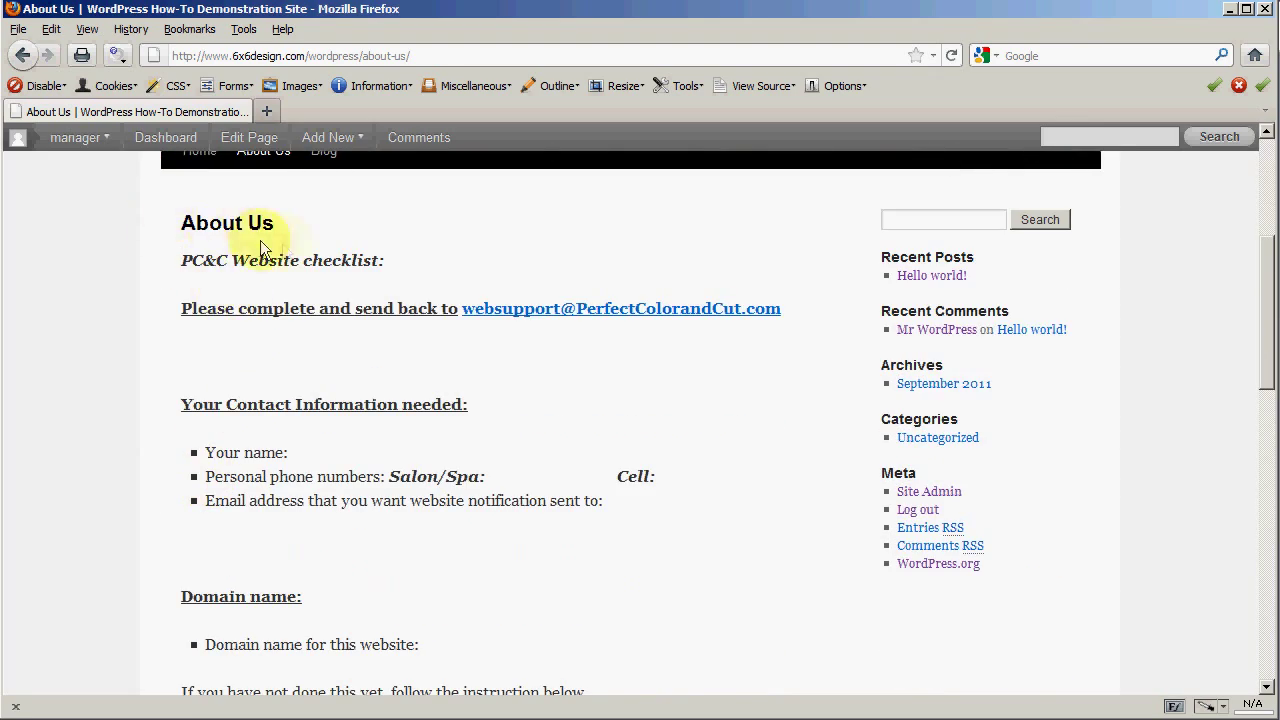
pyautogui.moveTo(336, 418)
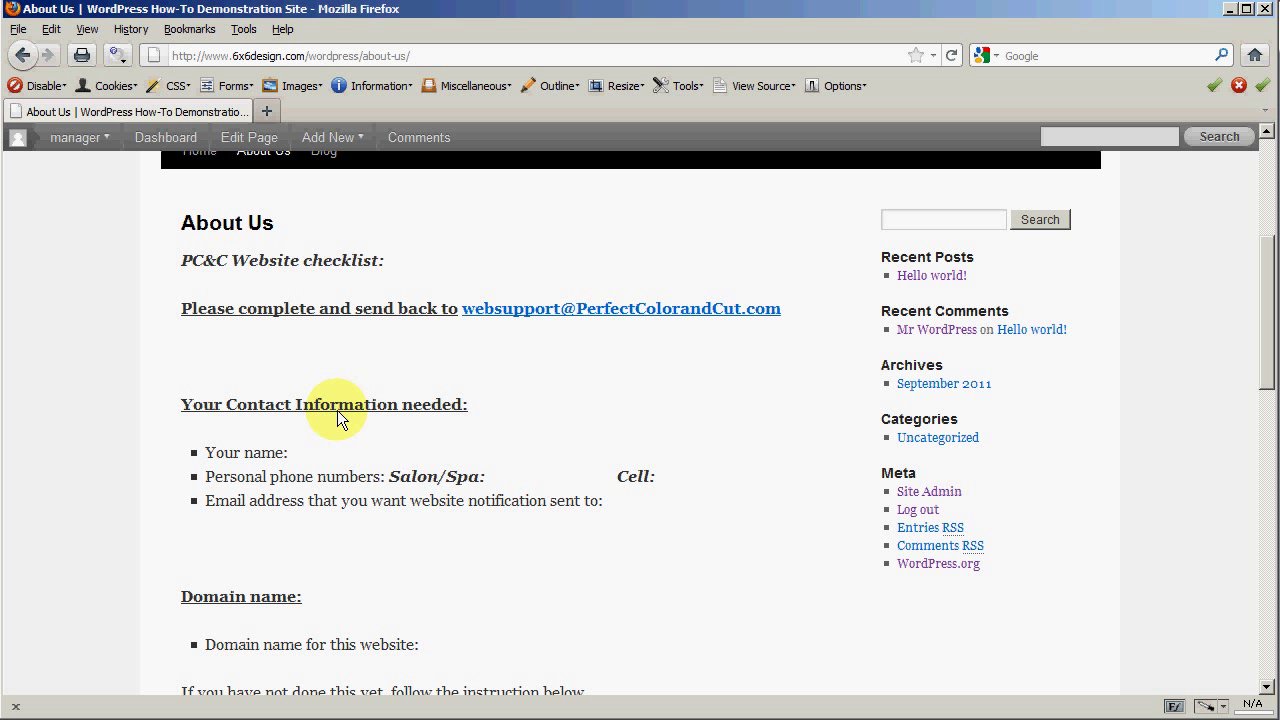
pyautogui.scroll(3)
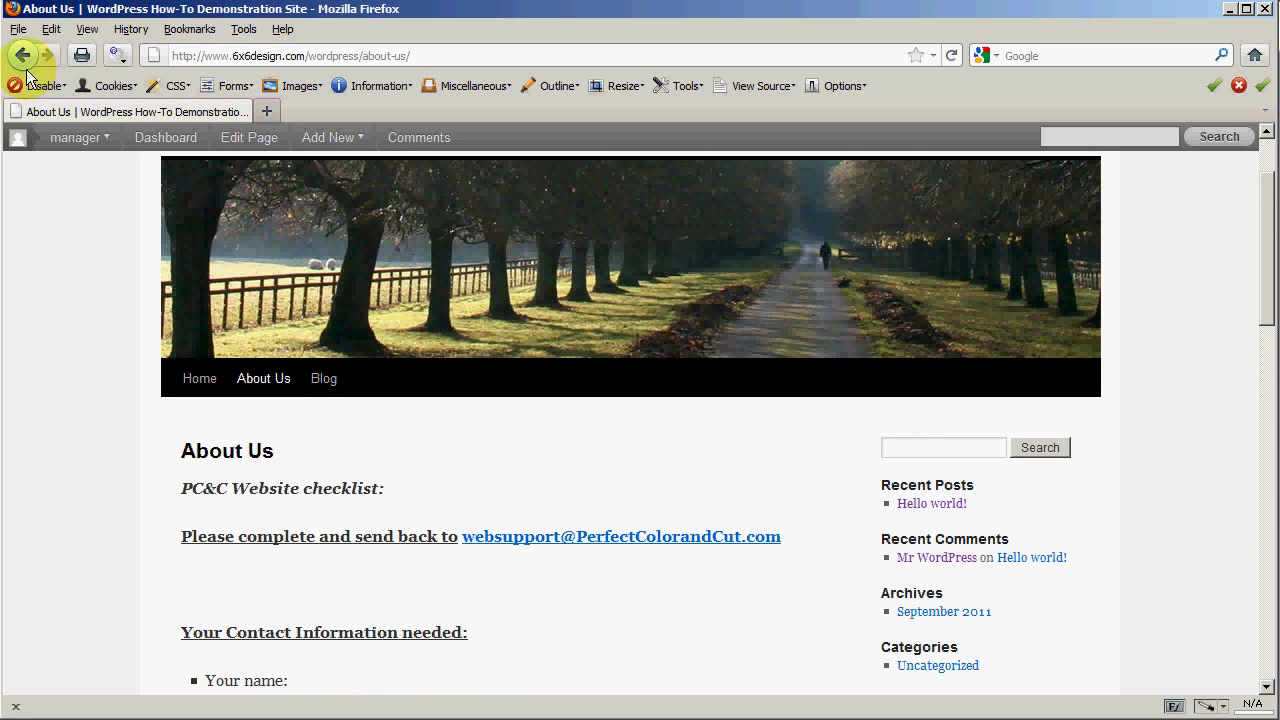
# Step: Return to the editor and replace the content with the checklist pasted again
pyautogui.click(248, 136)
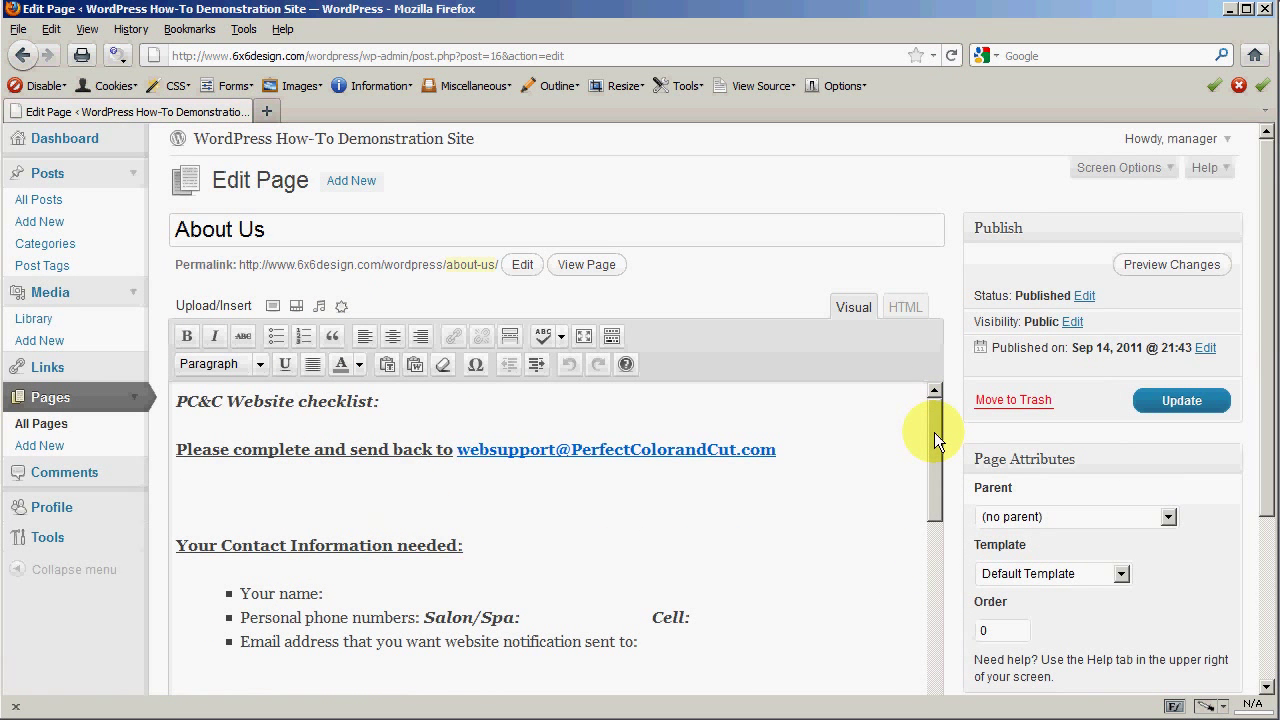
pyautogui.moveTo(948, 418)
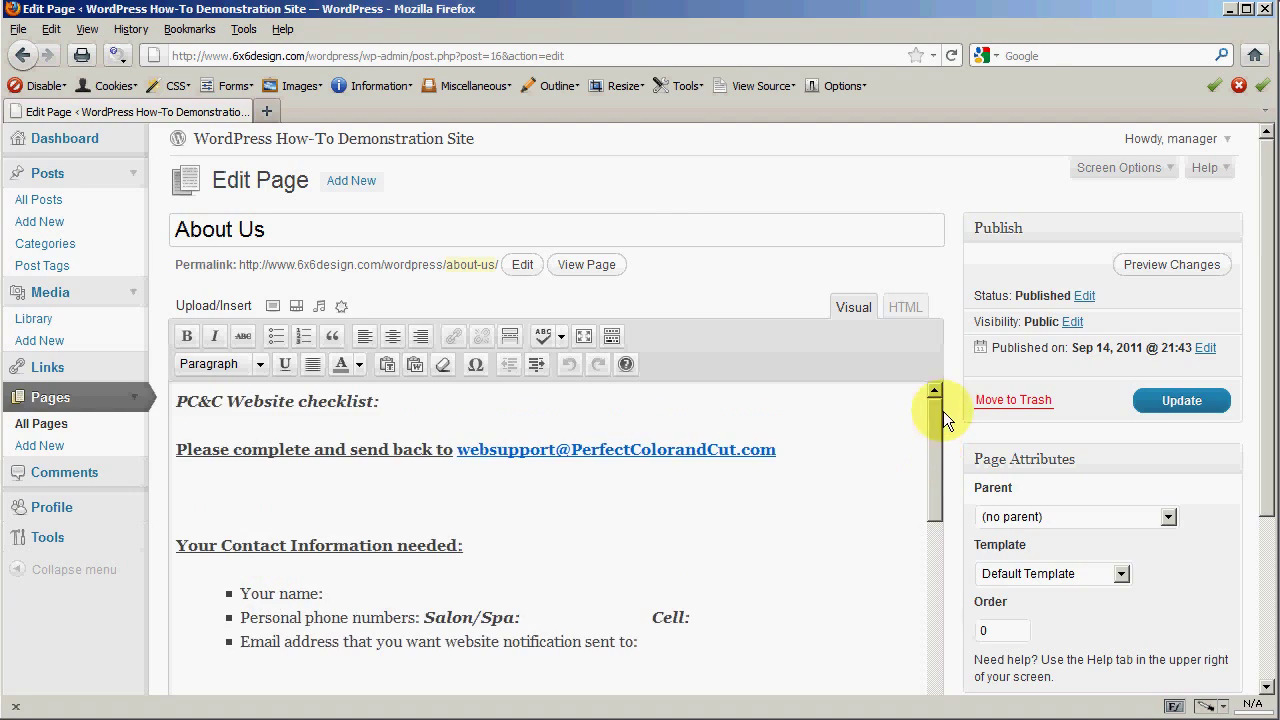
pyautogui.moveTo(176, 400); pyautogui.dragTo(380, 400)
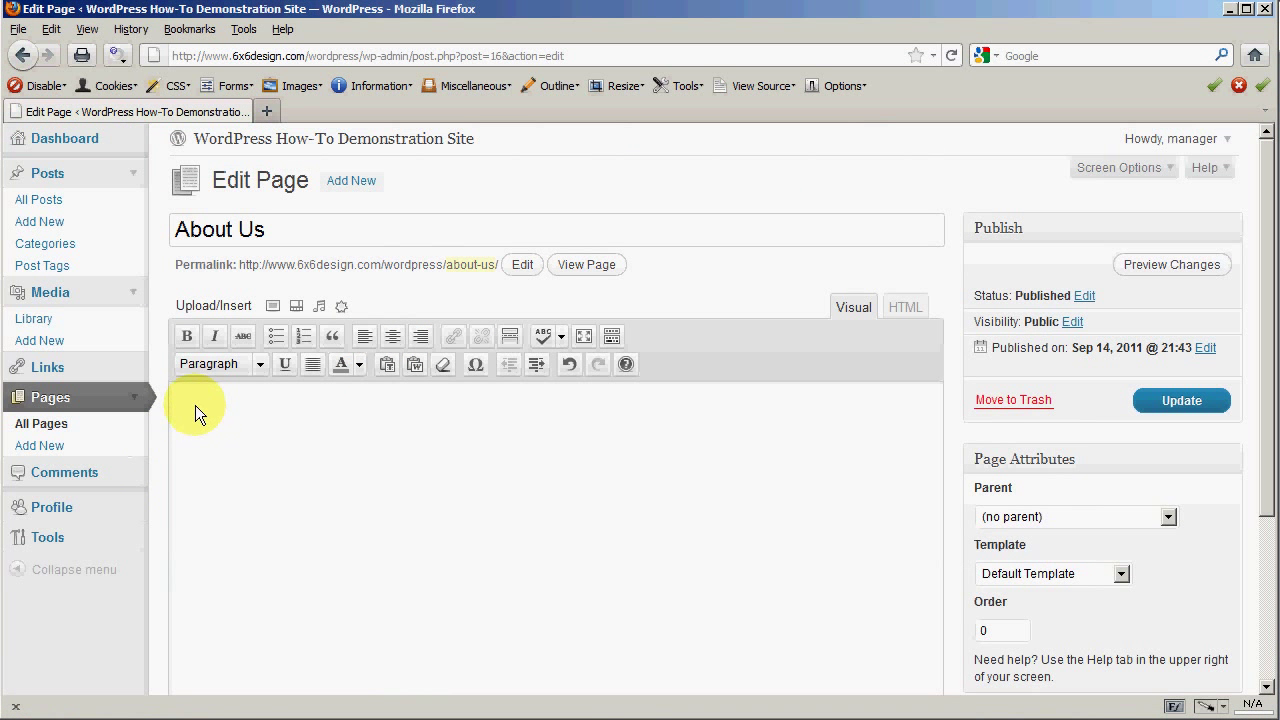
pyautogui.scroll(-3)
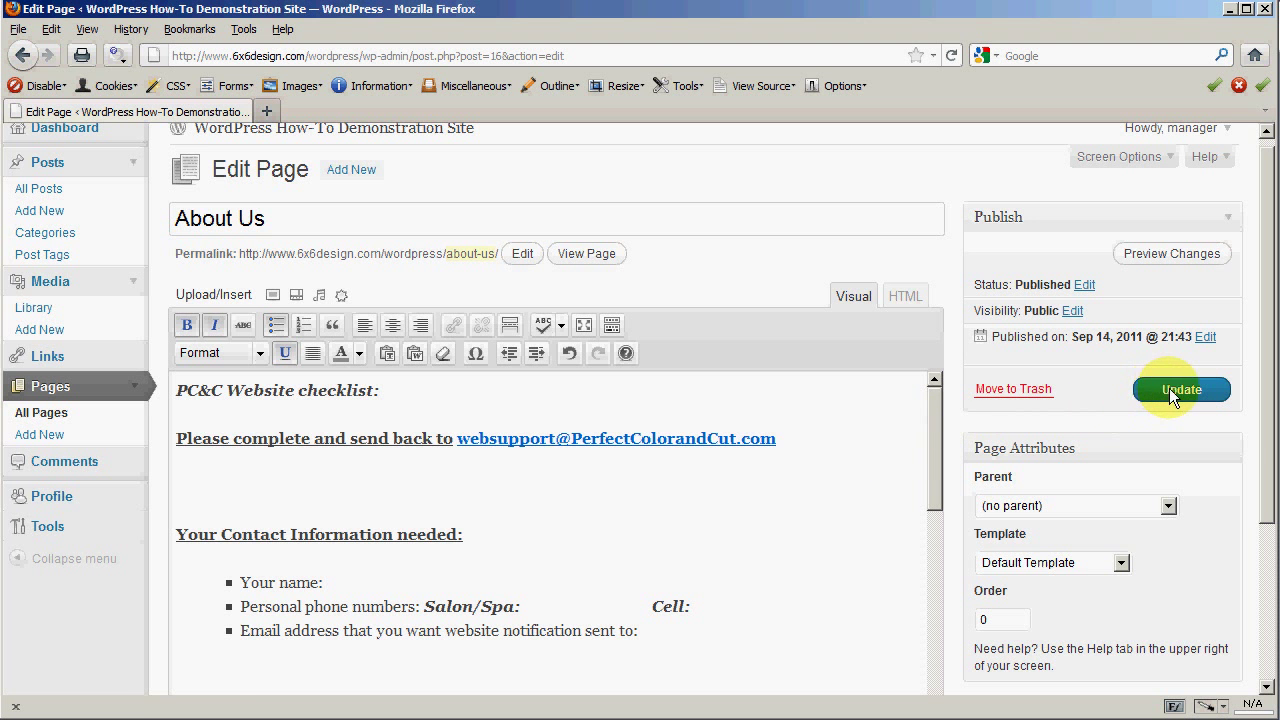
# Step: Update the page and check the checklist with its contact section on the live site
pyautogui.click(1180, 388)
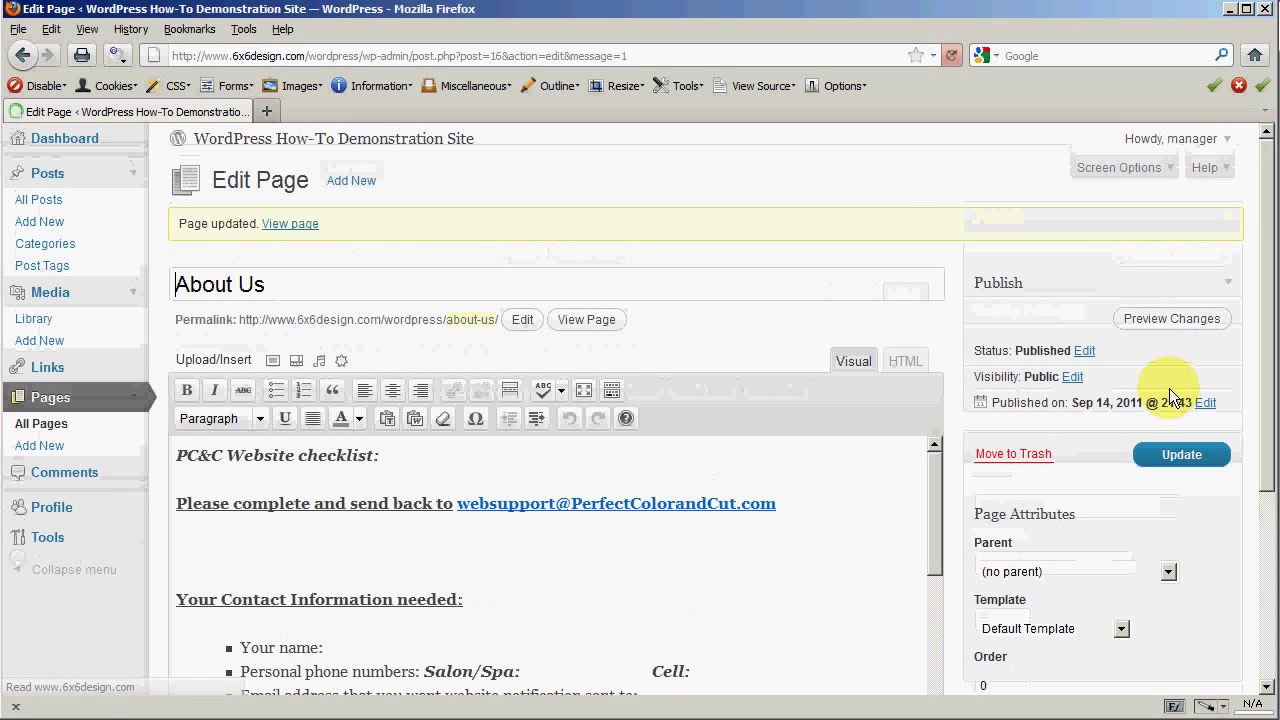
pyautogui.click(290, 224)
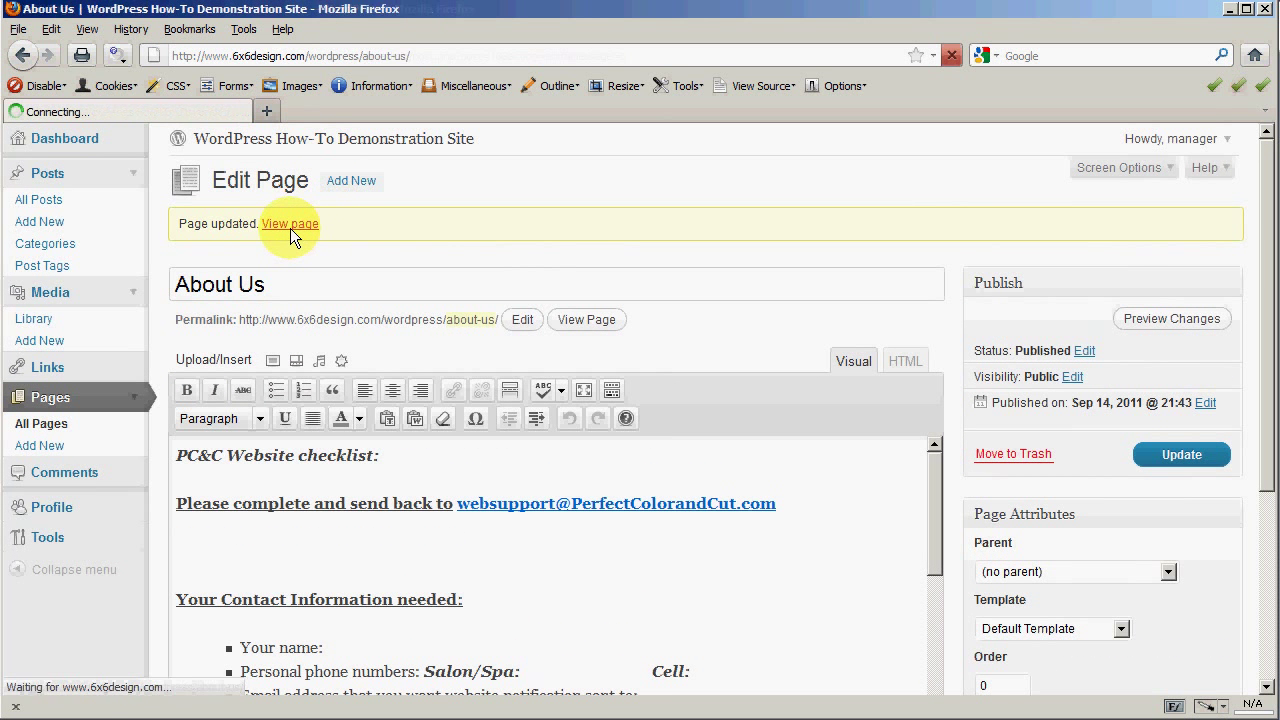
pyautogui.click(290, 224)
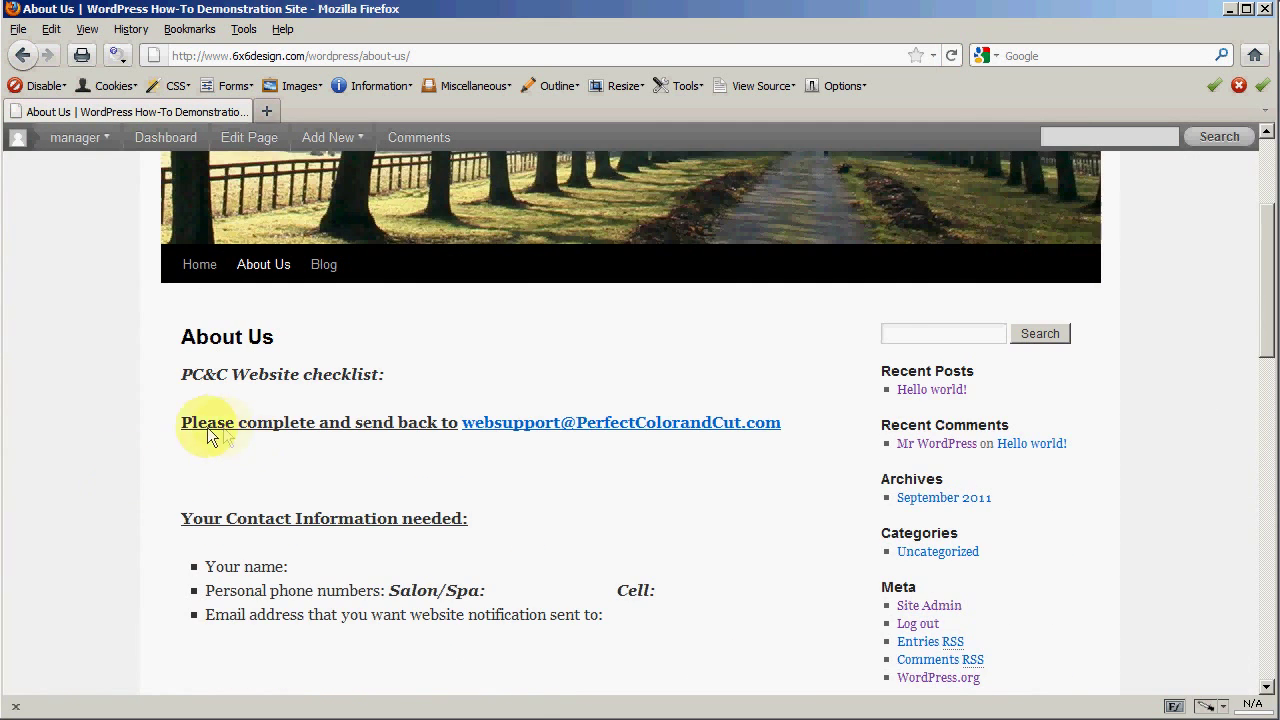
pyautogui.scroll(-3)
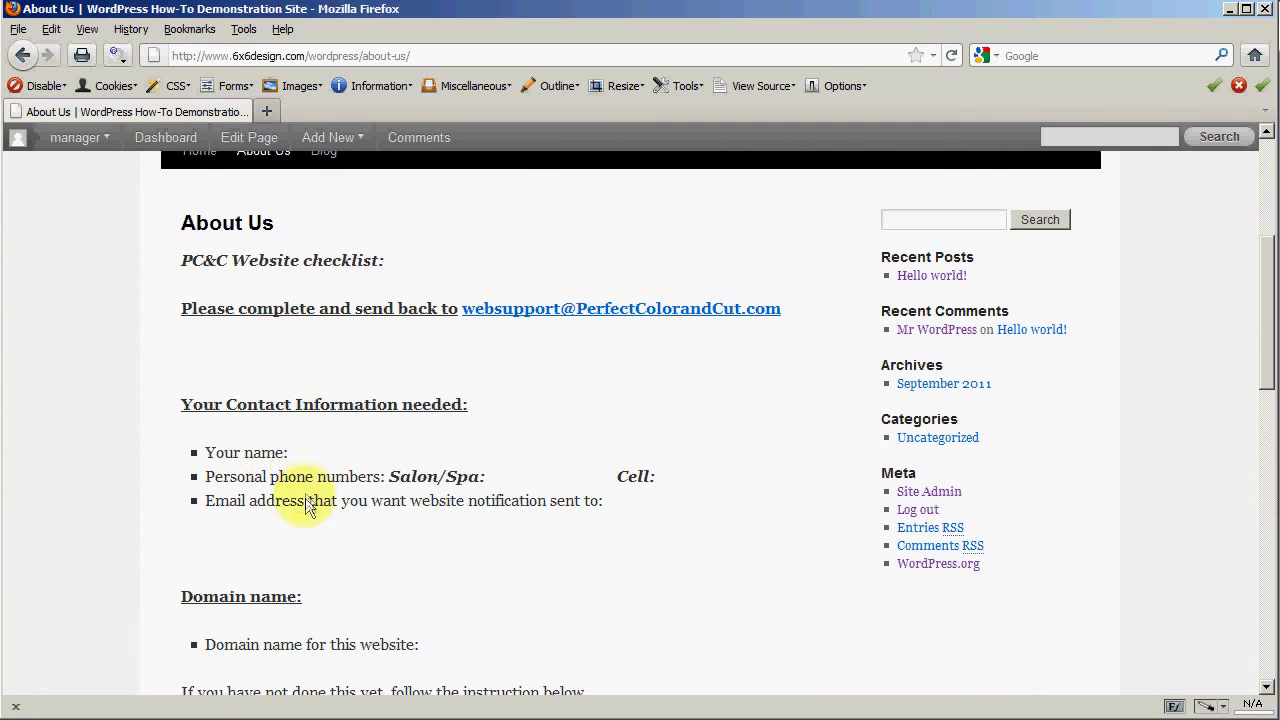
pyautogui.scroll(-3)
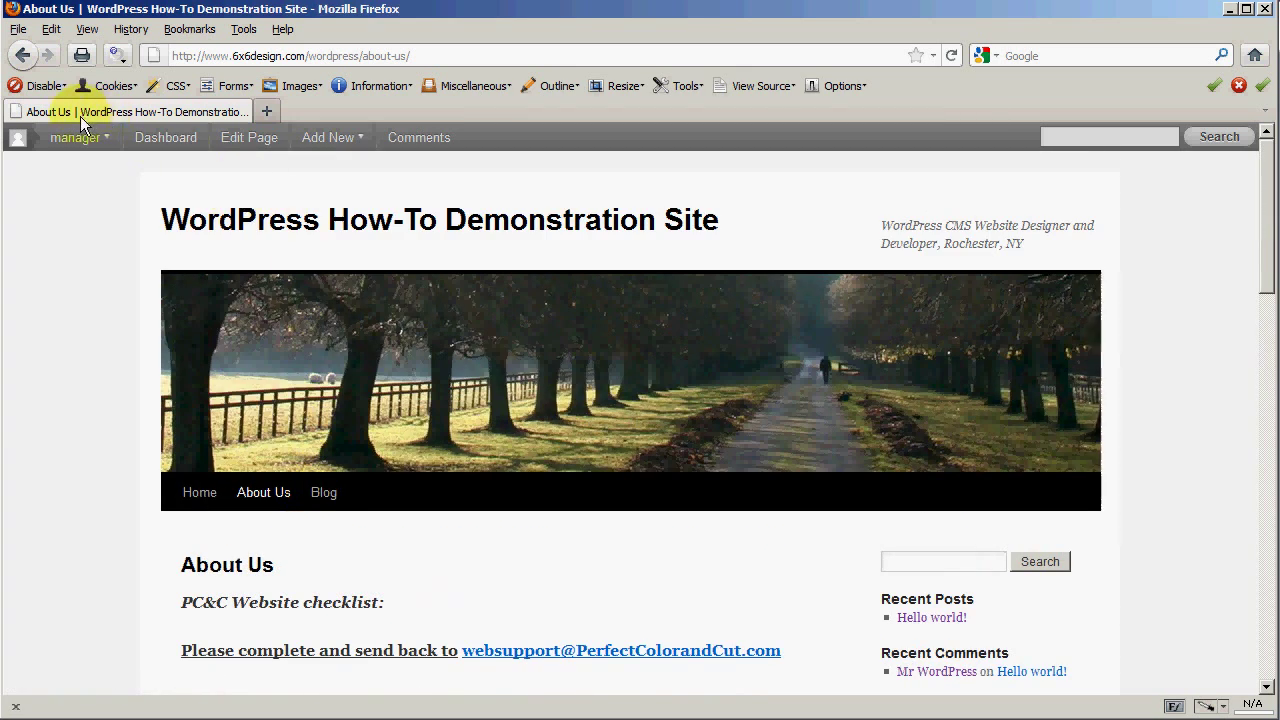
# Step: Inspect the checklist's HTML markup in the editor, then return to the Visual view
pyautogui.click(248, 136)
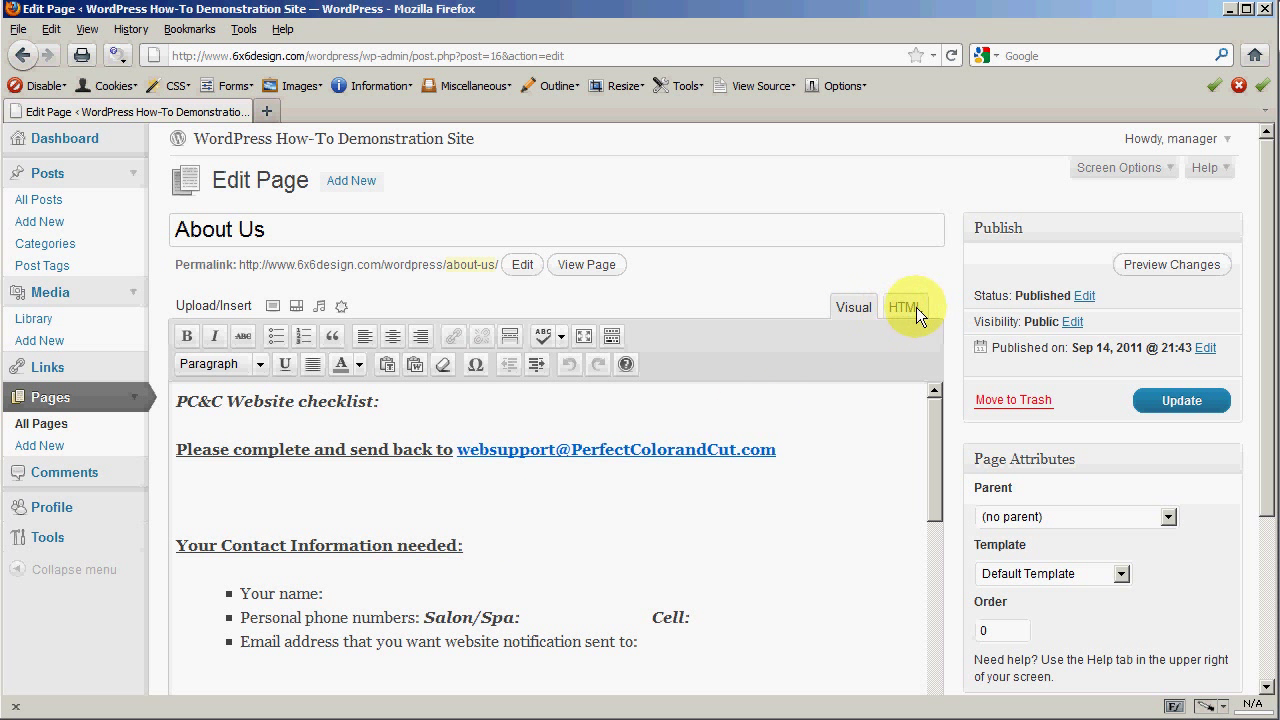
pyautogui.click(904, 308)
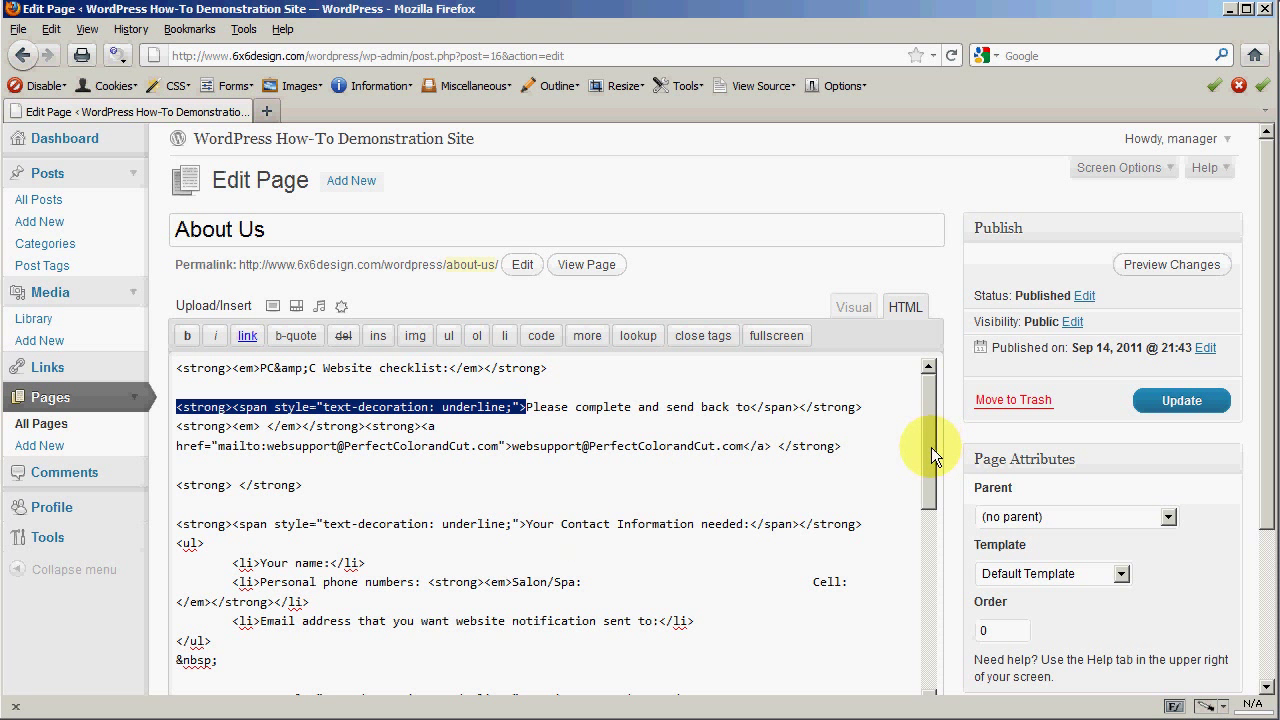
pyautogui.scroll(-3)
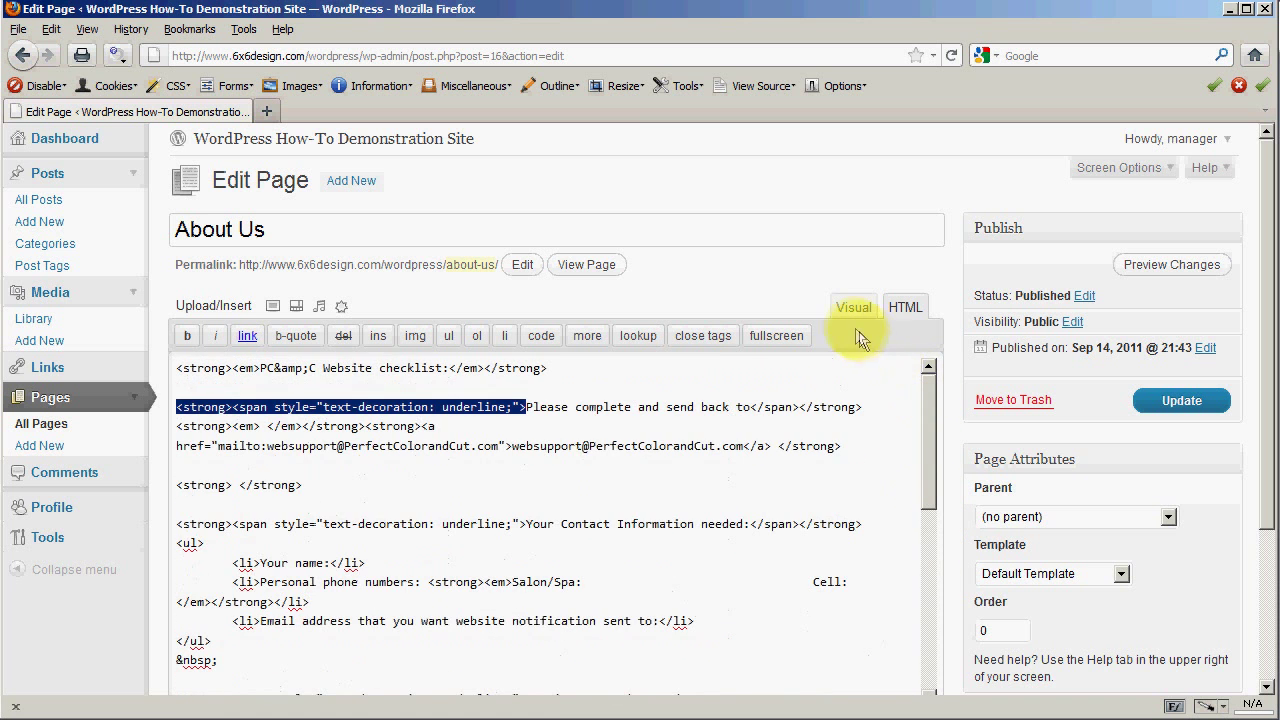
pyautogui.click(852, 308)
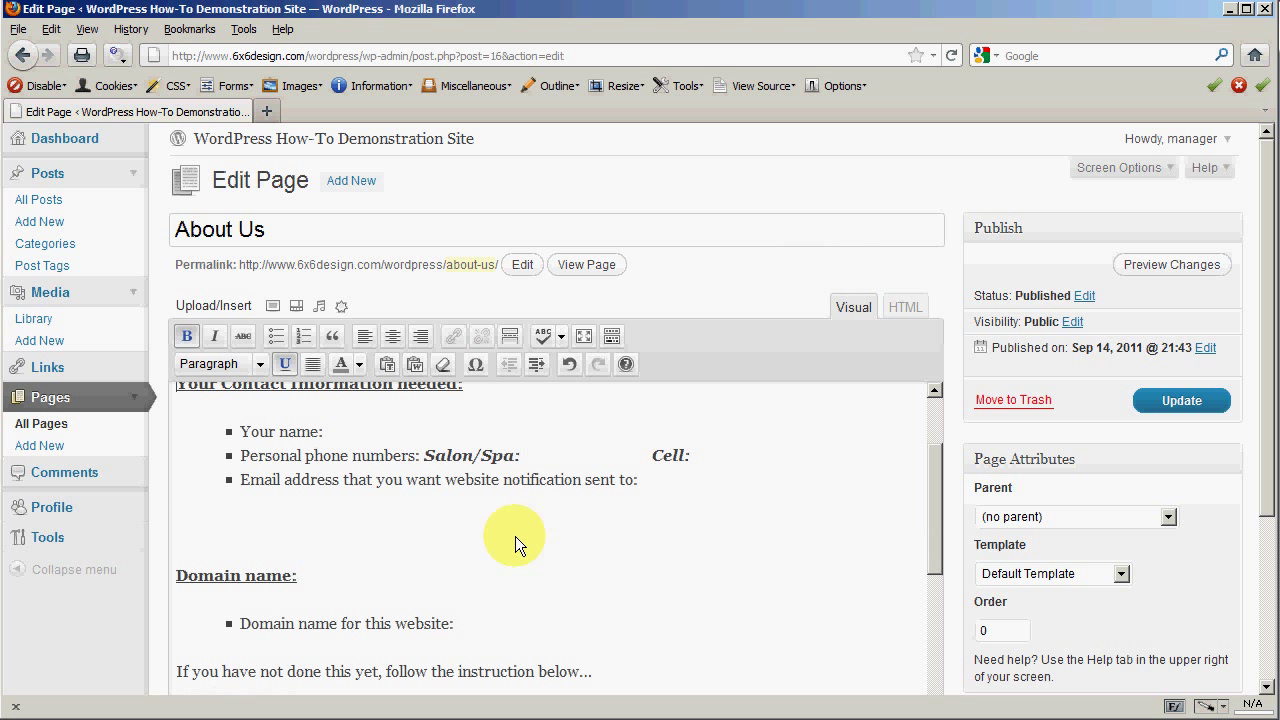
pyautogui.scroll(-3)
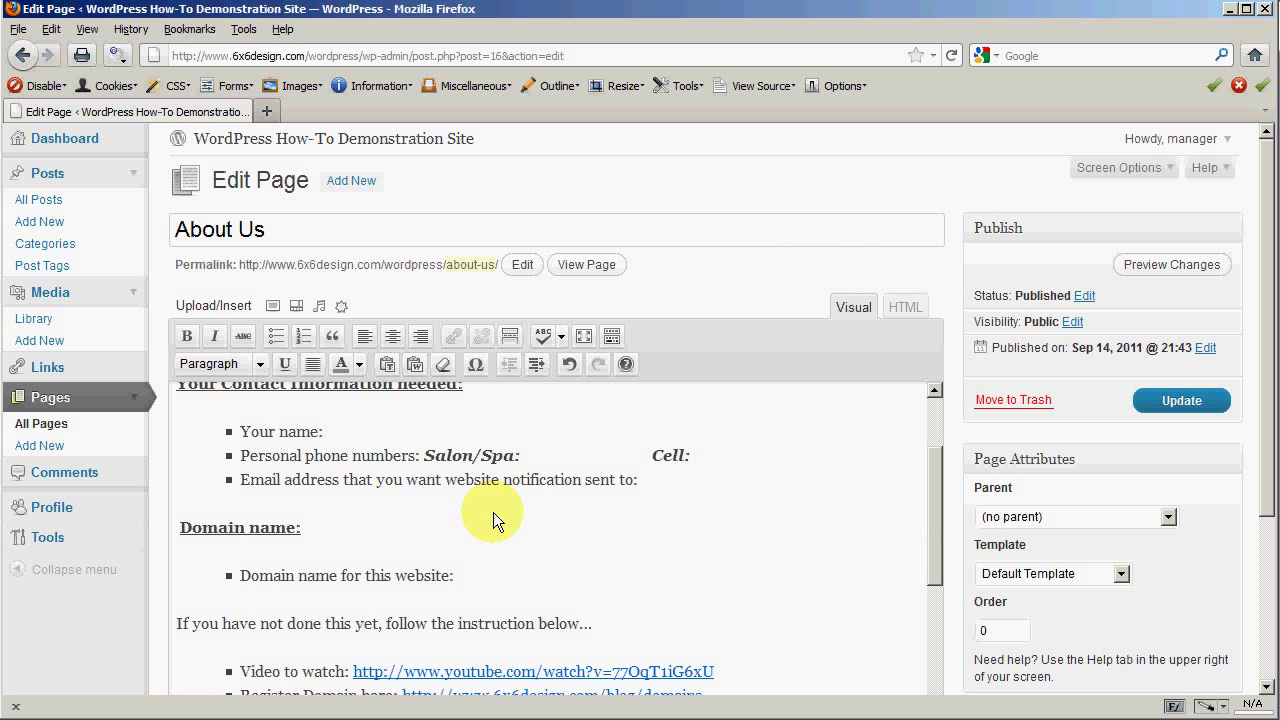
pyautogui.moveTo(532, 512)
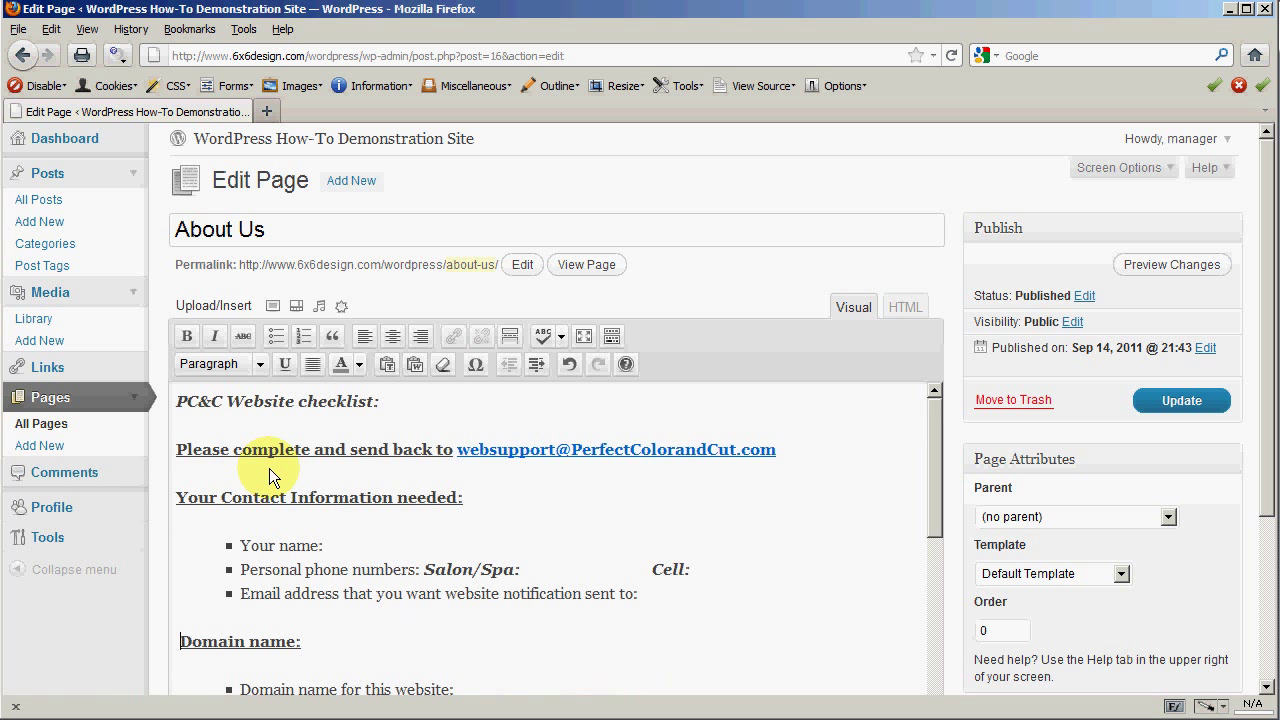
pyautogui.moveTo(356, 482)
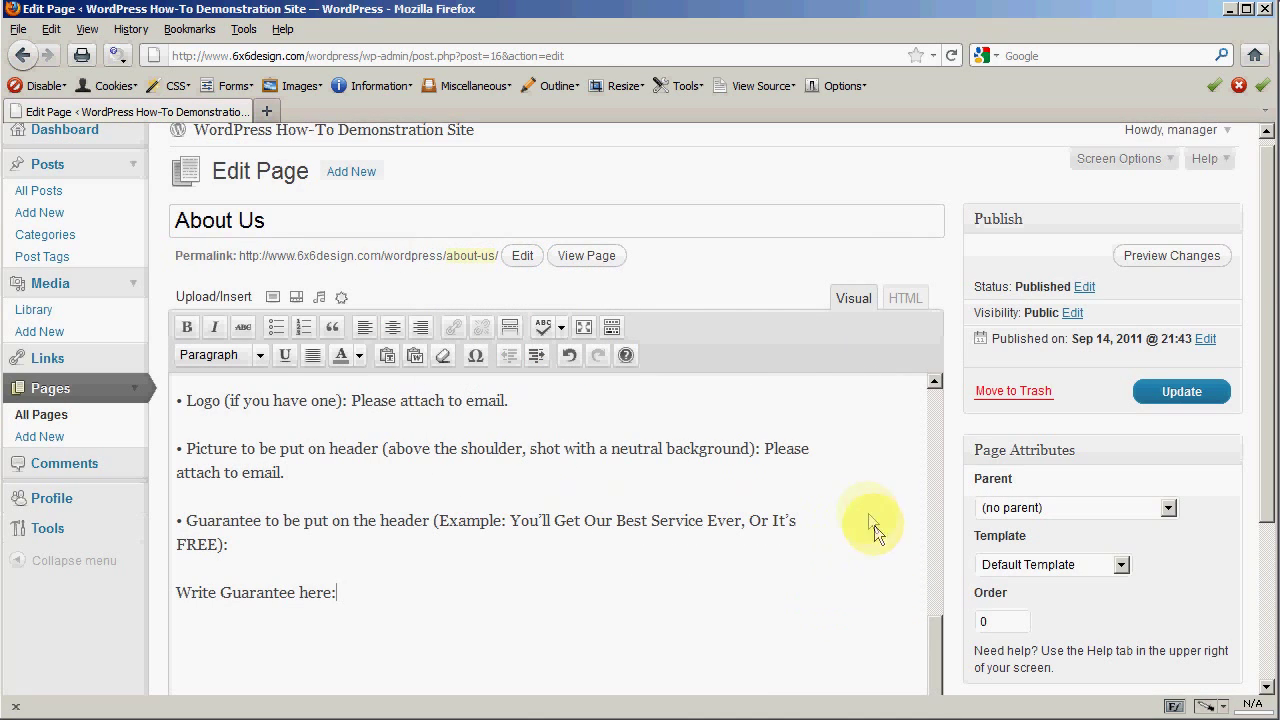
# Step: Colour the selected 'websuppor' email text red and show the page's HTML code
pyautogui.scroll(-3)
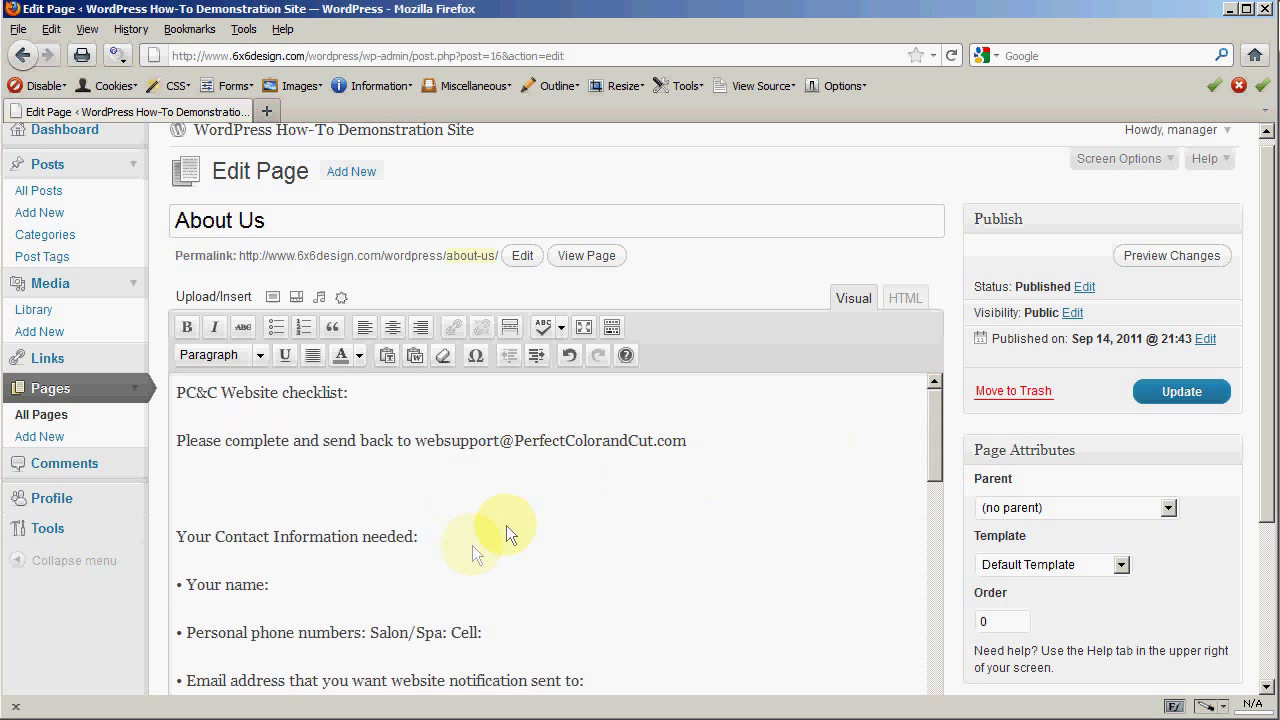
pyautogui.moveTo(258, 404)
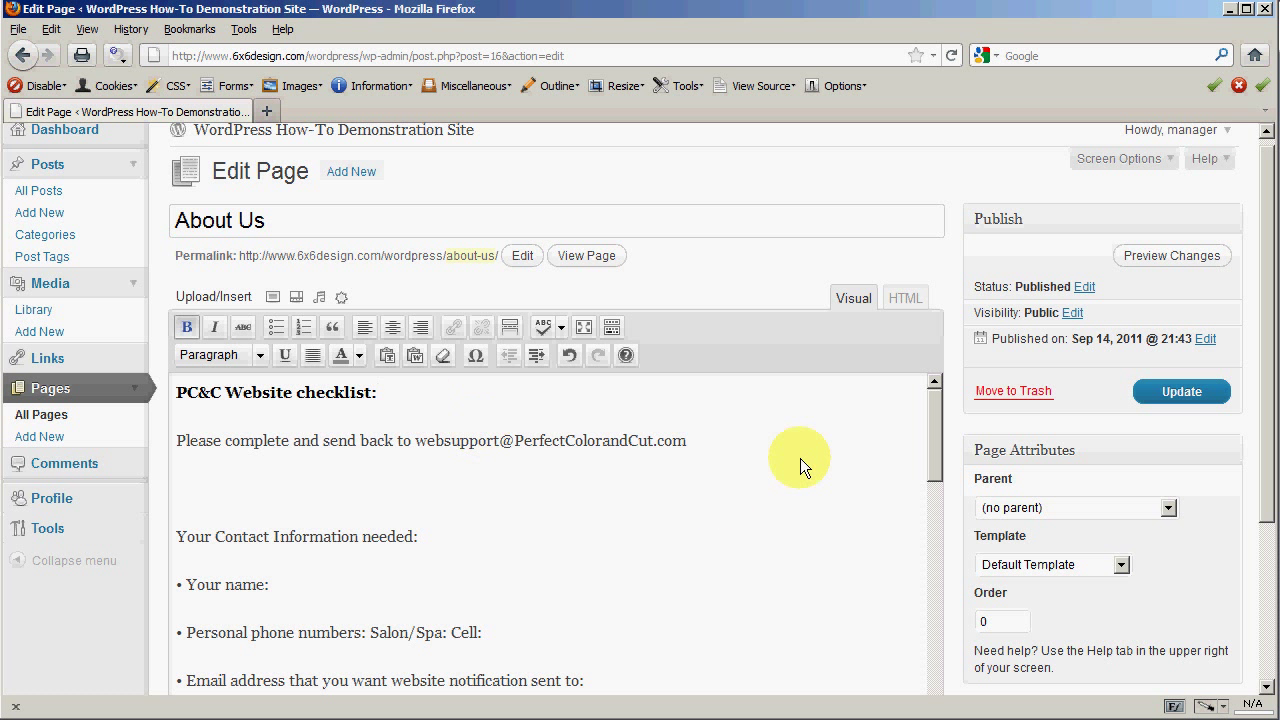
pyautogui.moveTo(796, 464)
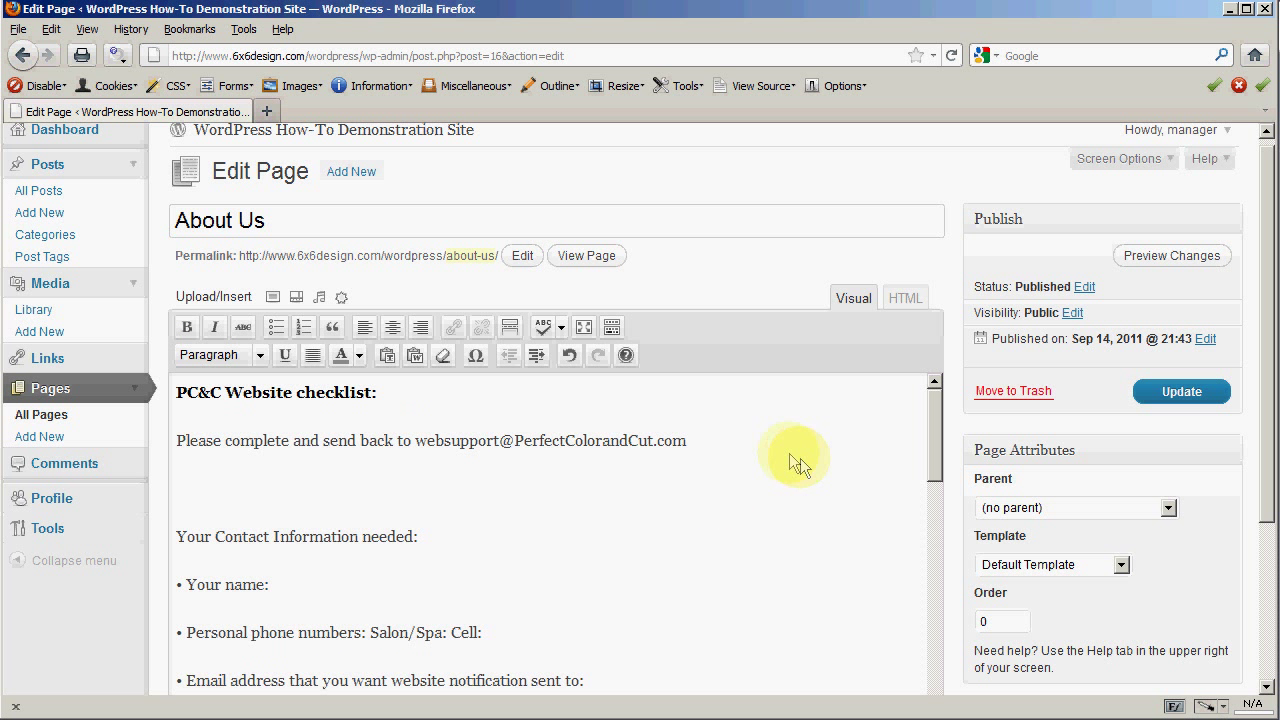
pyautogui.moveTo(420, 444)
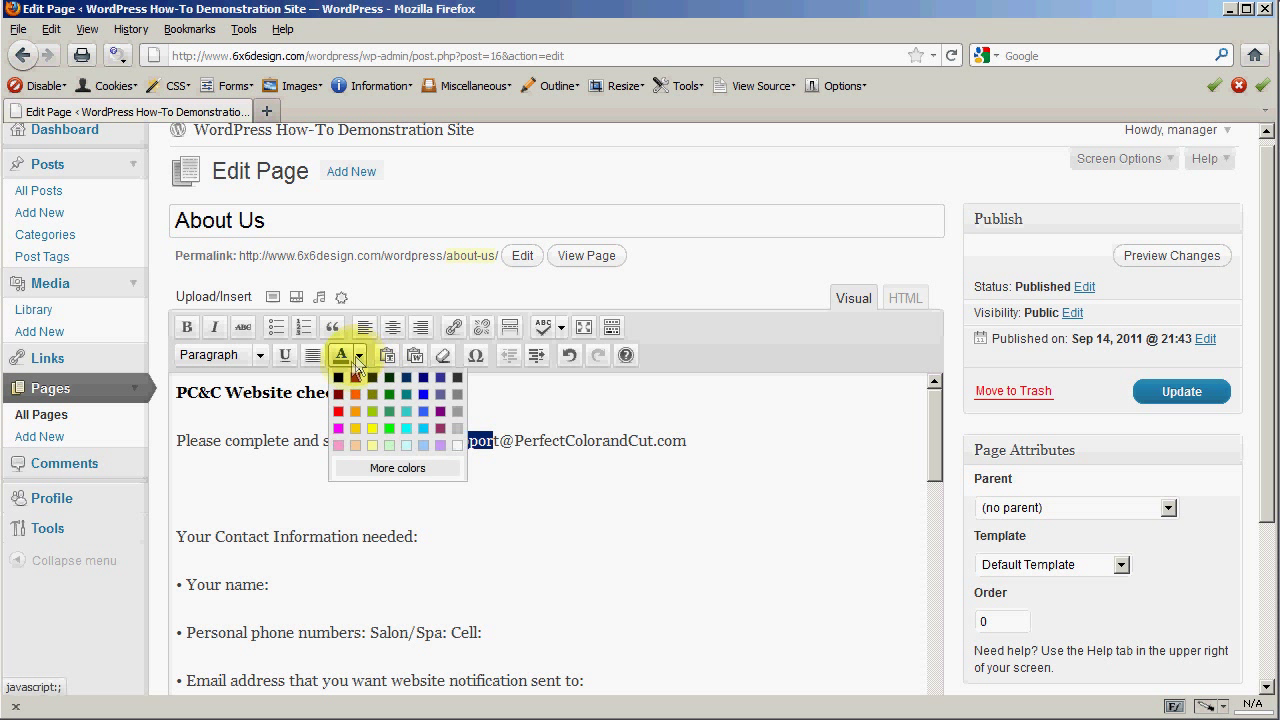
pyautogui.click(332, 410)
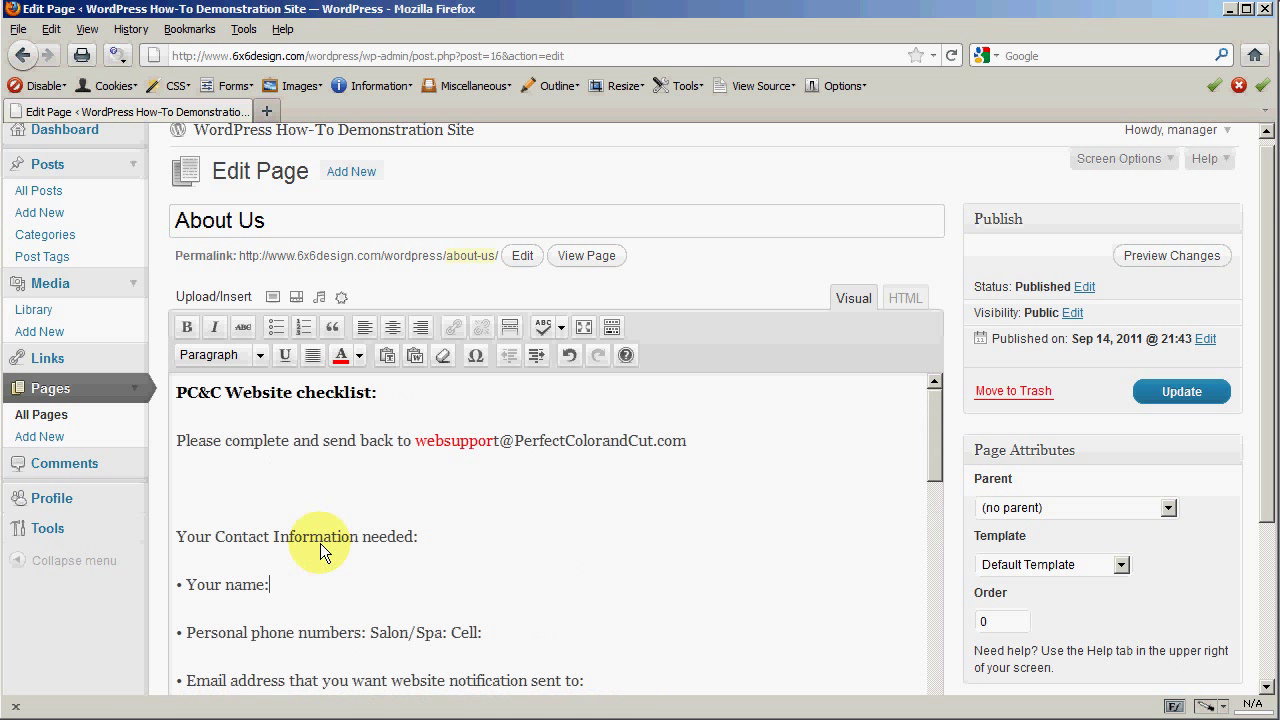
pyautogui.click(904, 298)
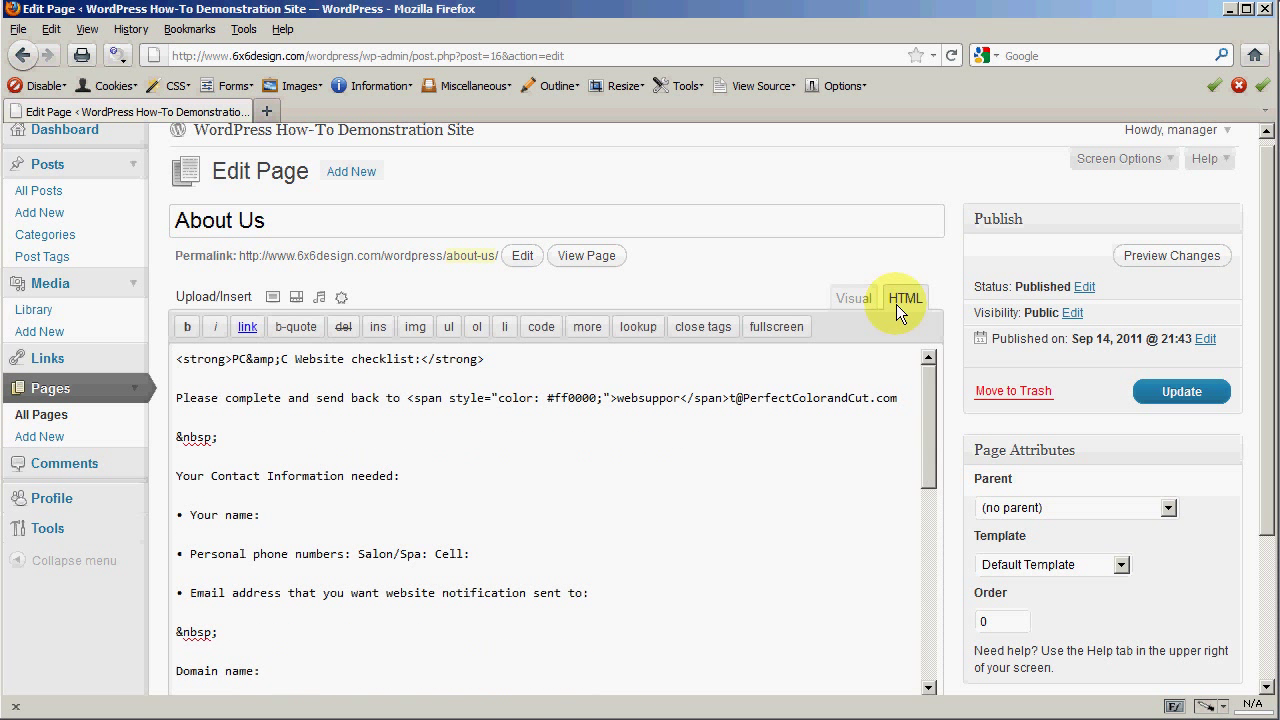
# Step: Review the strong tag and red colour span in the HTML, then return to Visual view
pyautogui.scroll(-3)
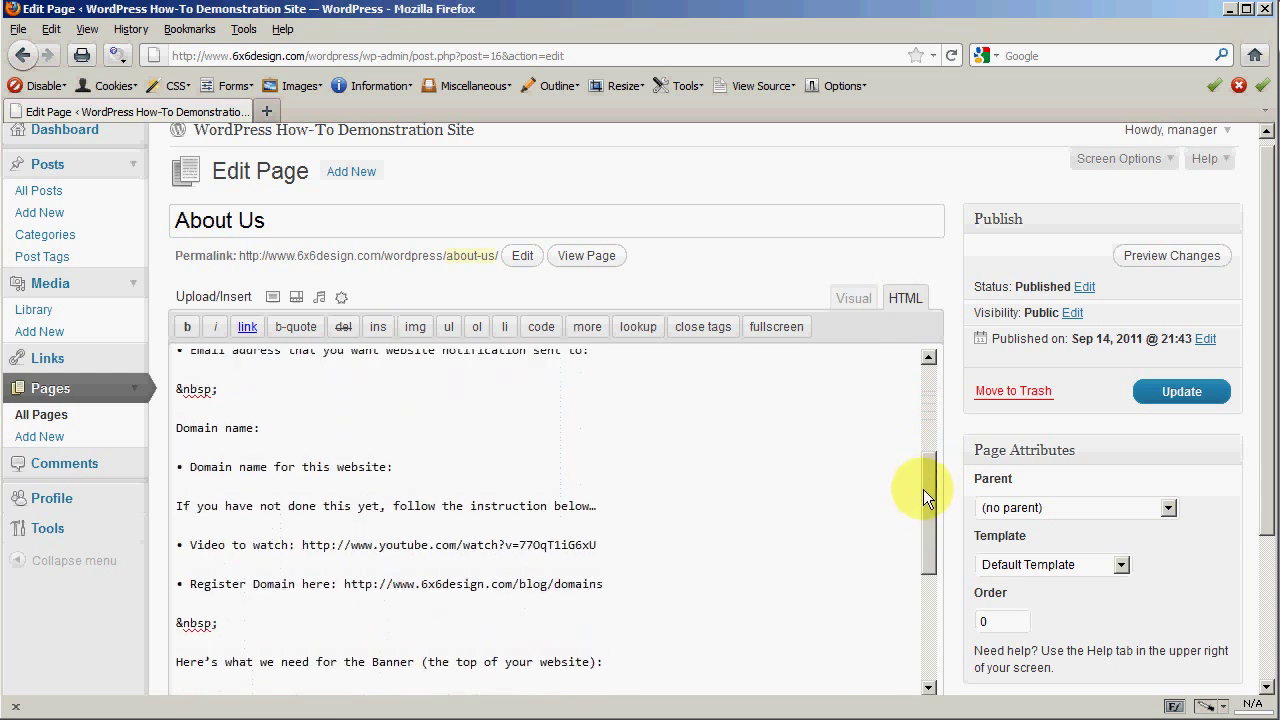
pyautogui.scroll(-3)
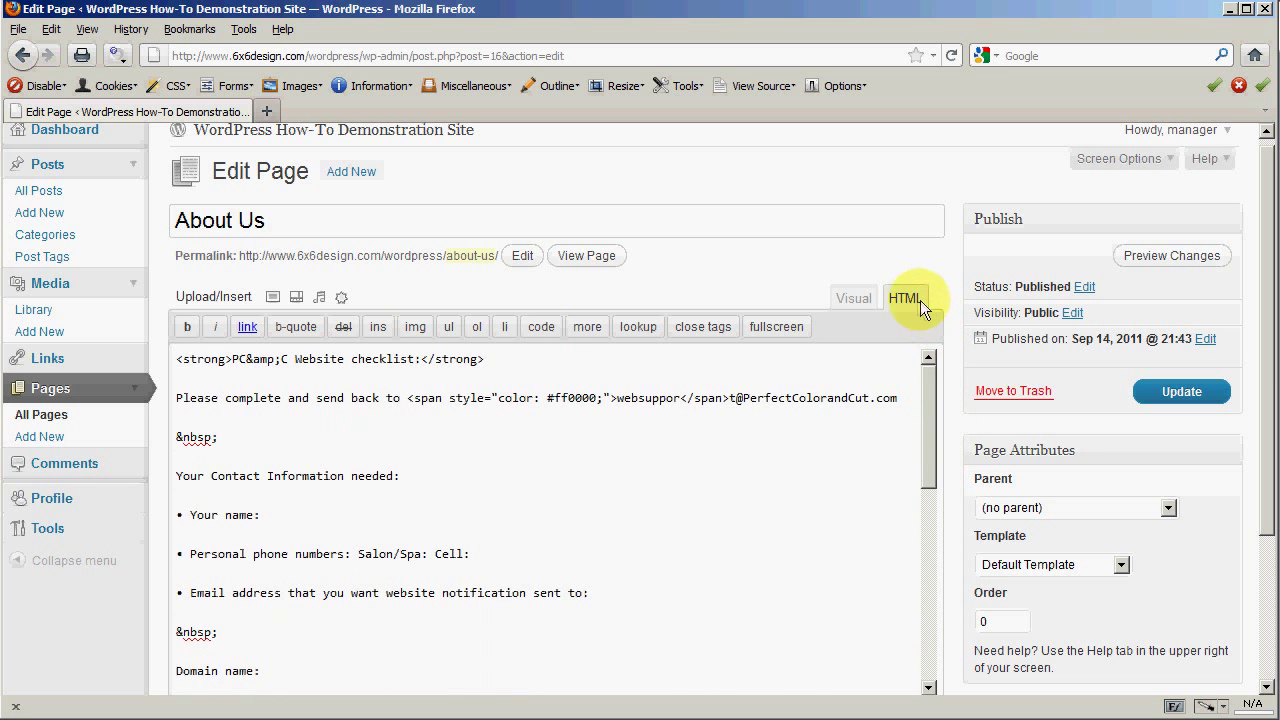
pyautogui.click(852, 298)
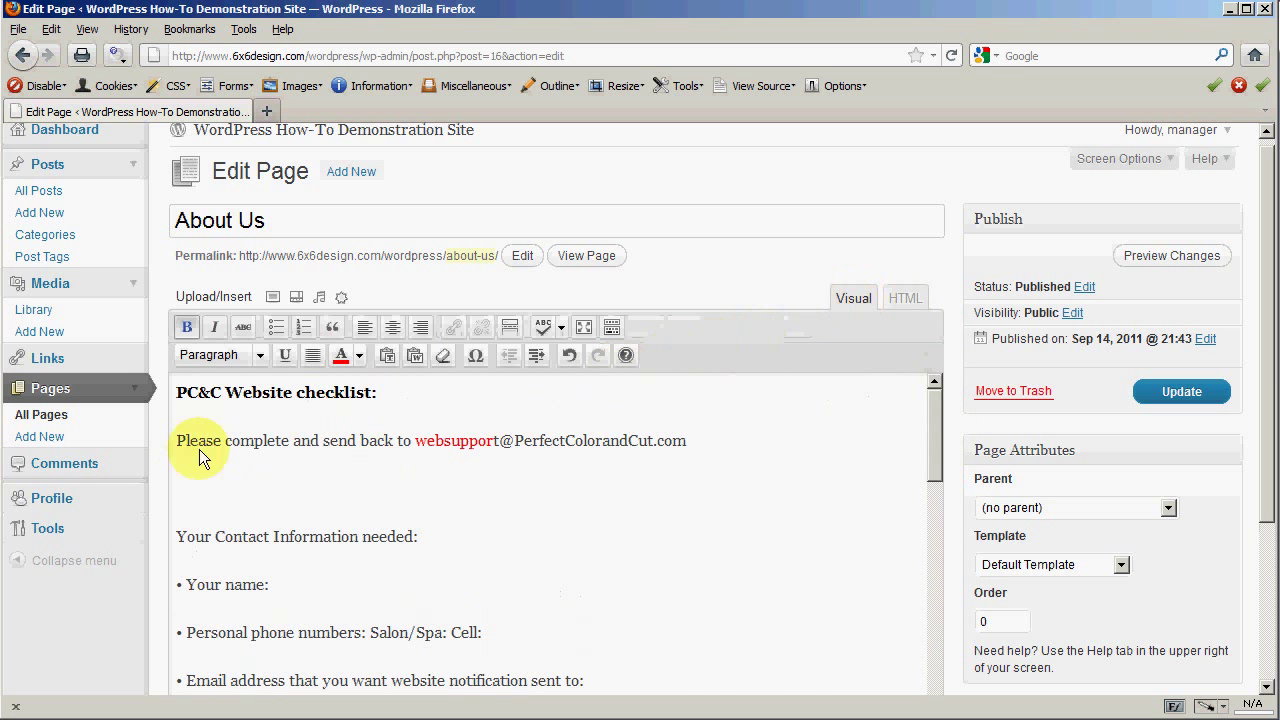
# Step: Re-paste the checklist as plain text through the HTML tab and show it unformatted in Visual view
pyautogui.scroll(-3)
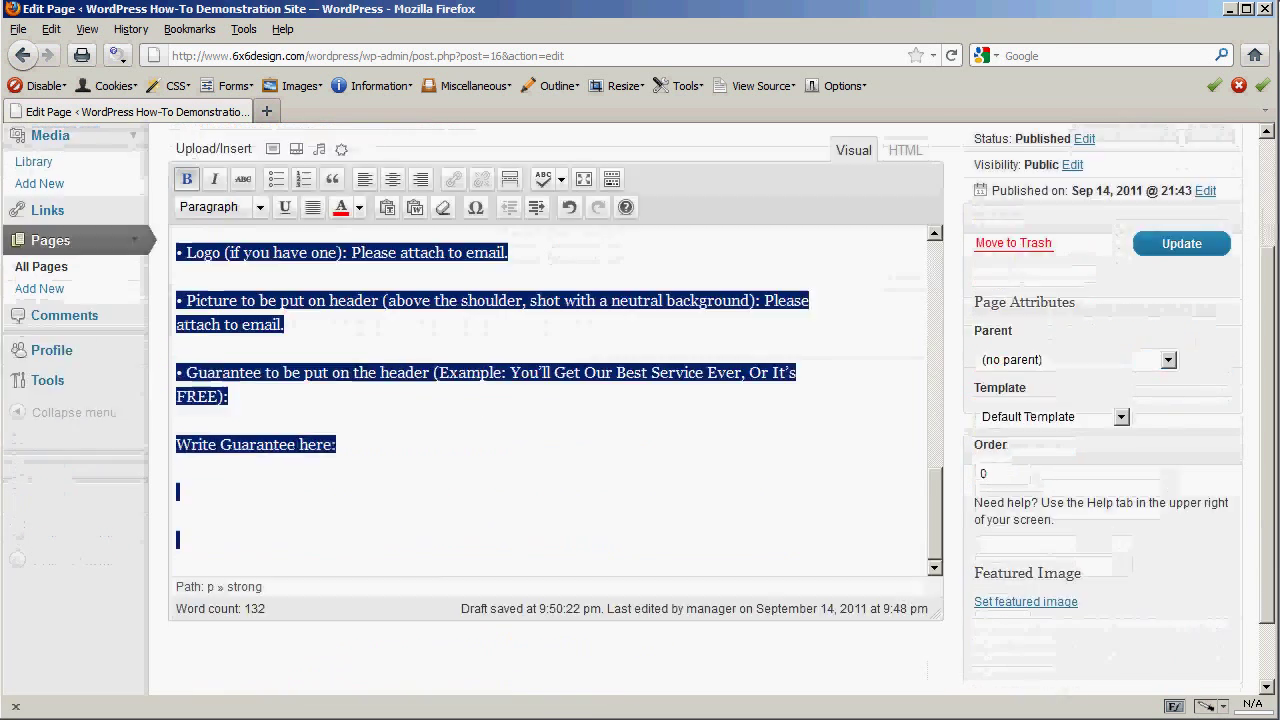
pyautogui.scroll(-3)
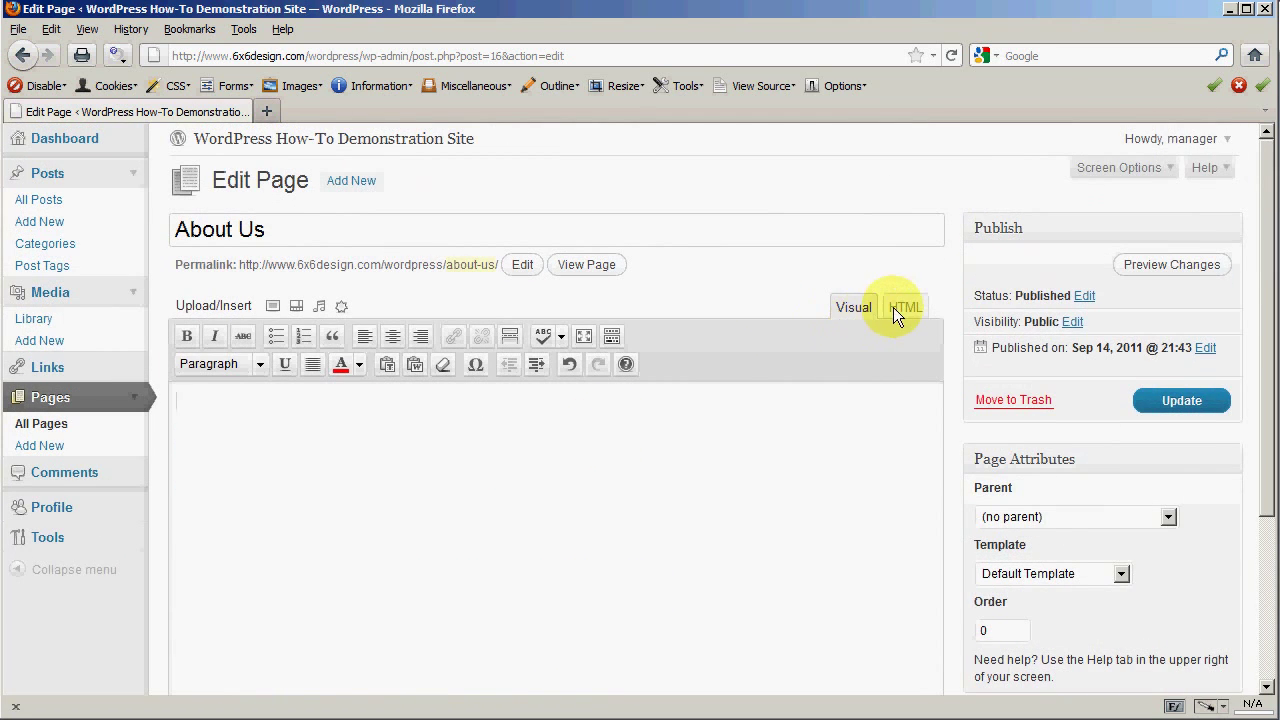
pyautogui.click(904, 308)
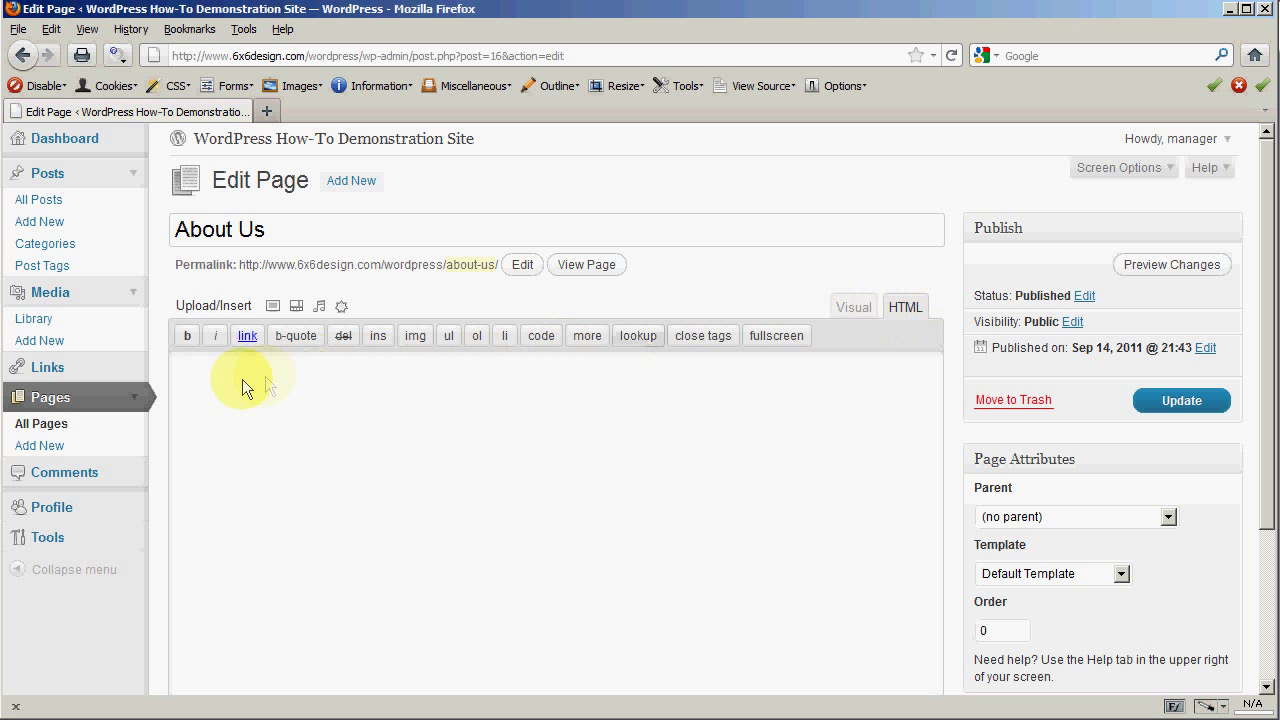
pyautogui.rightClick(230, 384)
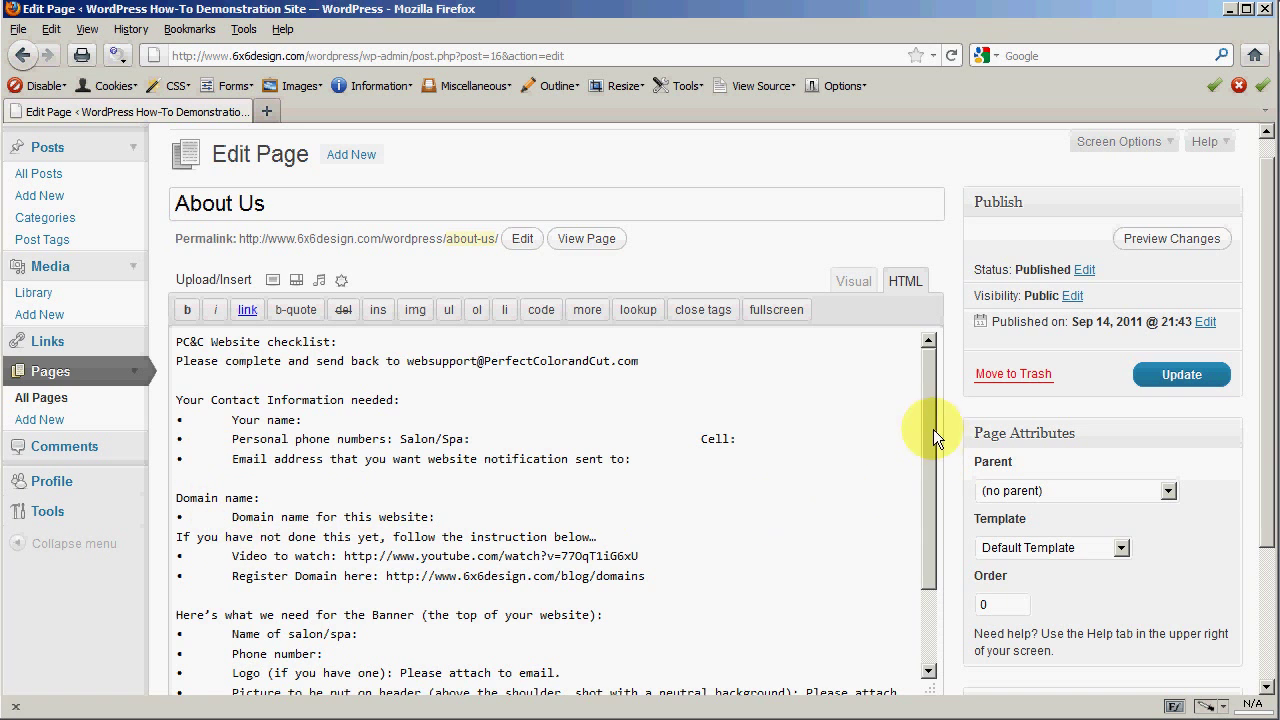
pyautogui.scroll(-3)
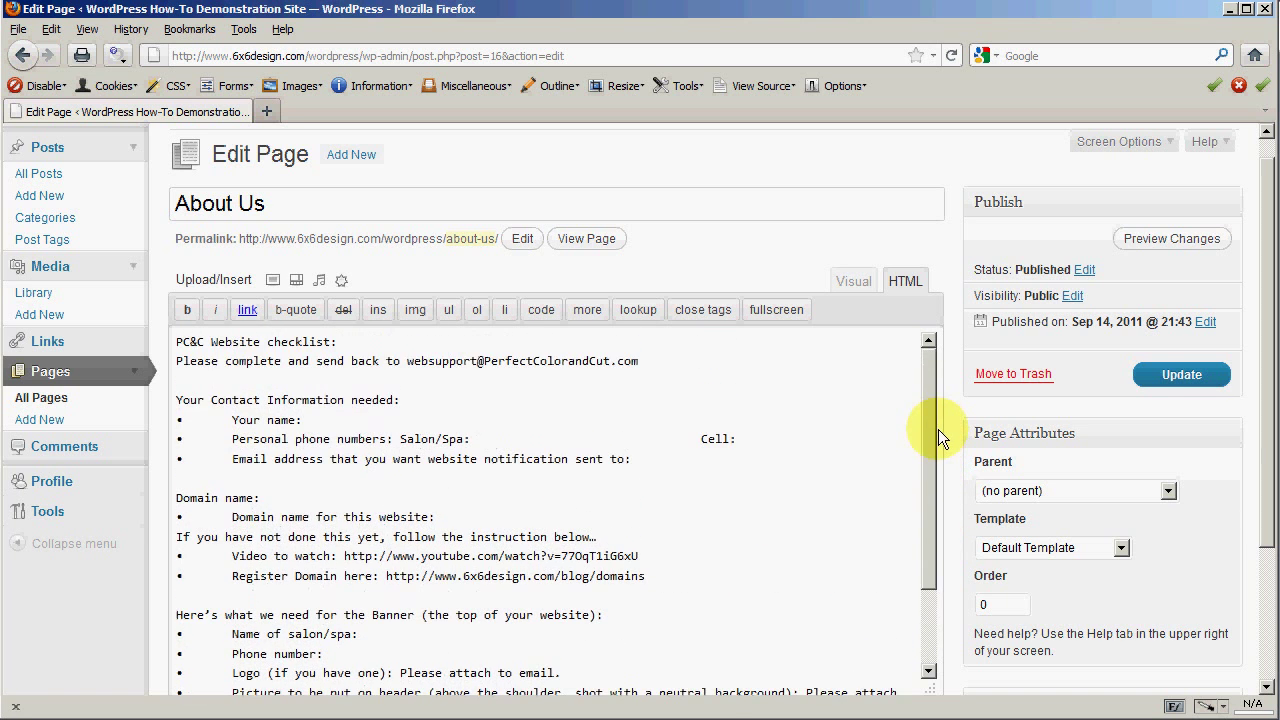
pyautogui.moveTo(852, 280)
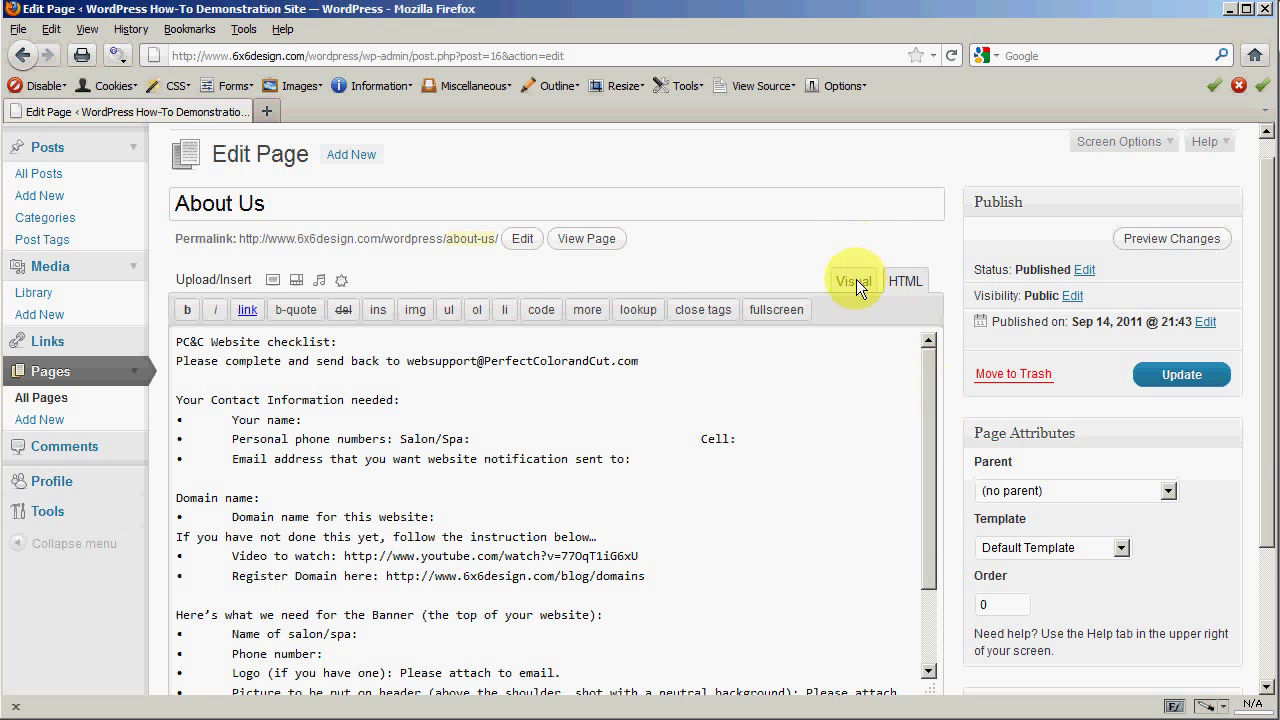
pyautogui.click(852, 280)
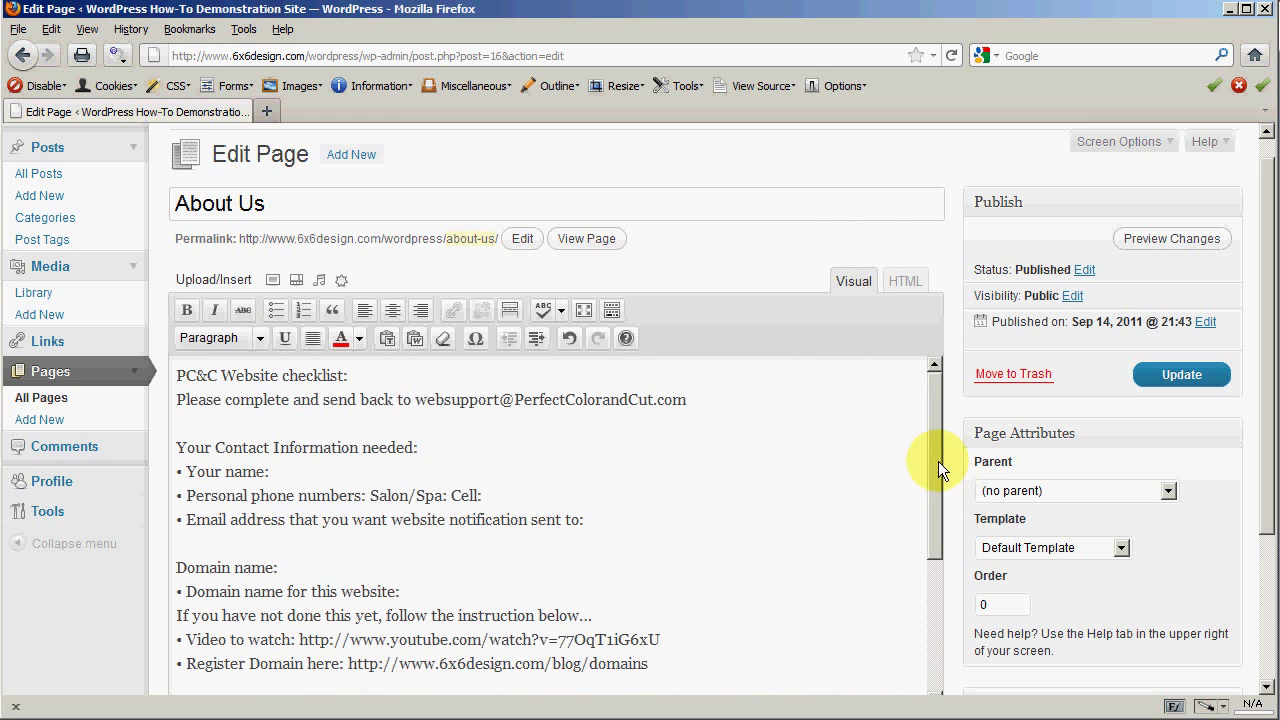
pyautogui.moveTo(190, 472)
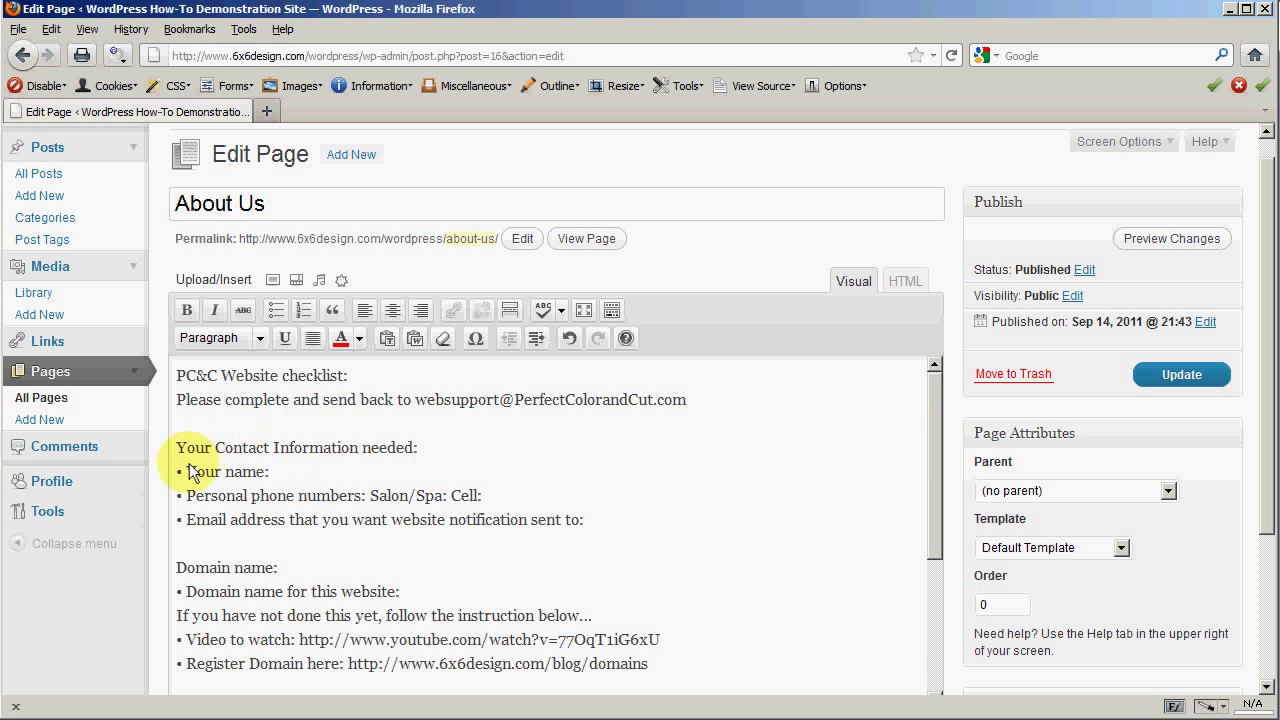
pyautogui.moveTo(610, 464)
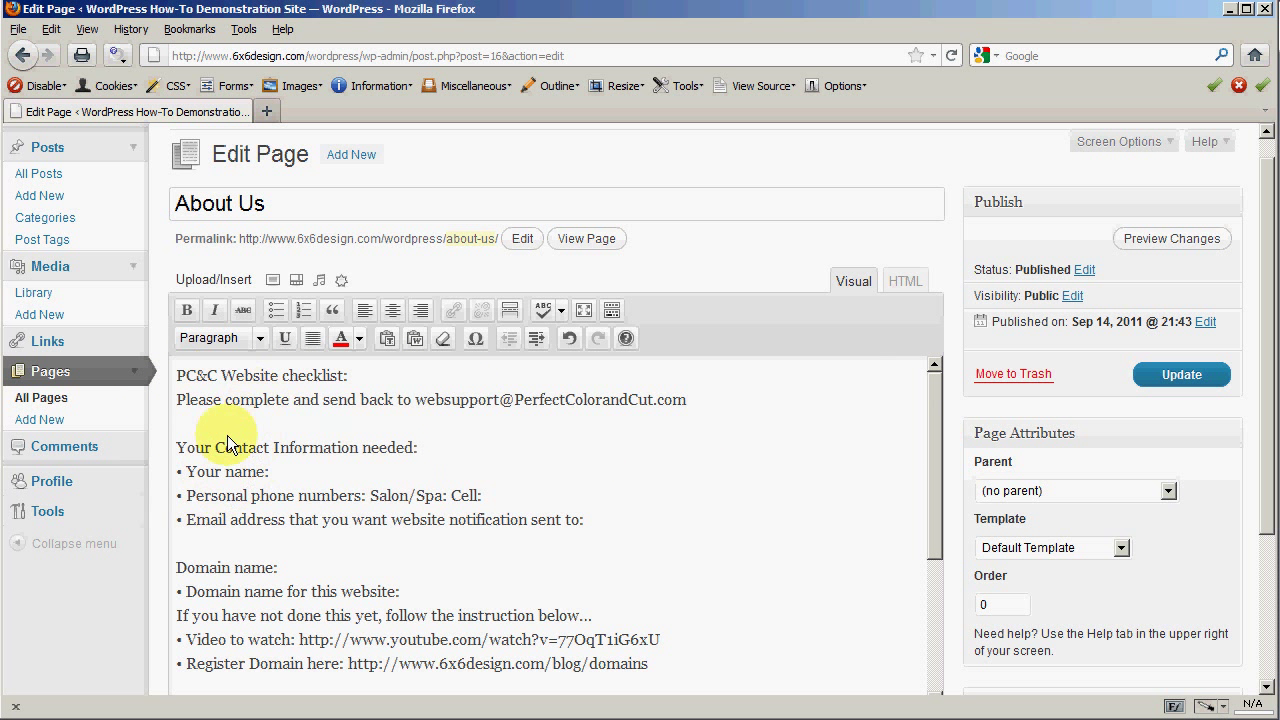
pyautogui.moveTo(192, 540)
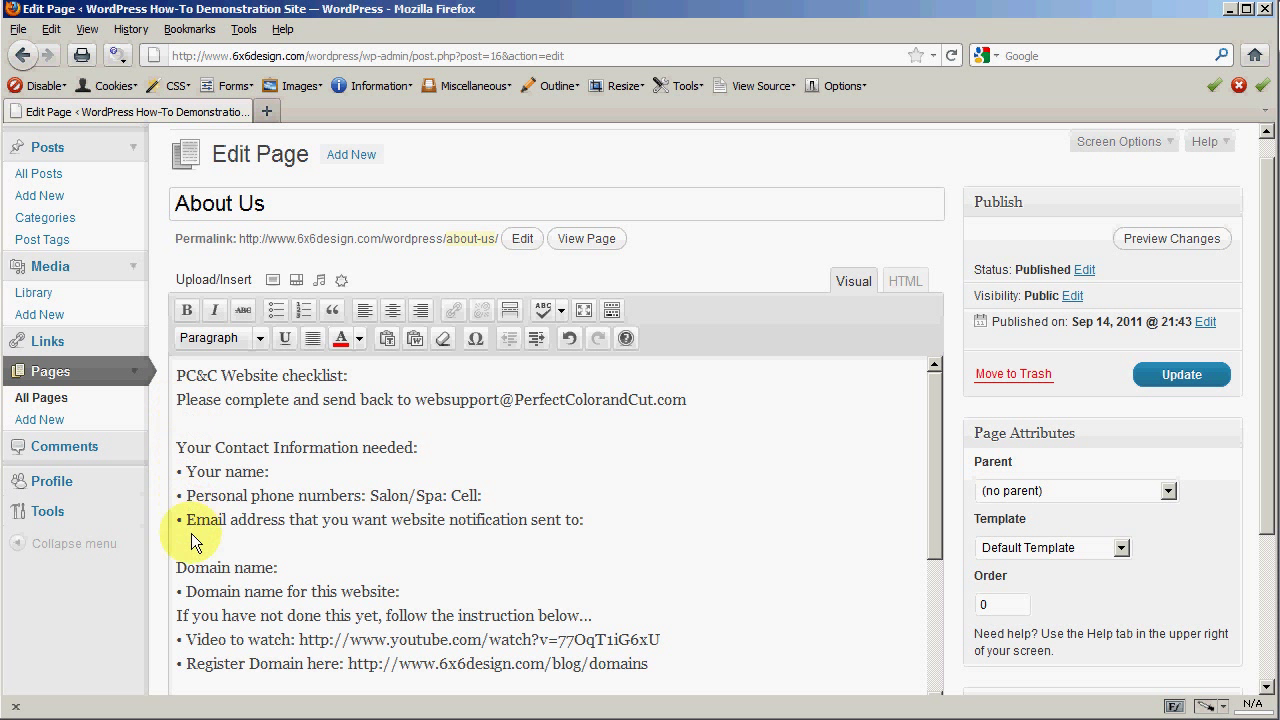
pyautogui.moveTo(1132, 372)
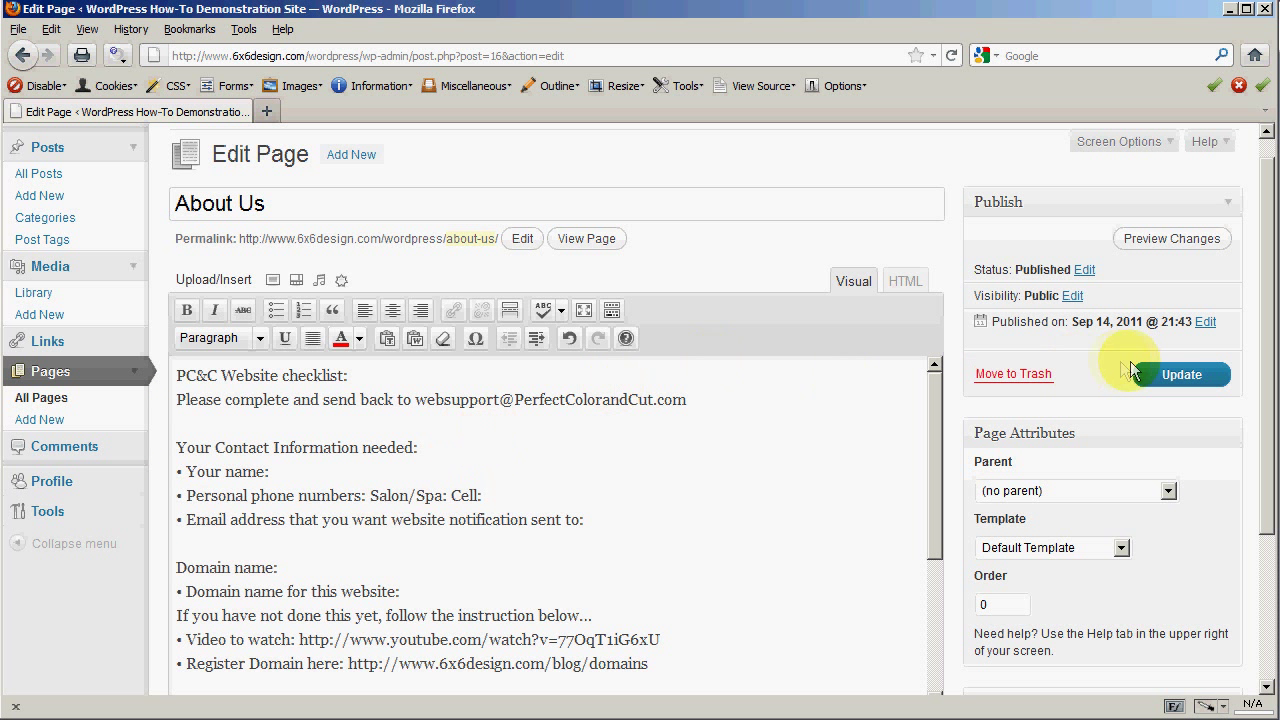